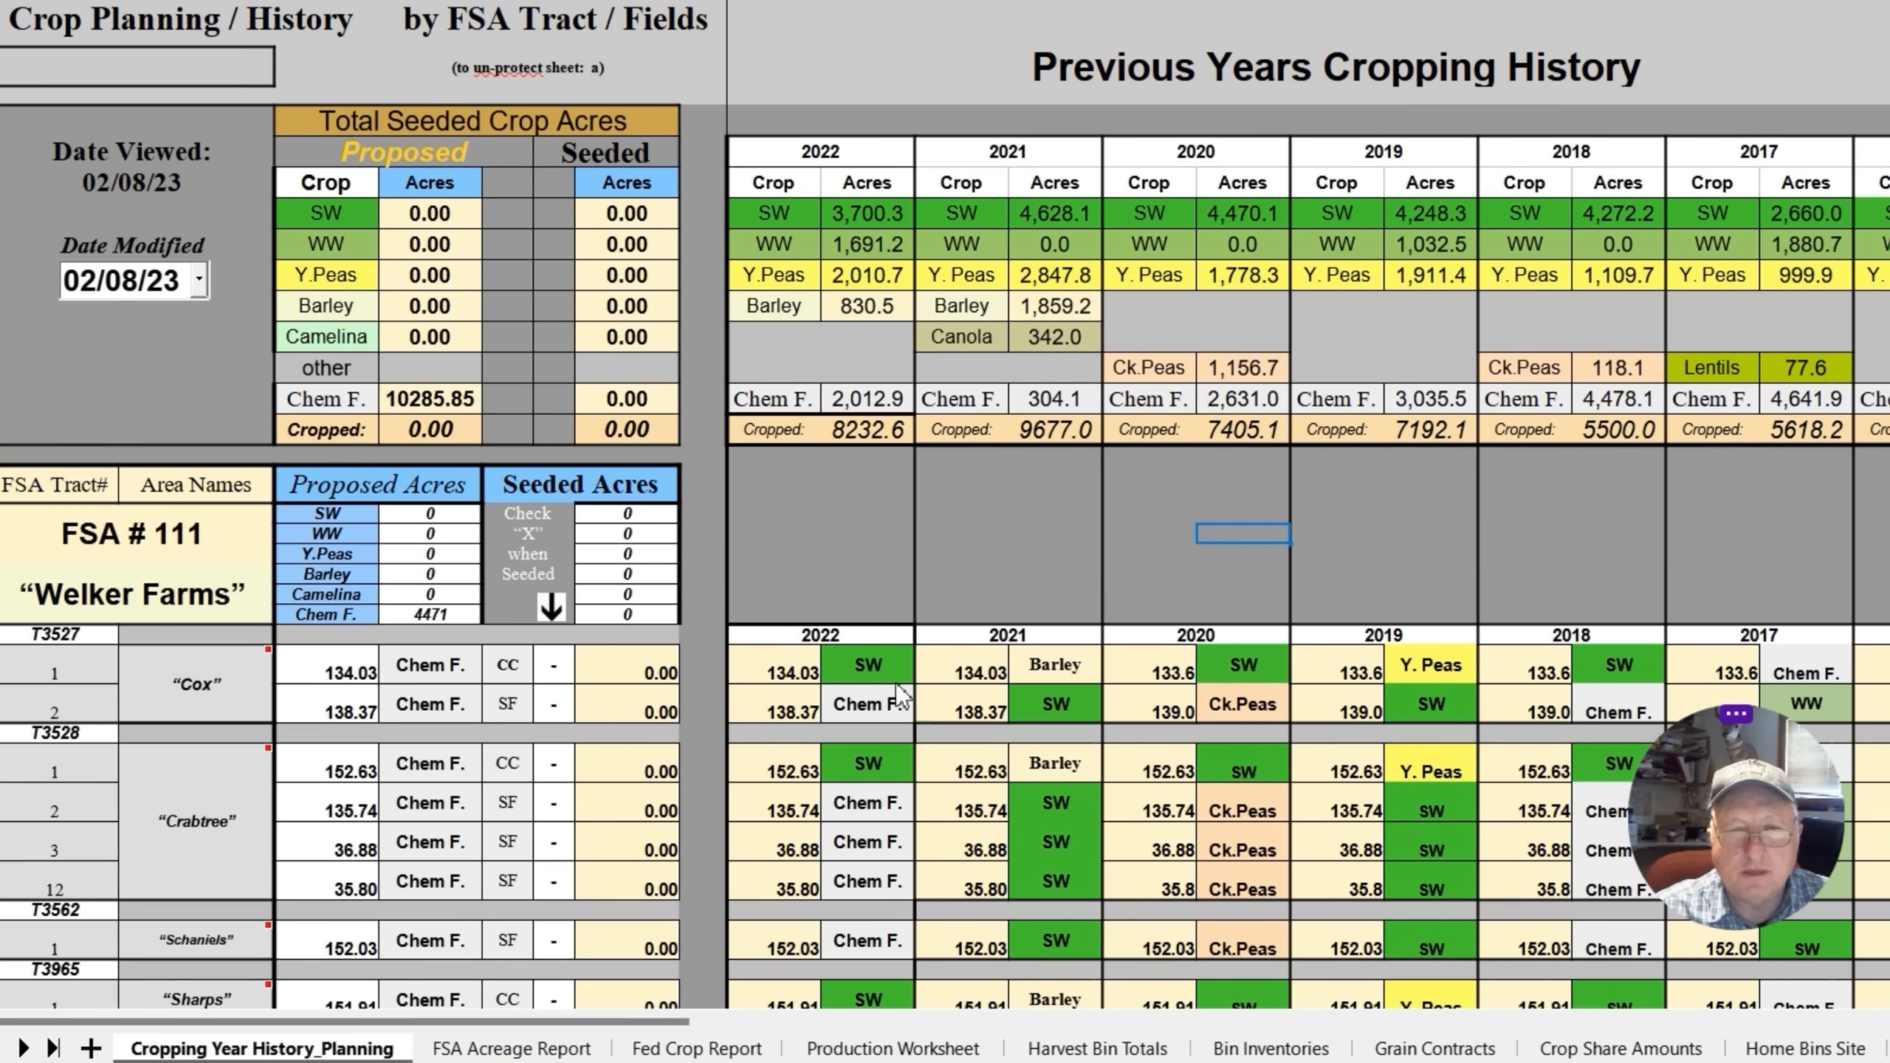
{"action": "mouse_move", "coordinate": [99, 84]}
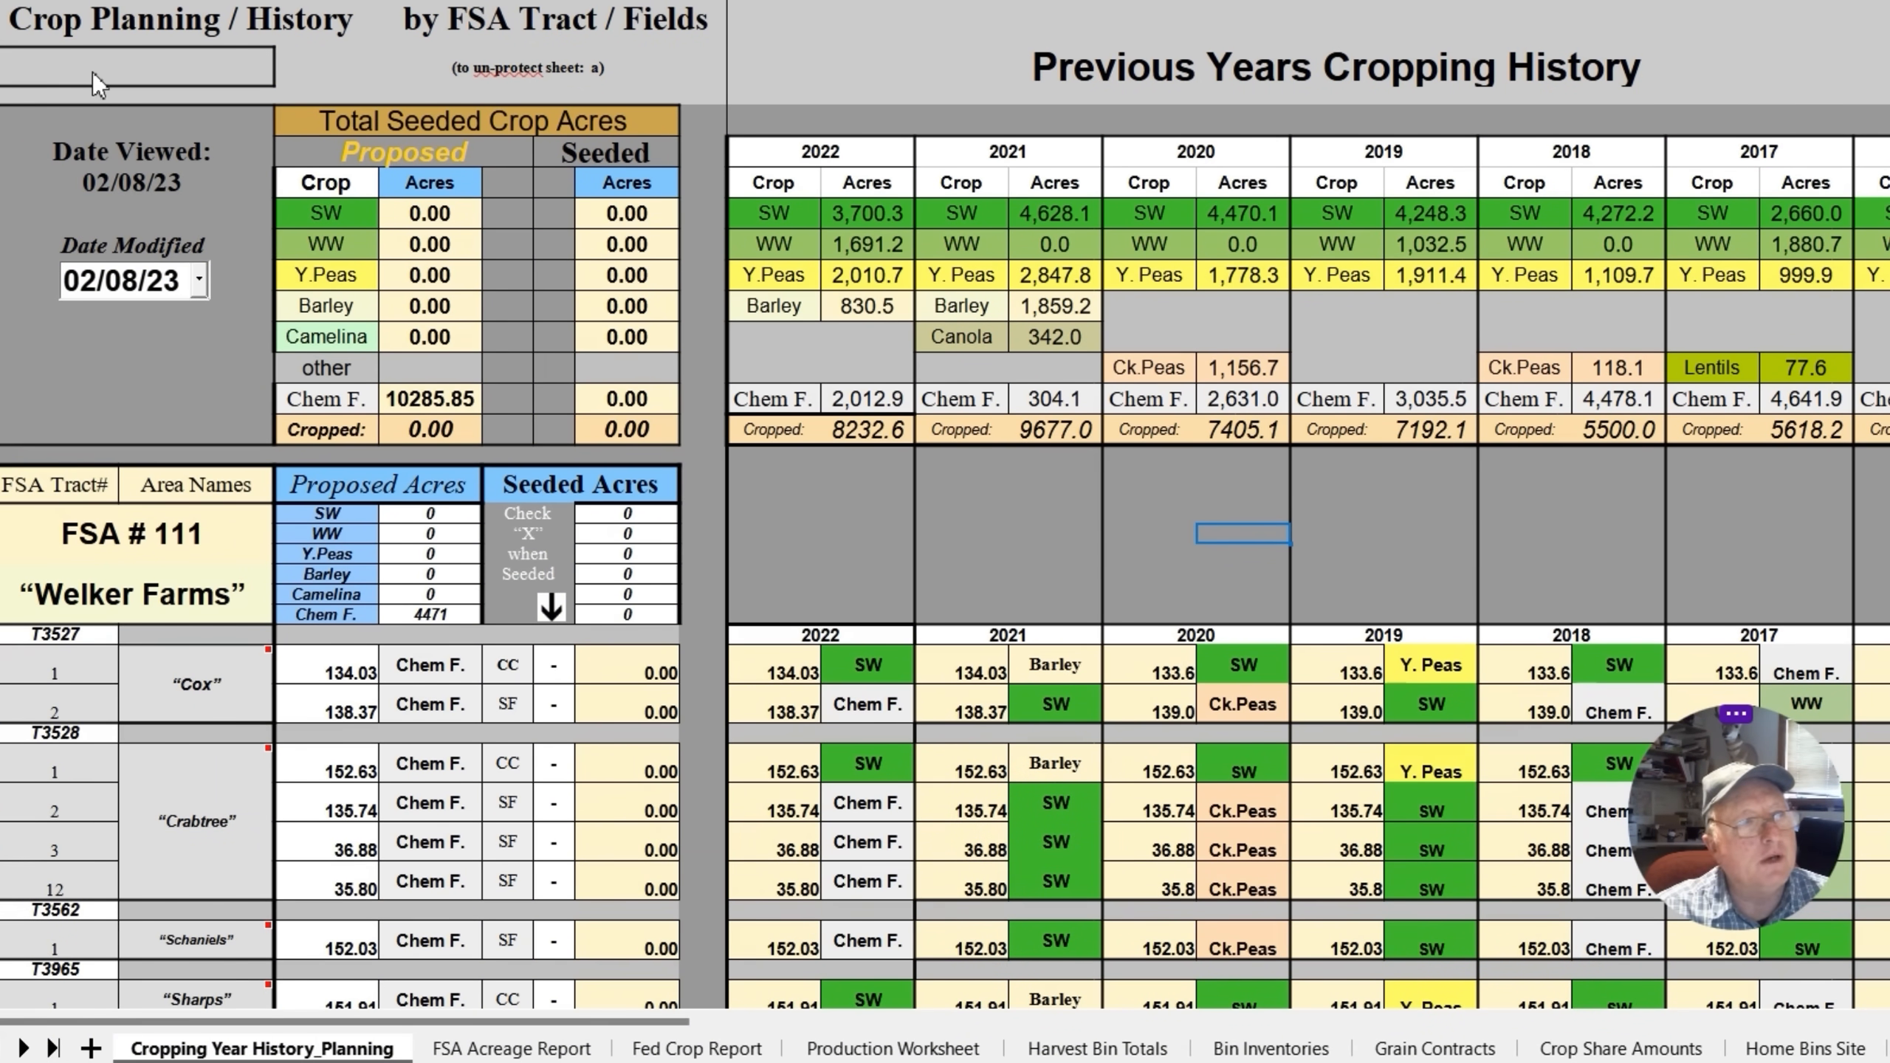
Enter 2023 as the year under Crop Planning / History
{"action": "type", "text": "2023"}
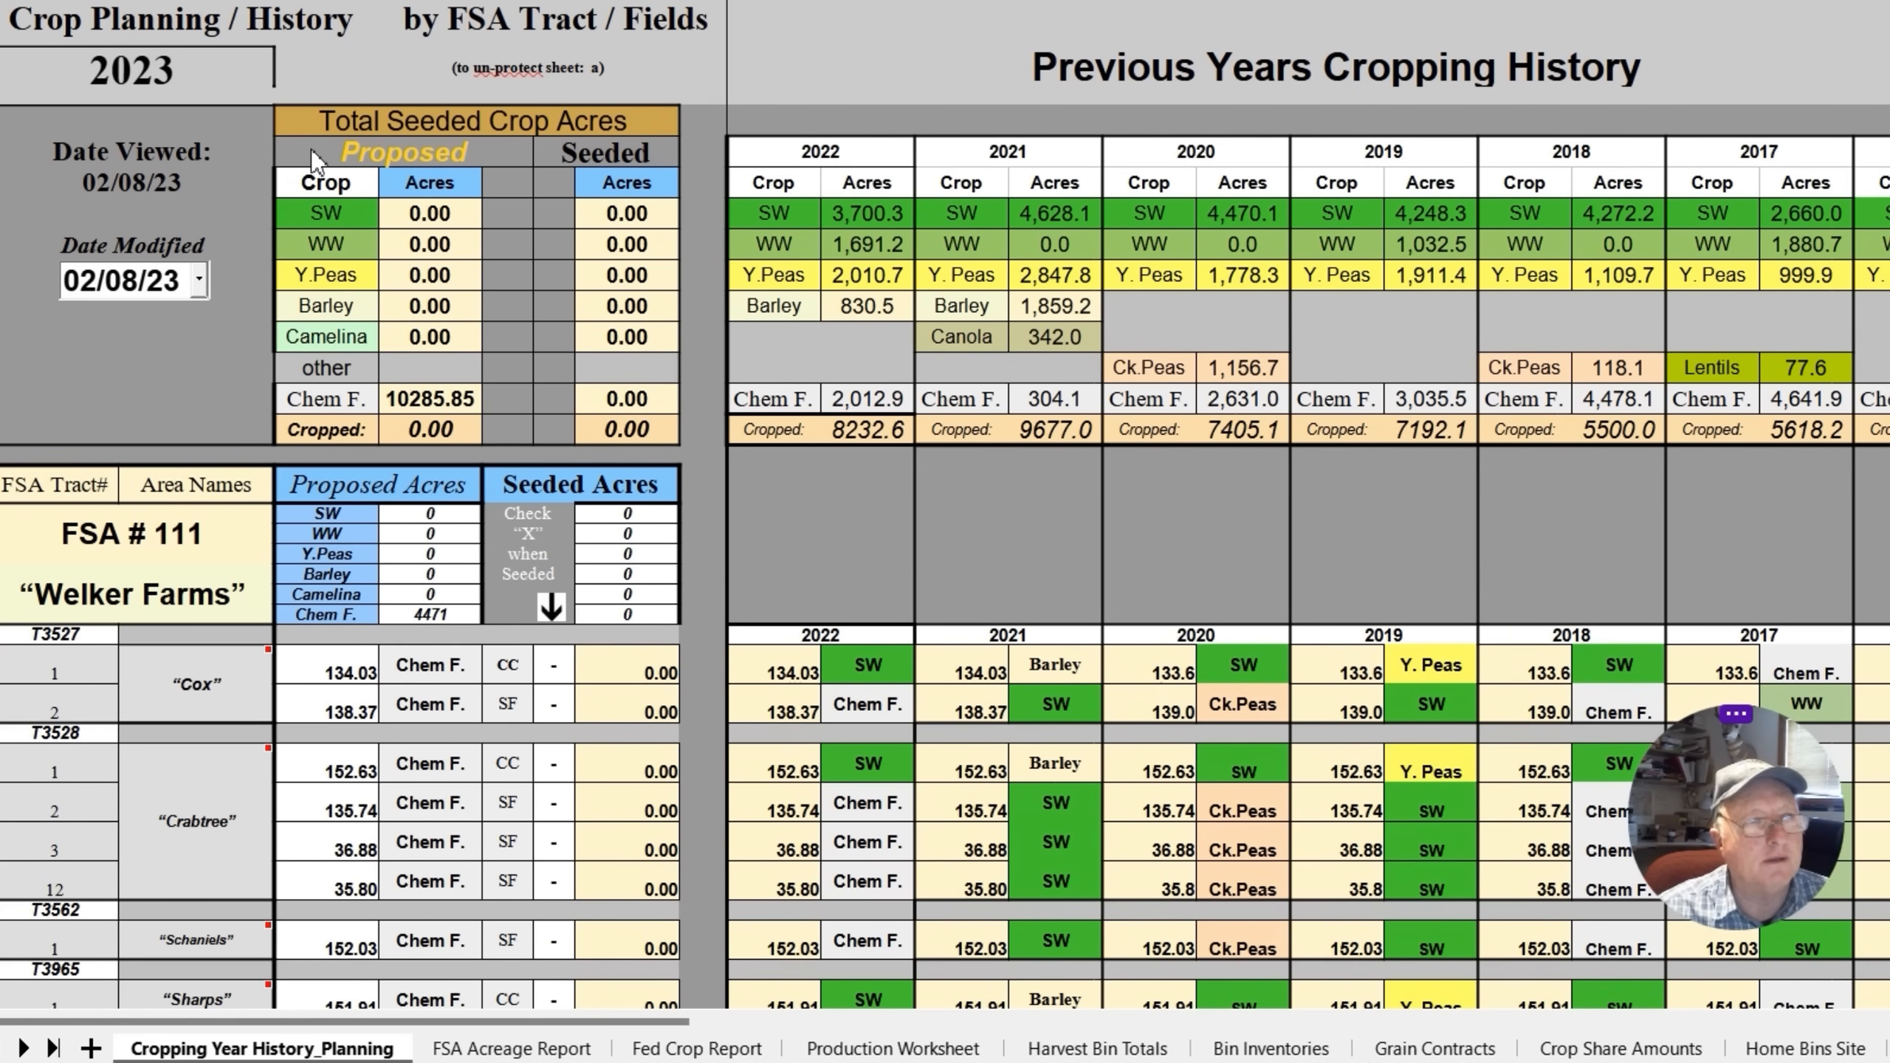
{"action": "mouse_move", "coordinate": [214, 544]}
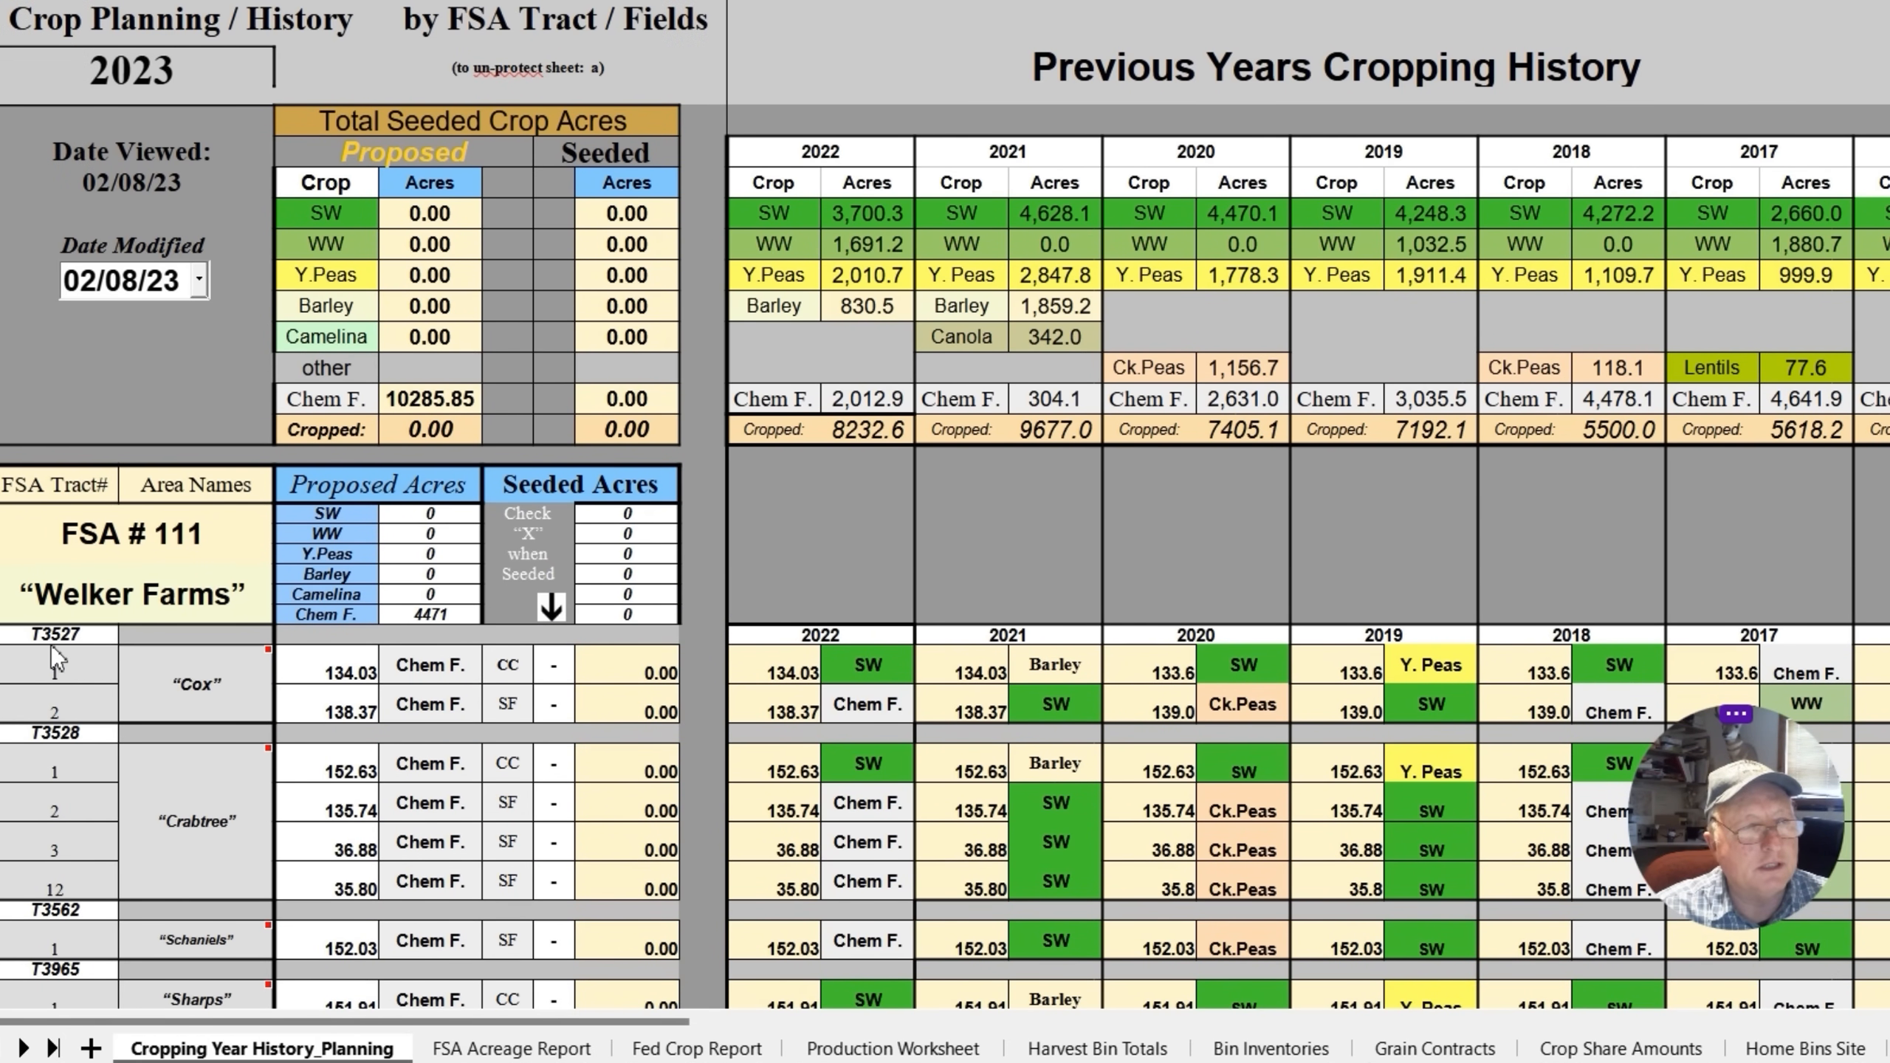
{"action": "mouse_move", "coordinate": [72, 709]}
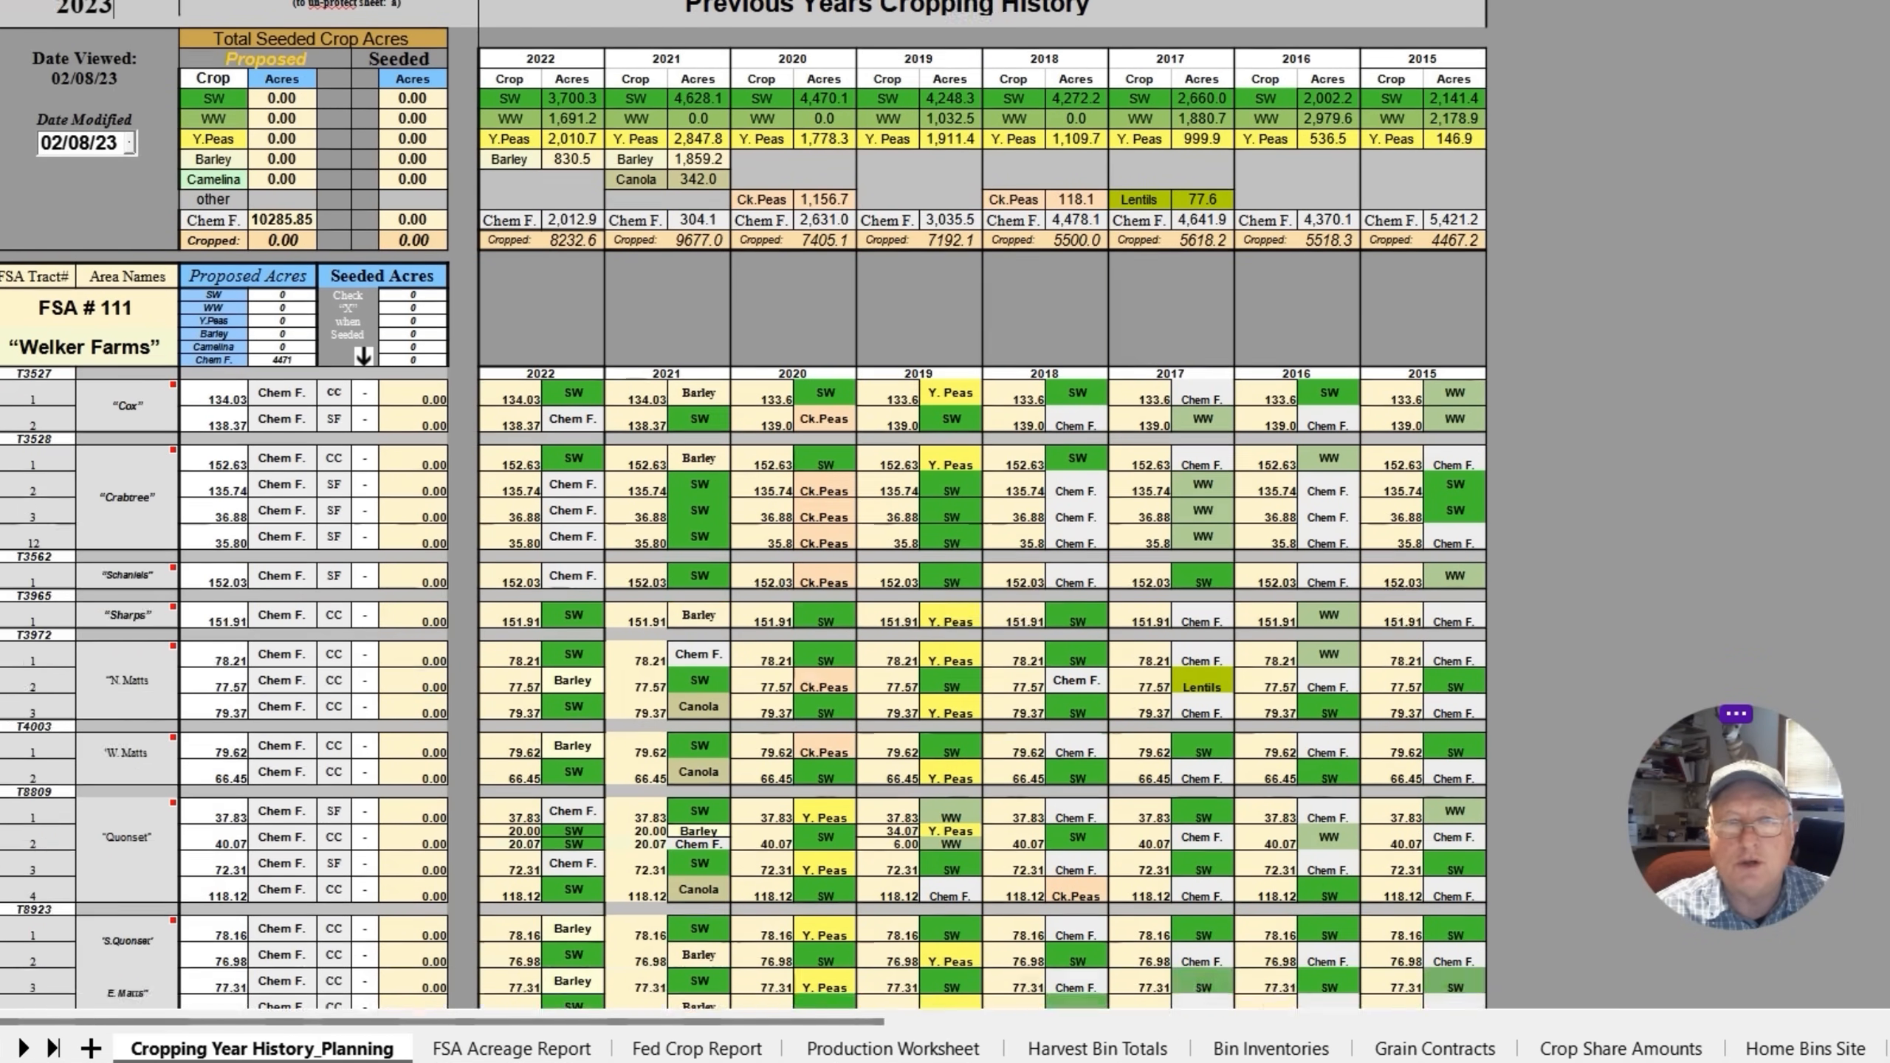
{"action": "scroll", "scroll_direction": "down", "scroll_amount": 3}
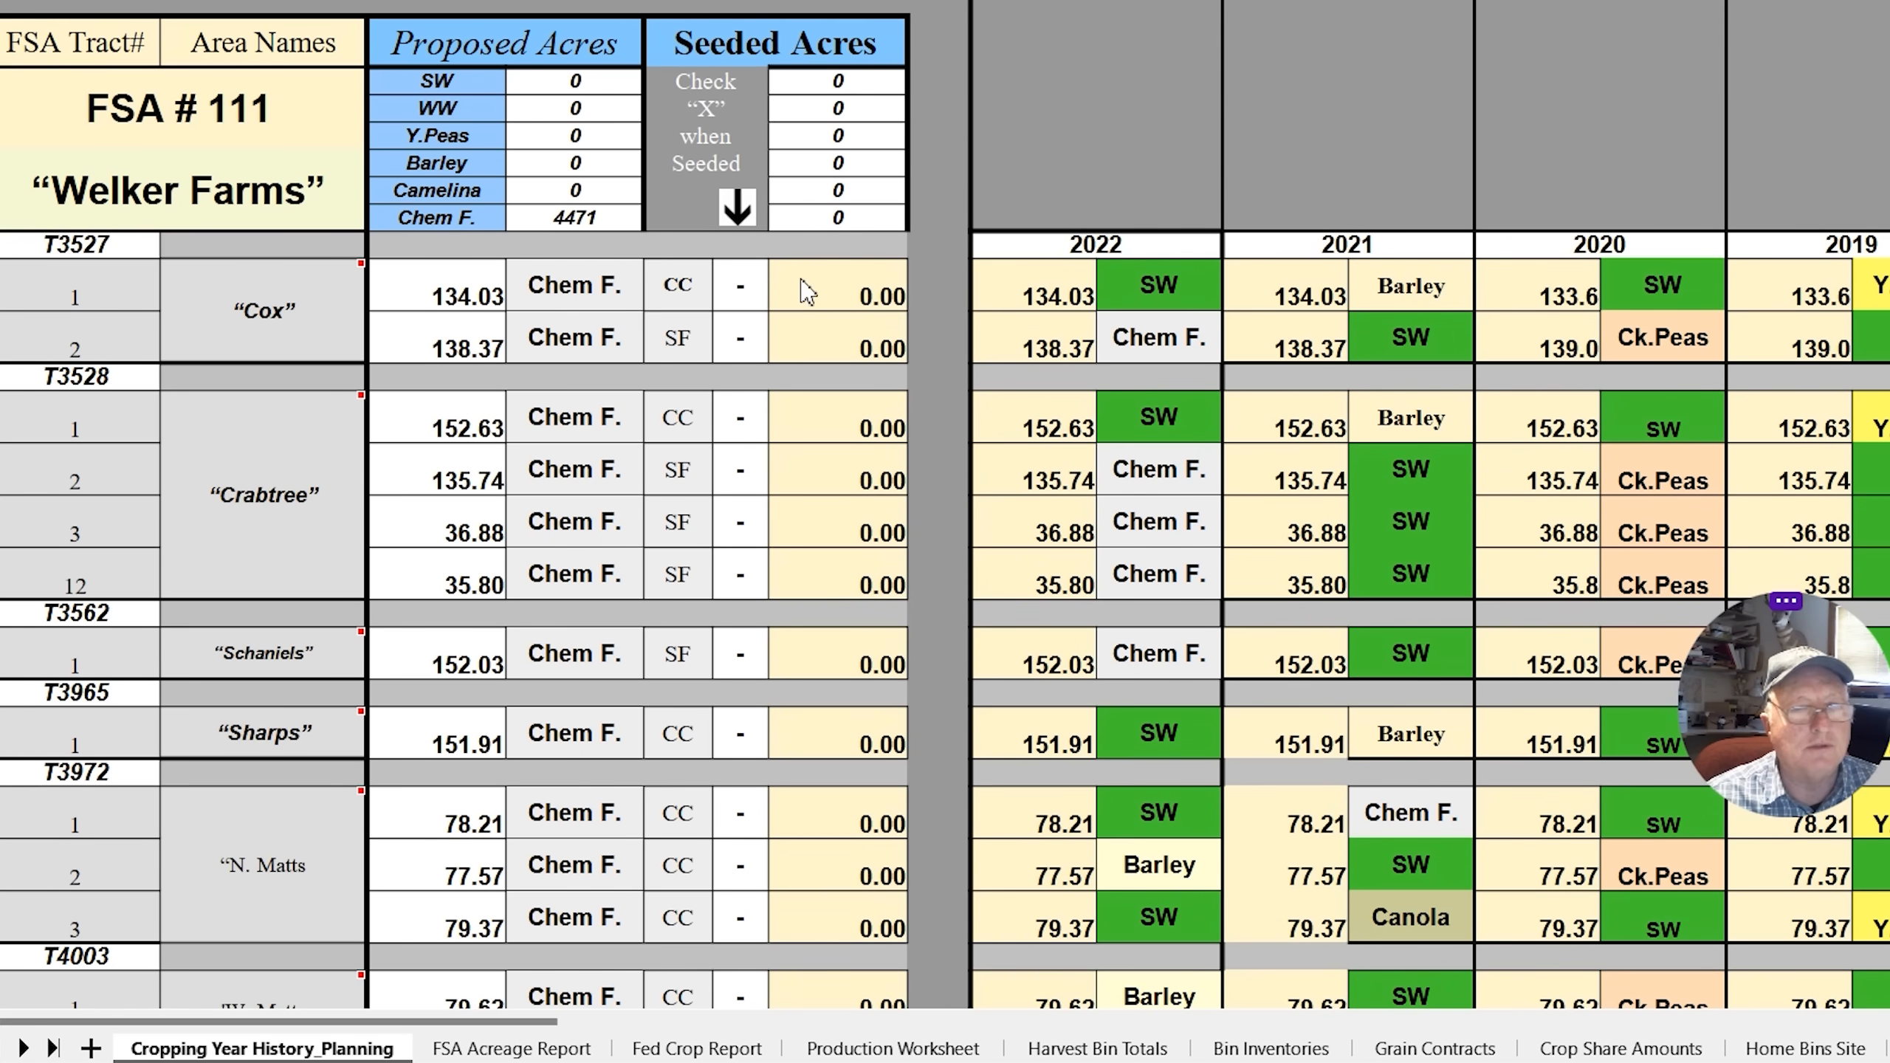
{"action": "mouse_move", "coordinate": [769, 316]}
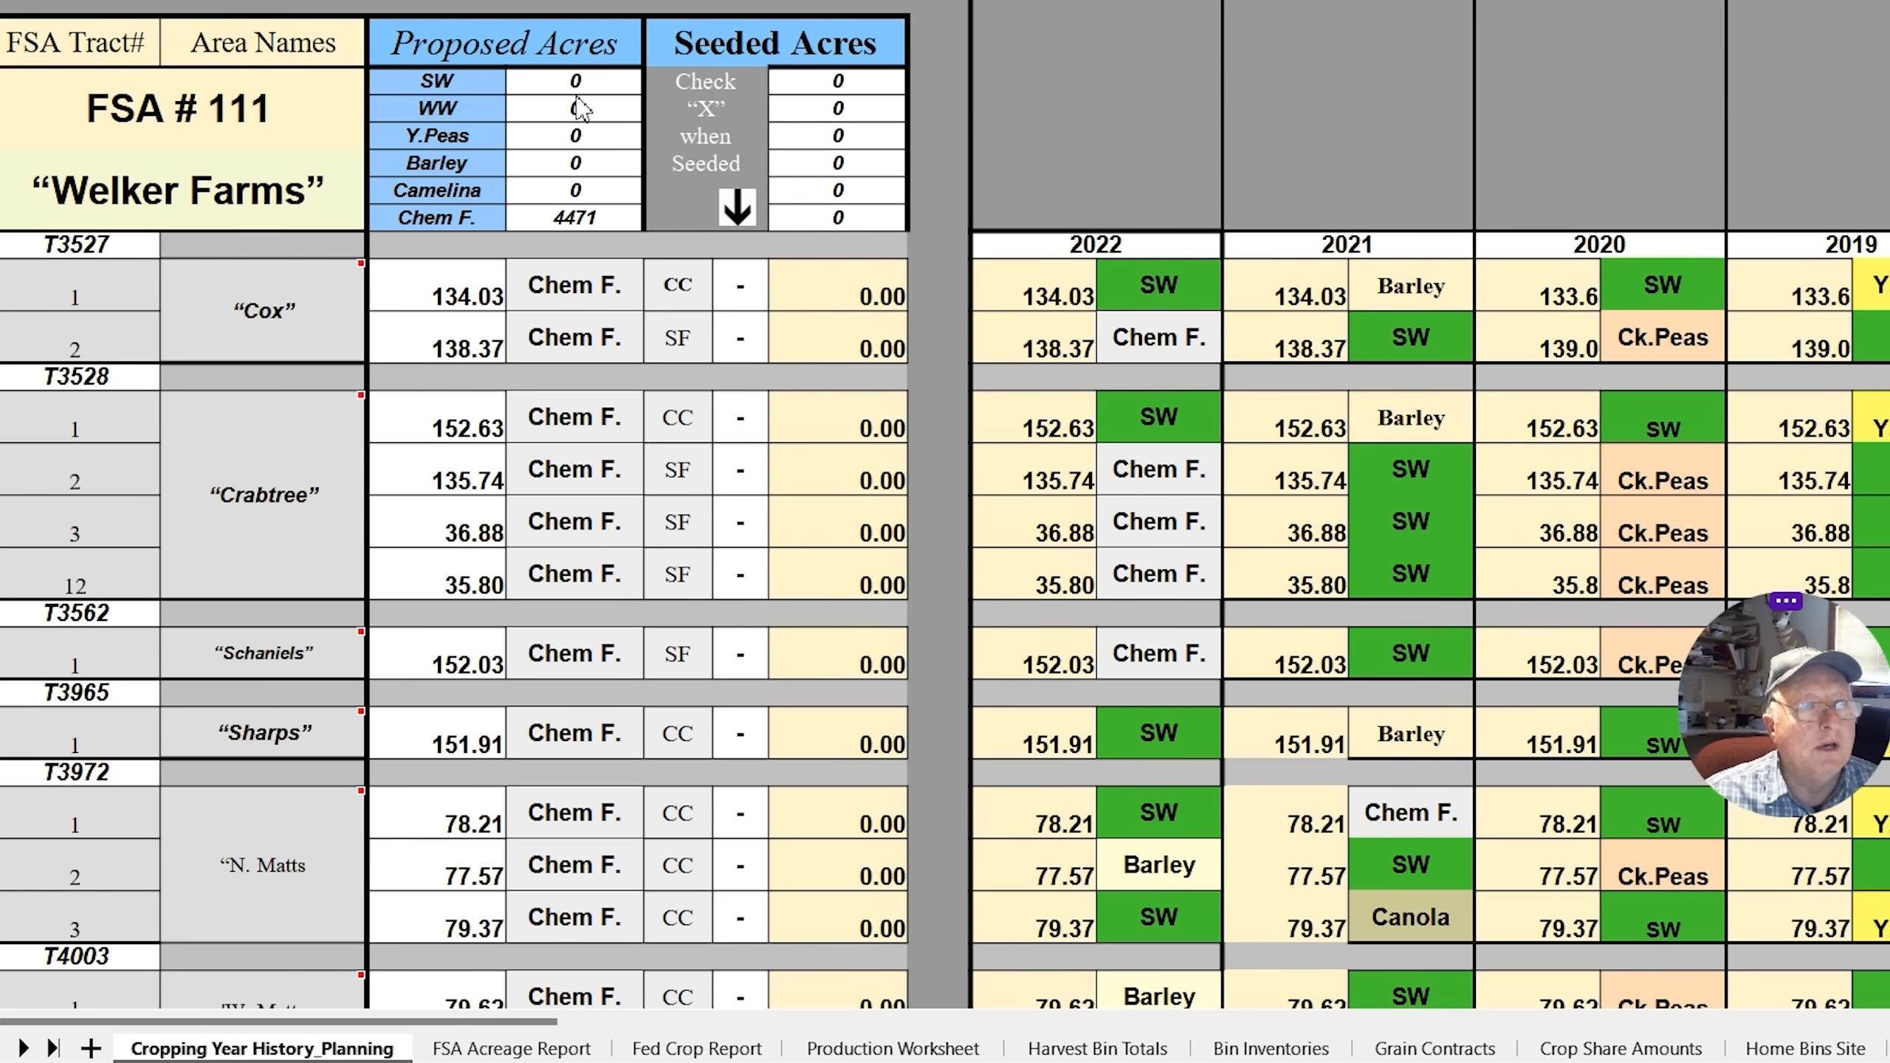
{"action": "mouse_move", "coordinate": [543, 61]}
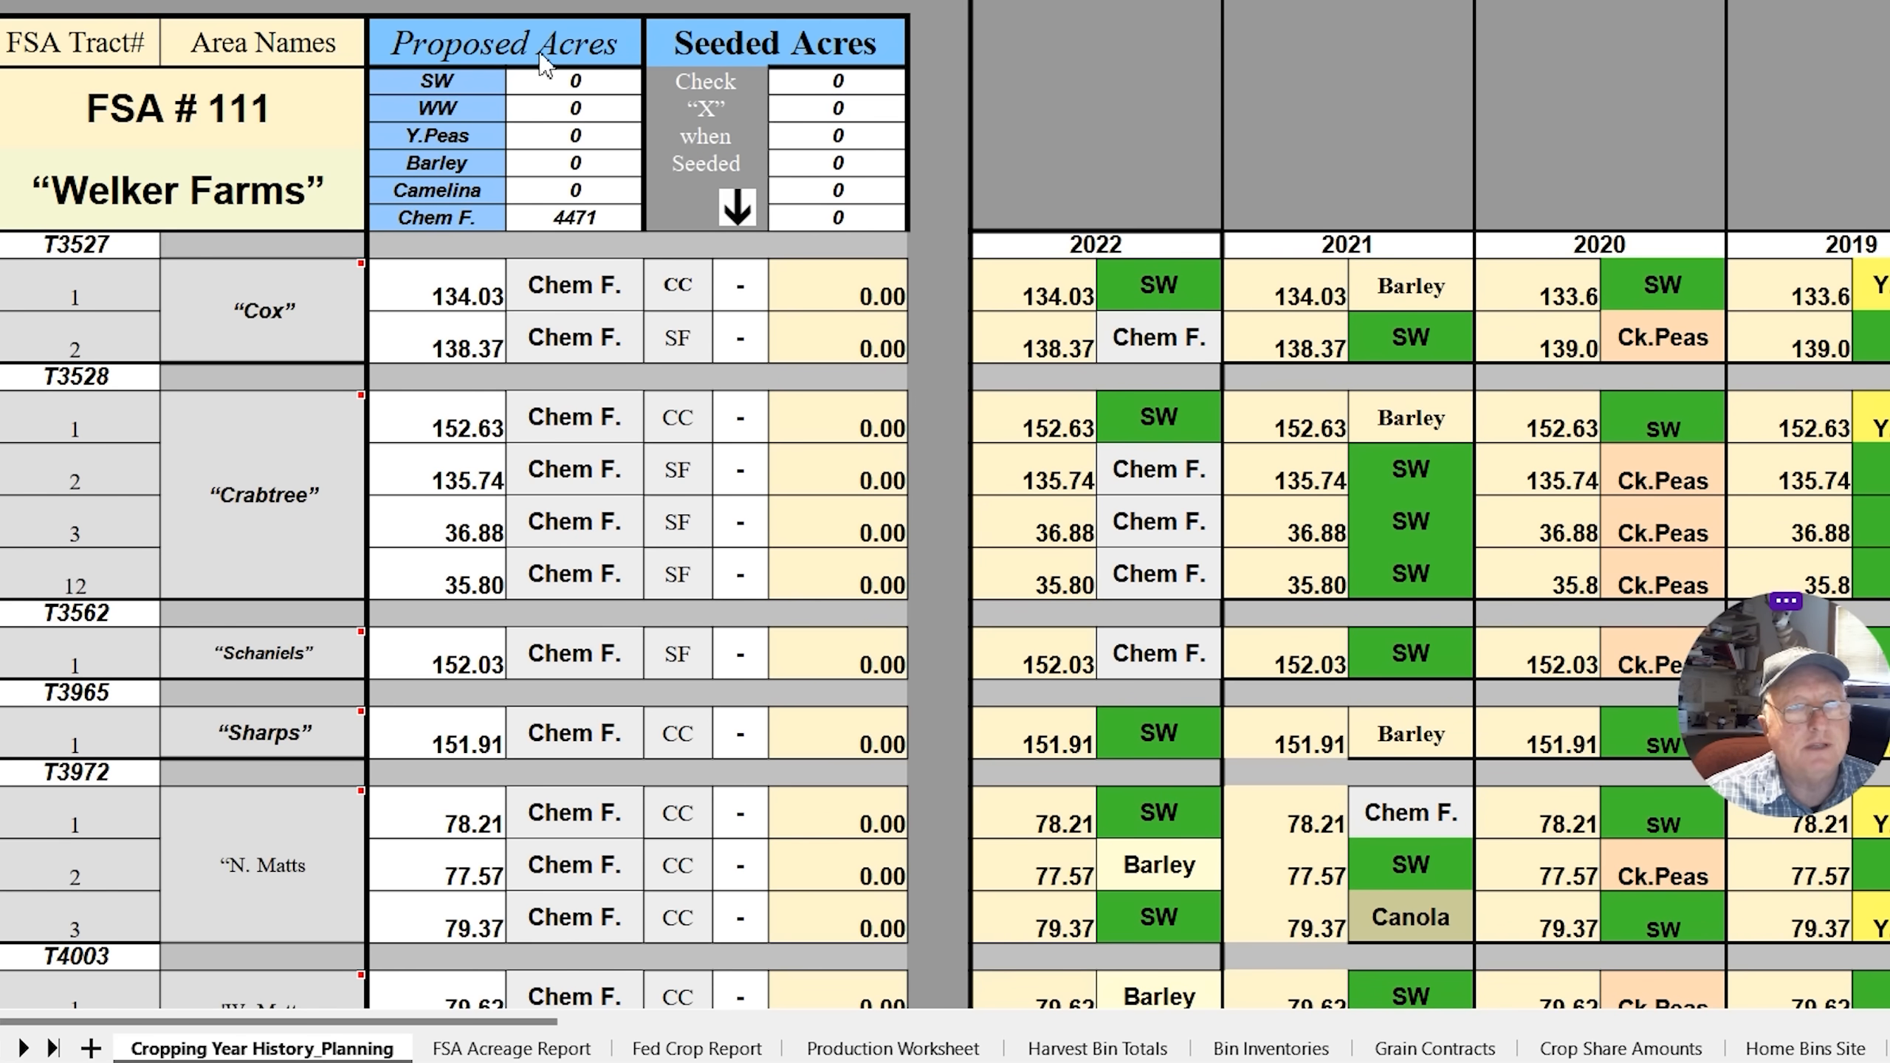
{"action": "mouse_move", "coordinate": [583, 443]}
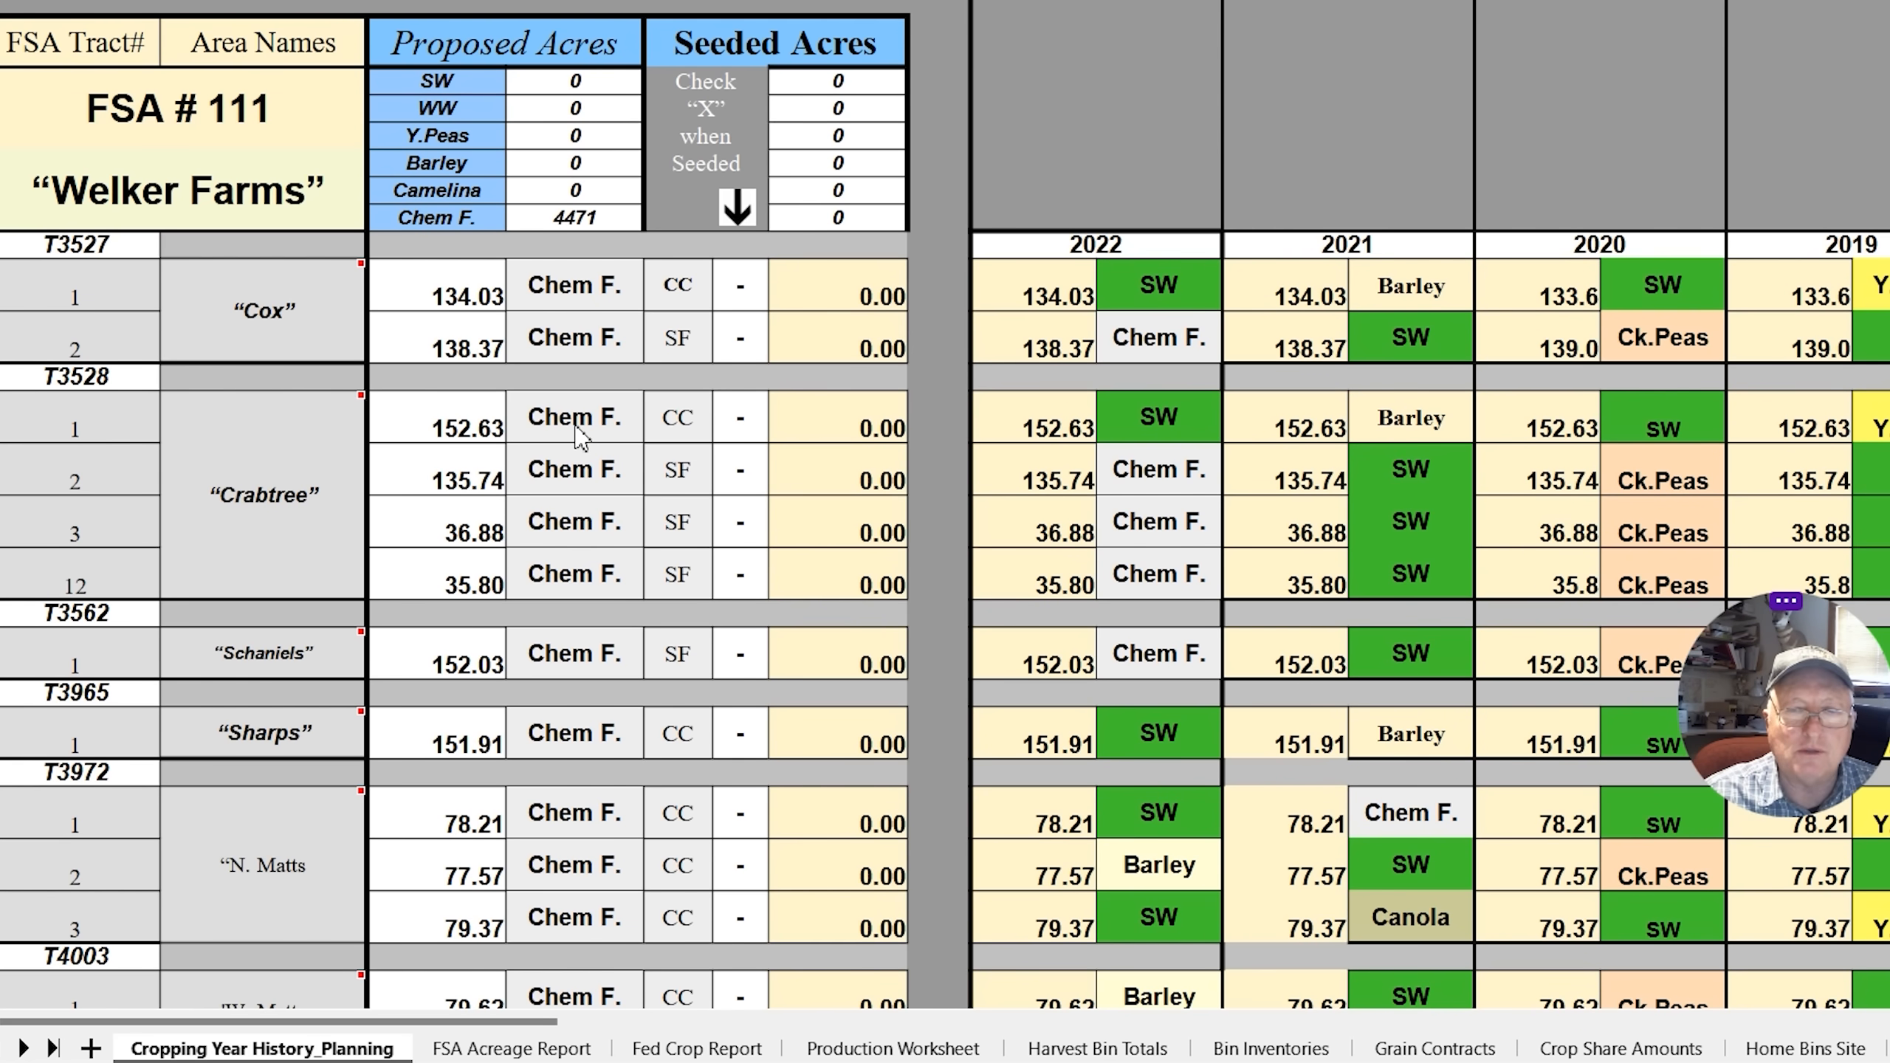
{"action": "mouse_move", "coordinate": [1307, 317]}
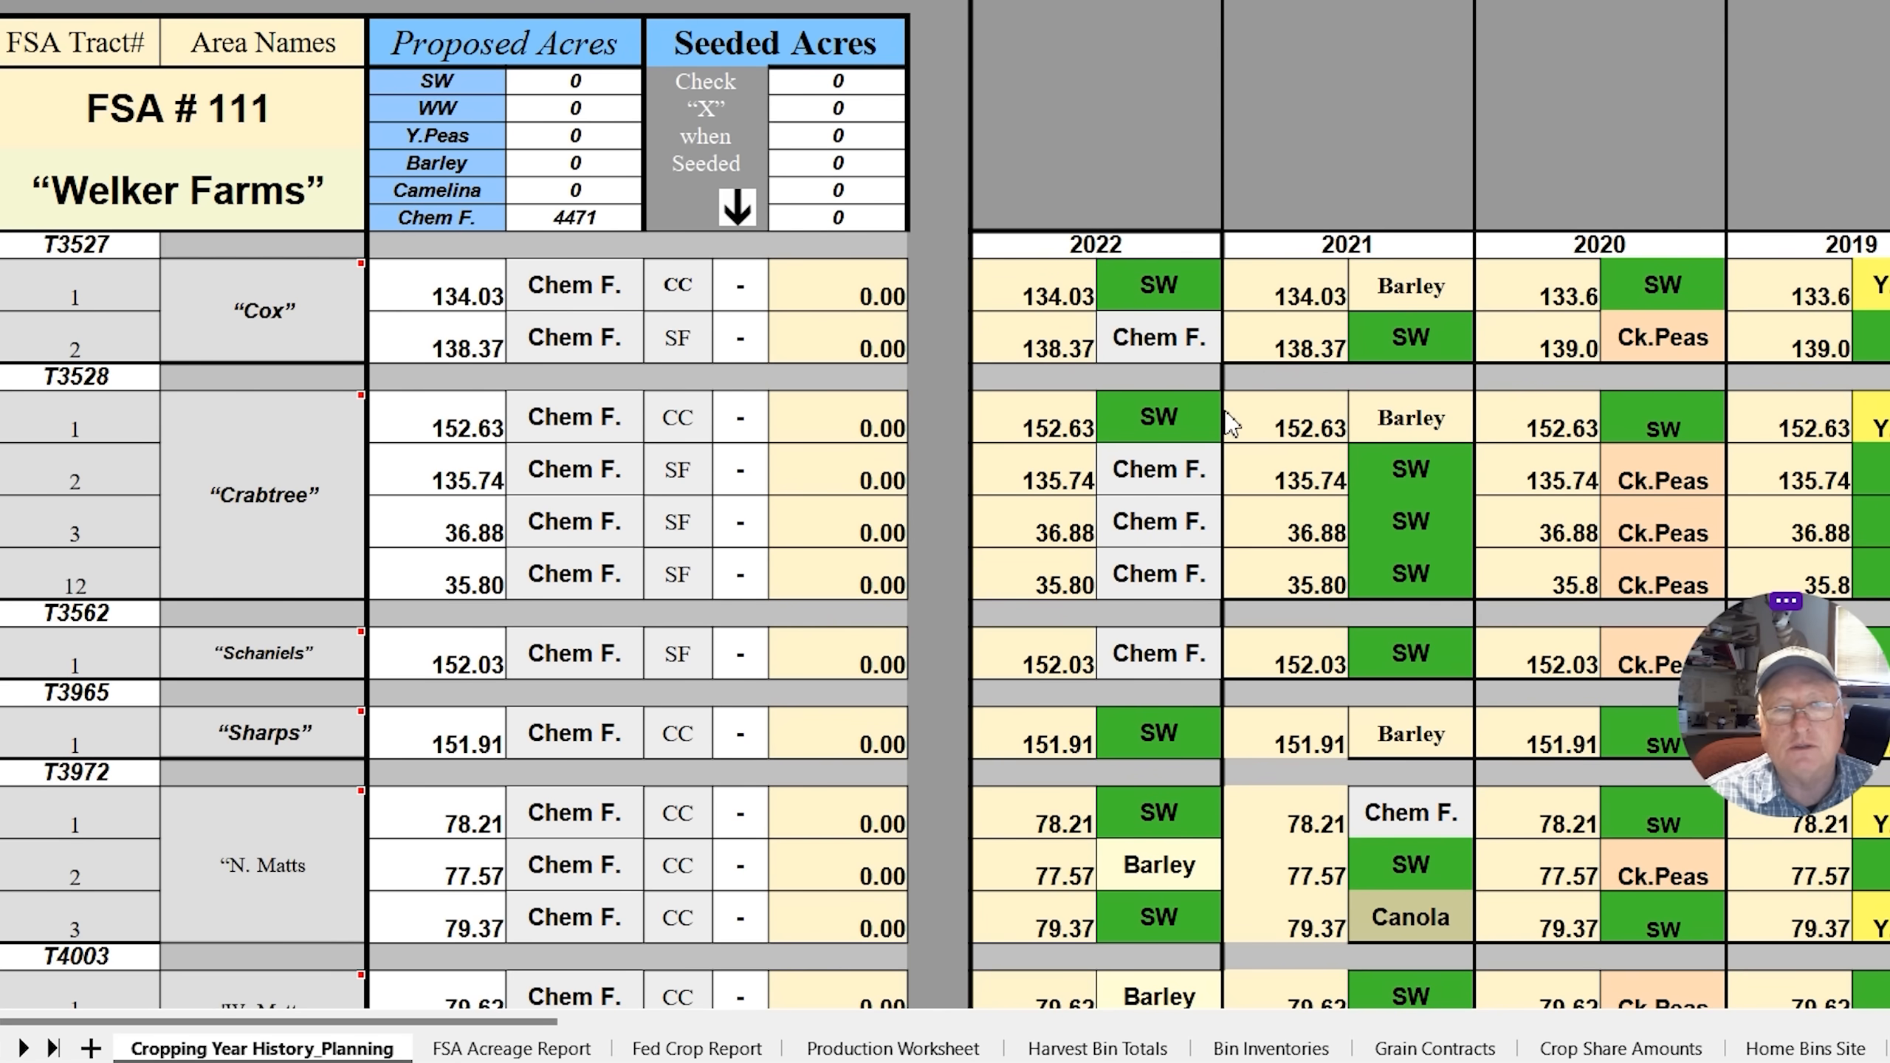
{"action": "mouse_move", "coordinate": [1172, 317]}
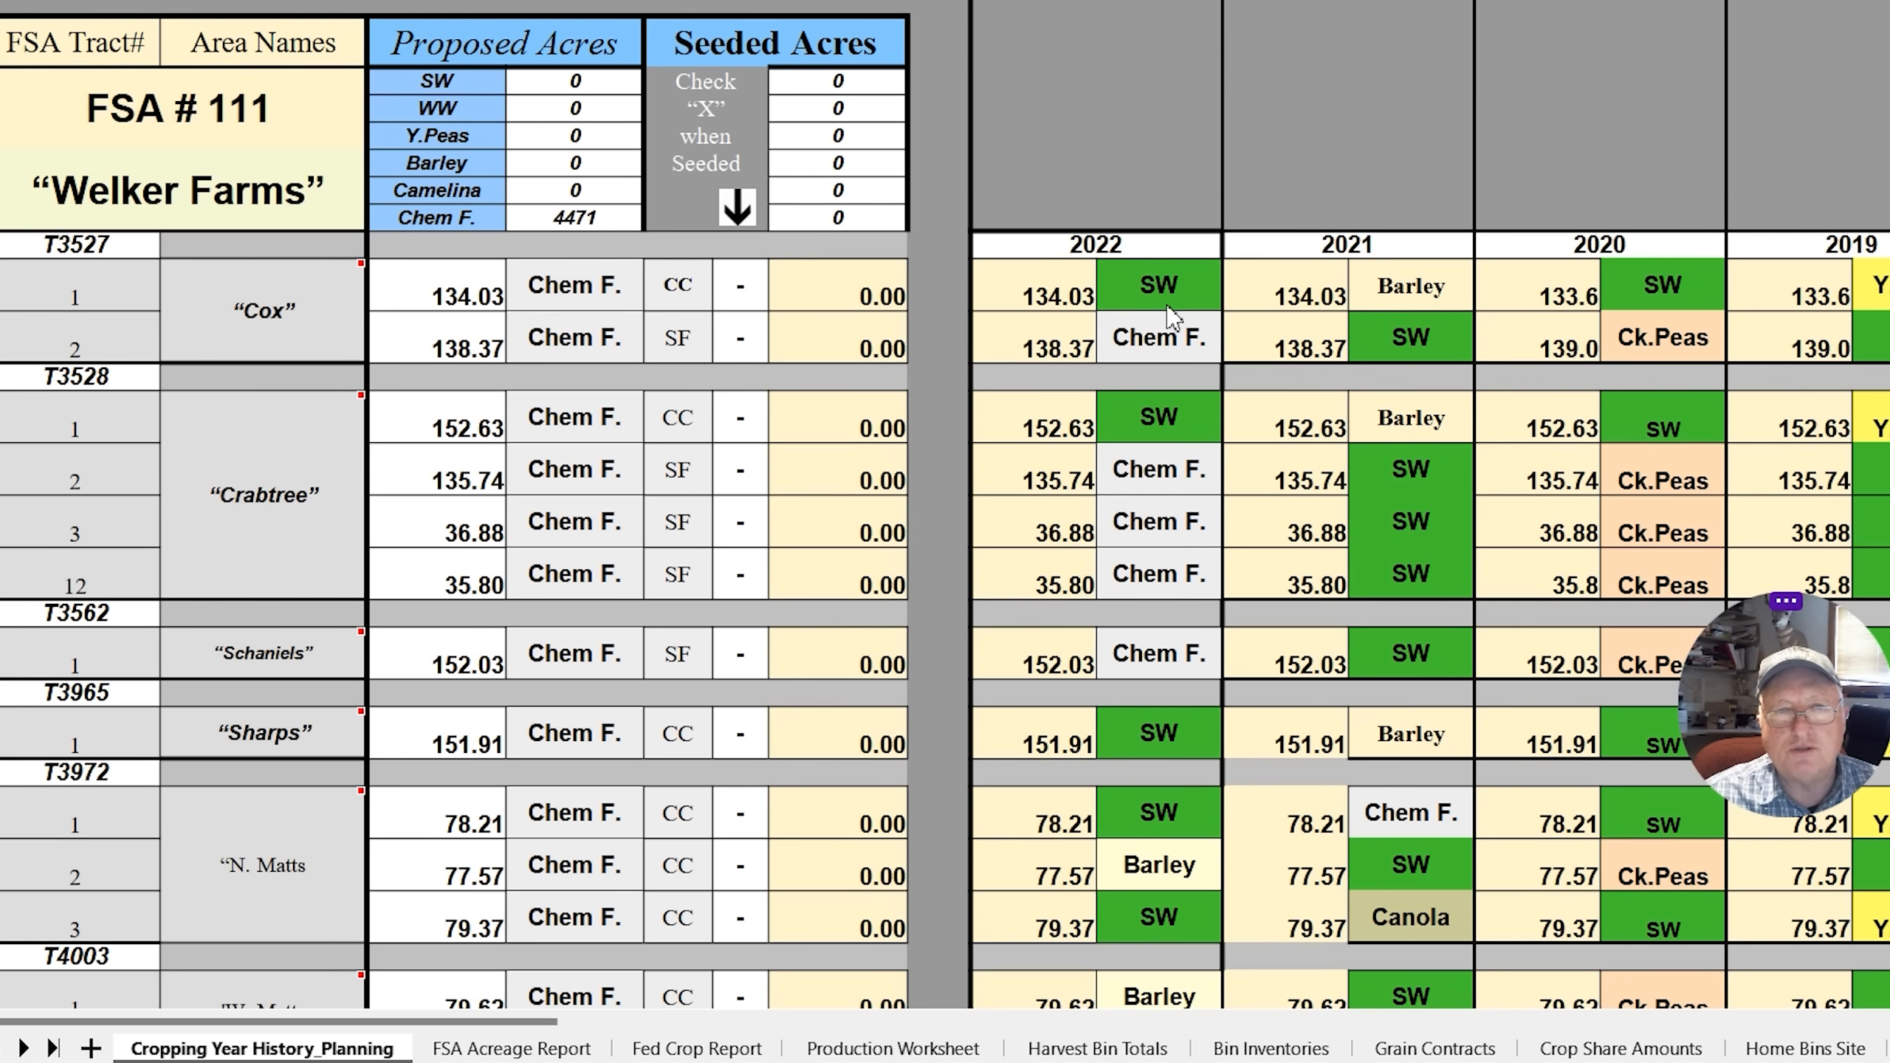
{"action": "mouse_move", "coordinate": [1216, 350]}
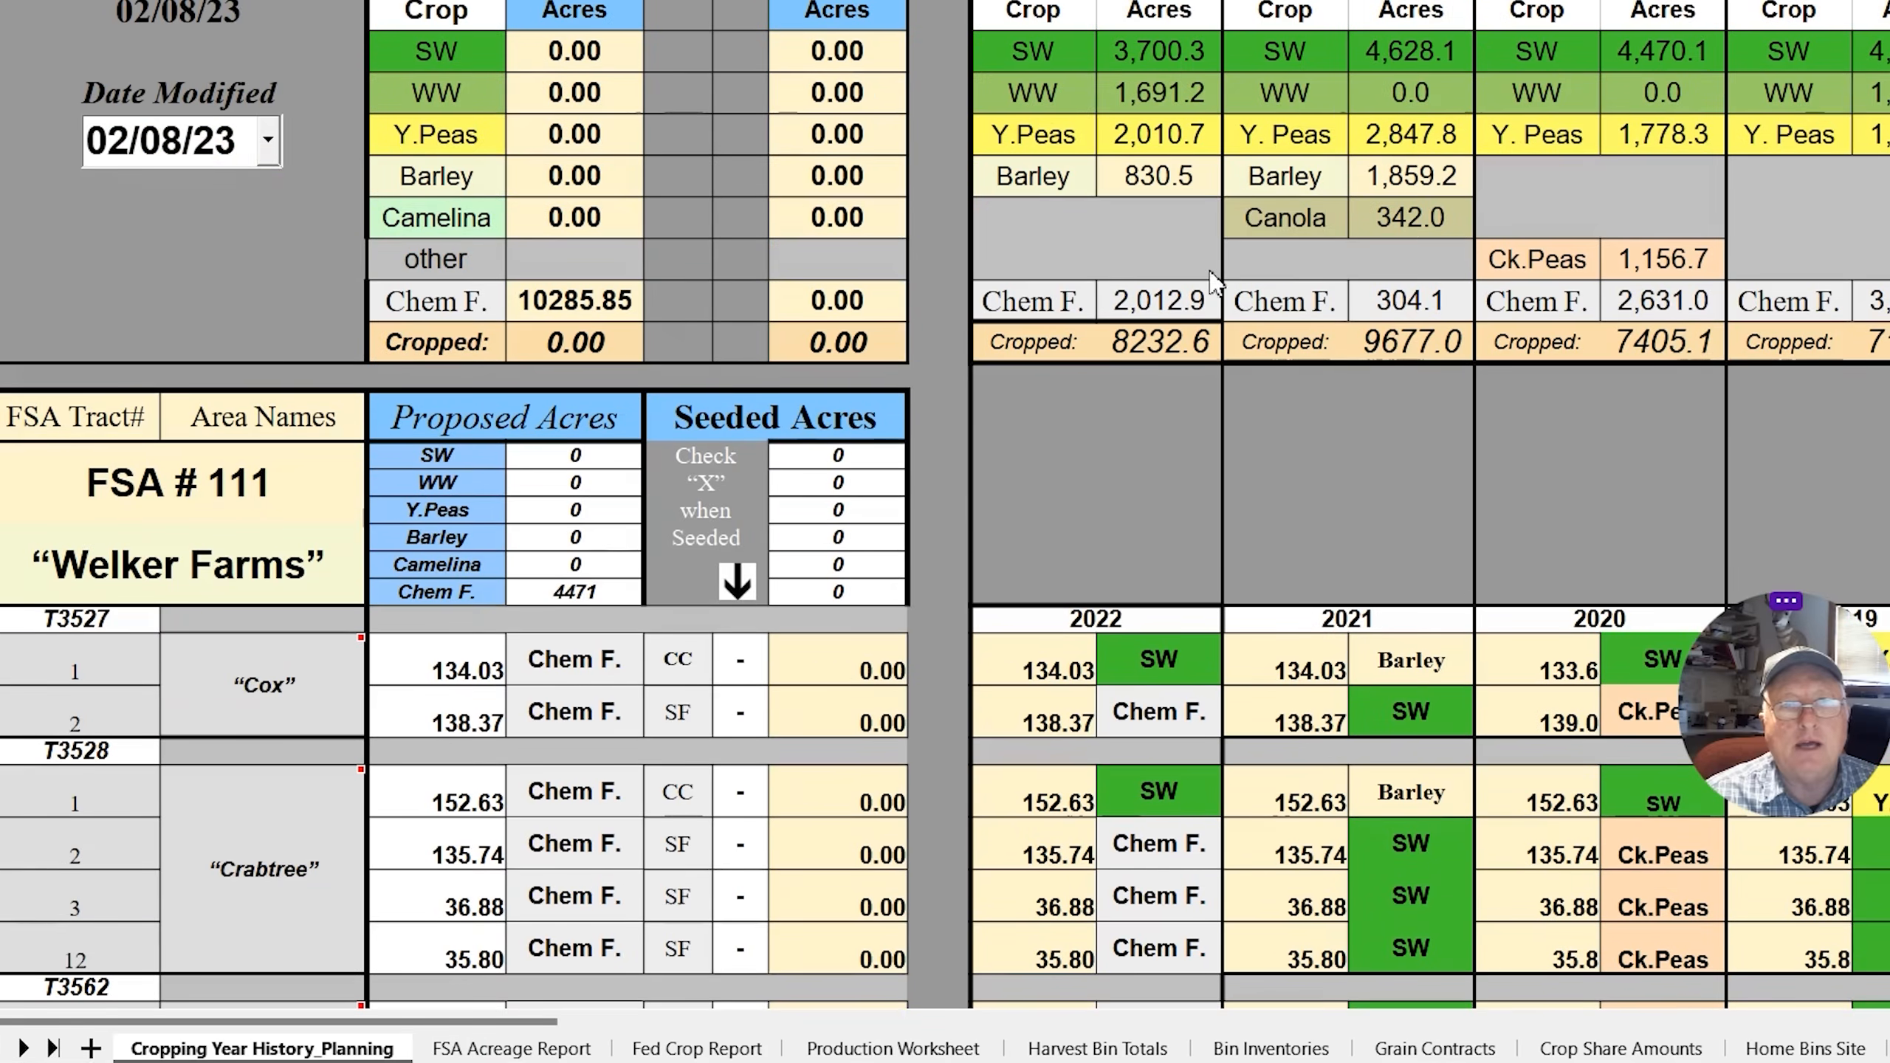
{"action": "scroll", "scroll_direction": "down", "scroll_amount": 3}
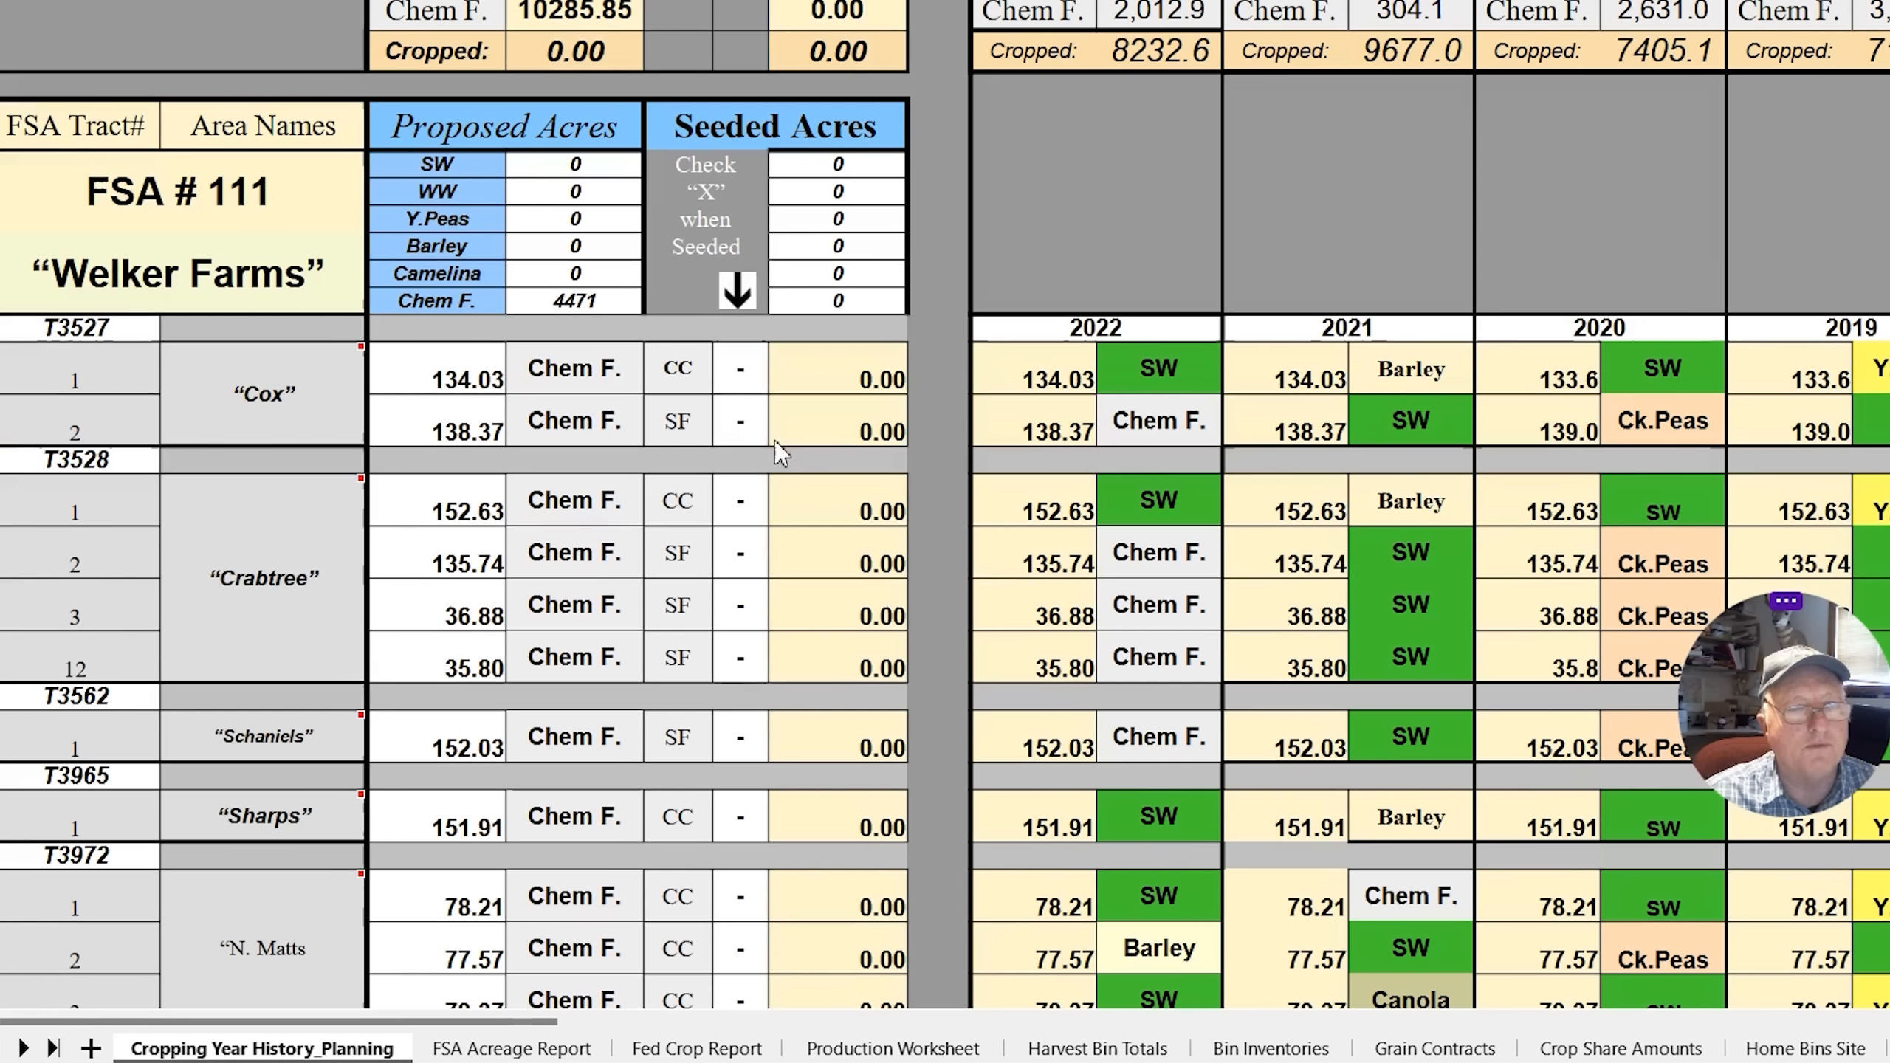
{"action": "mouse_move", "coordinate": [187, 78]}
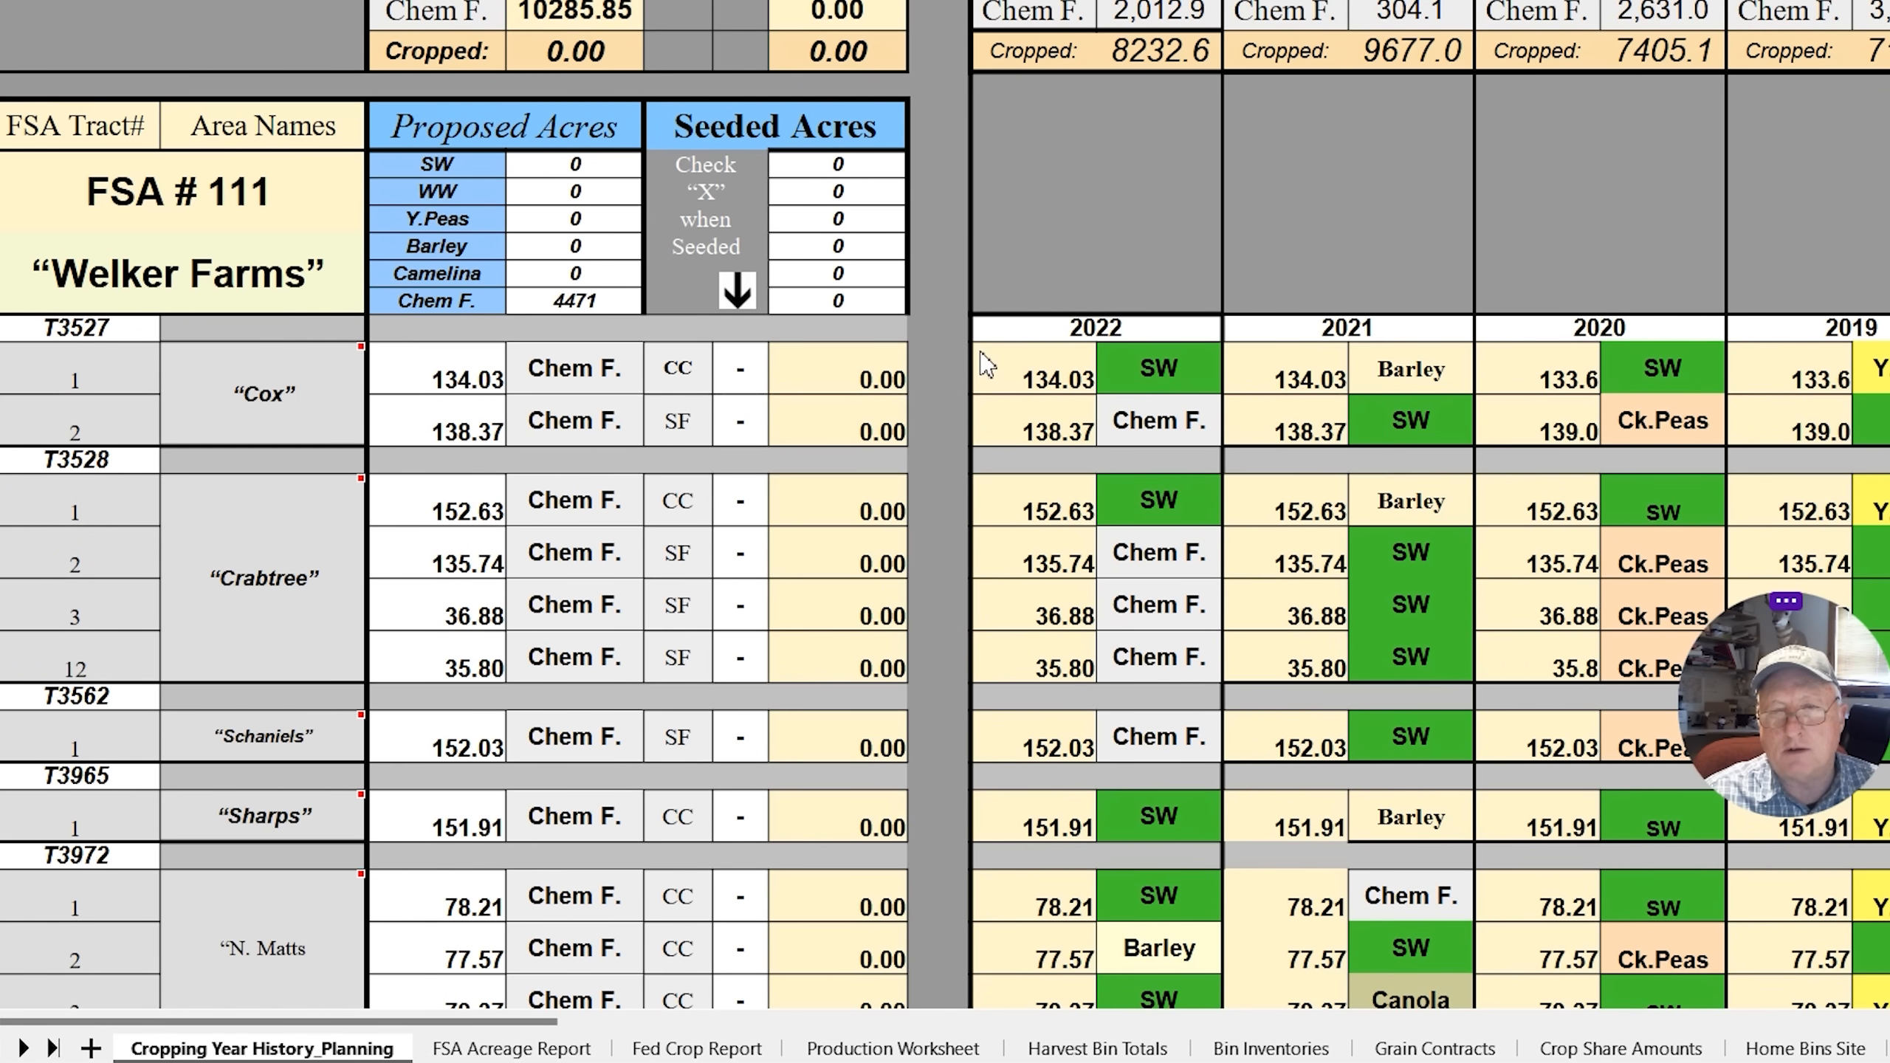
{"action": "mouse_move", "coordinate": [1109, 316]}
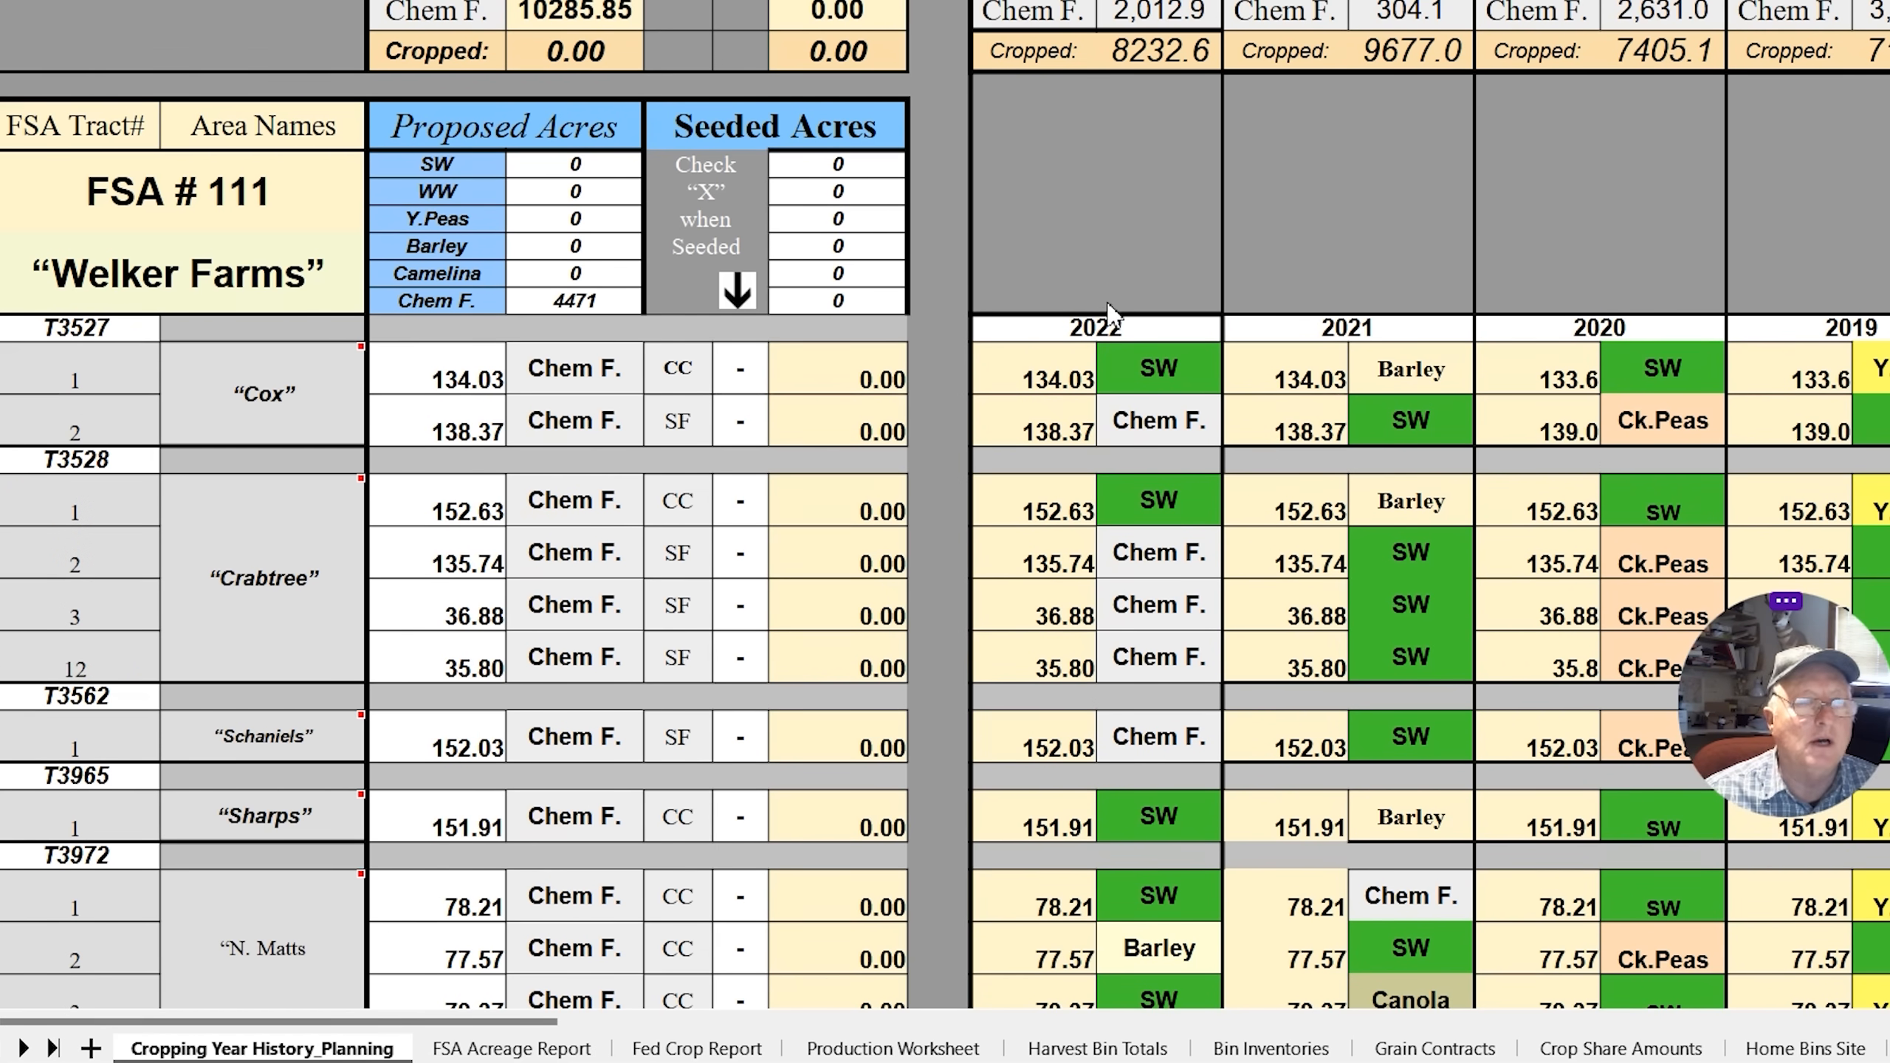
{"action": "scroll", "scroll_direction": "down", "scroll_amount": 3}
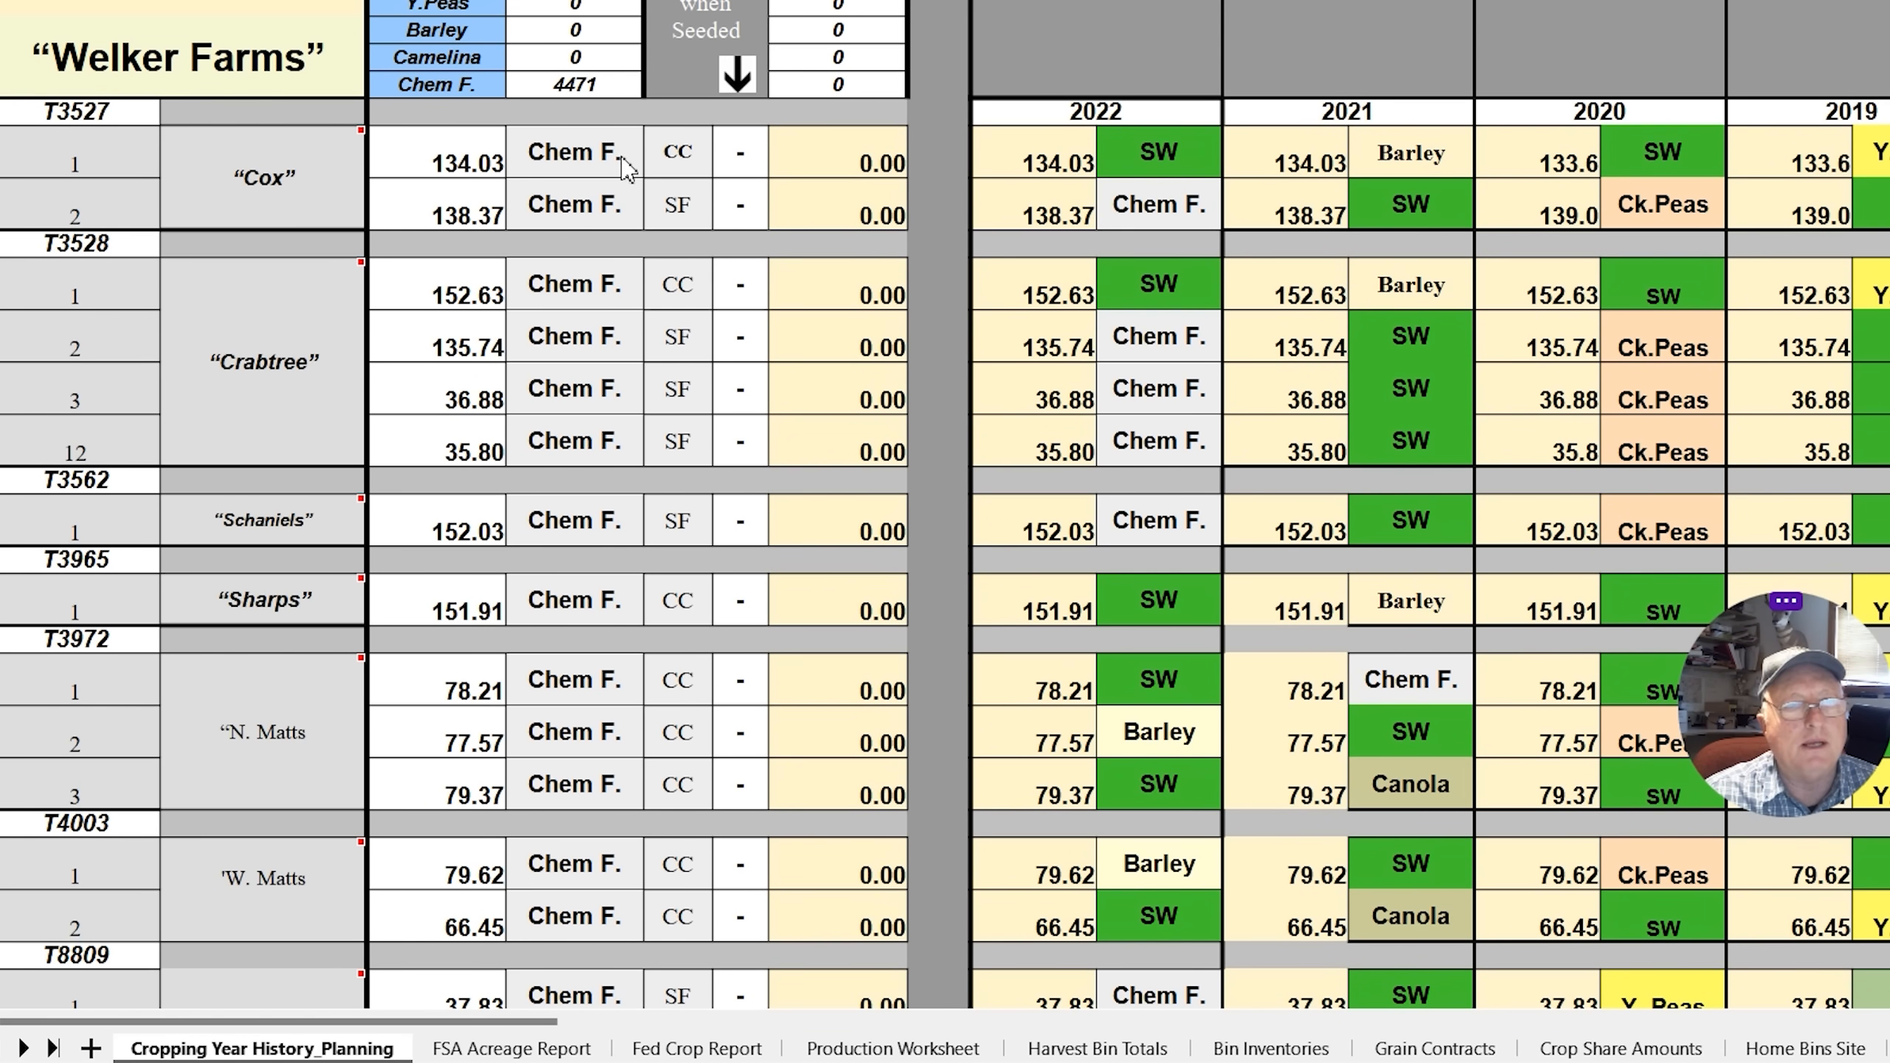
{"action": "mouse_move", "coordinate": [616, 162]}
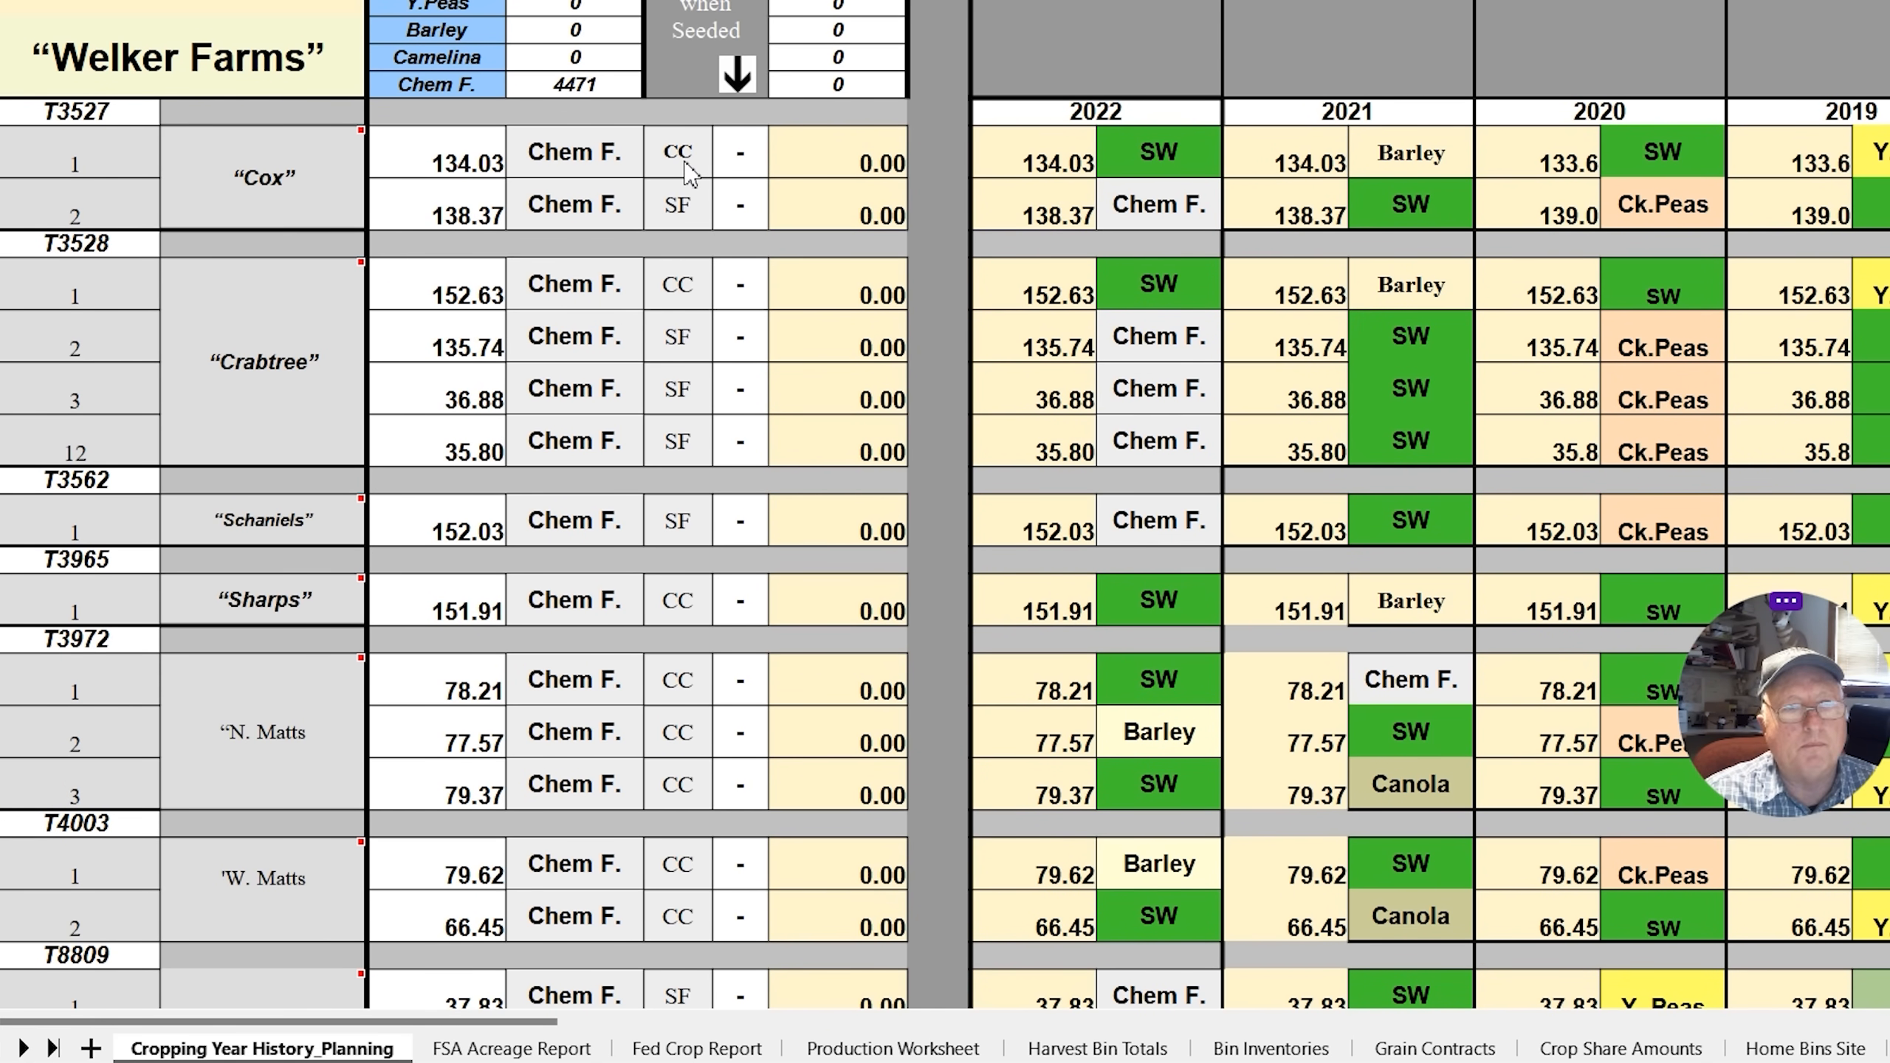
{"action": "mouse_move", "coordinate": [1187, 169]}
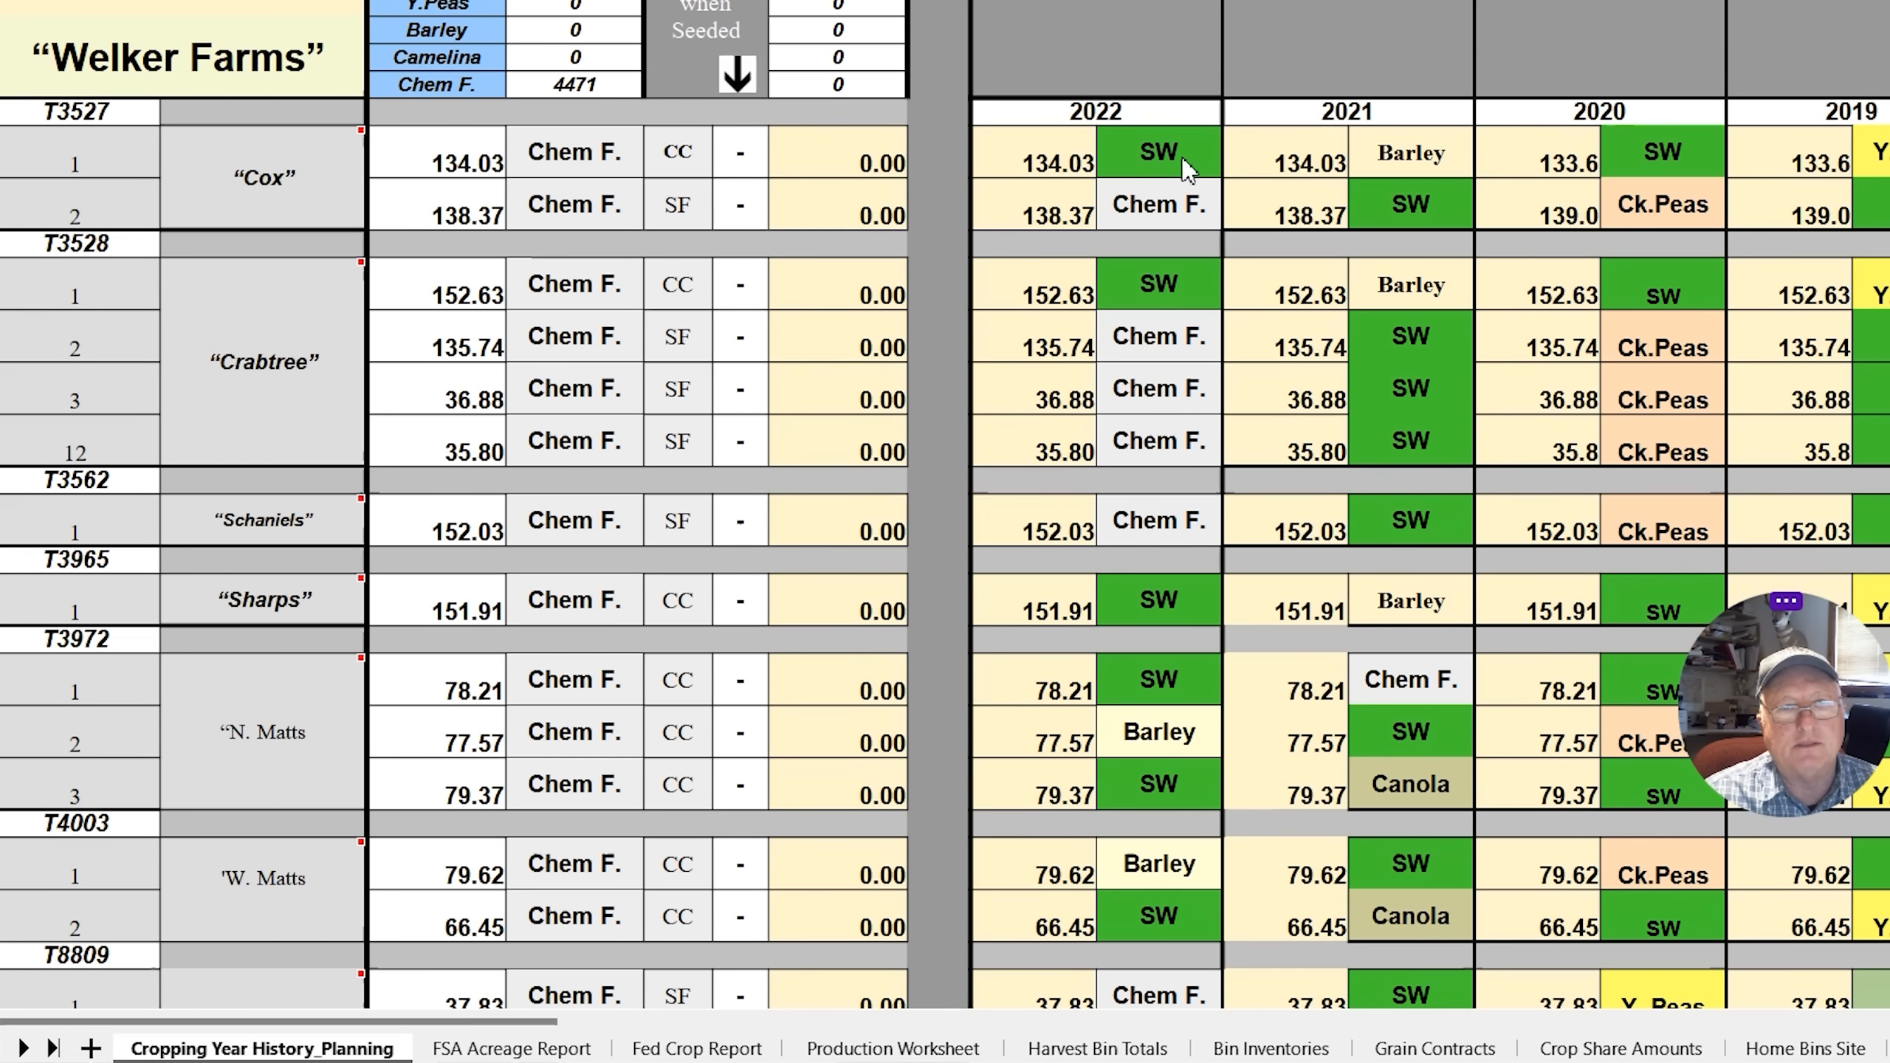
{"action": "mouse_move", "coordinate": [1186, 231]}
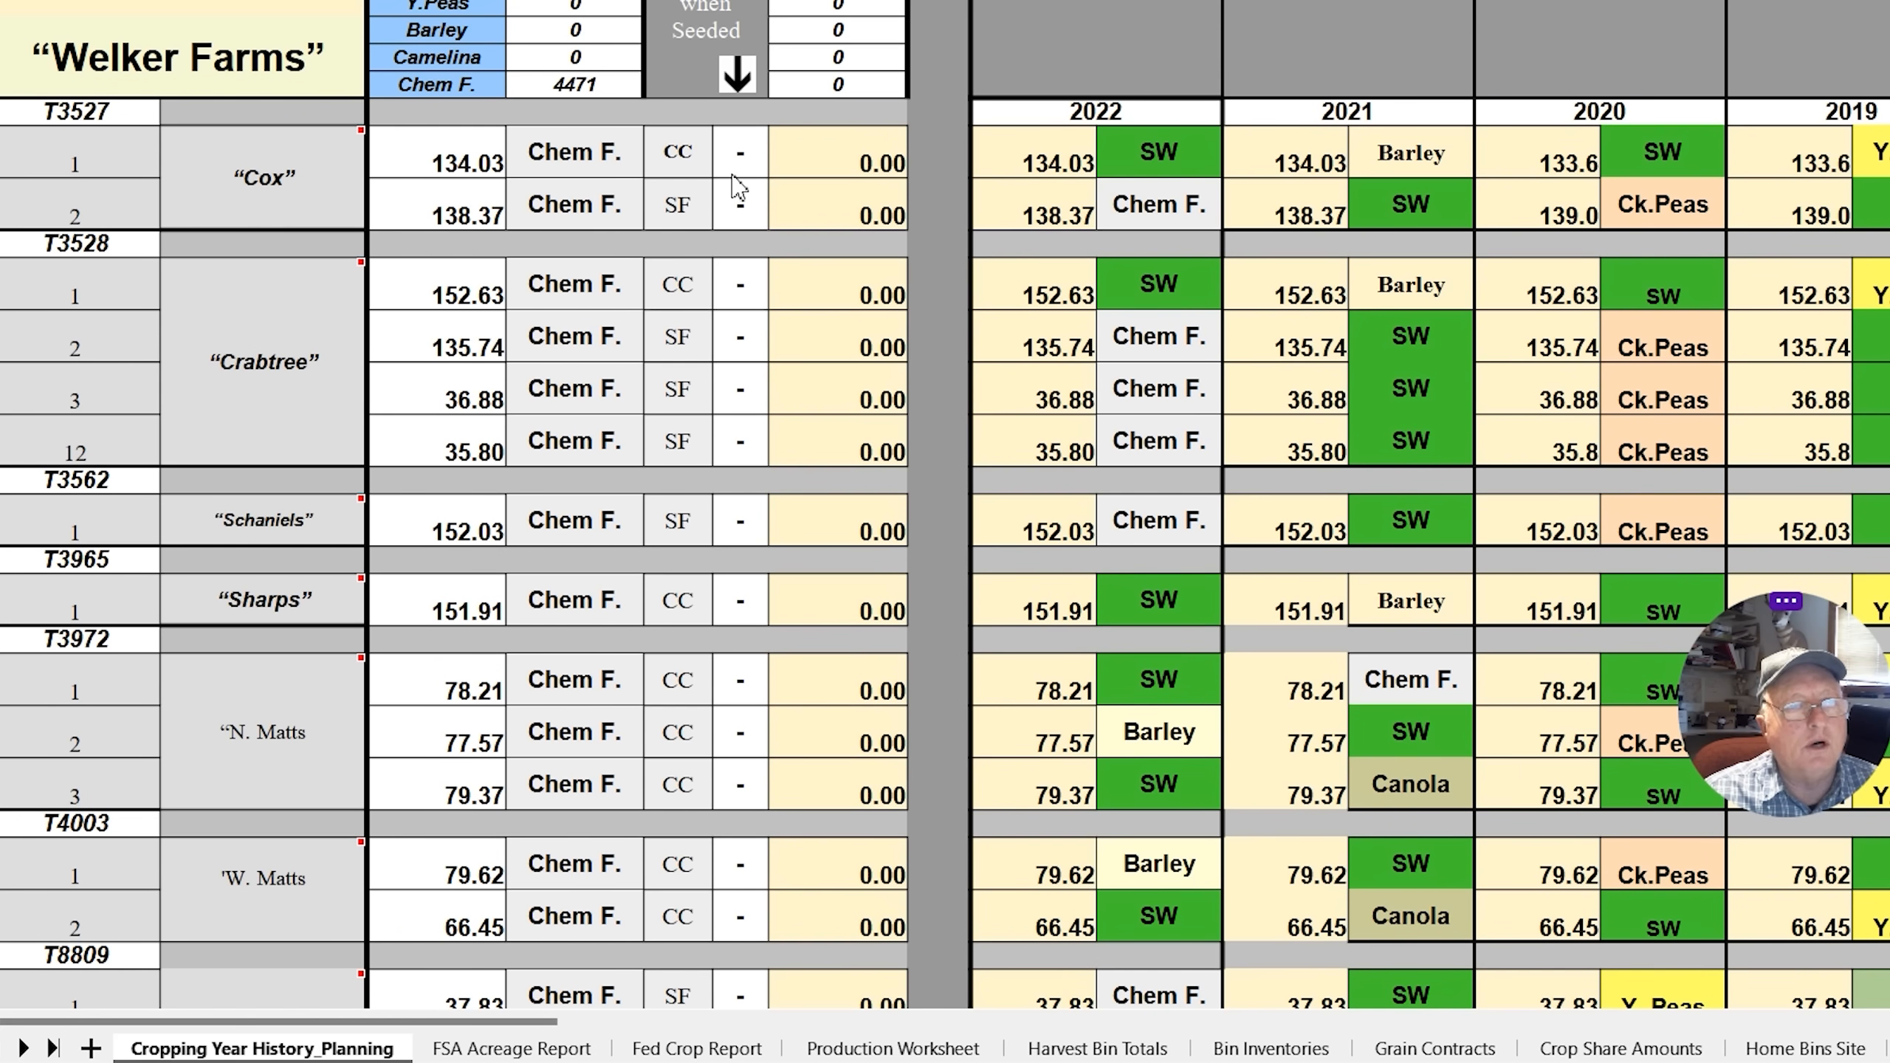
Plan WW for Cox field 2 and Schaniels, SW for Crabtree fields 2 and 12, and Barley for Sharps
{"action": "left_click", "coordinate": [575, 204]}
{"action": "type", "text": "WW"}
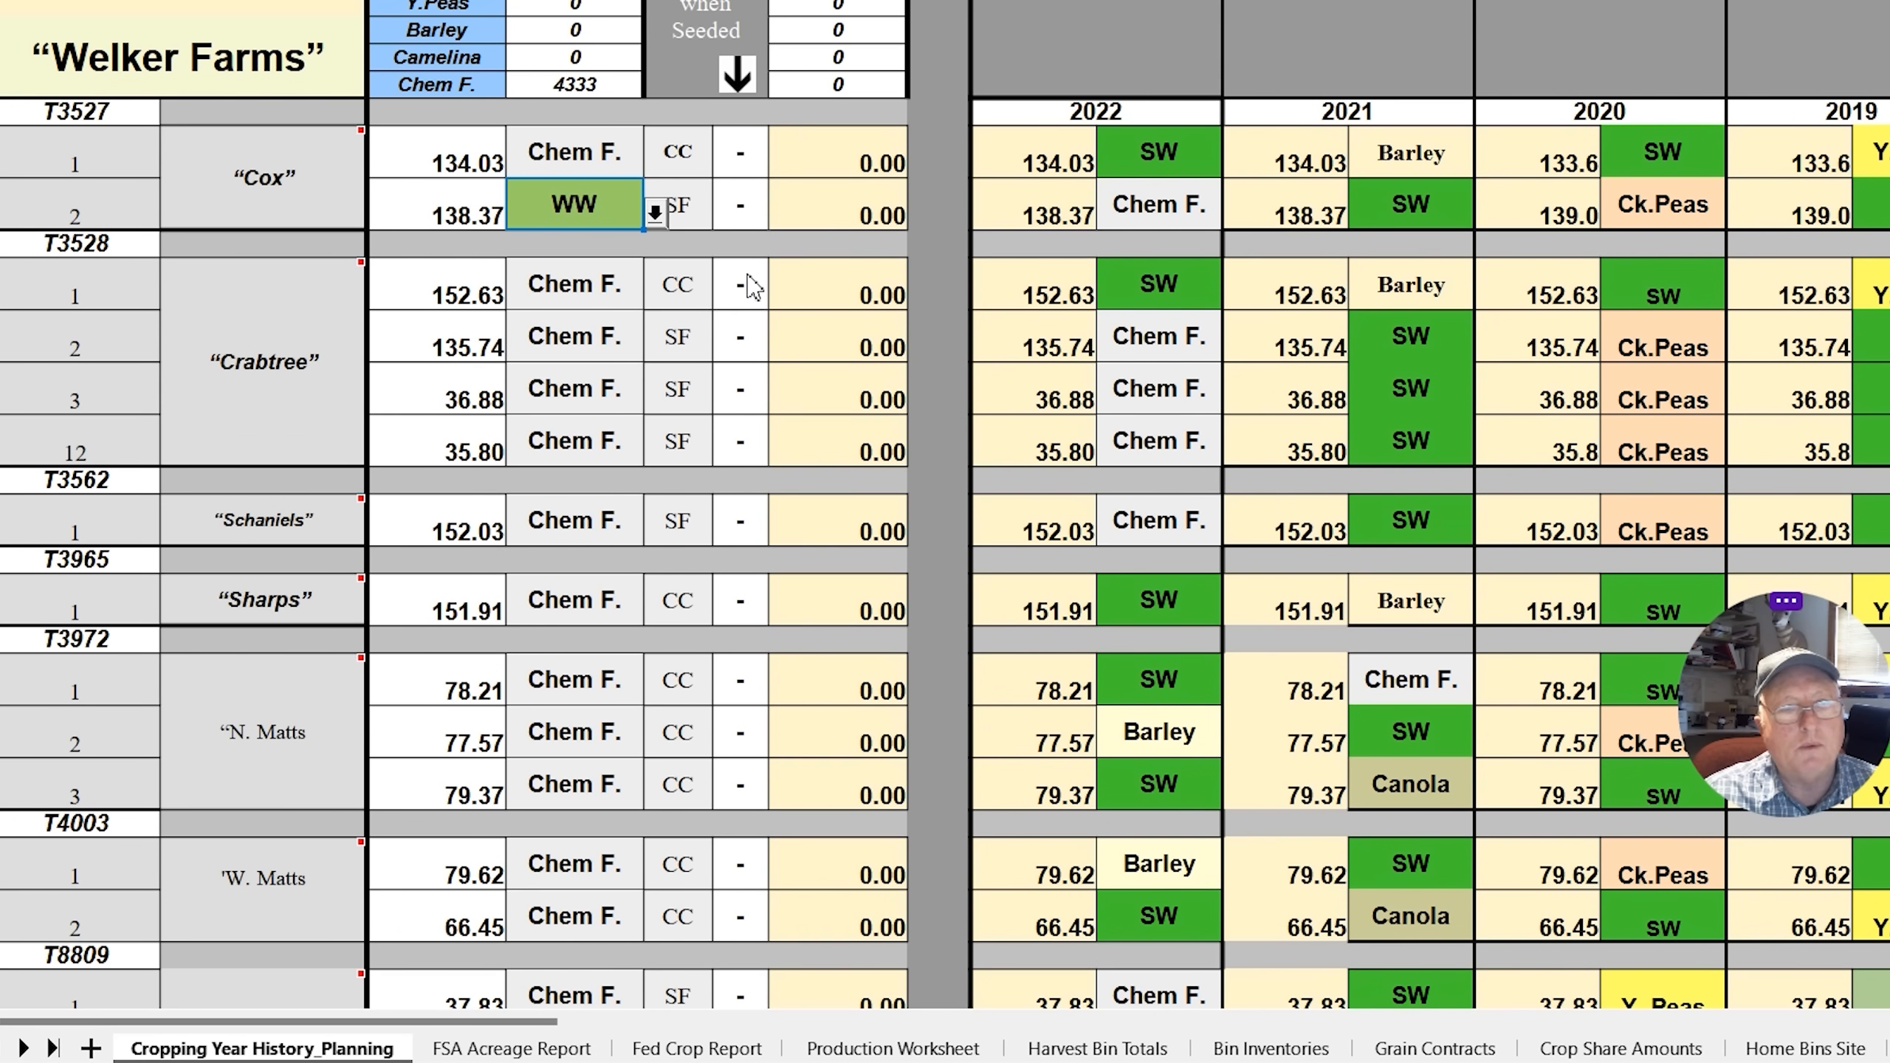
{"action": "mouse_move", "coordinate": [705, 435]}
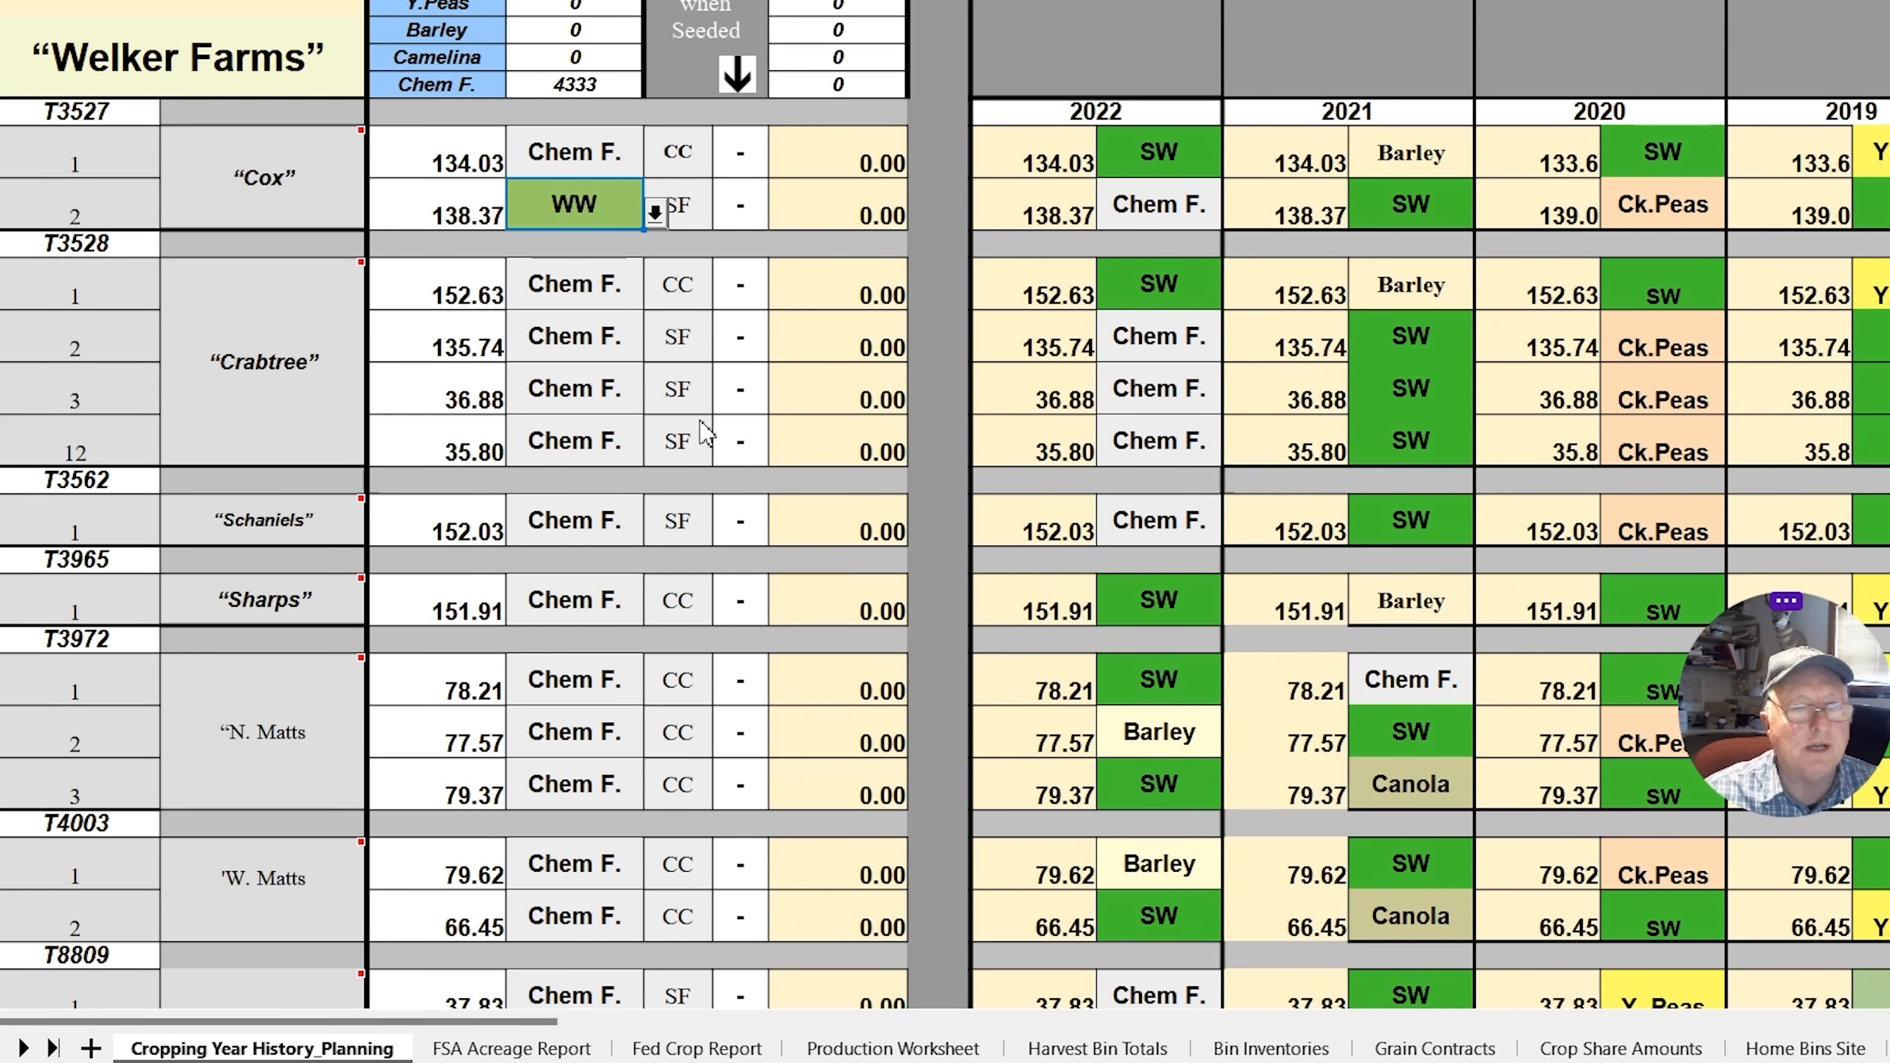
{"action": "mouse_move", "coordinate": [717, 223]}
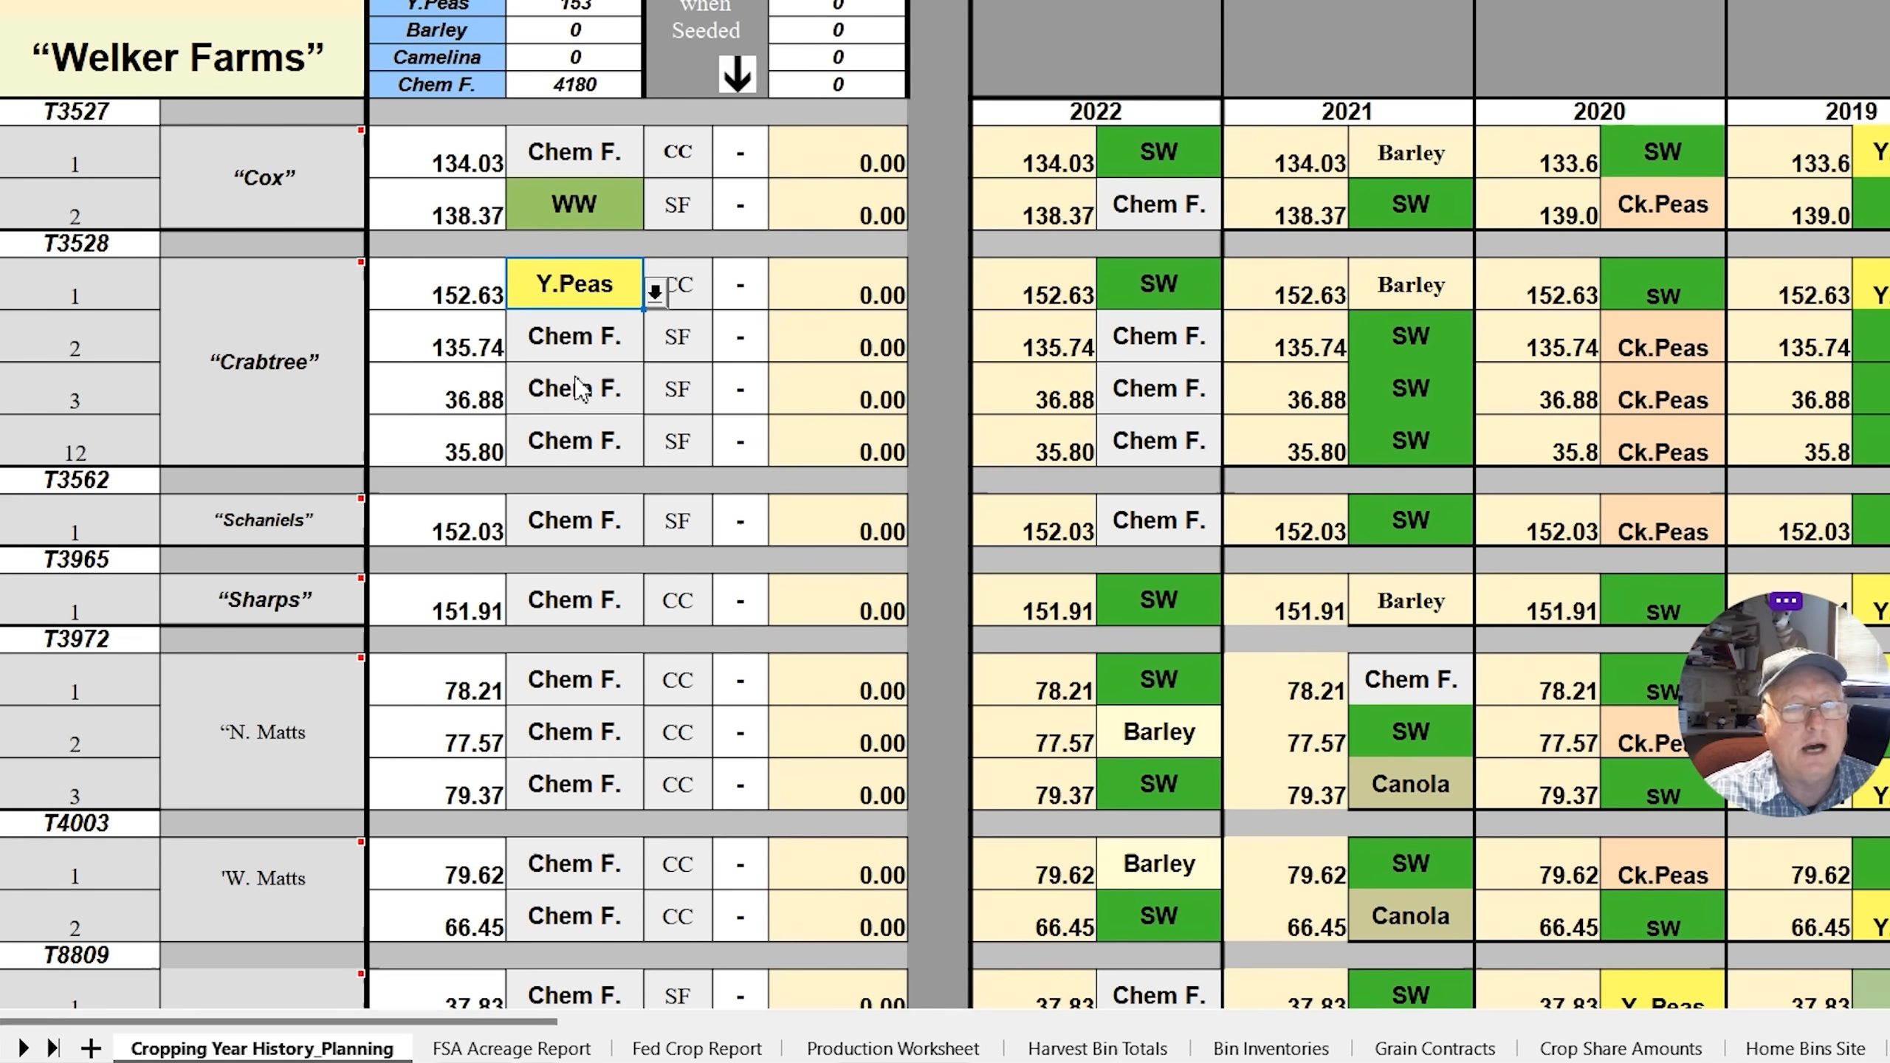
{"action": "mouse_move", "coordinate": [1217, 299]}
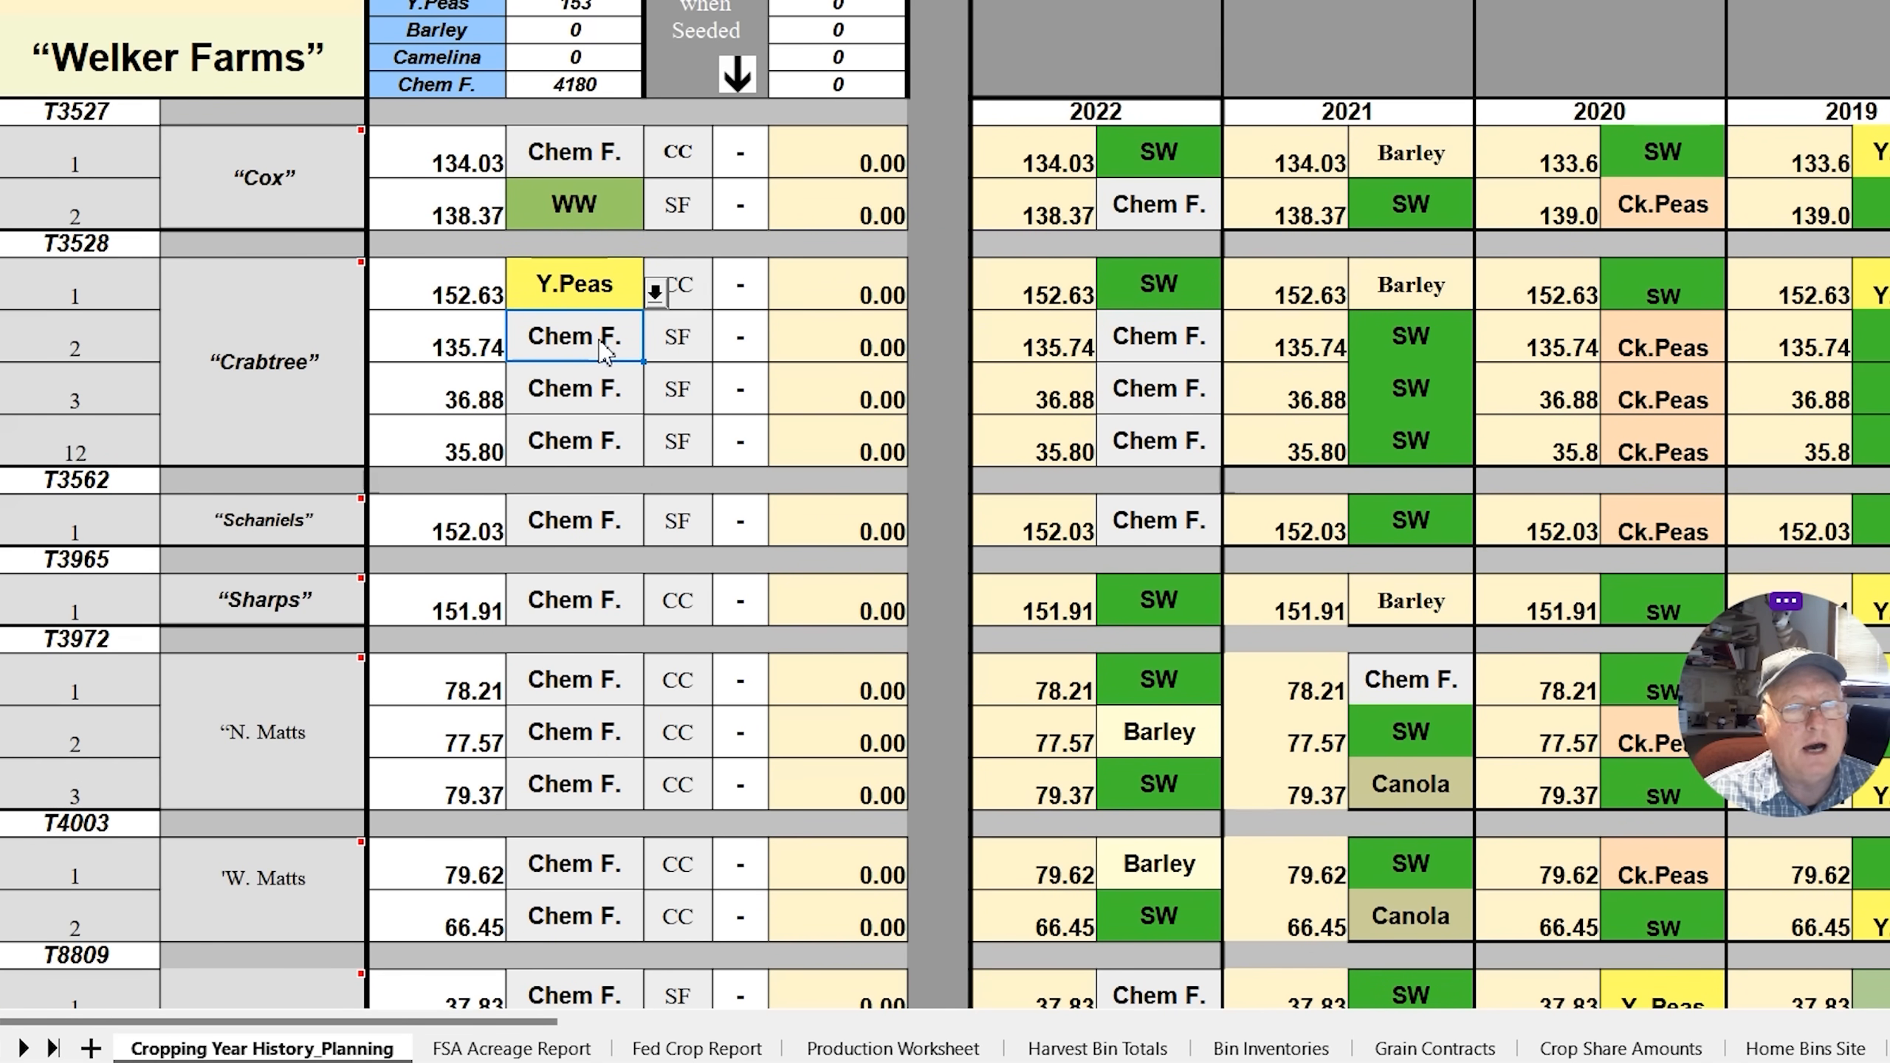
{"action": "left_click", "coordinate": [655, 347]}
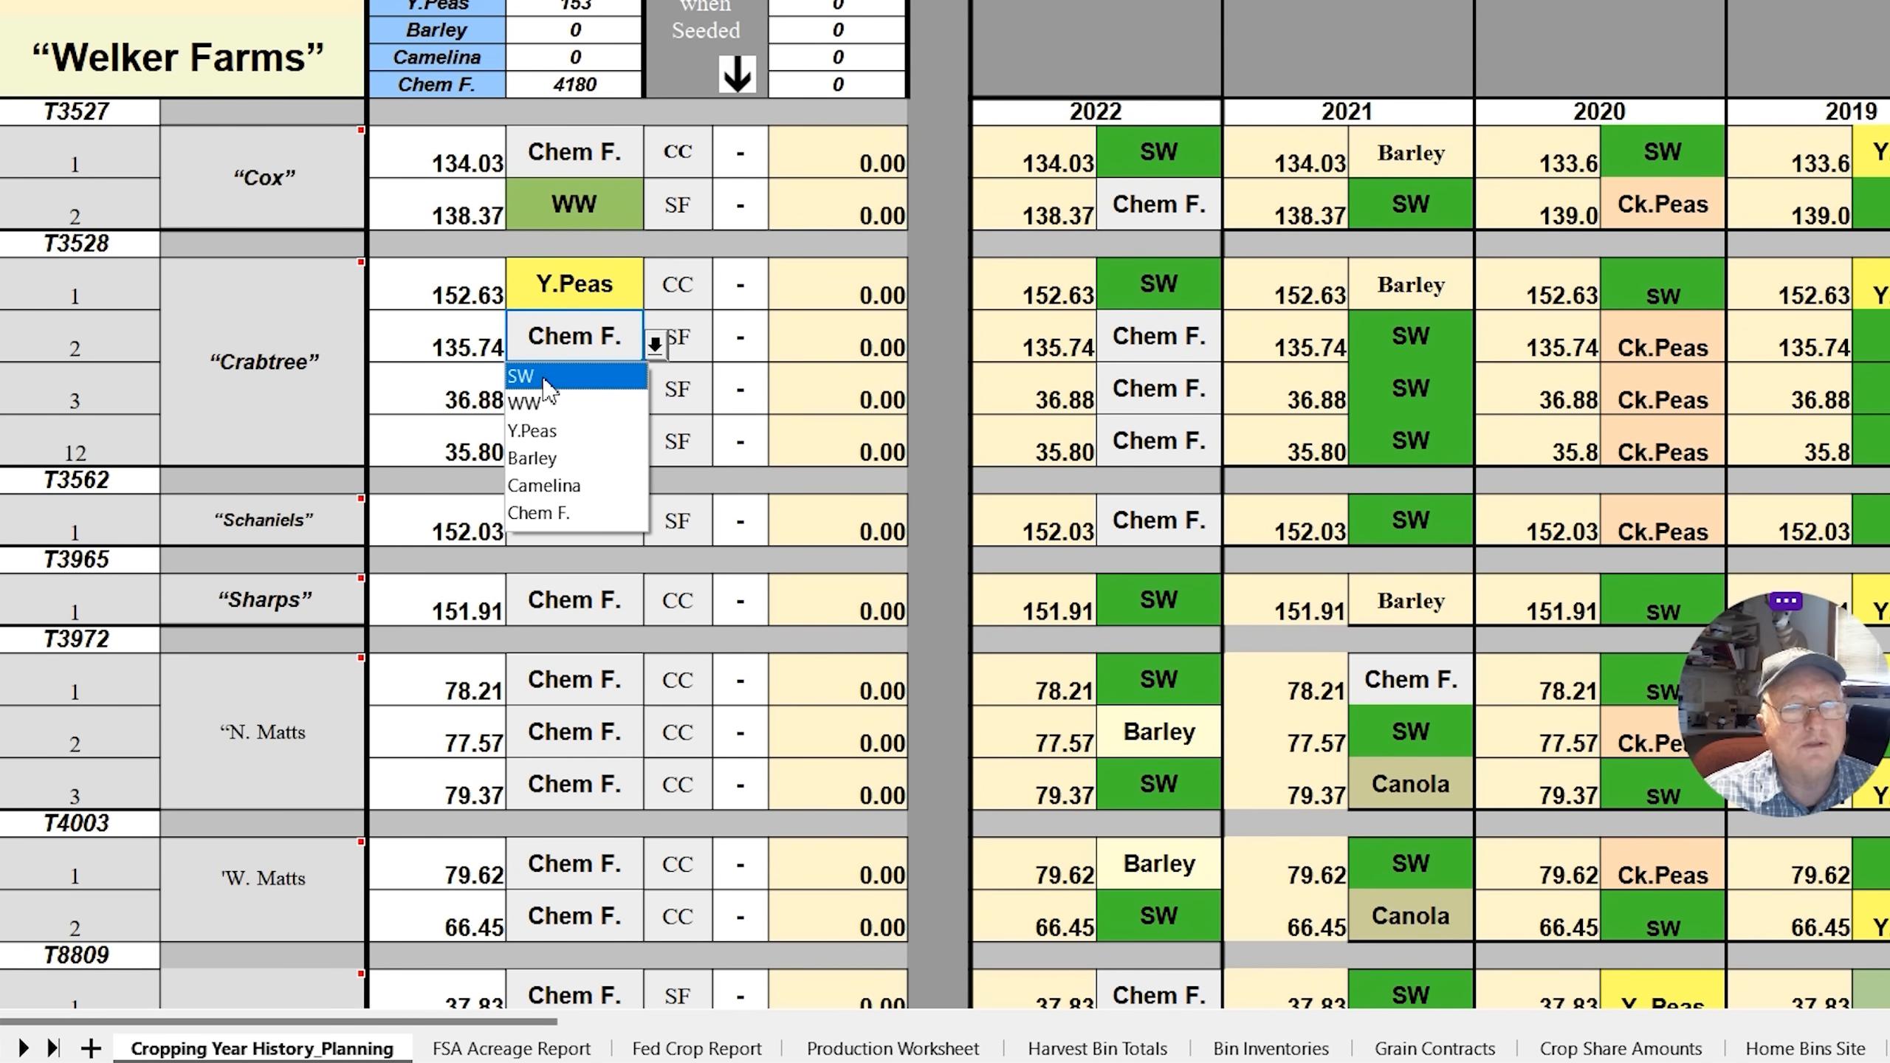
{"action": "left_click", "coordinate": [520, 376]}
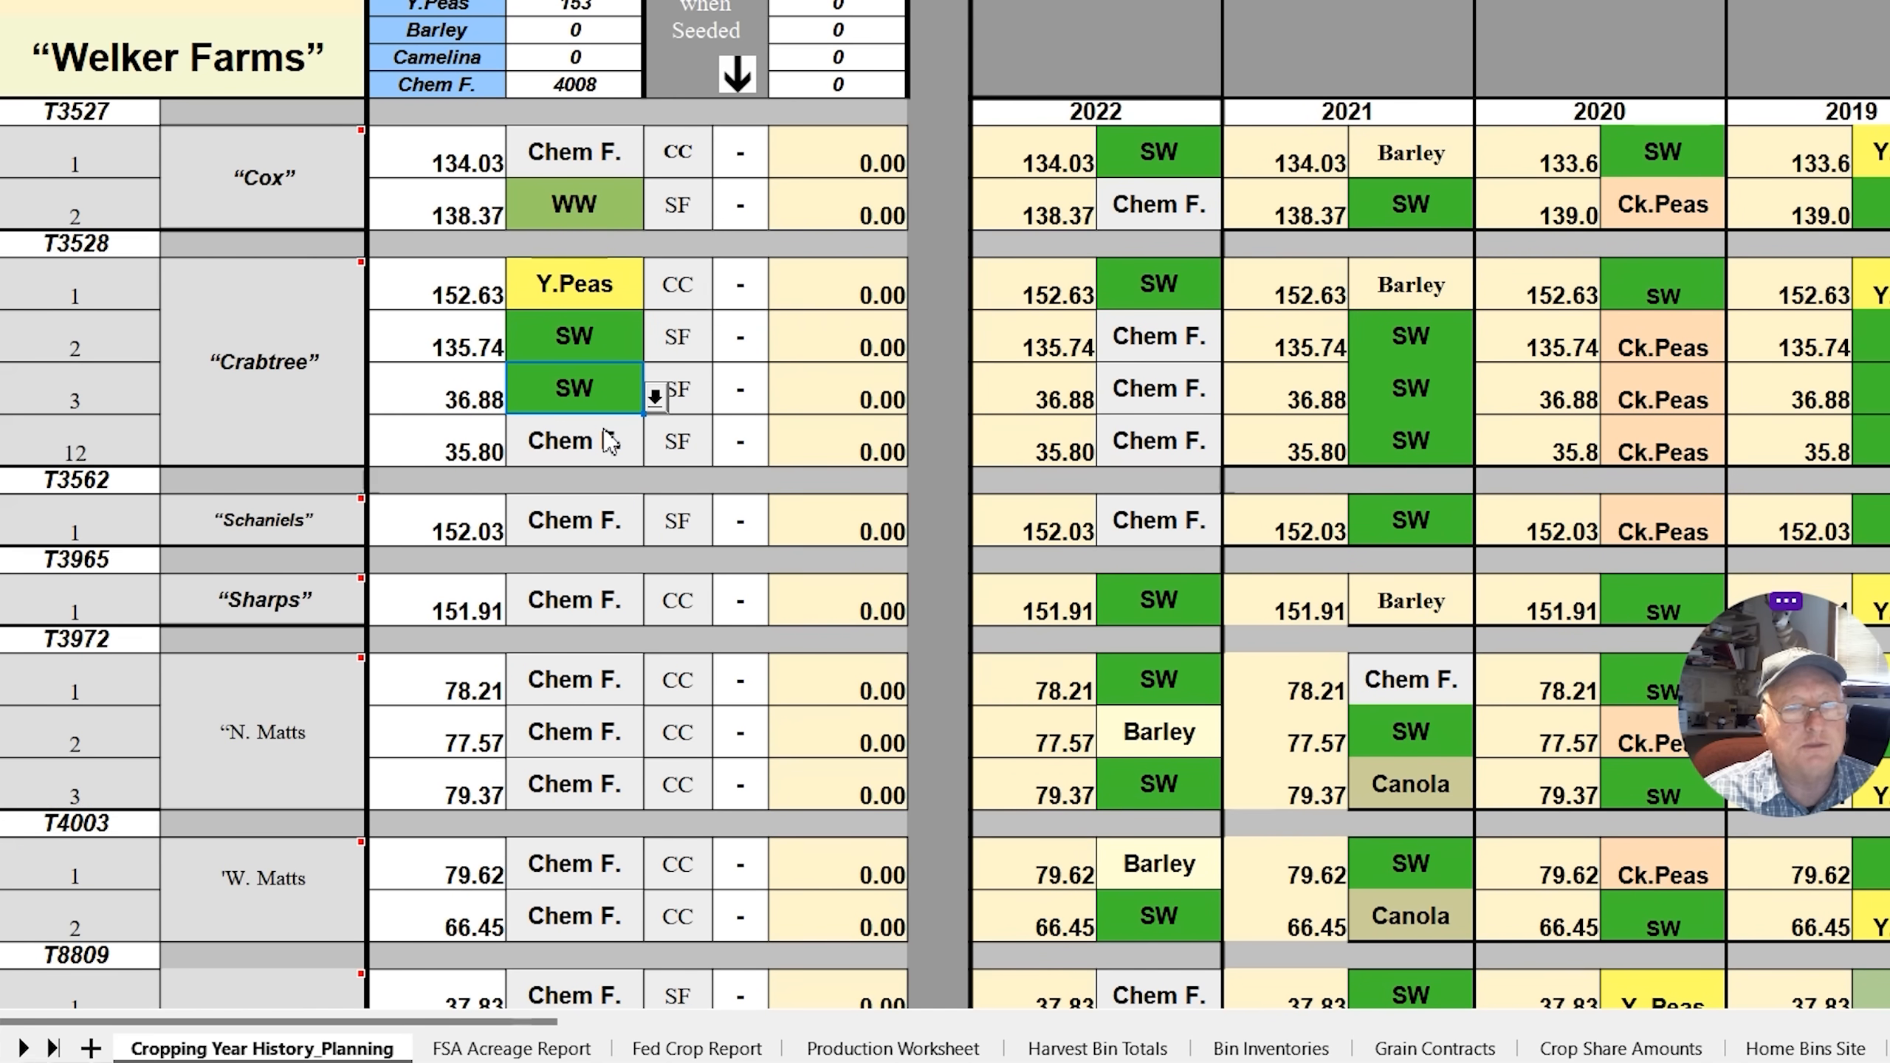
{"action": "left_click", "coordinate": [655, 450]}
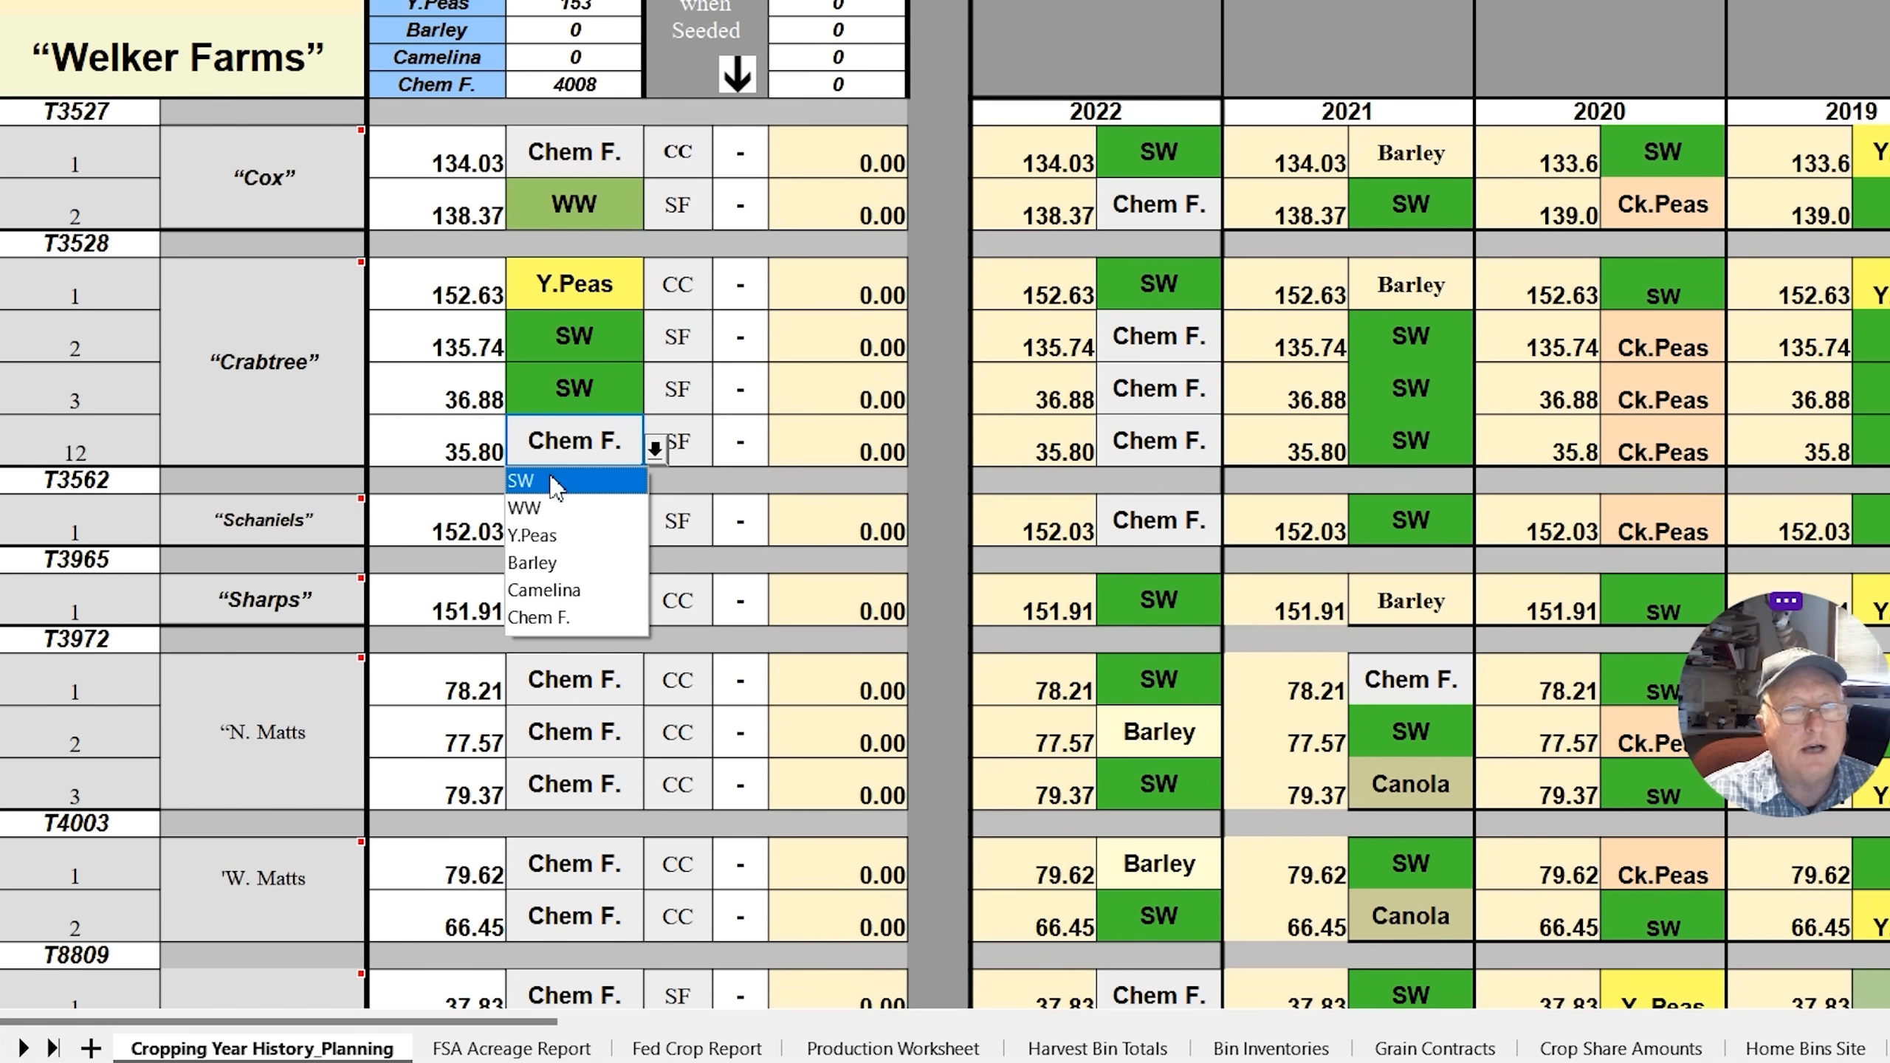
{"action": "left_click", "coordinate": [520, 479]}
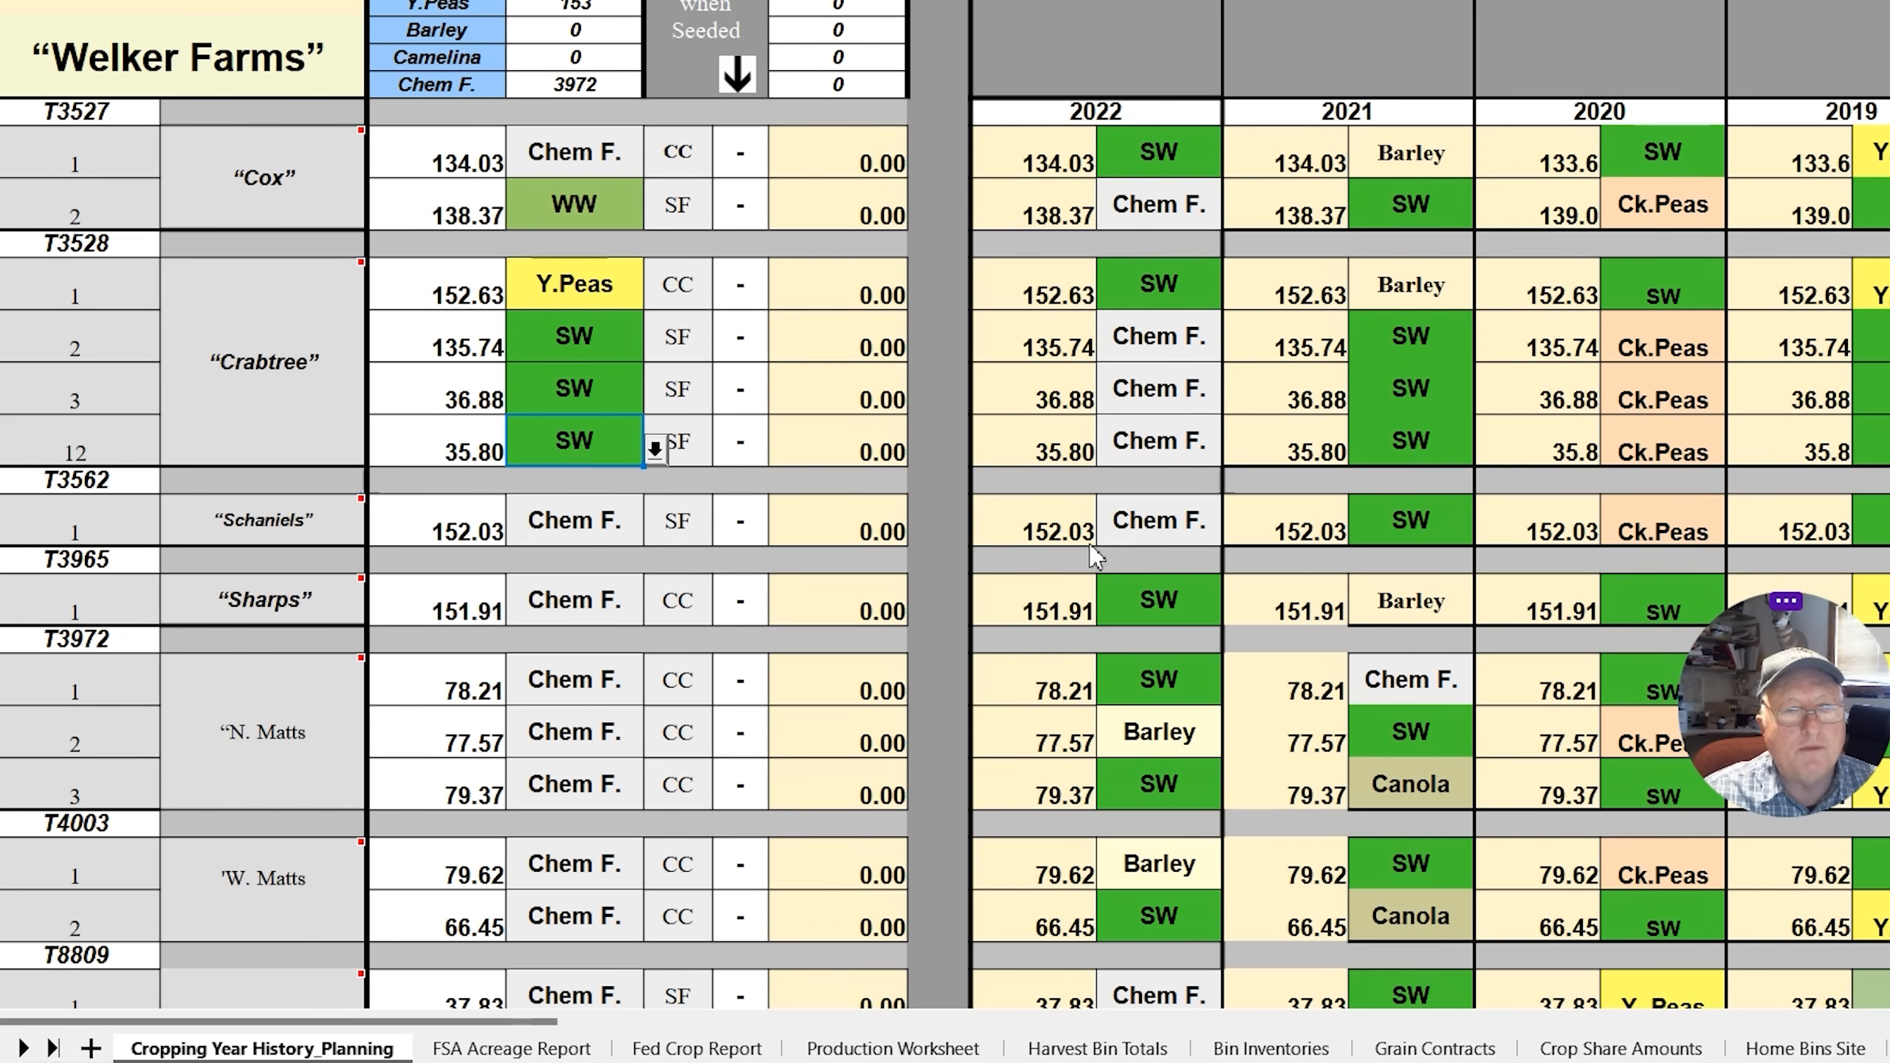
{"action": "left_click", "coordinate": [656, 528]}
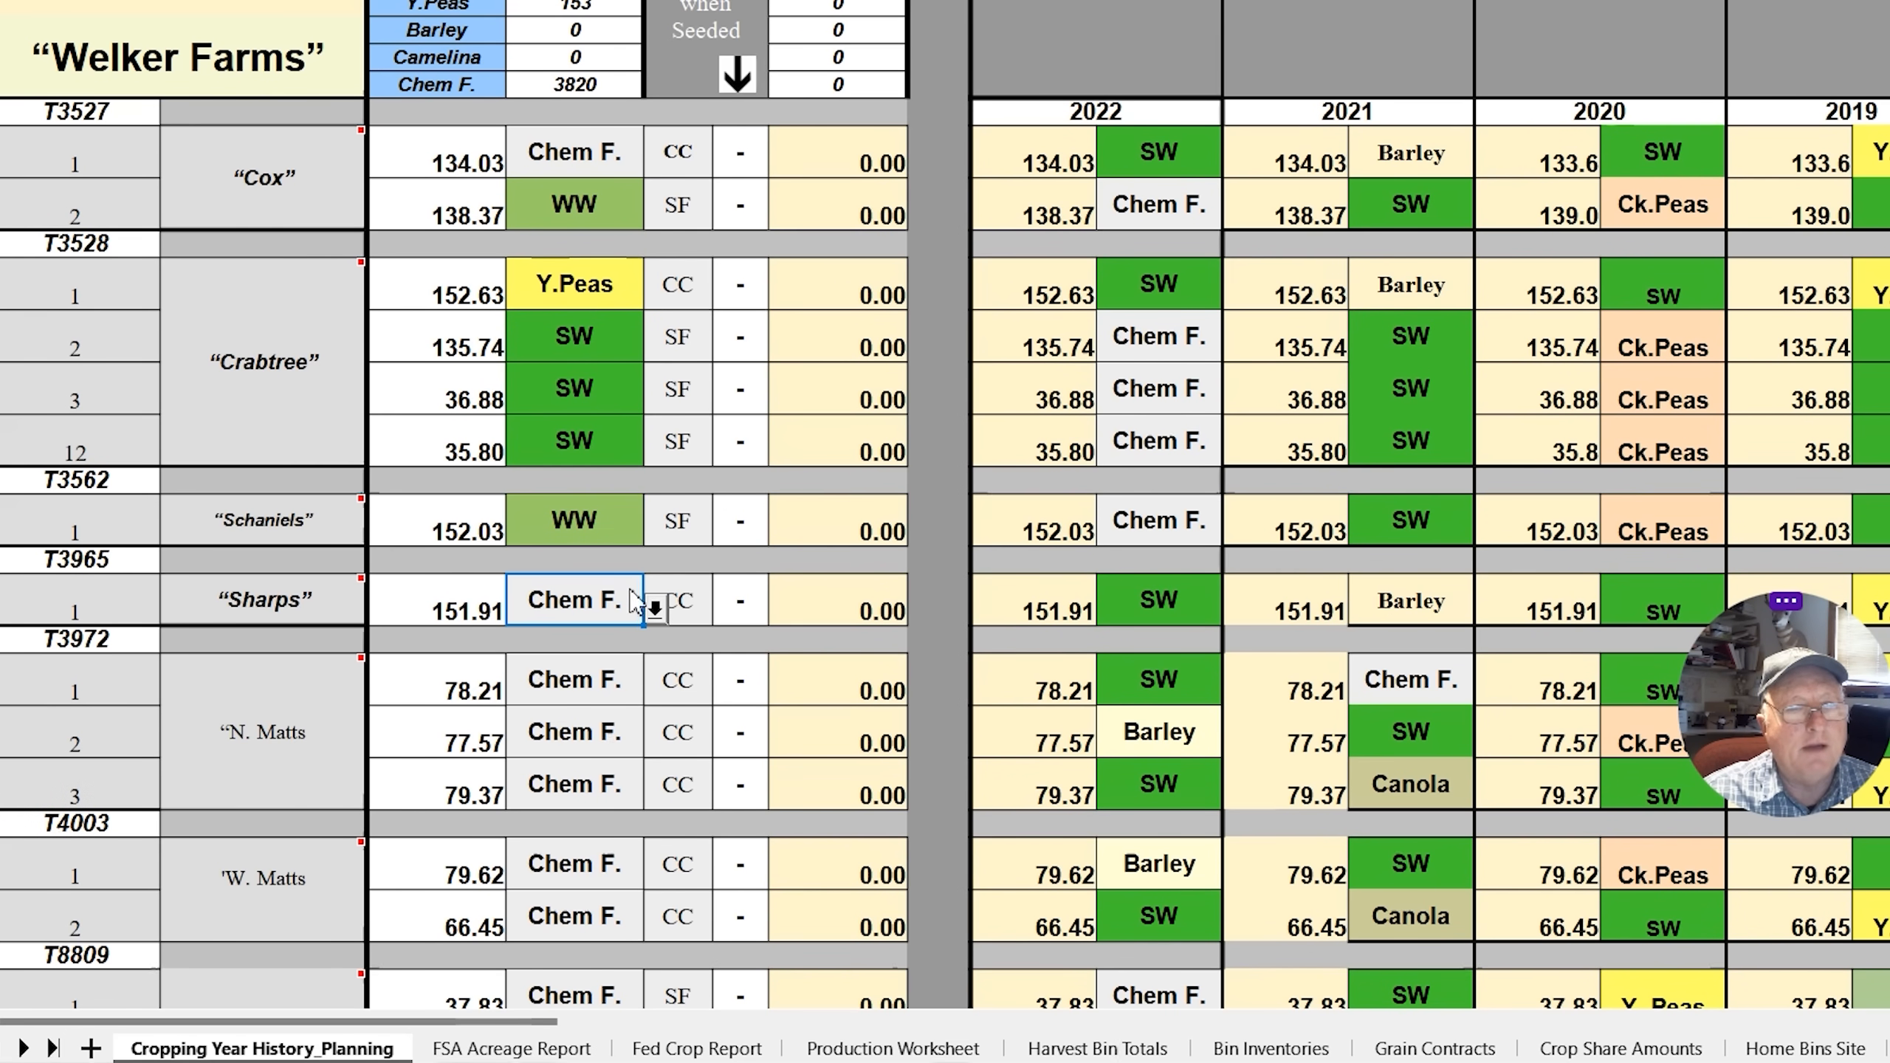
{"action": "left_click", "coordinate": [656, 606]}
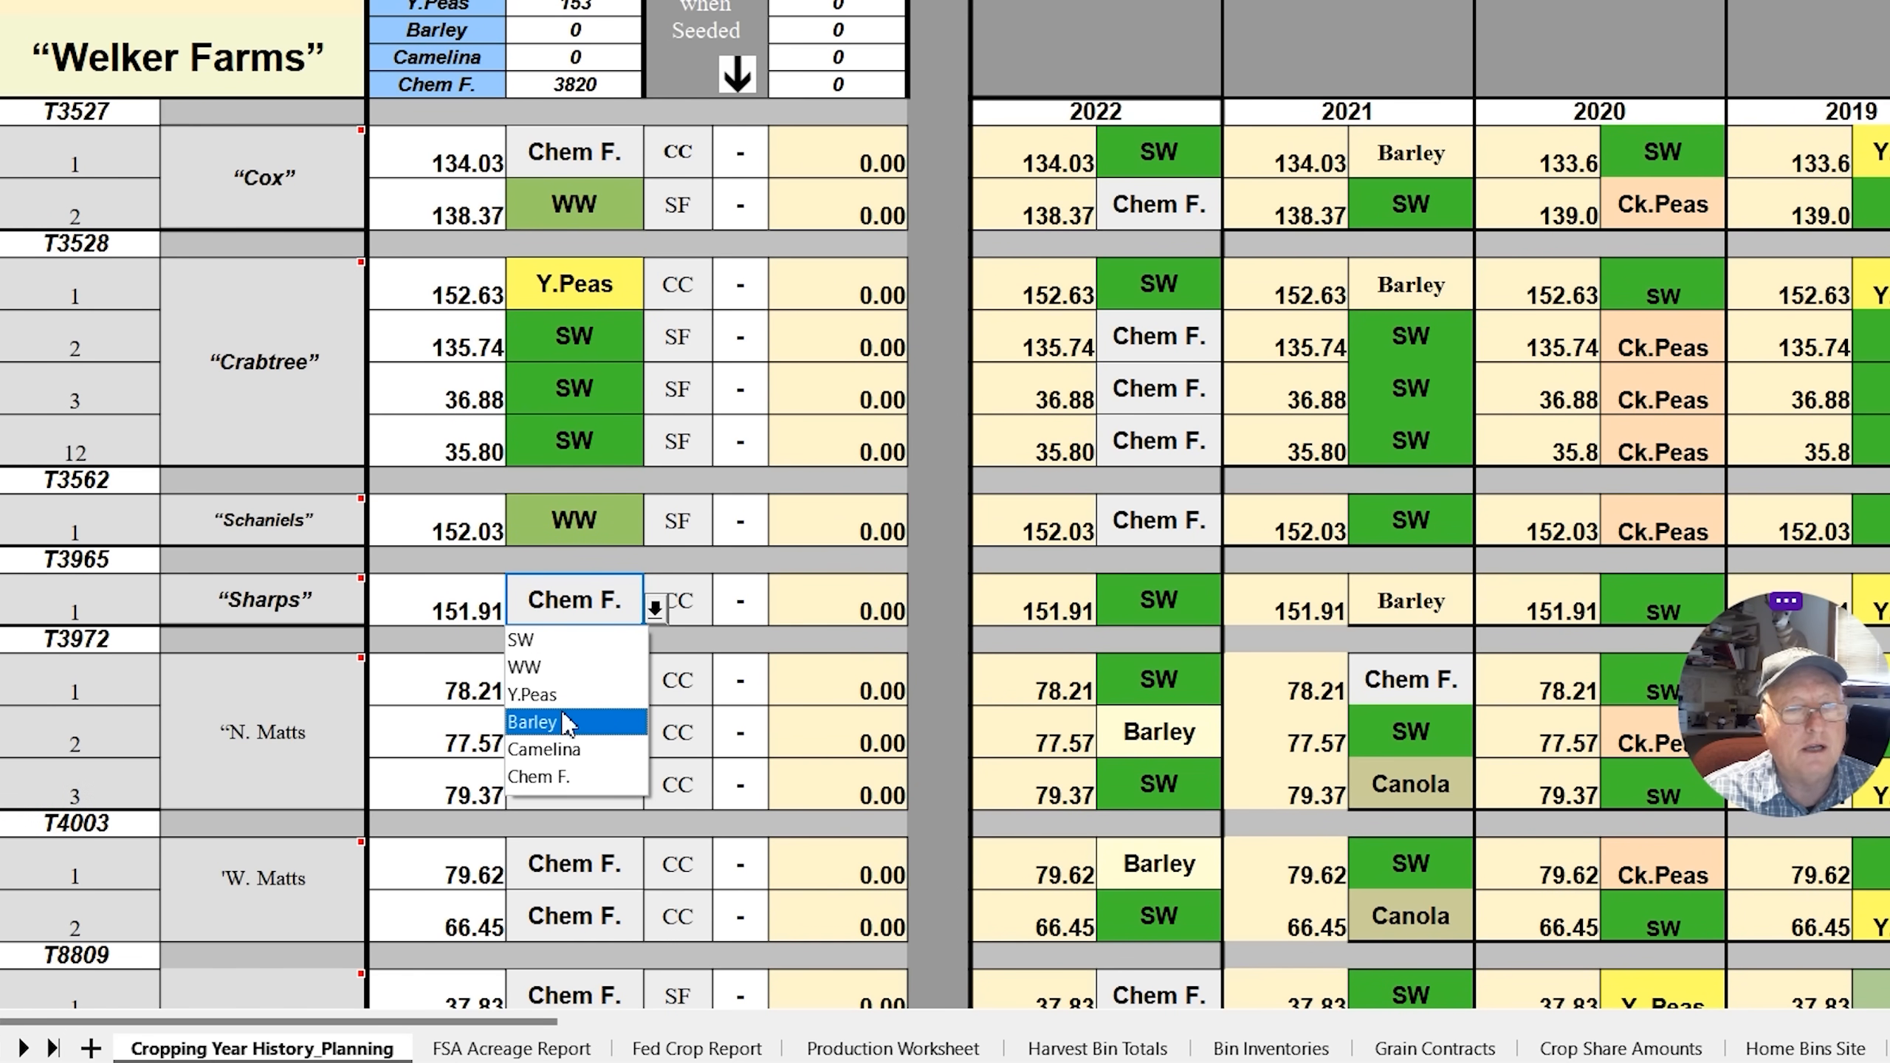
{"action": "left_click", "coordinate": [531, 721]}
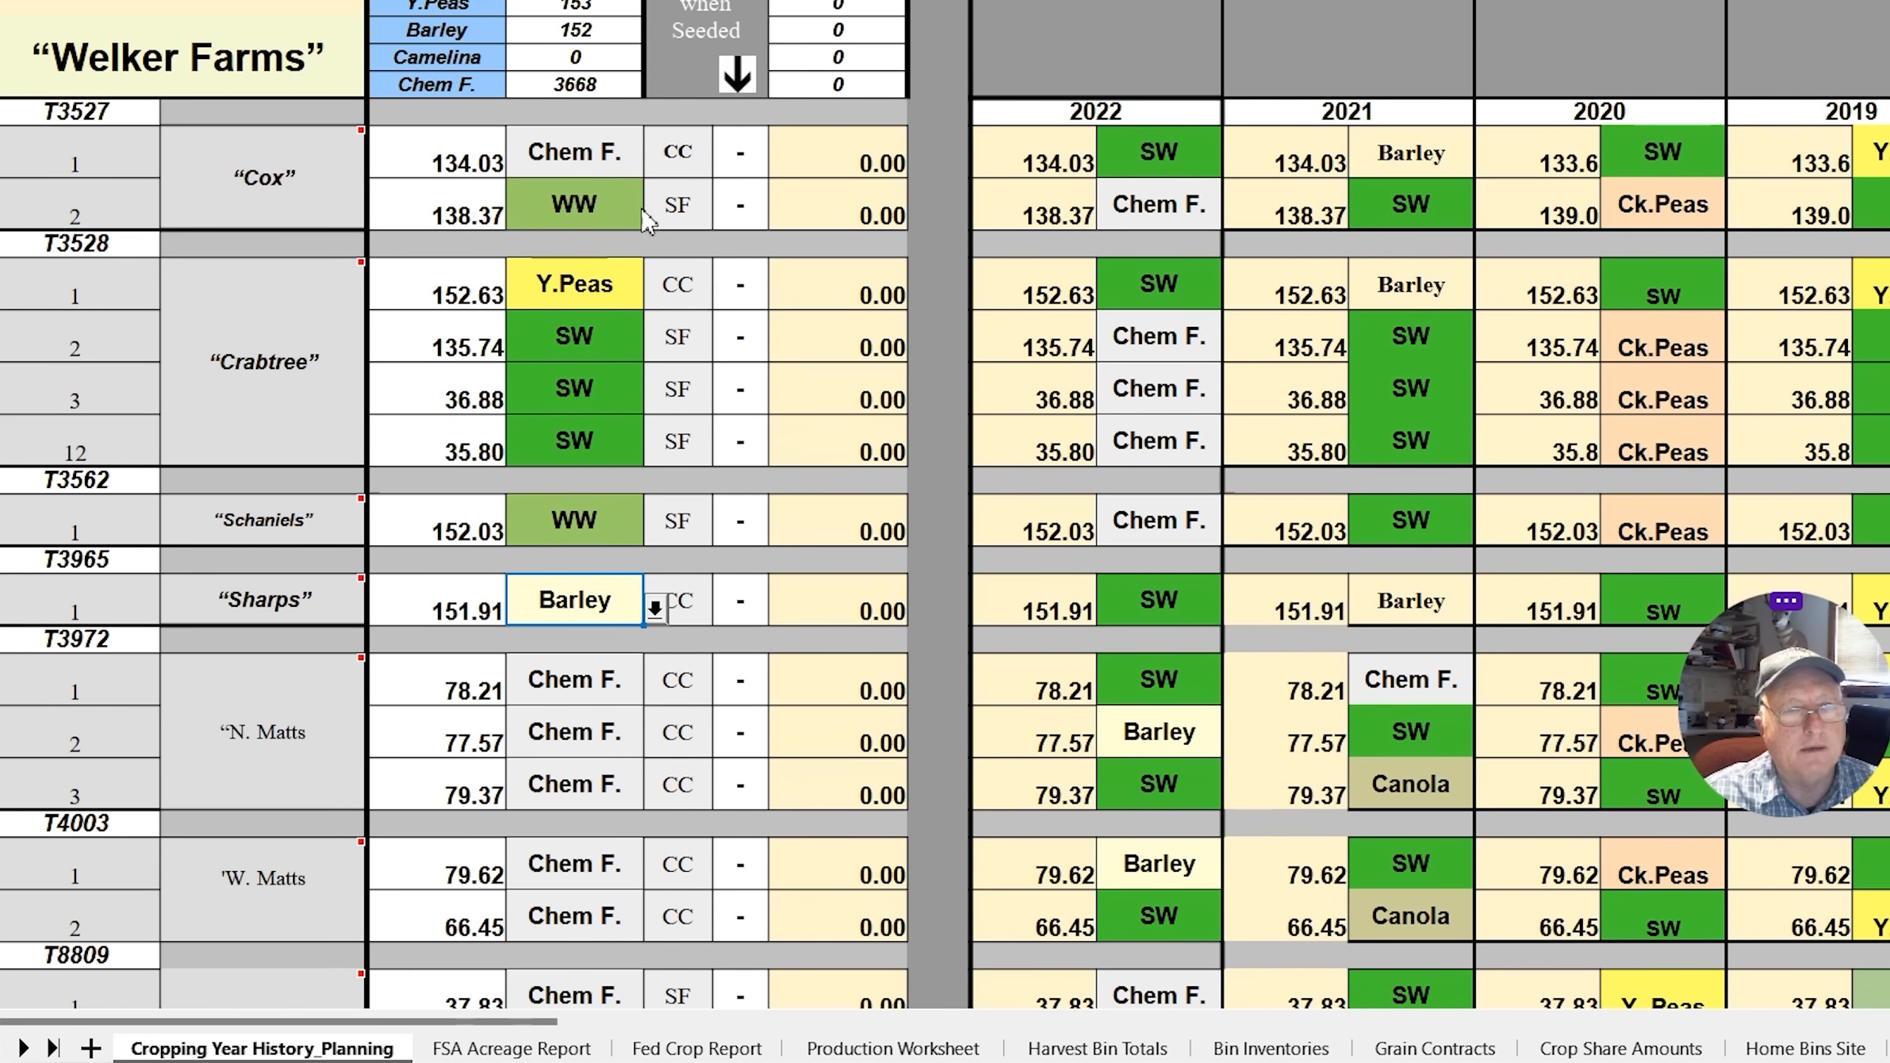
{"action": "mouse_move", "coordinate": [617, 256]}
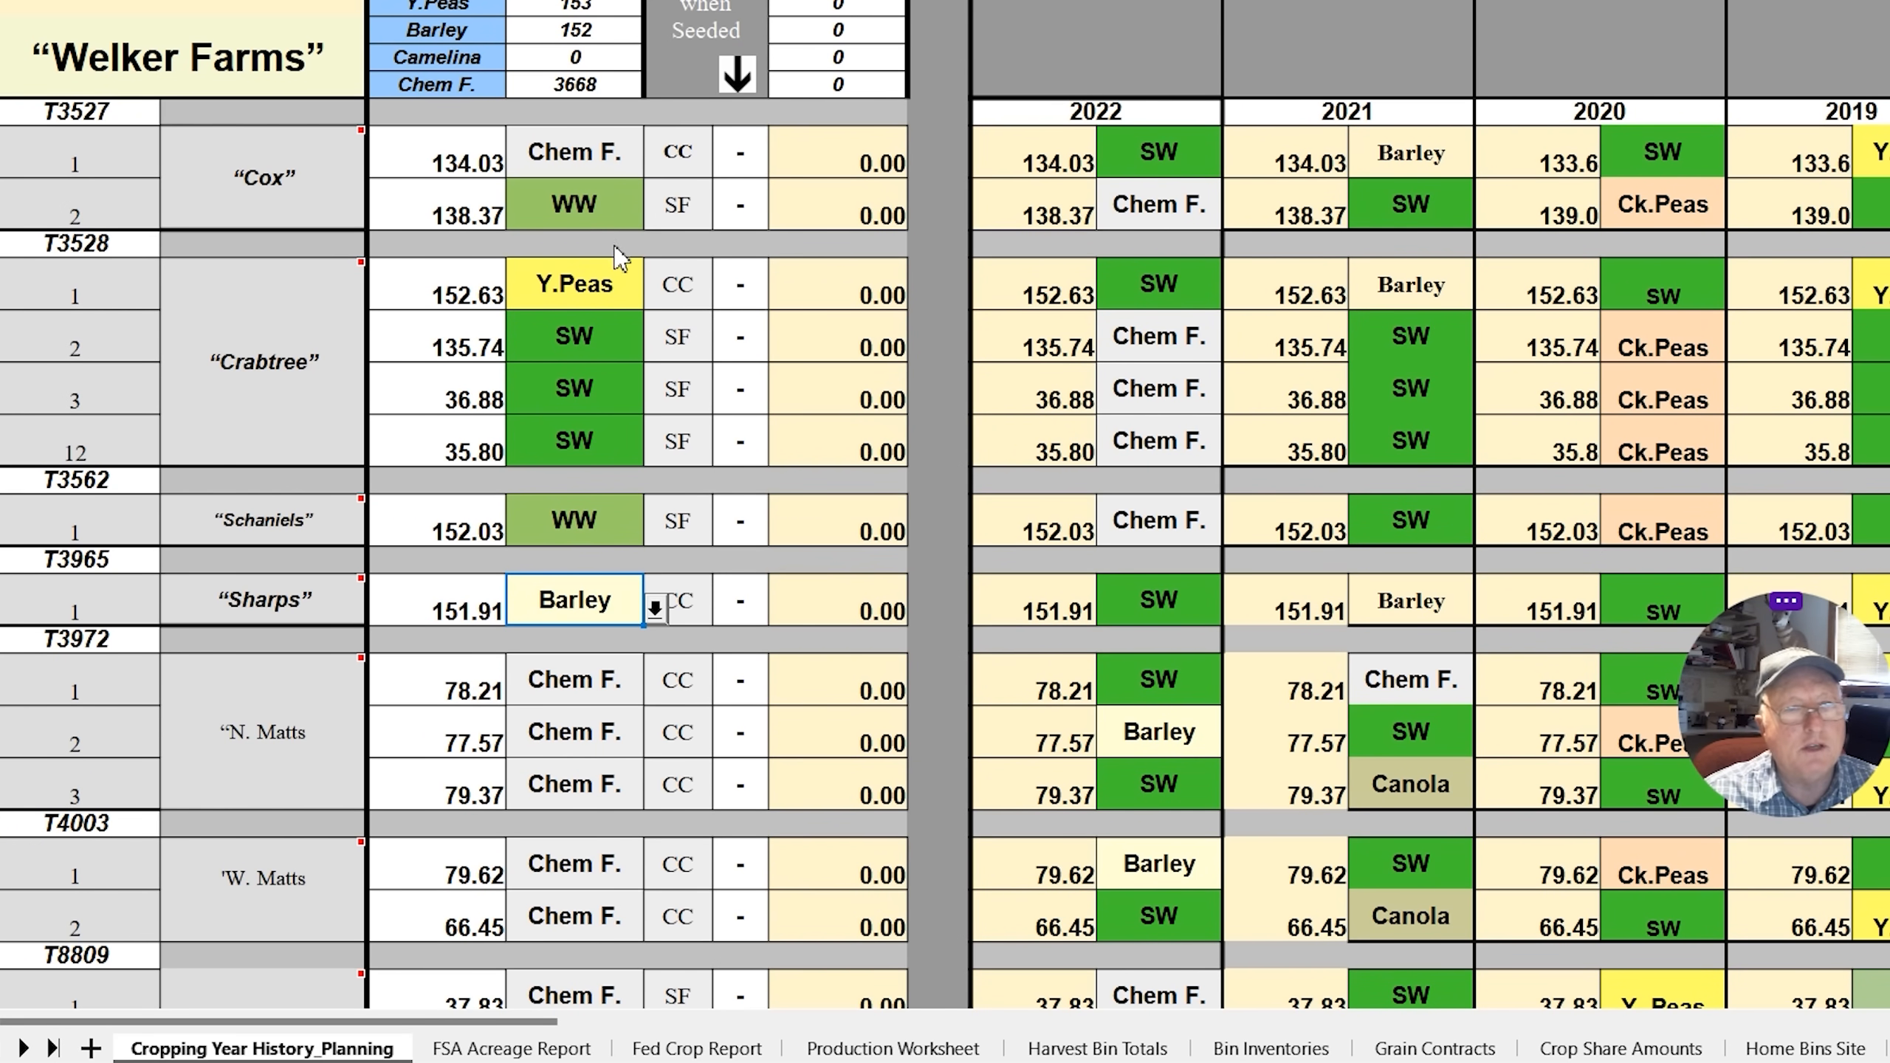
{"action": "mouse_move", "coordinate": [747, 169]}
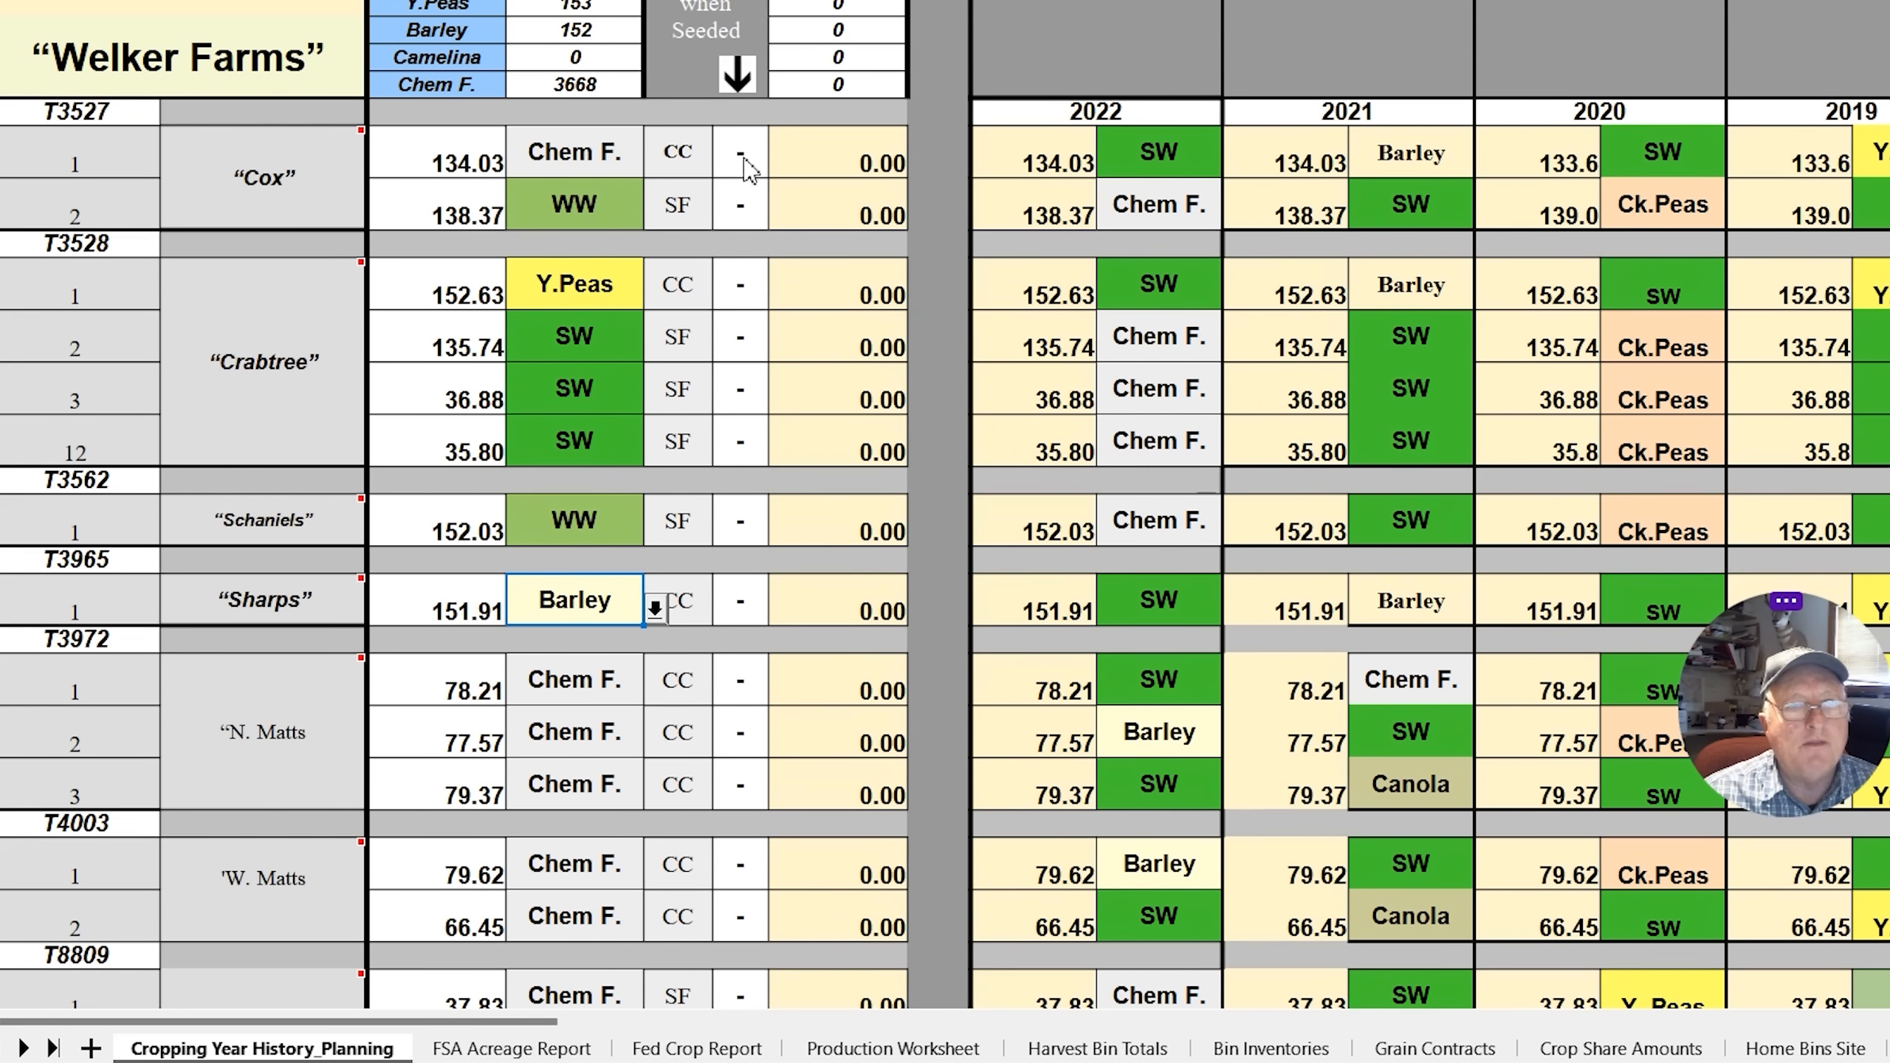
Mark both Cox fields, the remaining Crabtree fields, Schaniels and Sharps as seeded with X
{"action": "left_click", "coordinate": [739, 152]}
{"action": "type", "text": "X"}
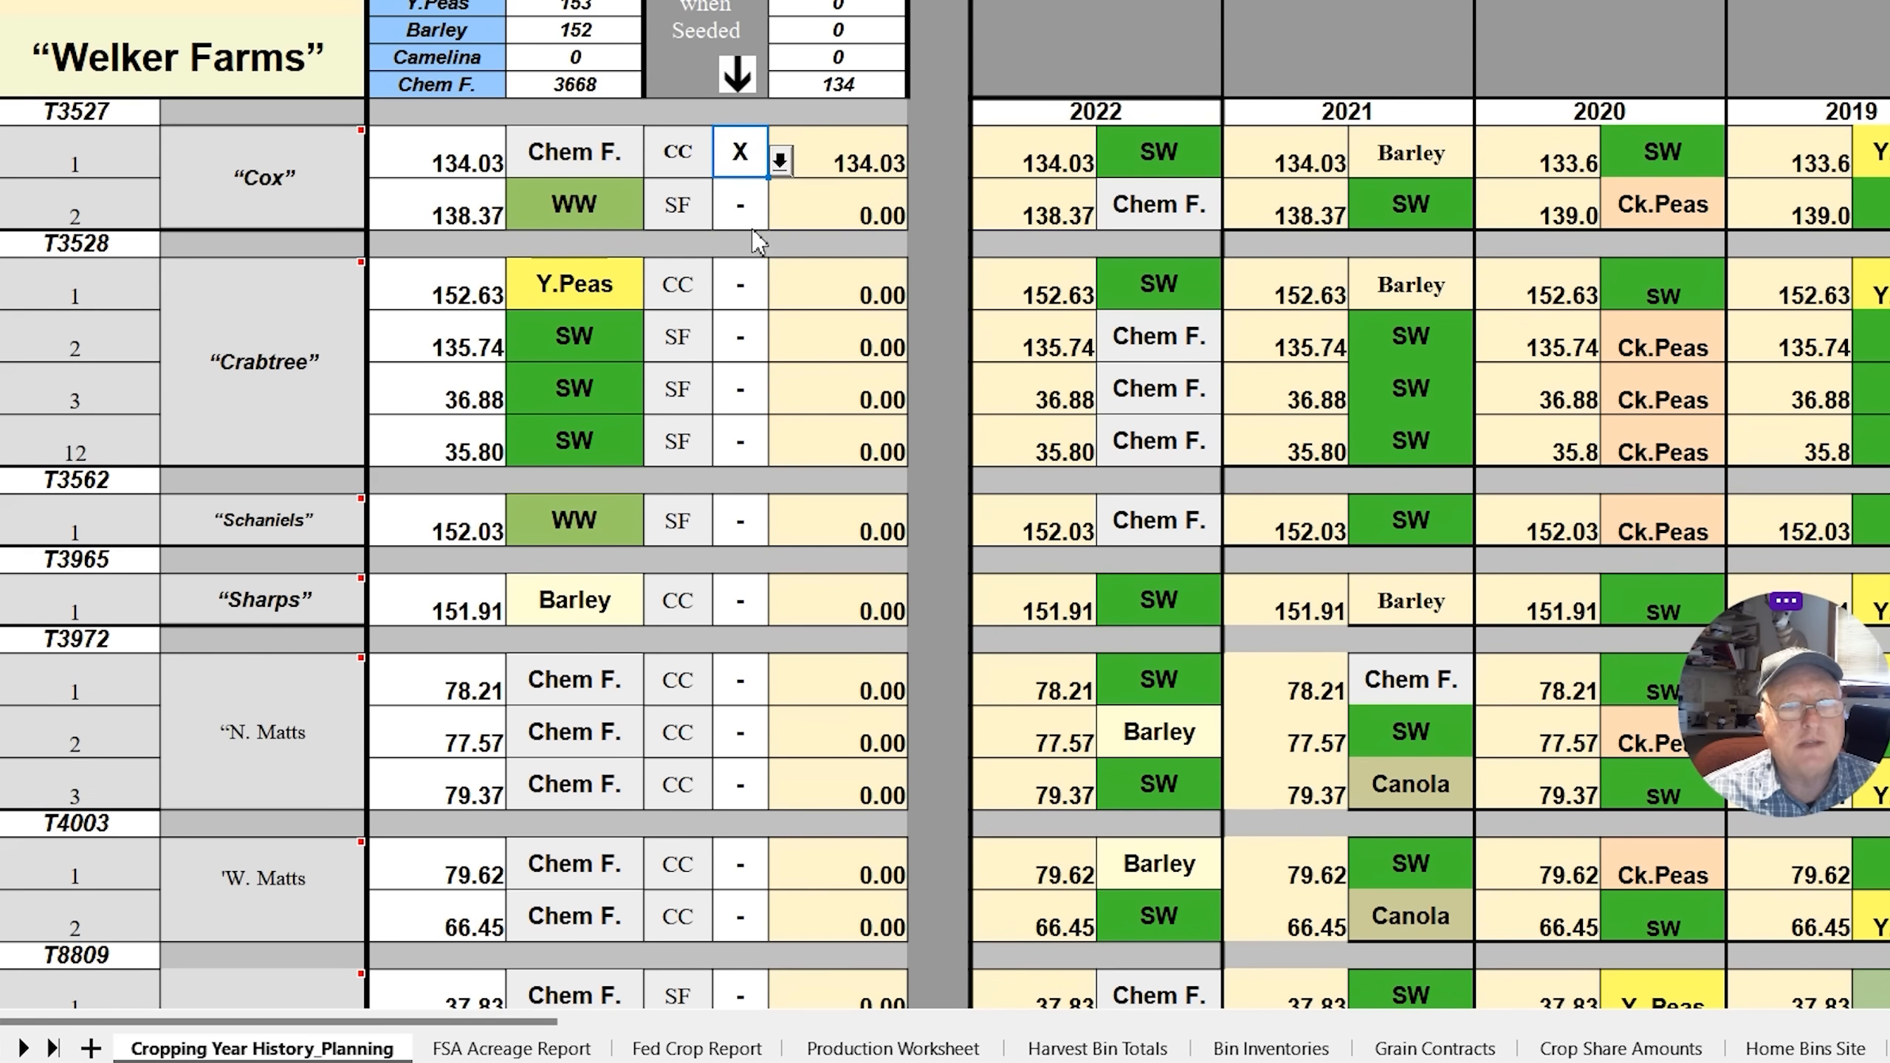
{"action": "left_click", "coordinate": [739, 204]}
{"action": "type", "text": "X"}
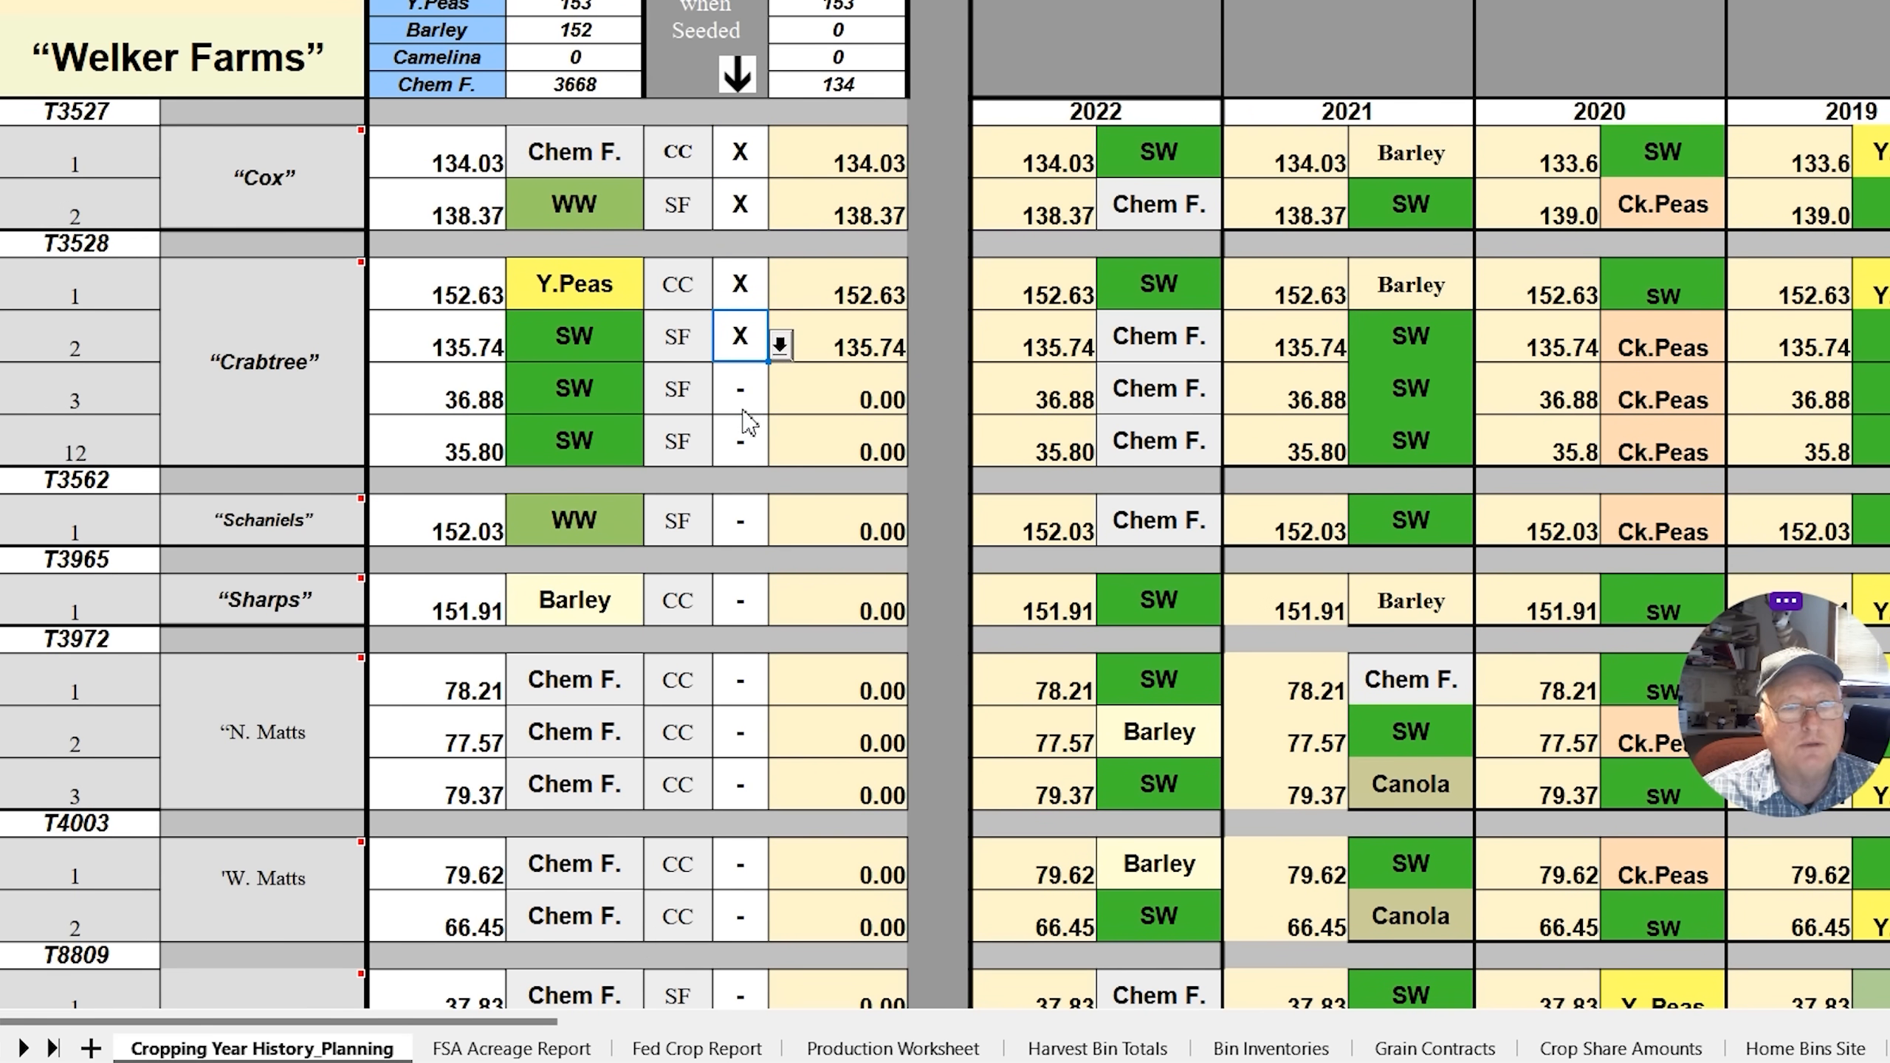
{"action": "left_click", "coordinate": [779, 397]}
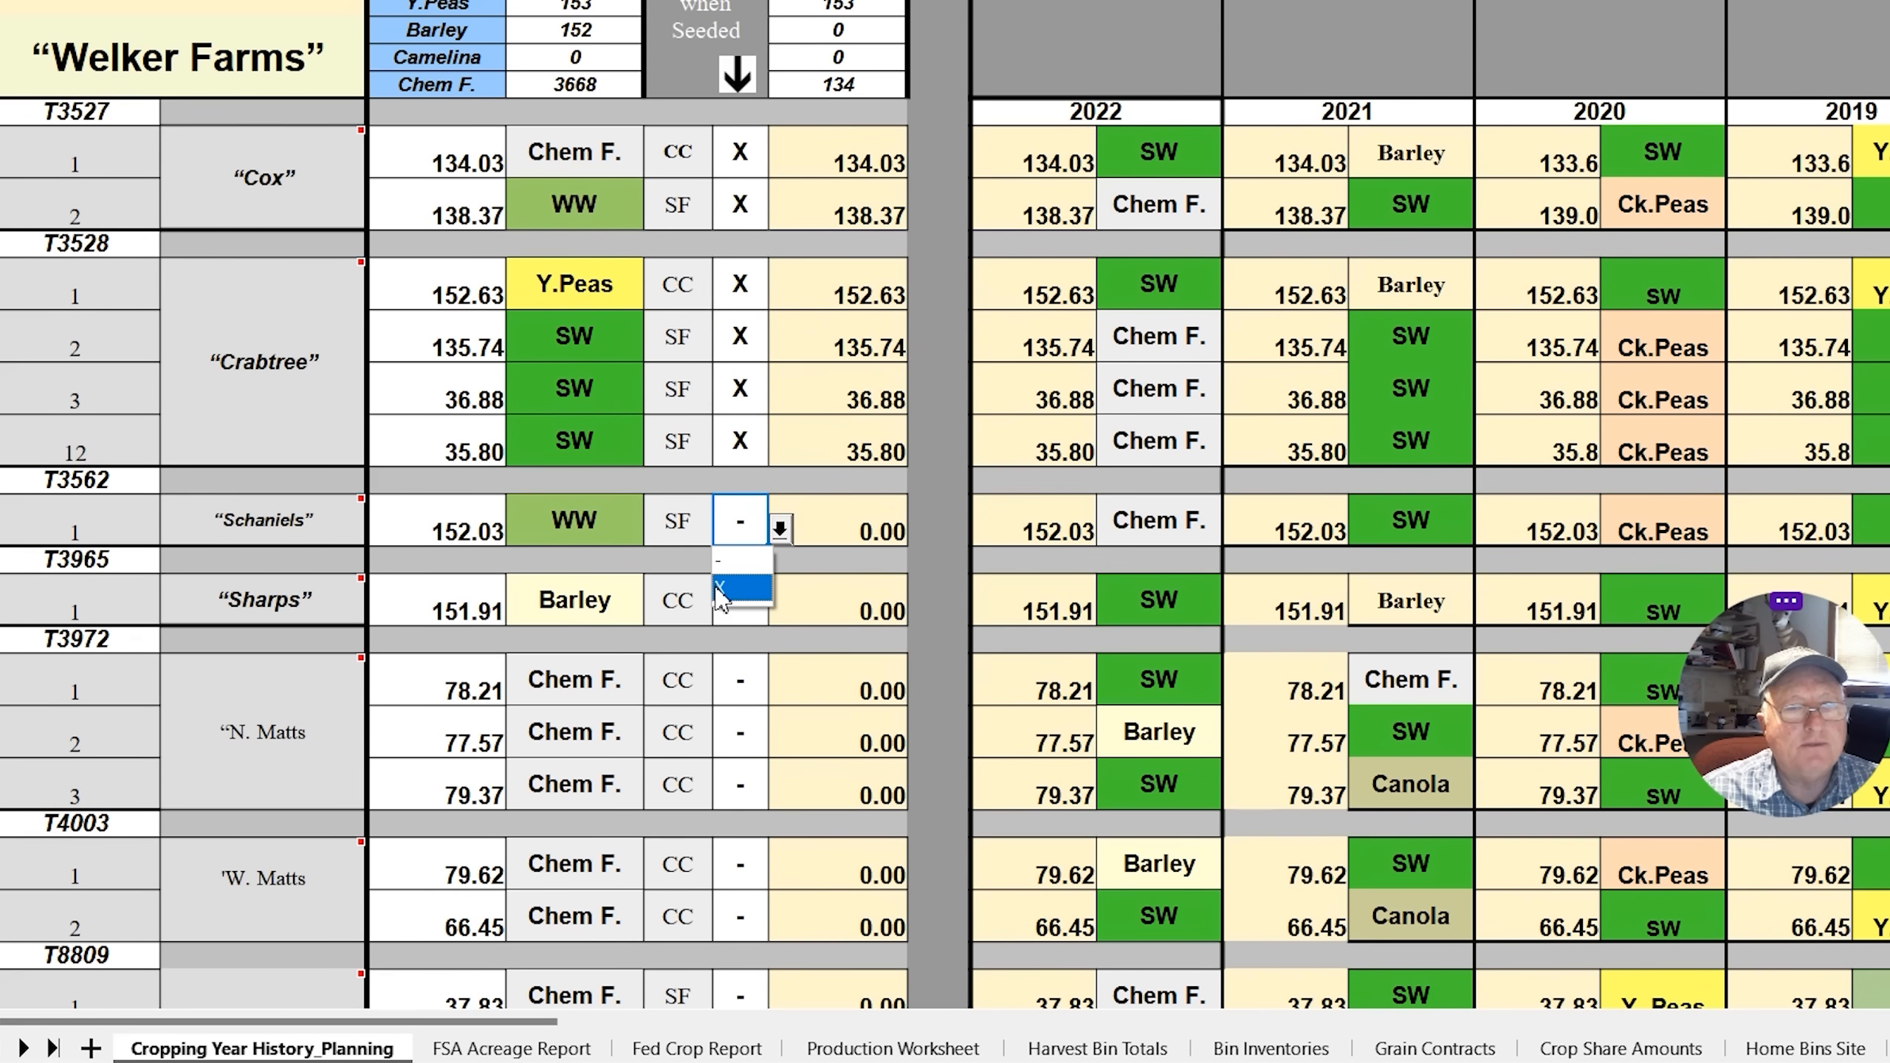
{"action": "left_click", "coordinate": [739, 600]}
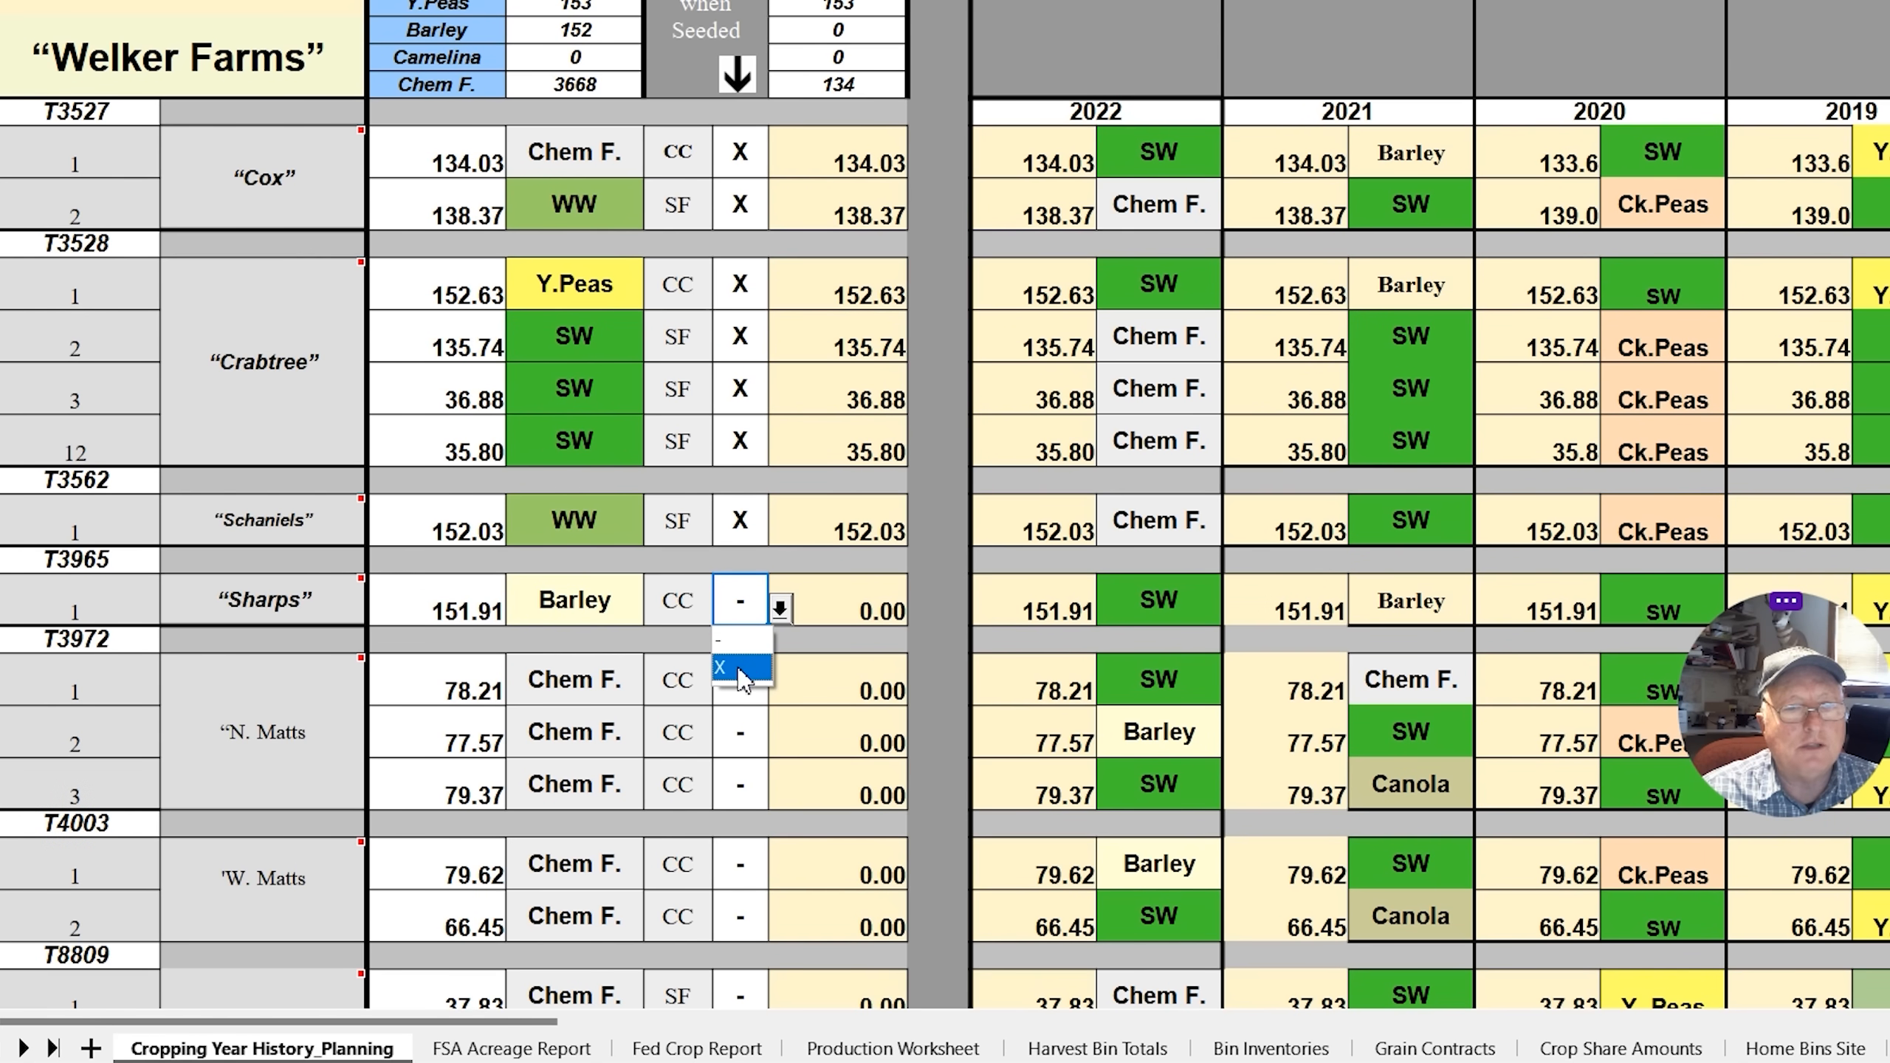
{"action": "left_click", "coordinate": [739, 669]}
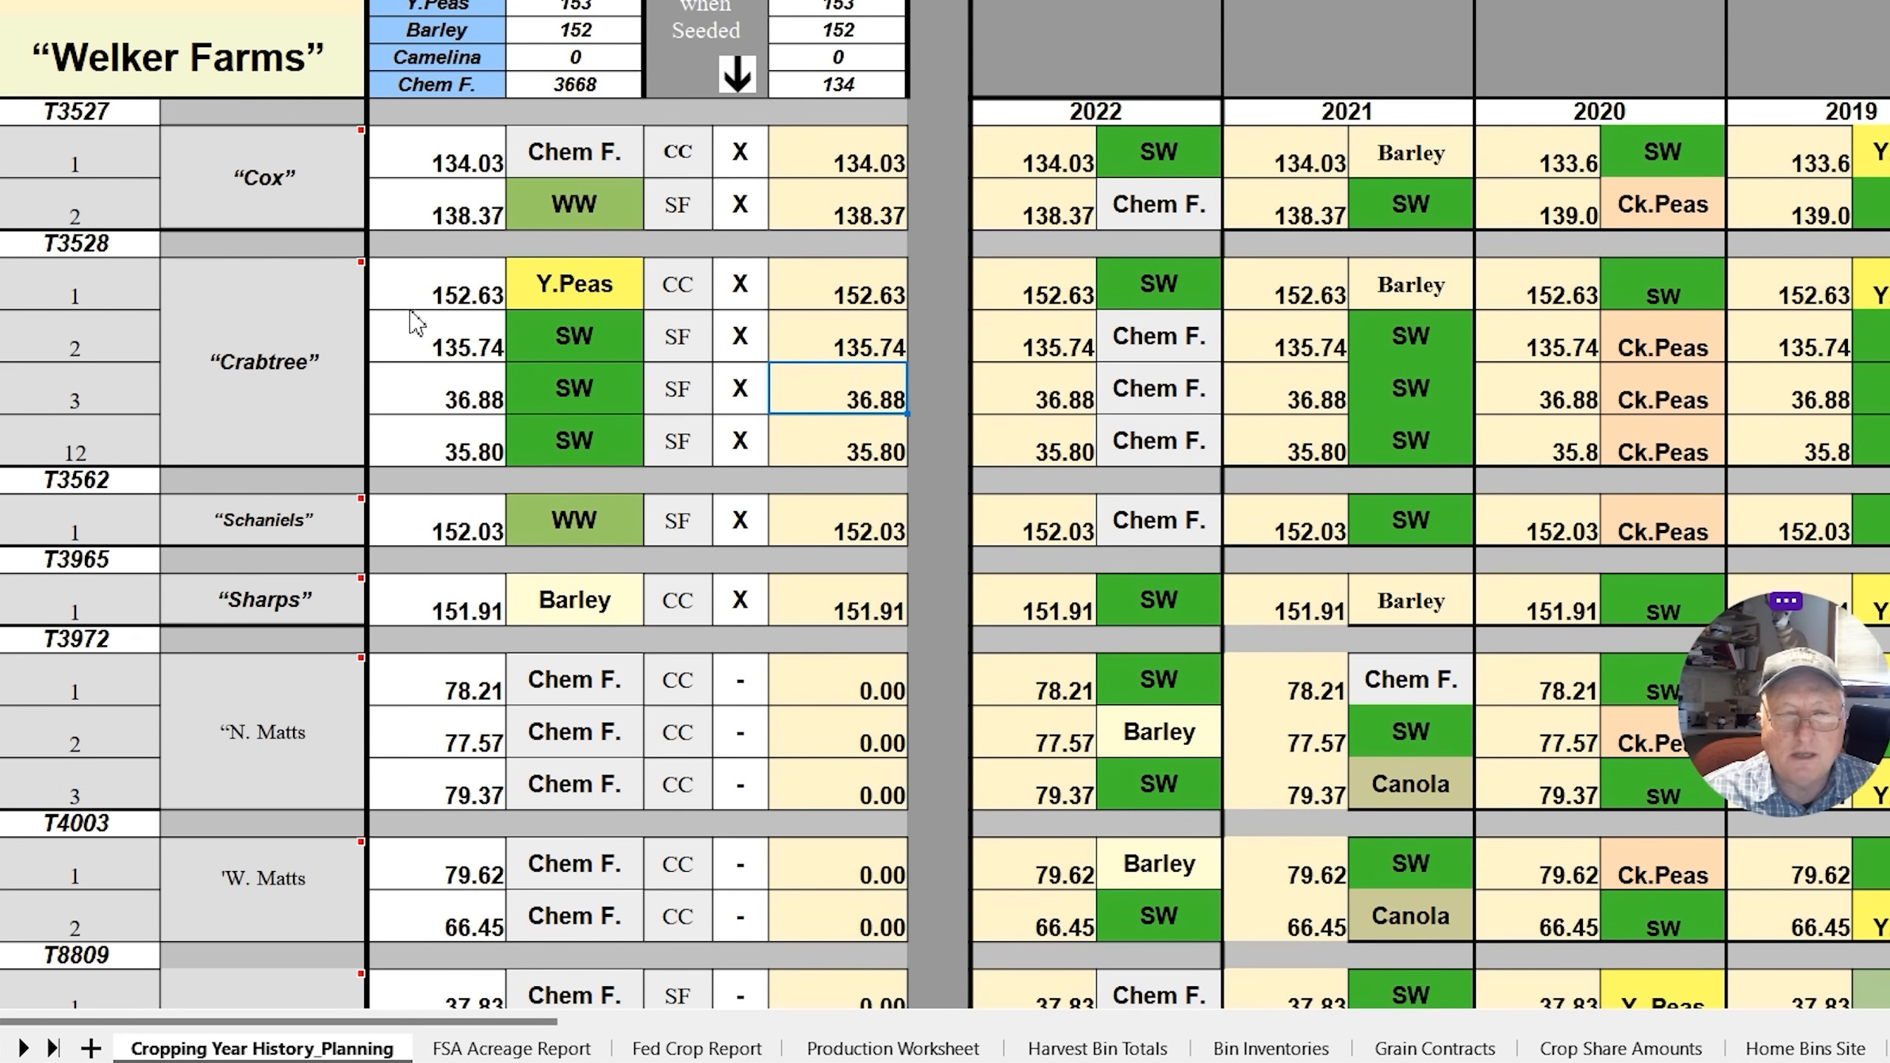
{"action": "right_click", "coordinate": [575, 917]}
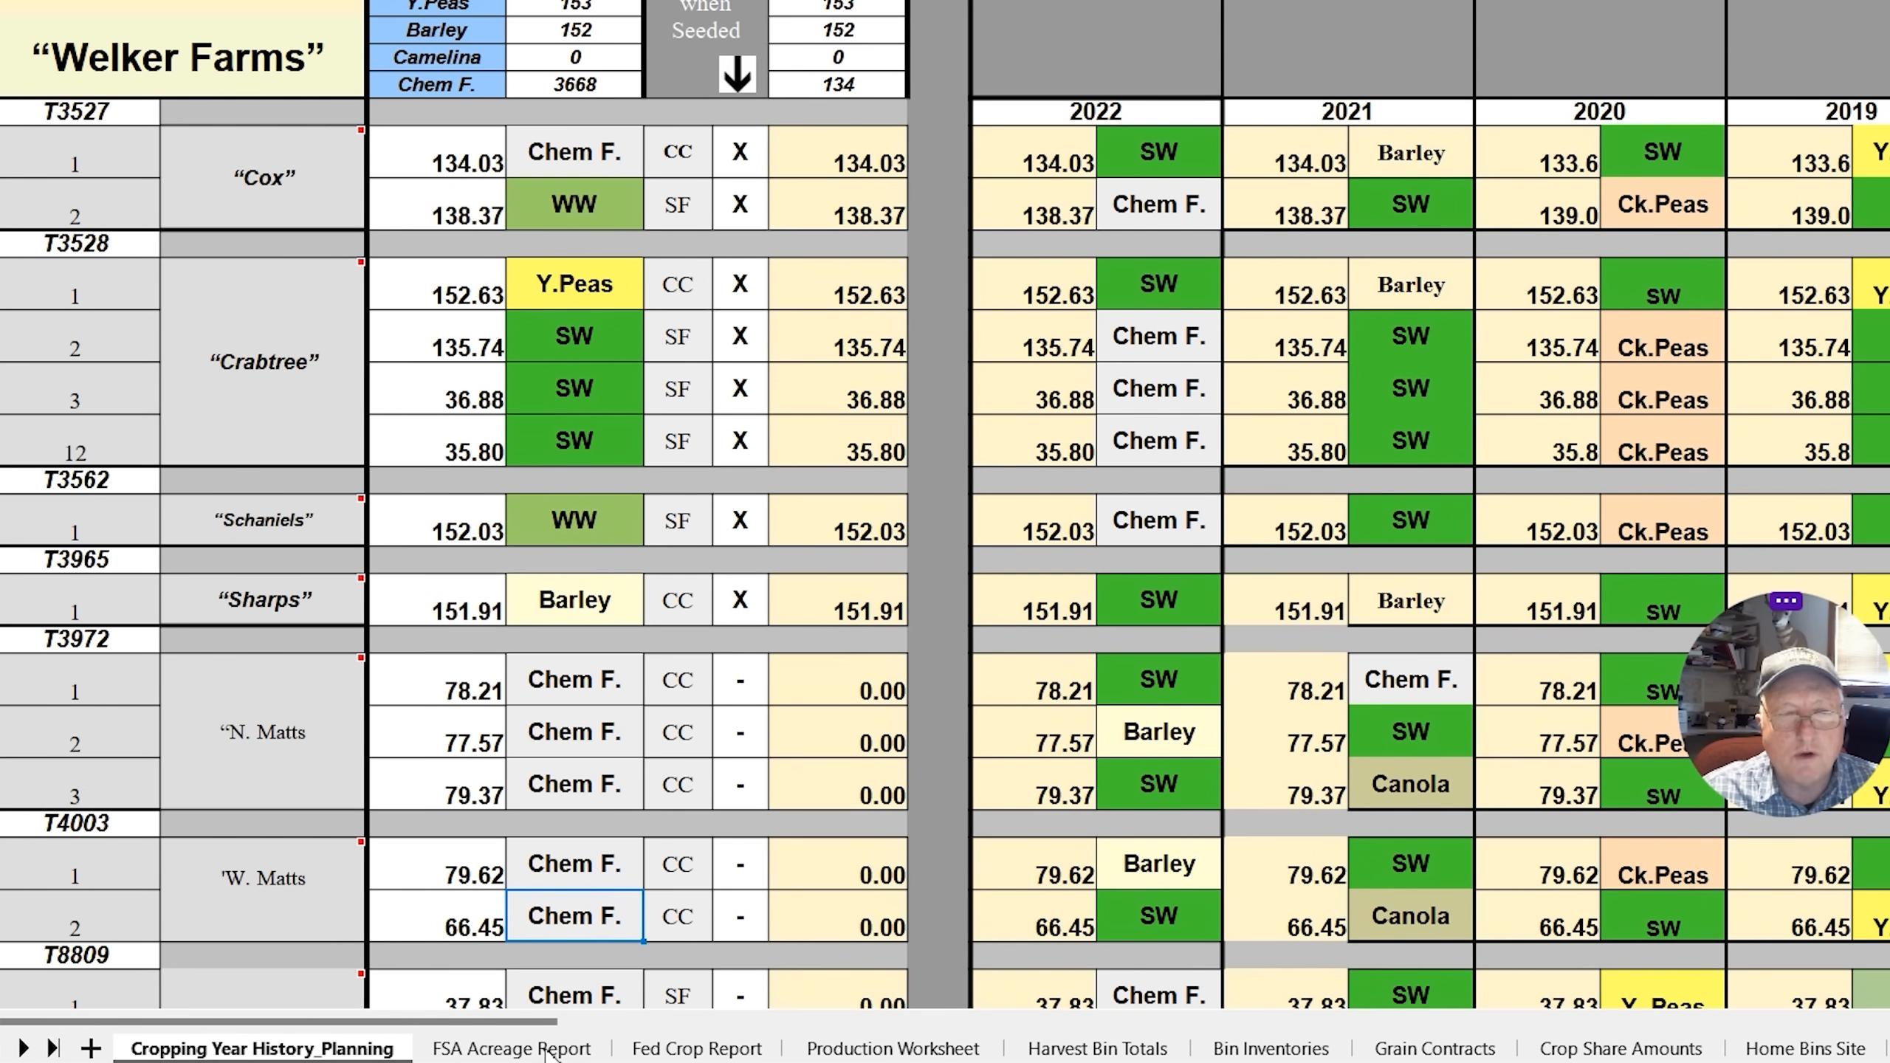
{"action": "left_click", "coordinate": [510, 1048]}
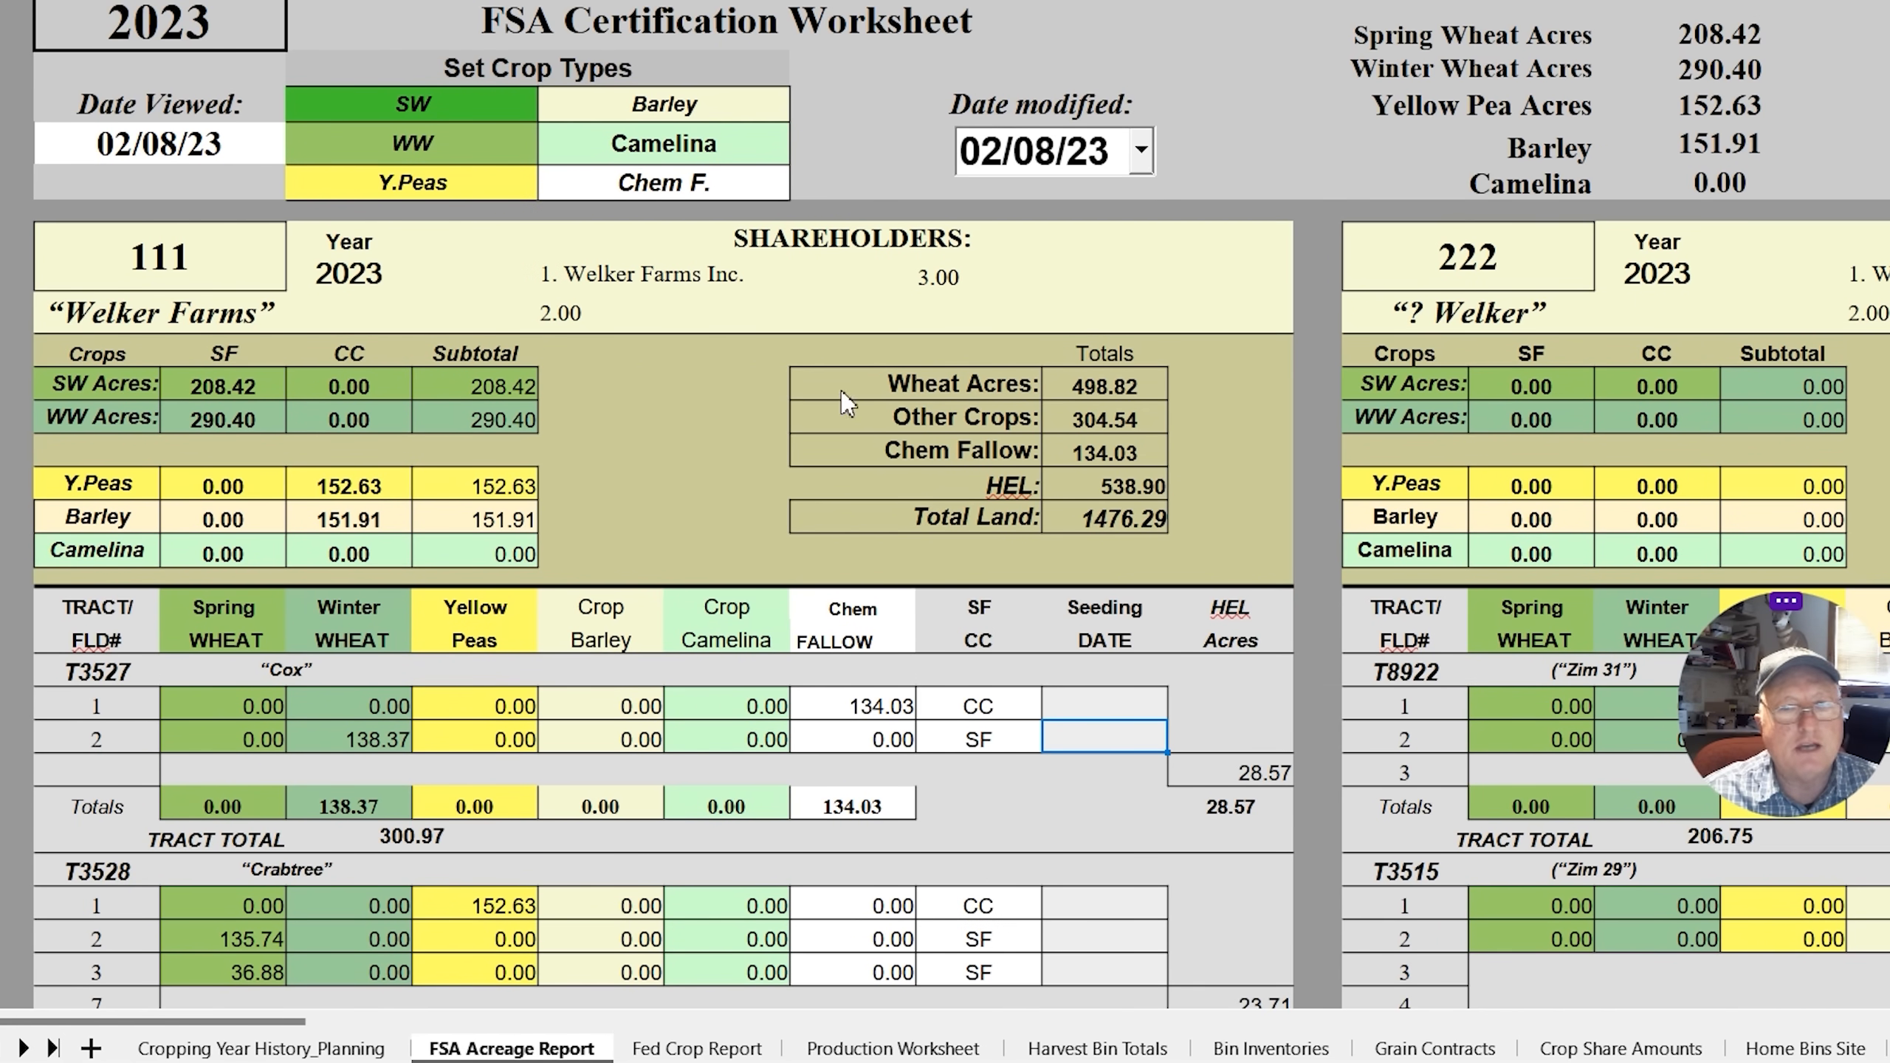
Scroll through the FSA Acreage Report tracts, with total land at 1476.29 acres
{"action": "scroll", "scroll_direction": "down", "scroll_amount": 3}
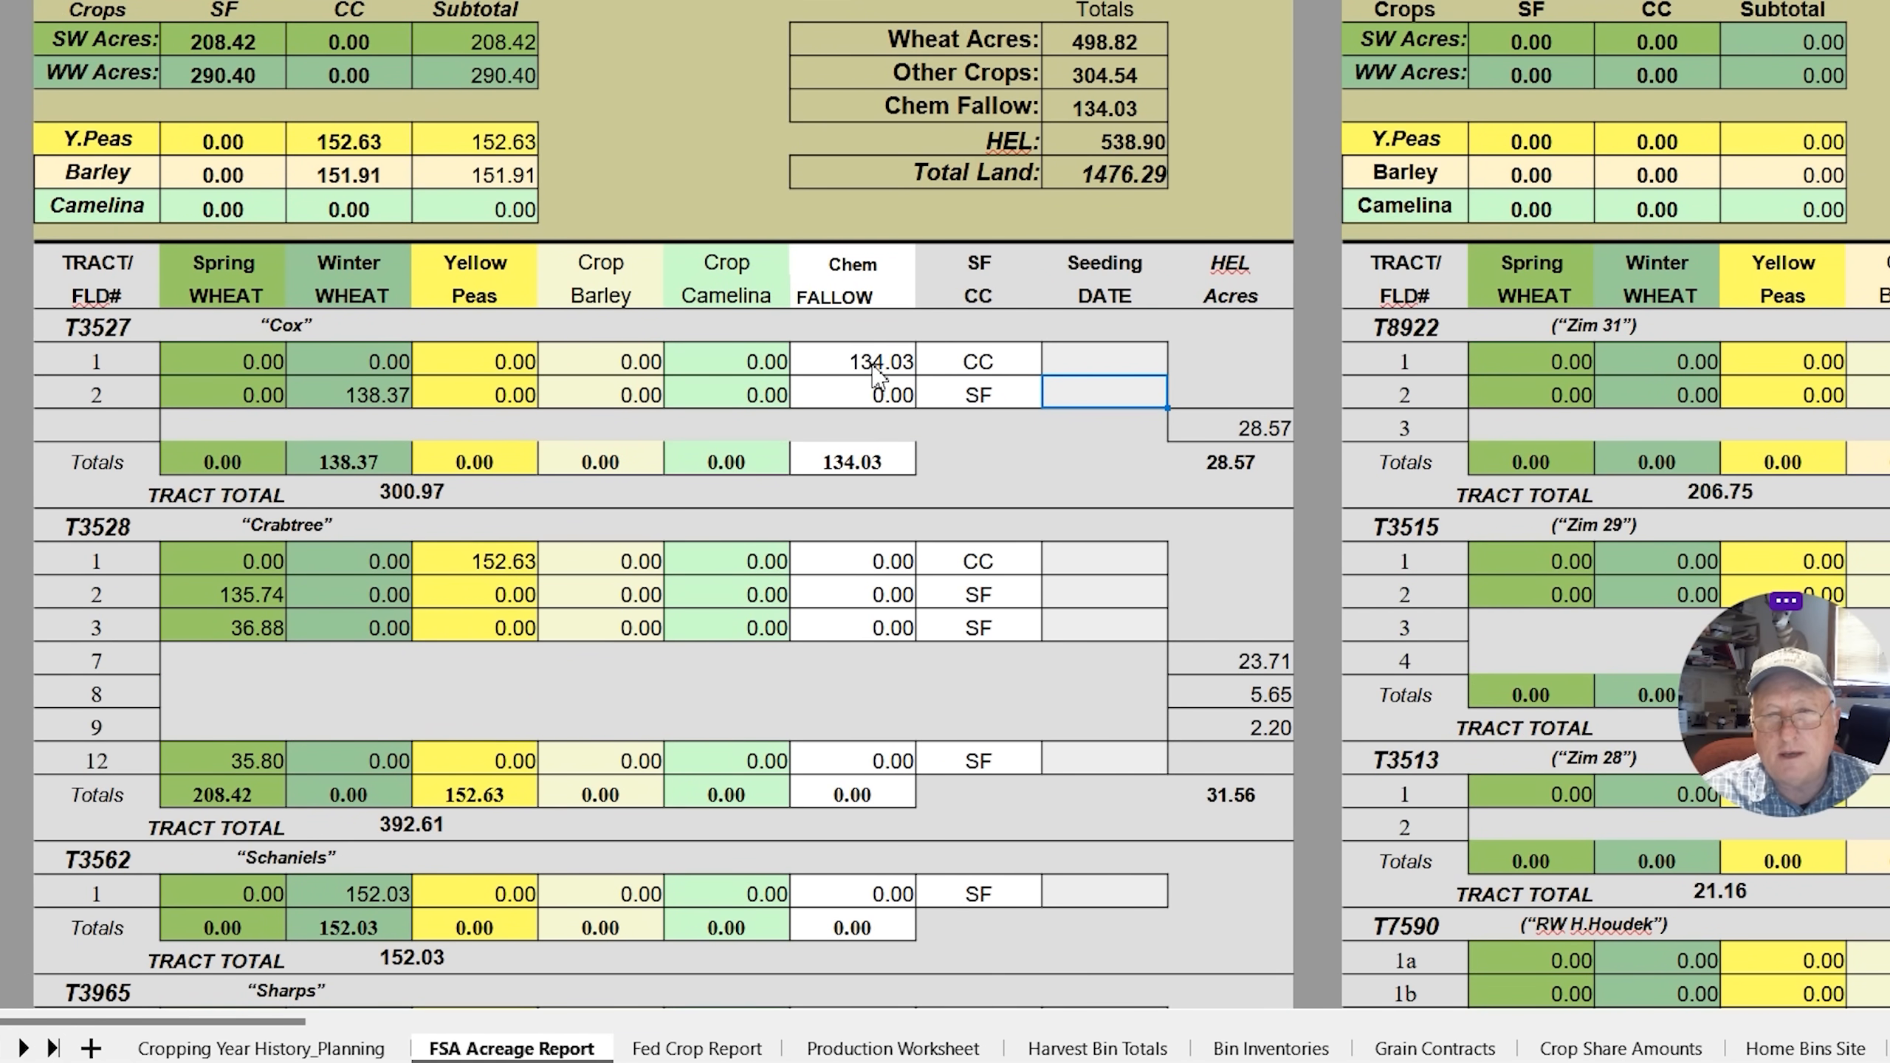
{"action": "mouse_move", "coordinate": [1142, 381]}
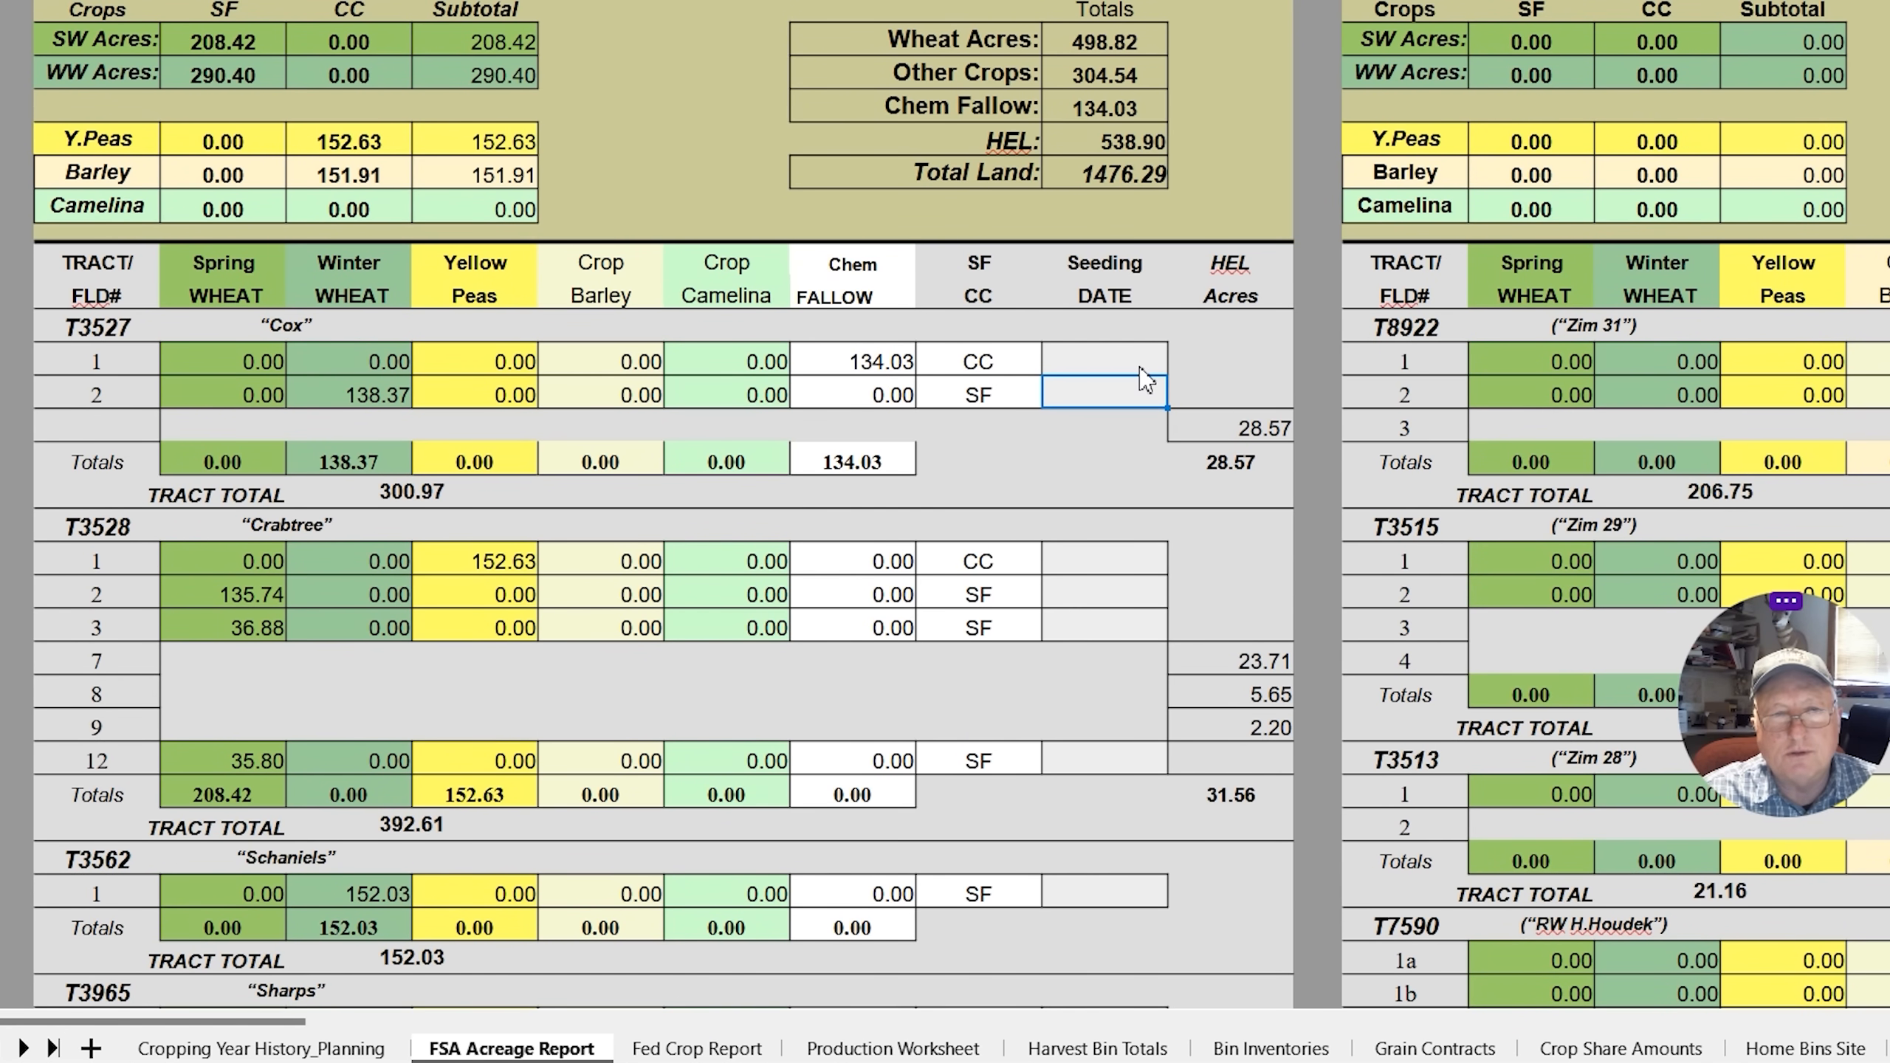
{"action": "mouse_move", "coordinate": [347, 392]}
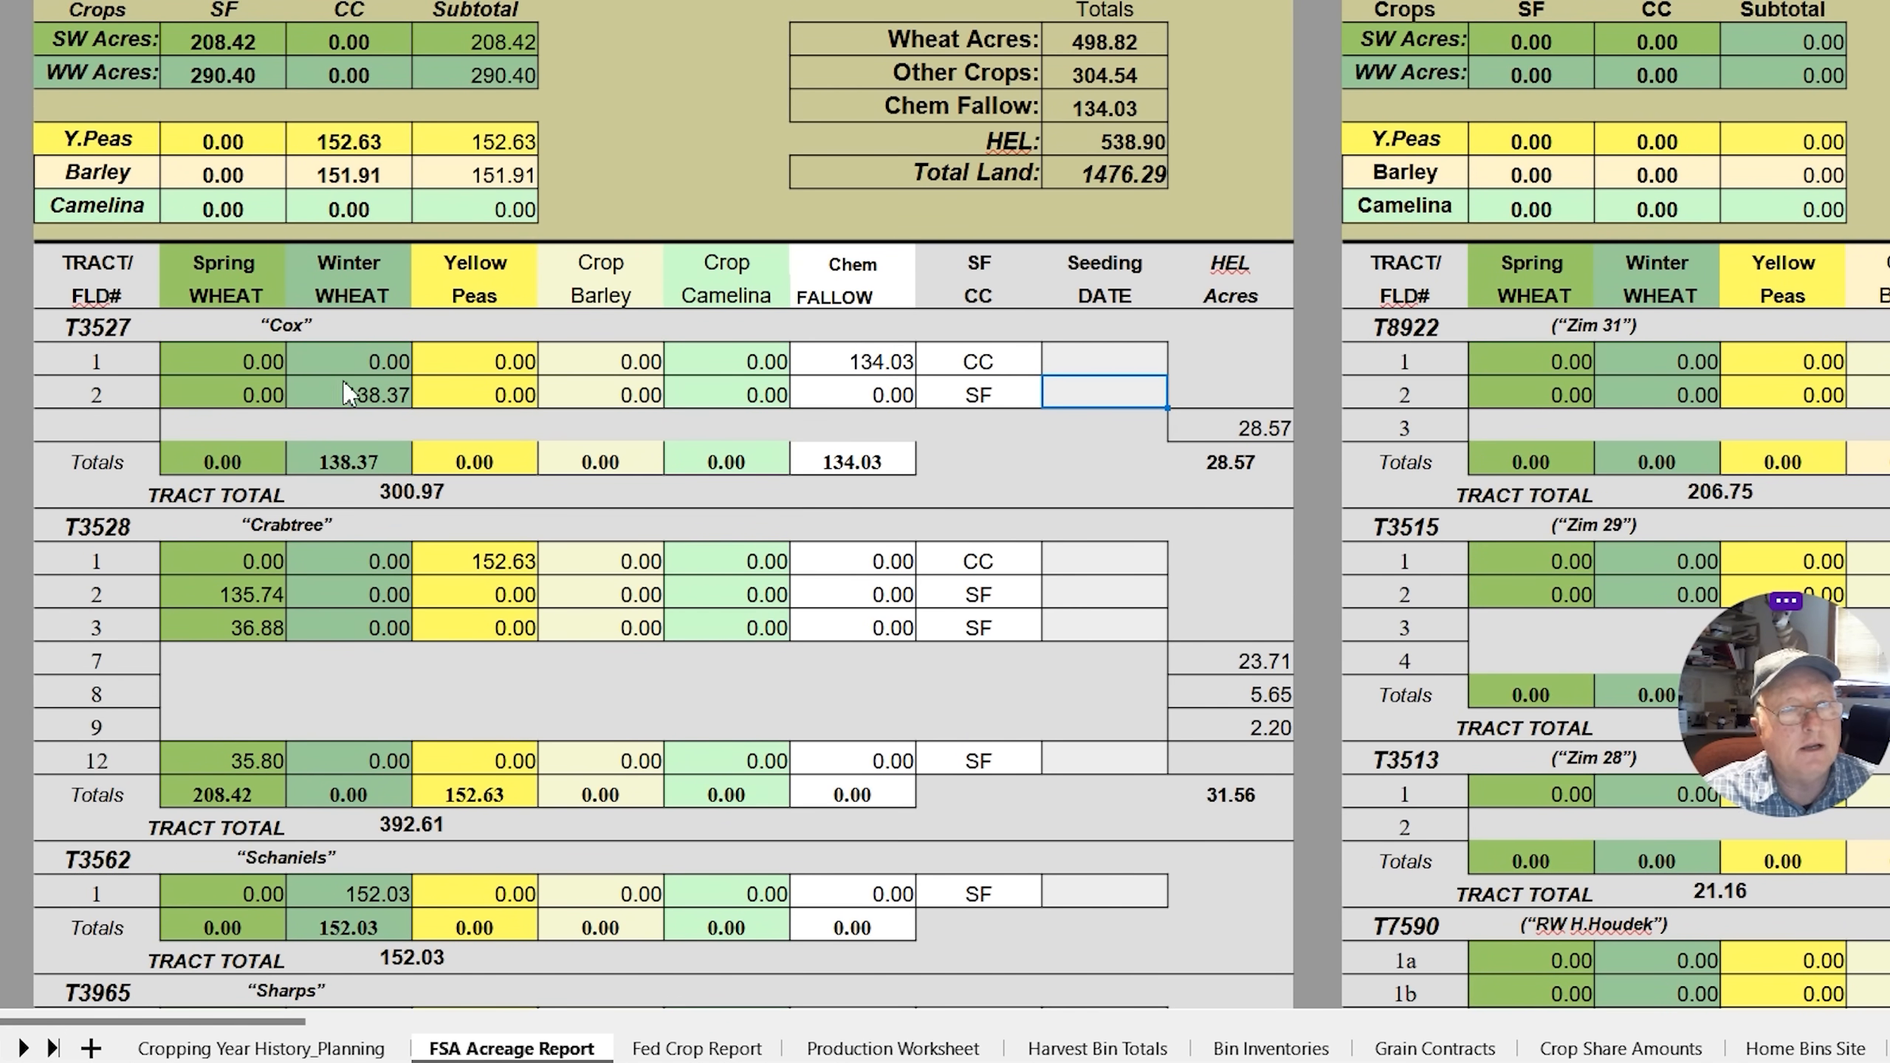
{"action": "scroll", "scroll_direction": "down", "scroll_amount": 3}
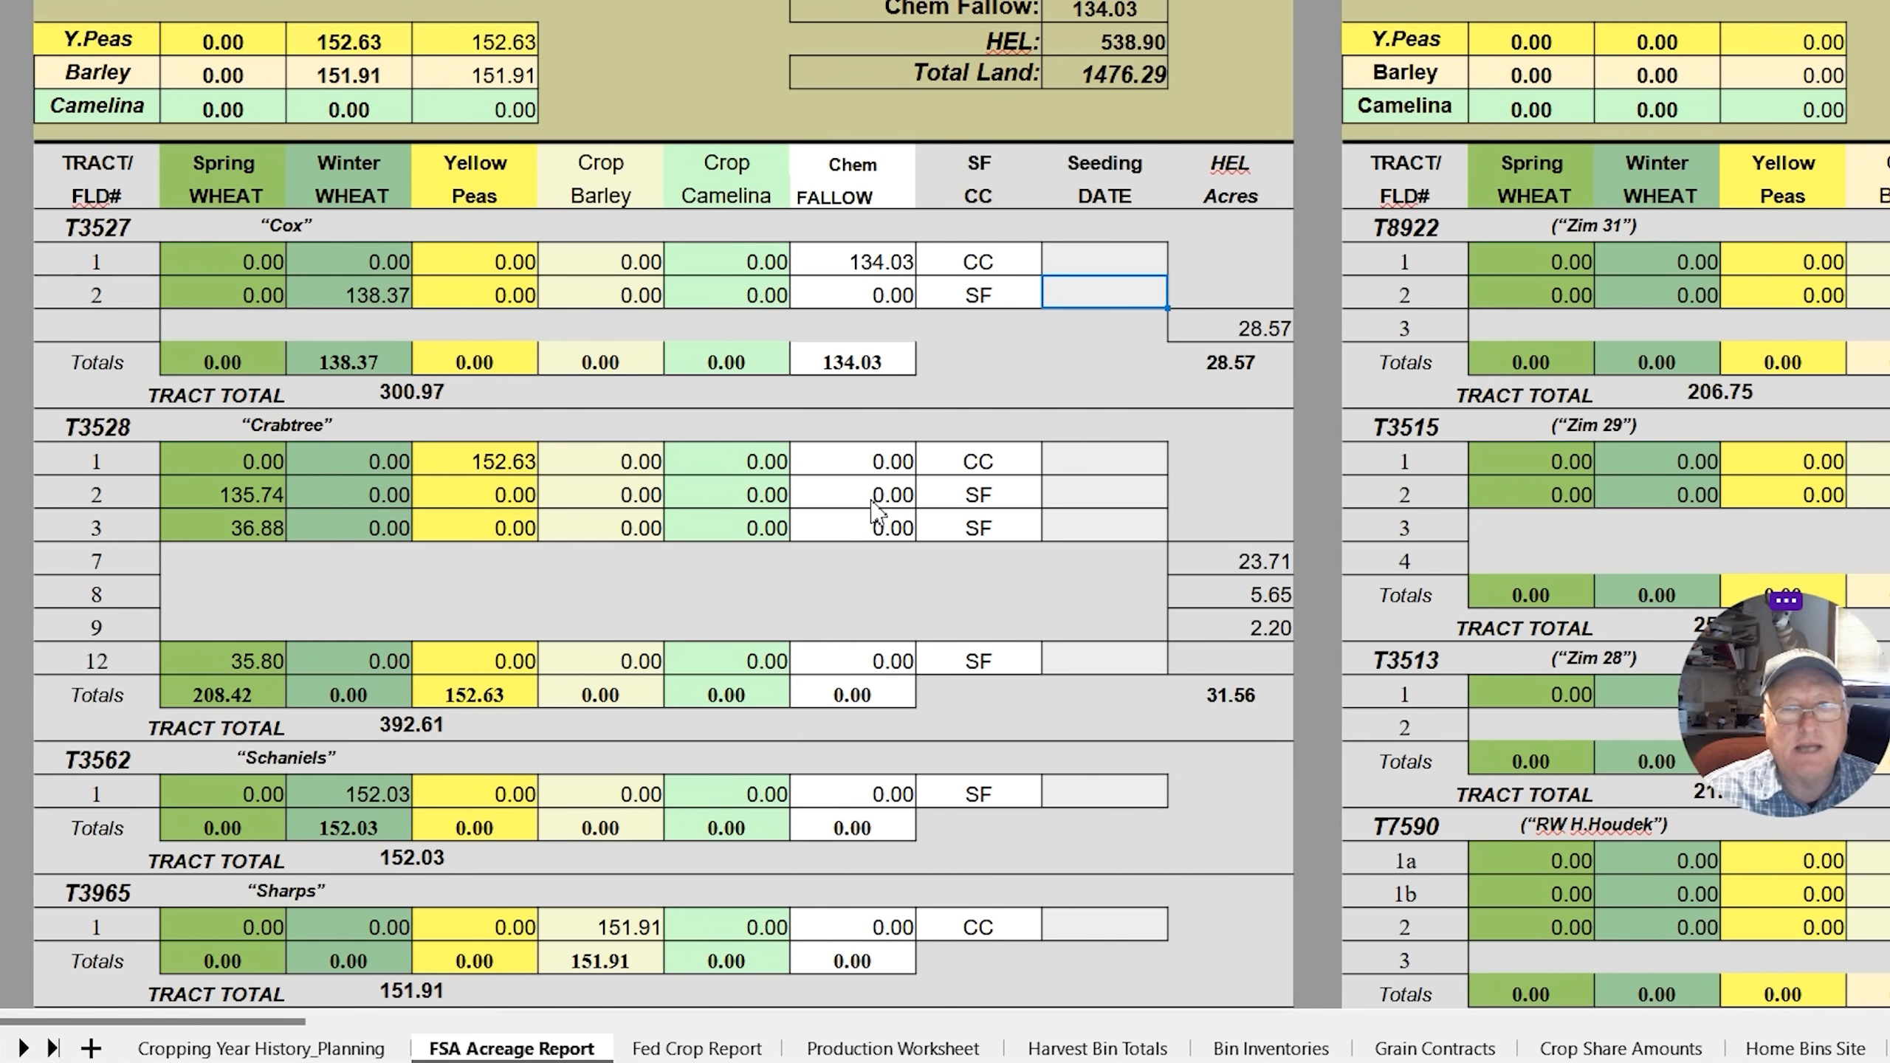
{"action": "mouse_move", "coordinate": [299, 1031]}
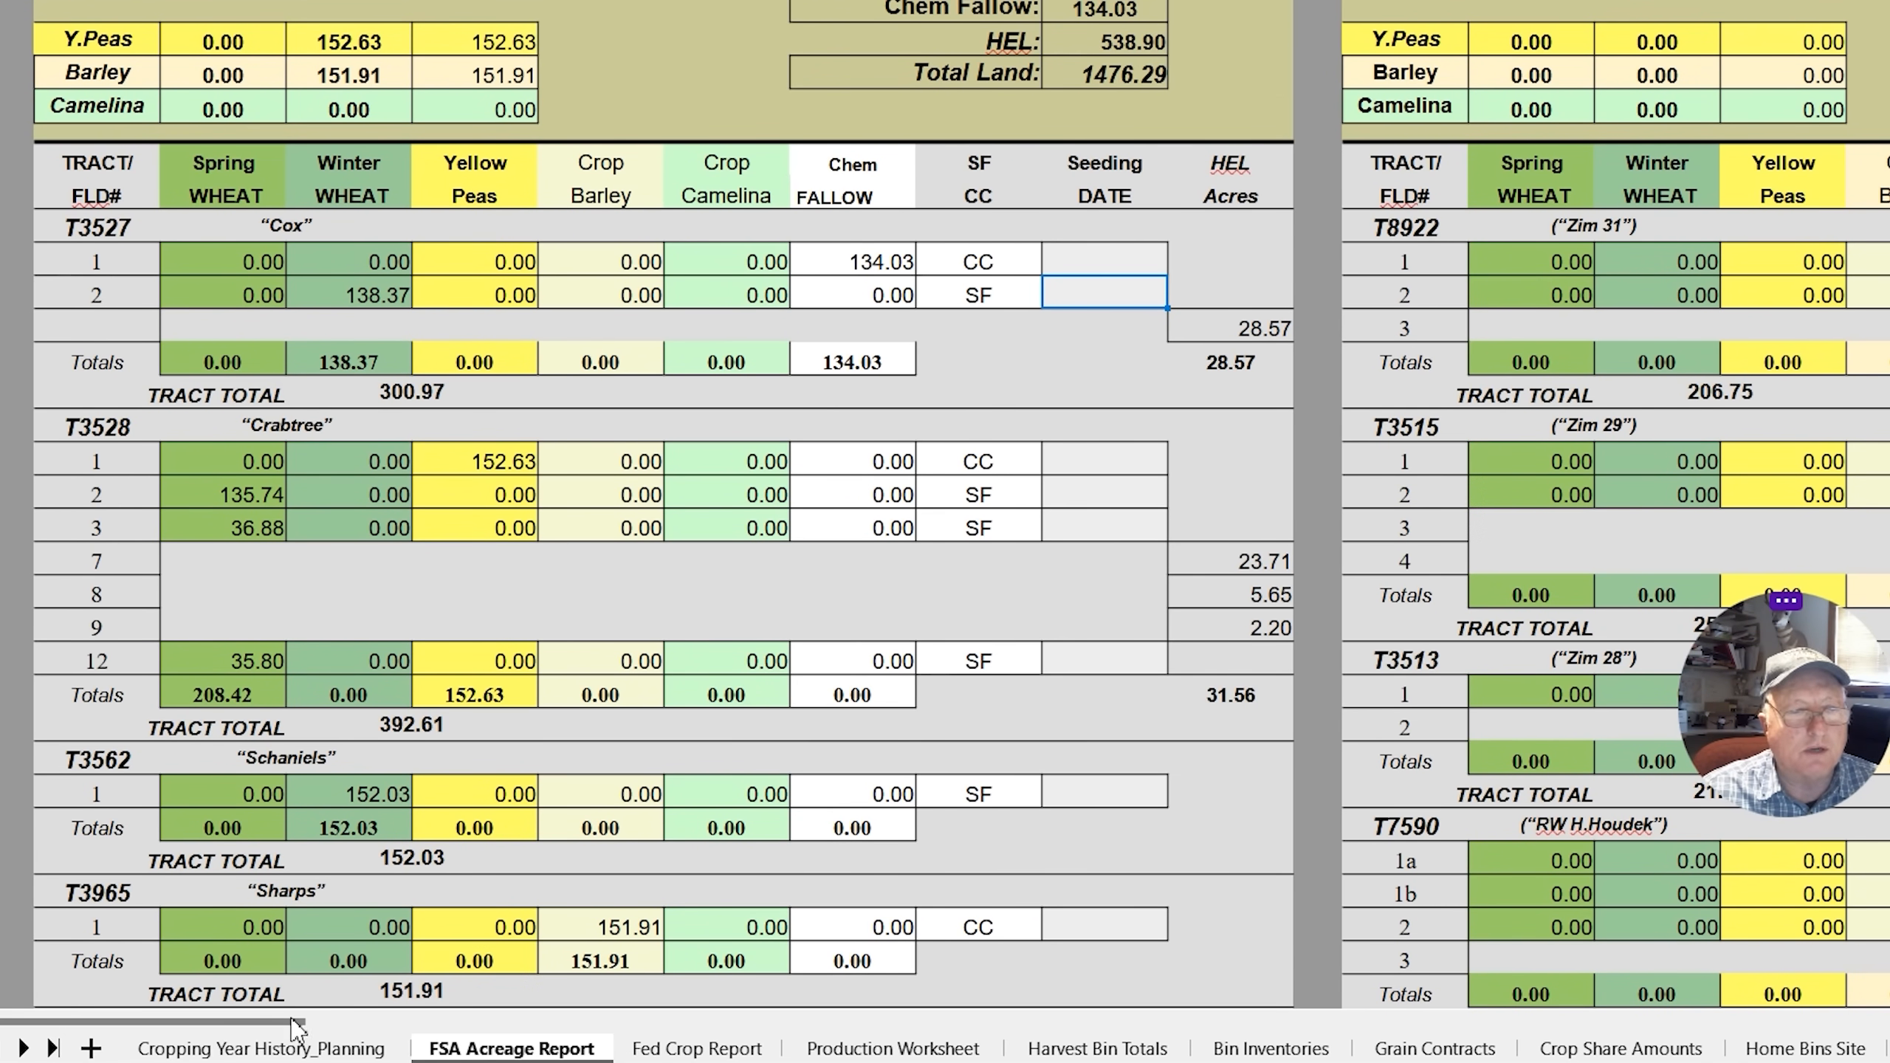
{"action": "scroll", "scroll_direction": "right", "scroll_amount": 3}
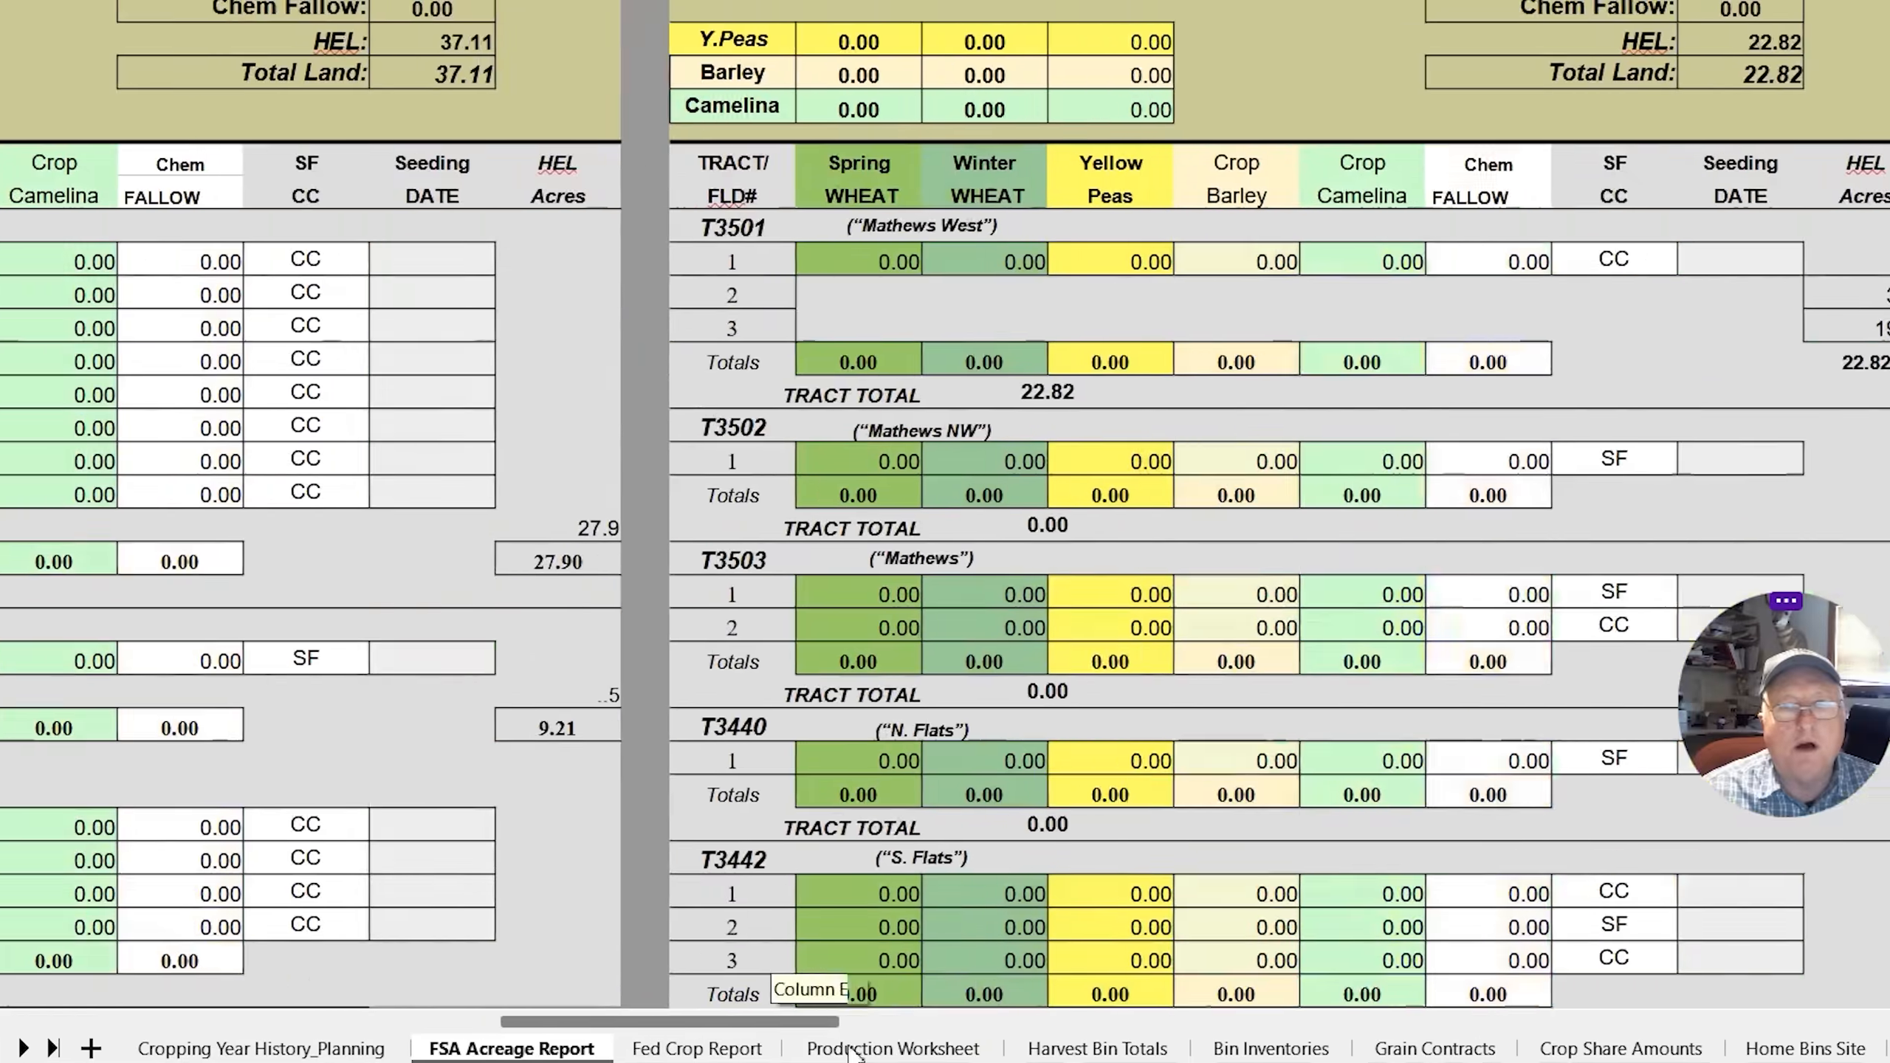
{"action": "scroll", "scroll_direction": "right", "scroll_amount": 3}
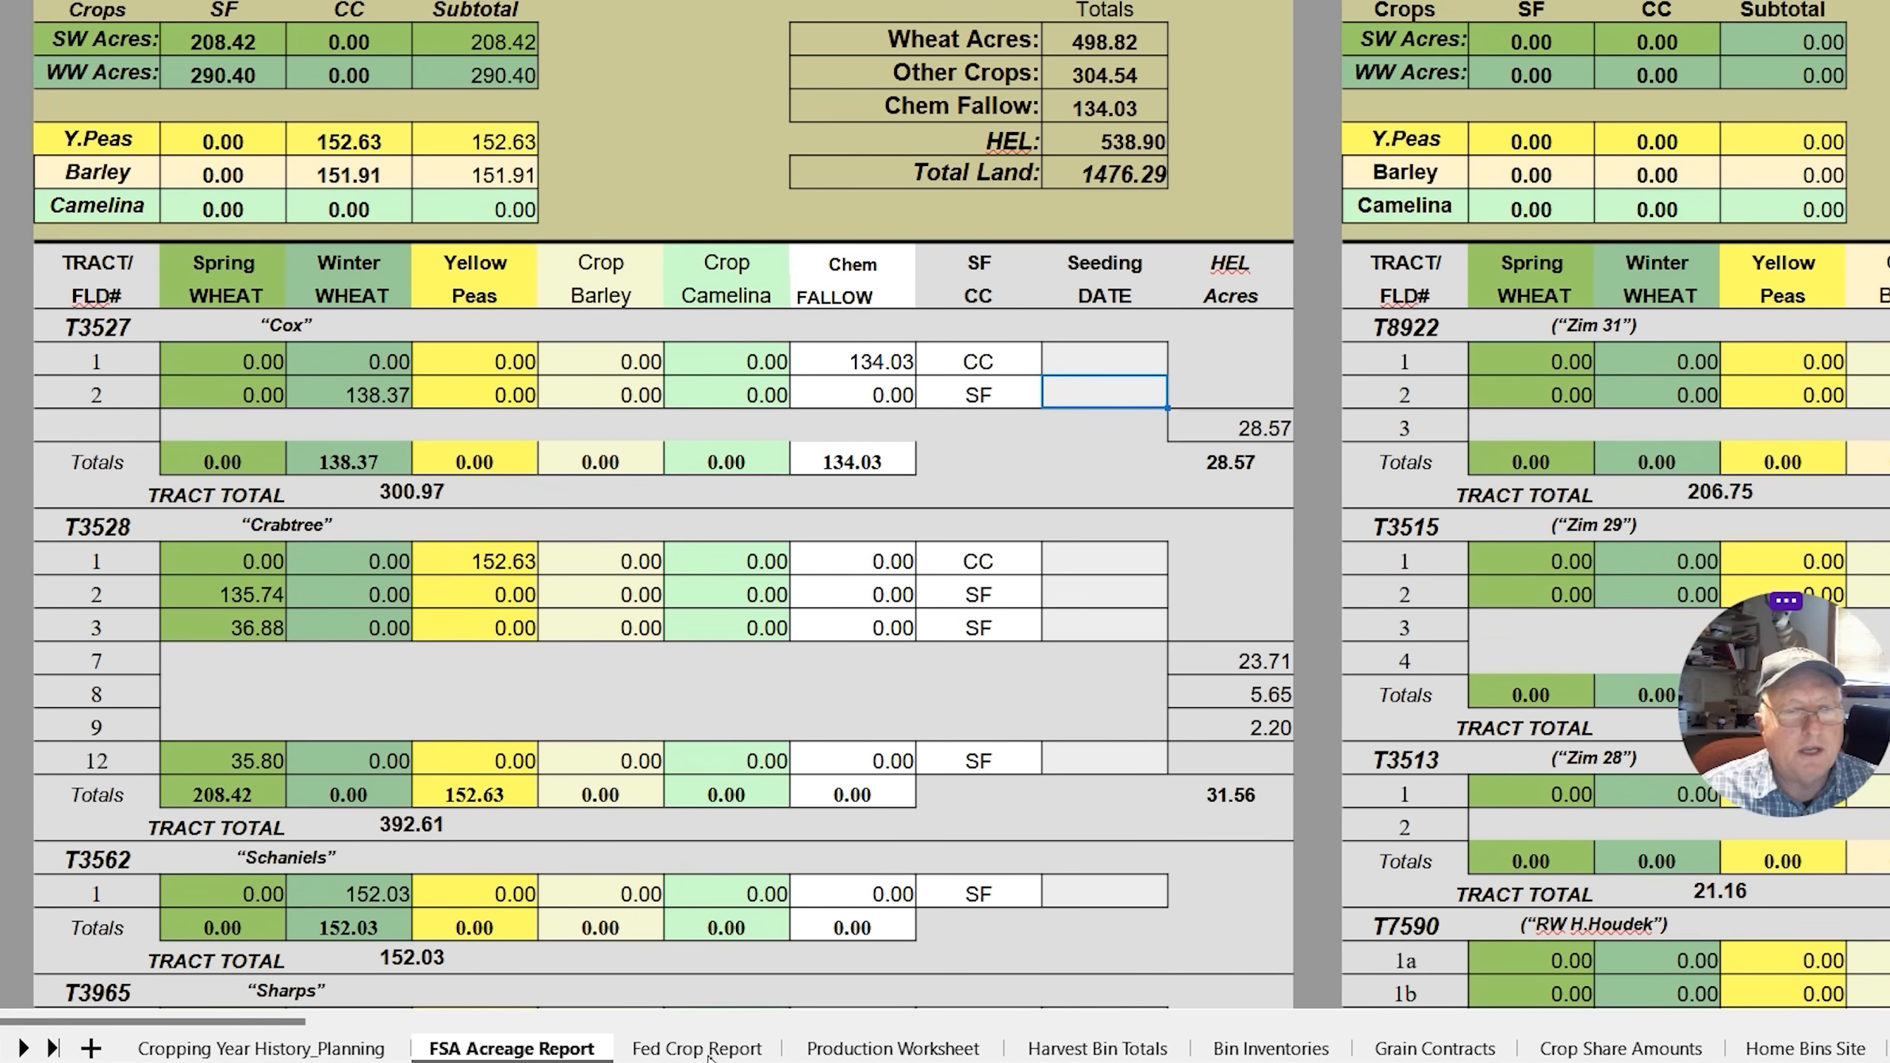
Scan across the Fed Crop Report, then view the Home Bins Site records for bins 1–9
{"action": "left_click", "coordinate": [696, 1048]}
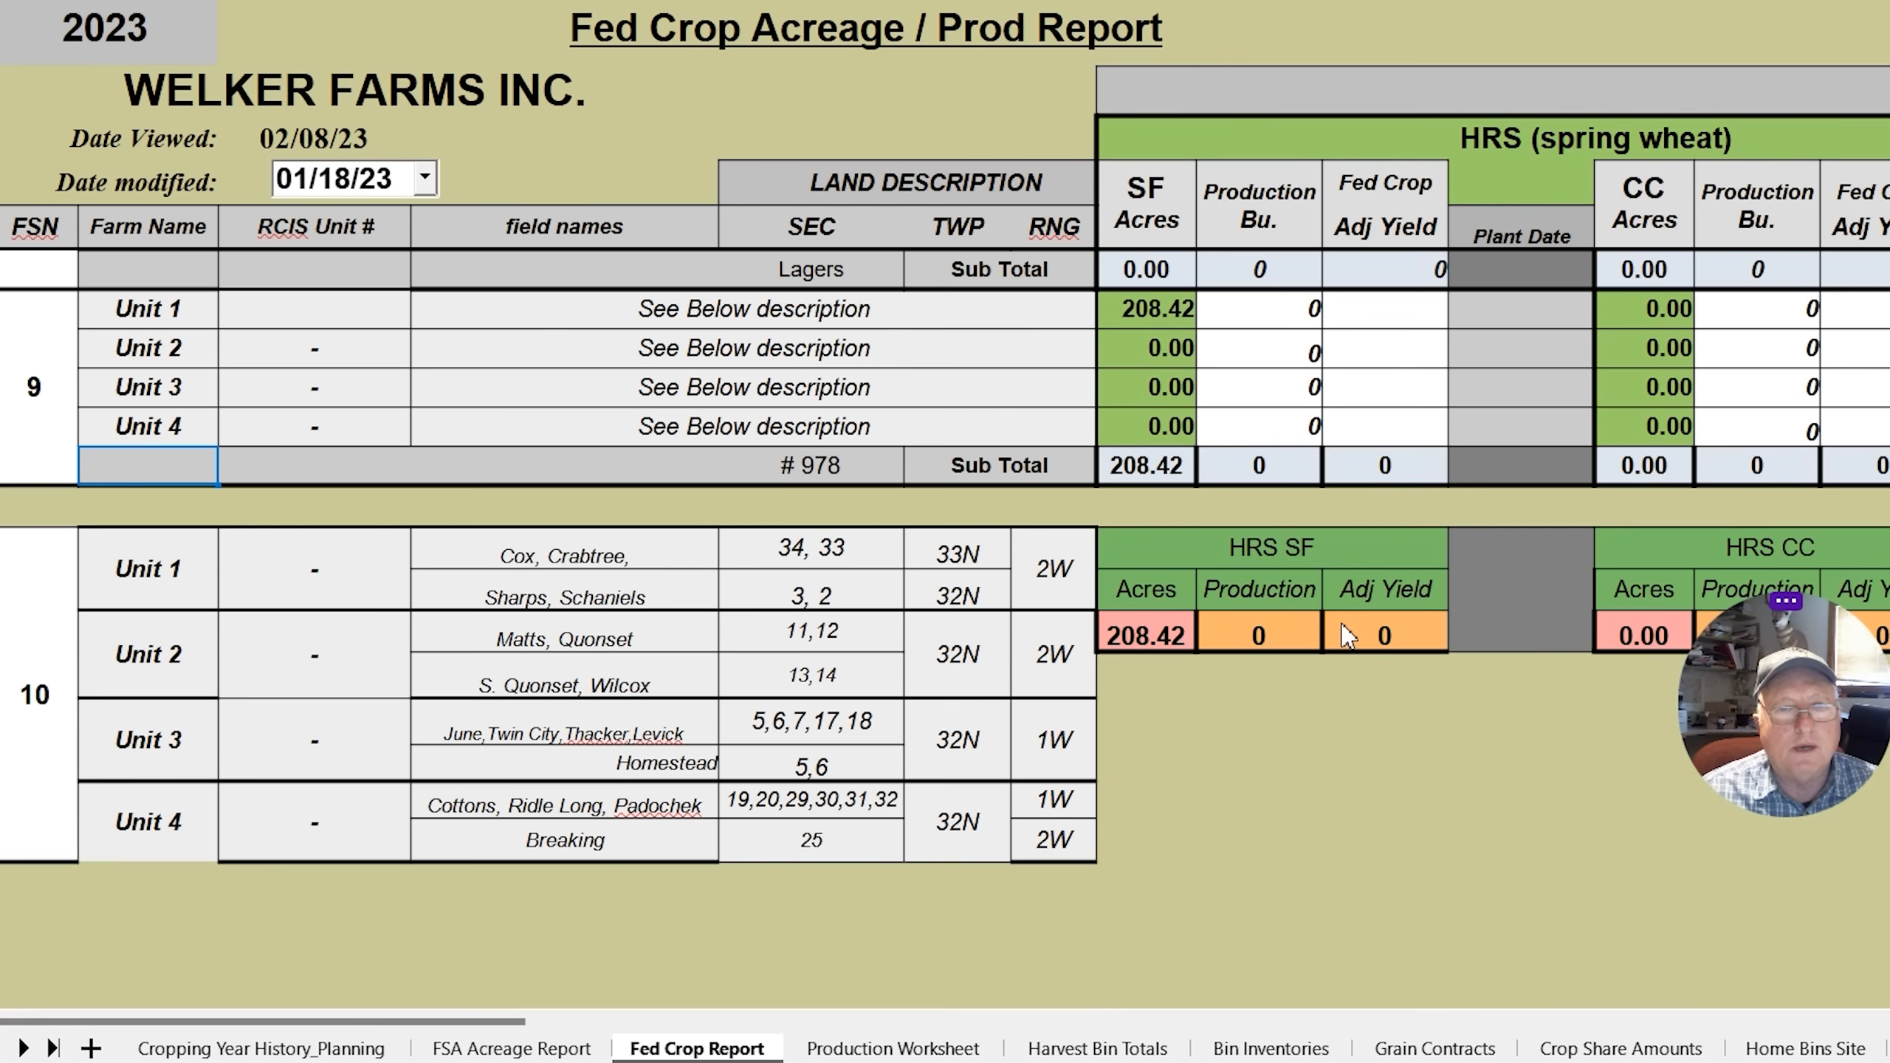
{"action": "mouse_move", "coordinate": [1302, 645]}
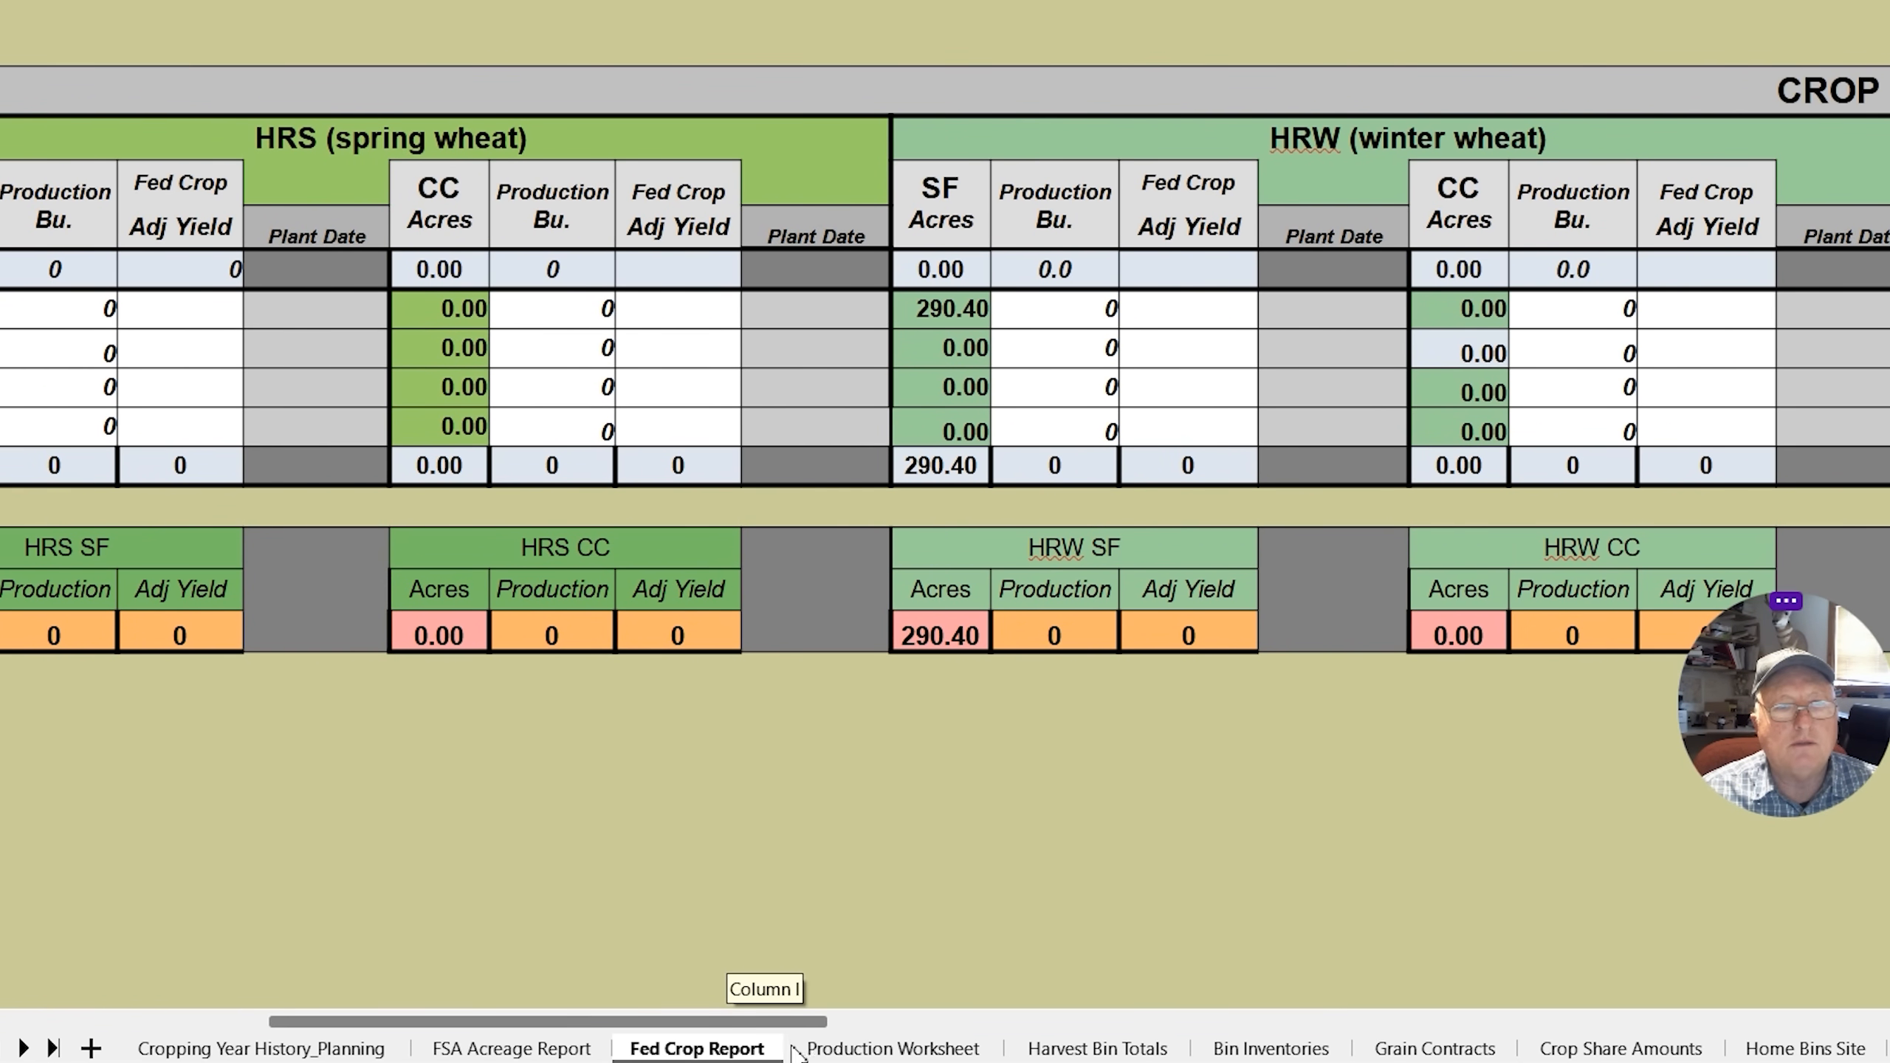
{"action": "scroll", "scroll_direction": "right", "scroll_amount": 3}
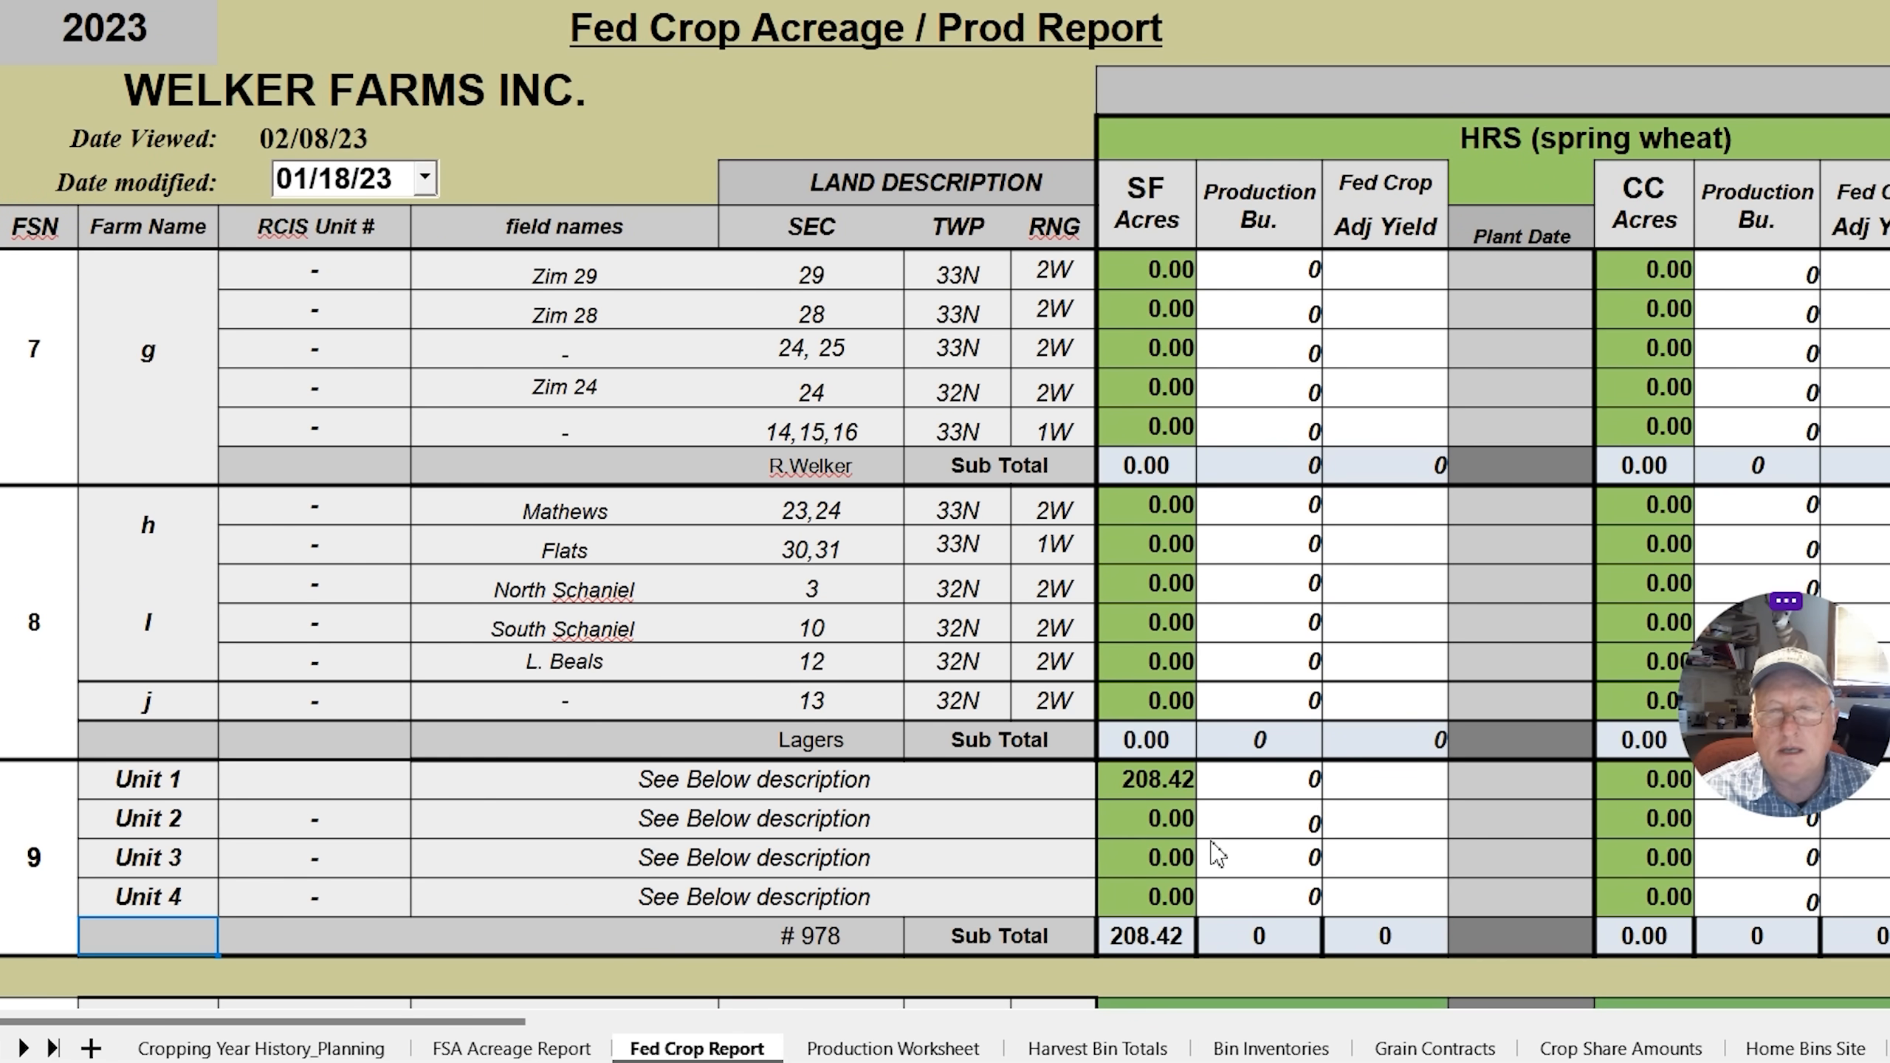
{"action": "left_click", "coordinate": [1806, 1048]}
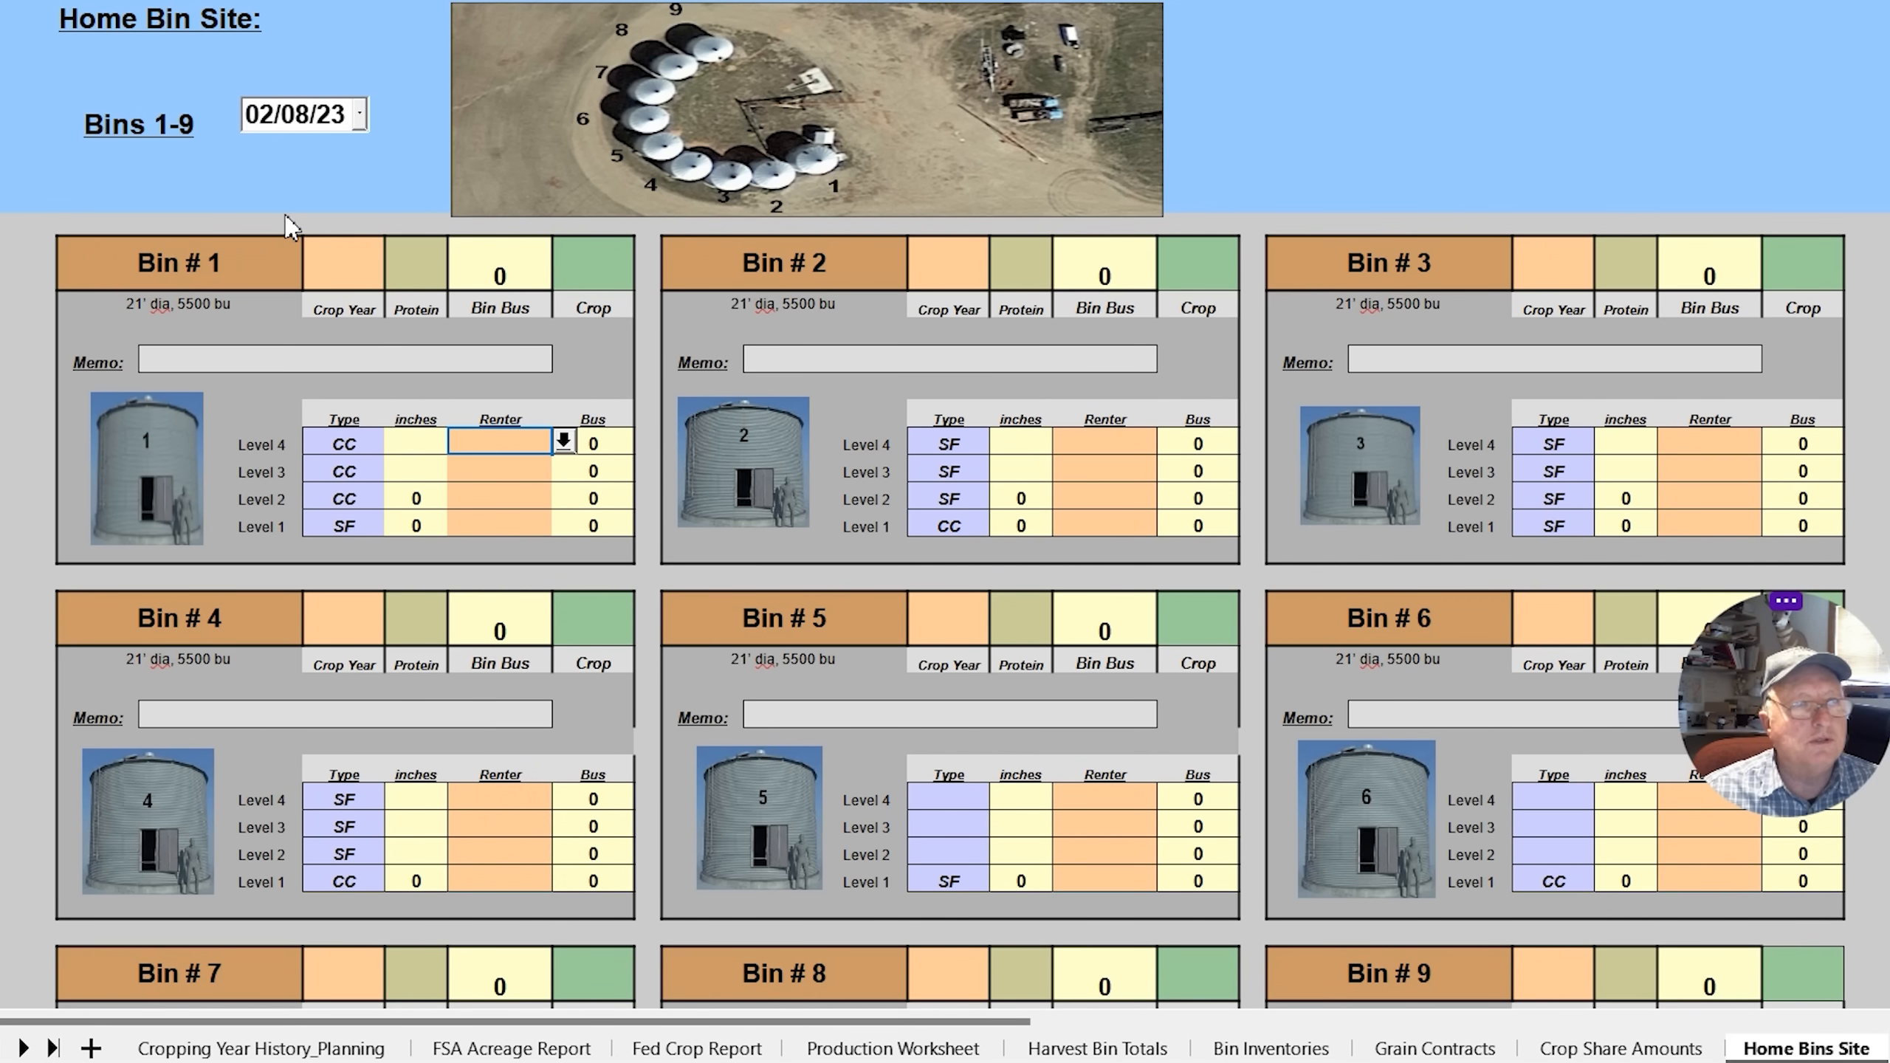
Record Bin 1 as 2023 WW with 200 inches at Level 1, rented by Unit 1
{"action": "left_click", "coordinate": [396, 249]}
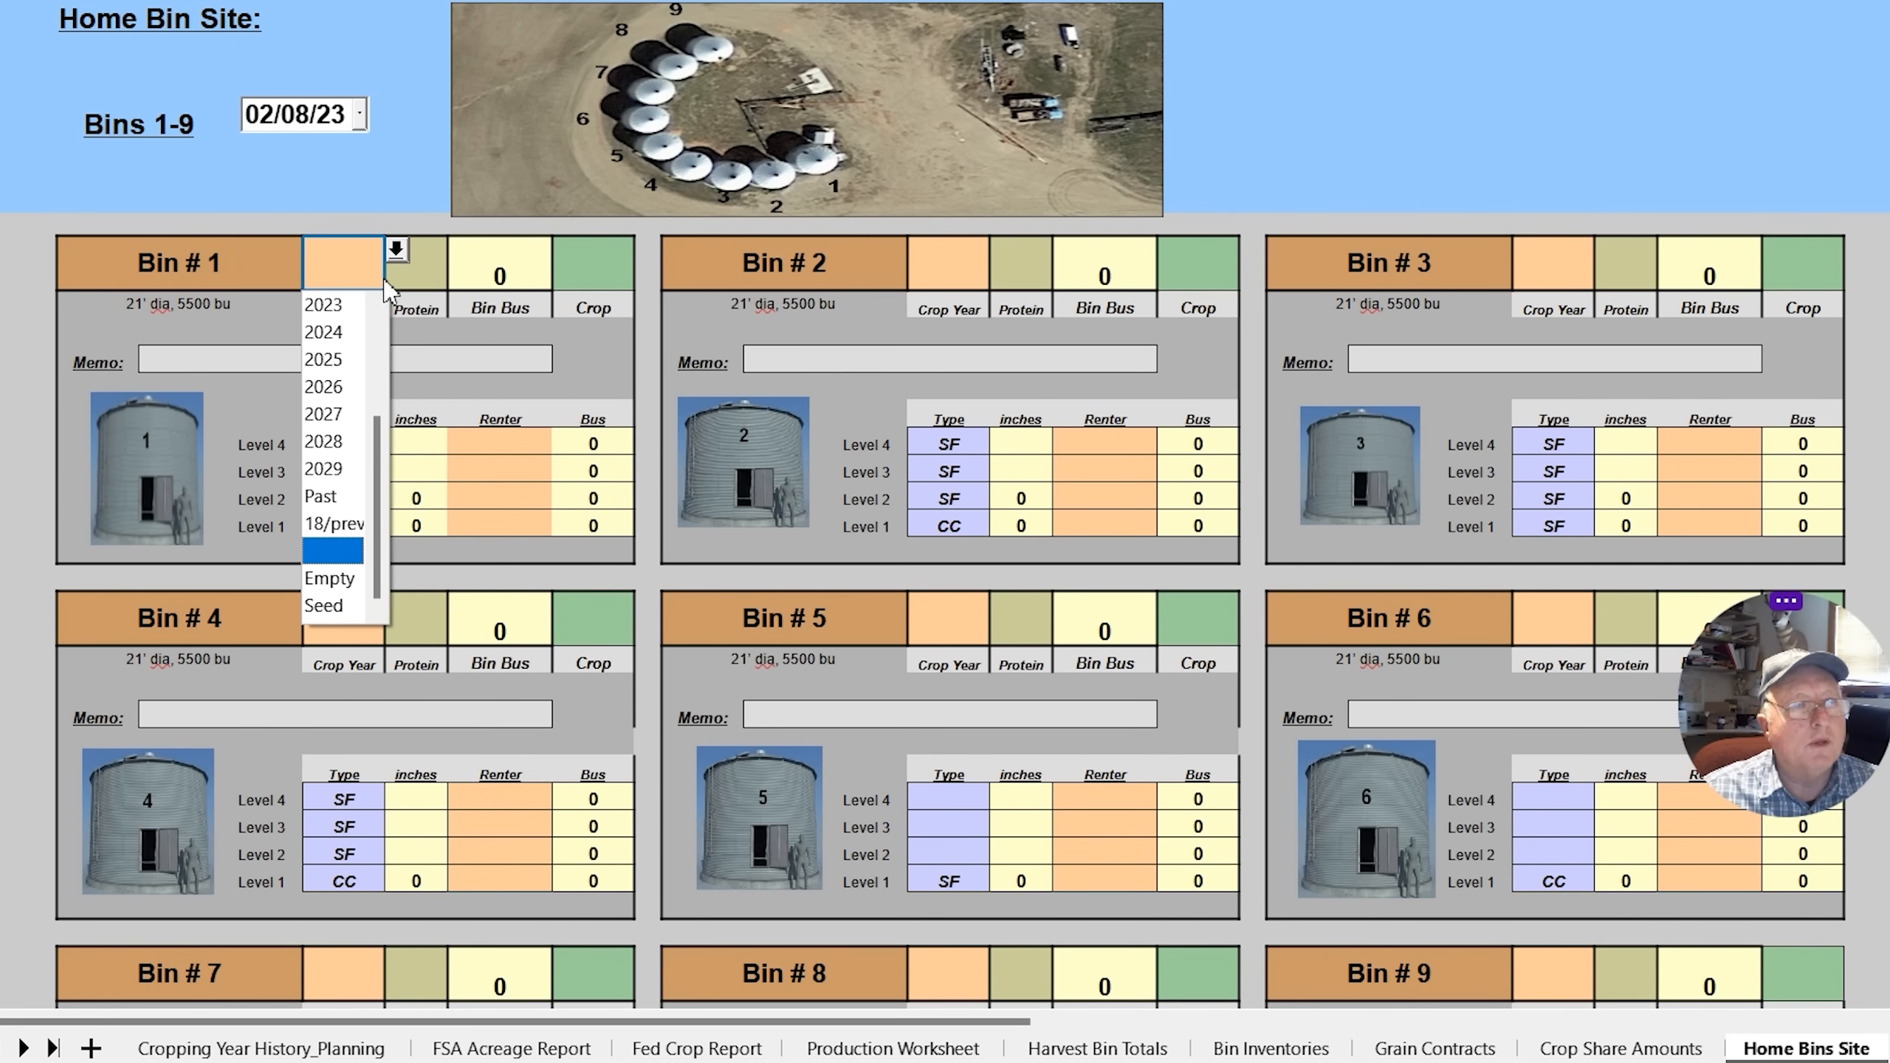
{"action": "left_click", "coordinate": [320, 305]}
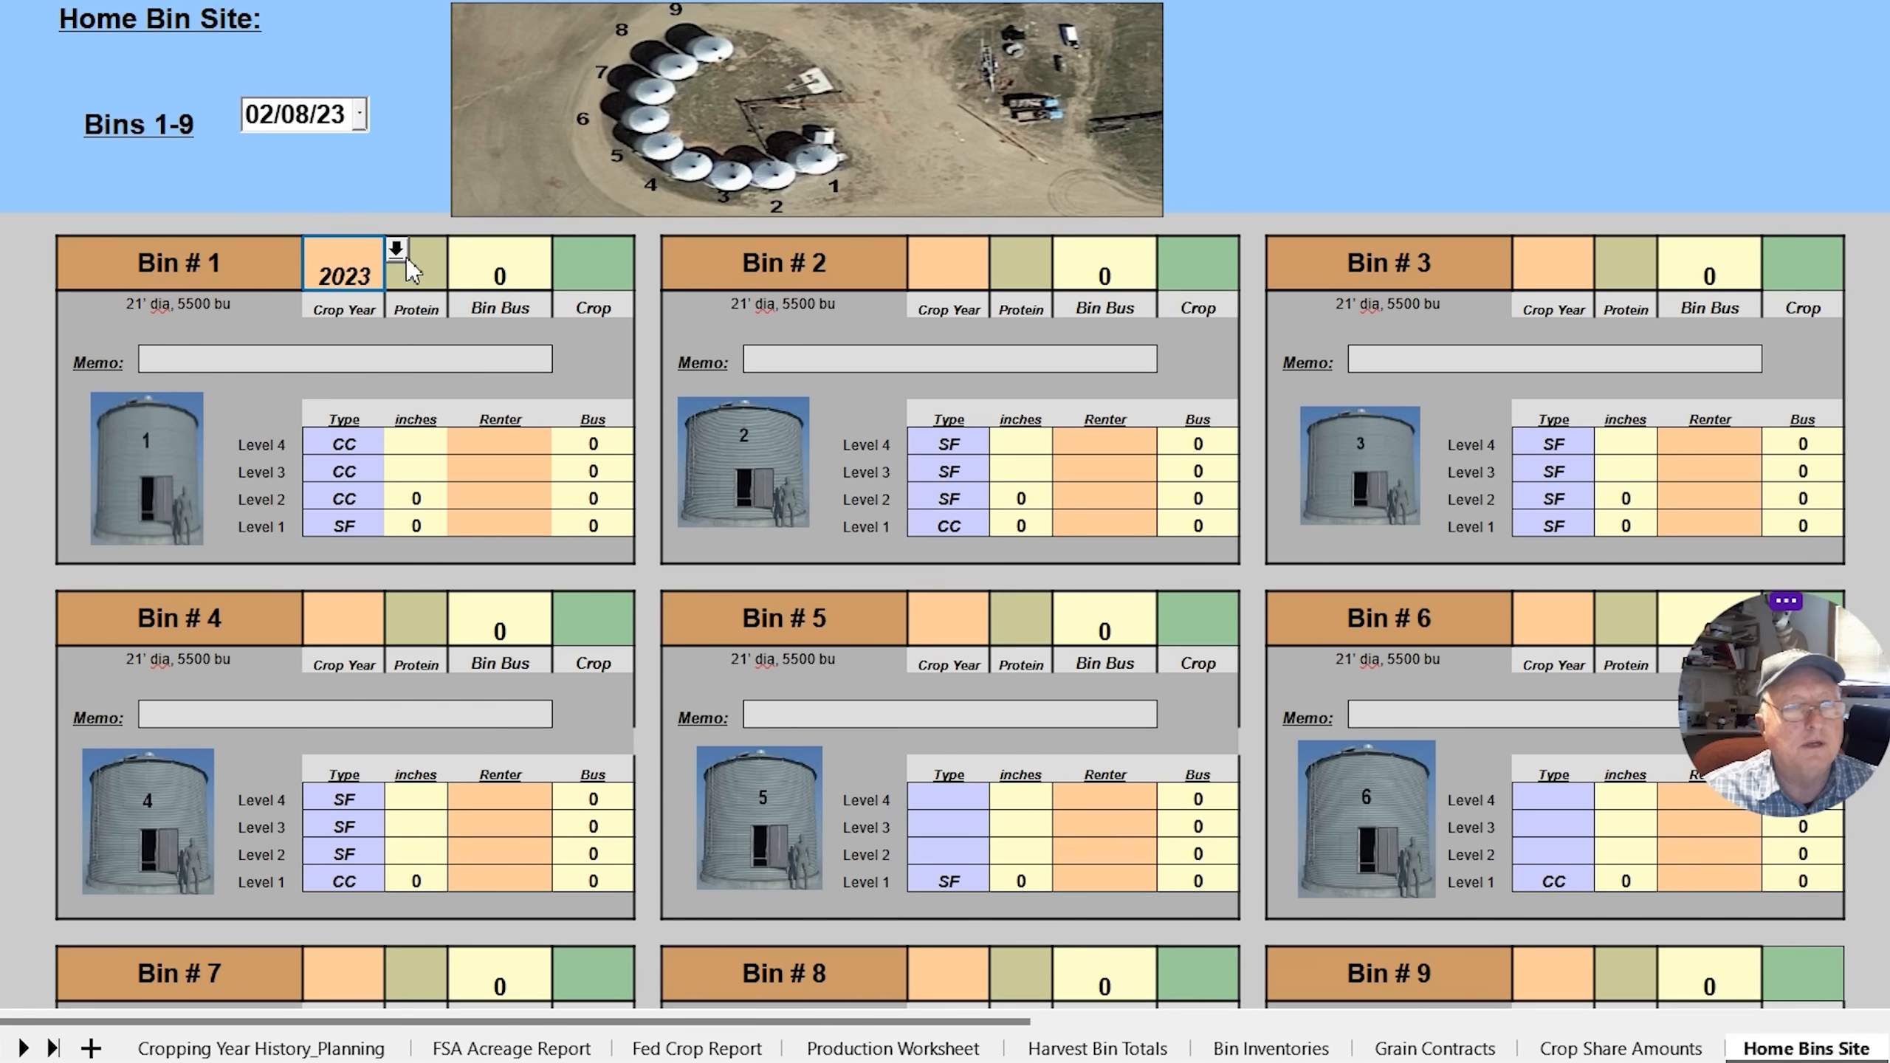
{"action": "left_click", "coordinate": [648, 249]}
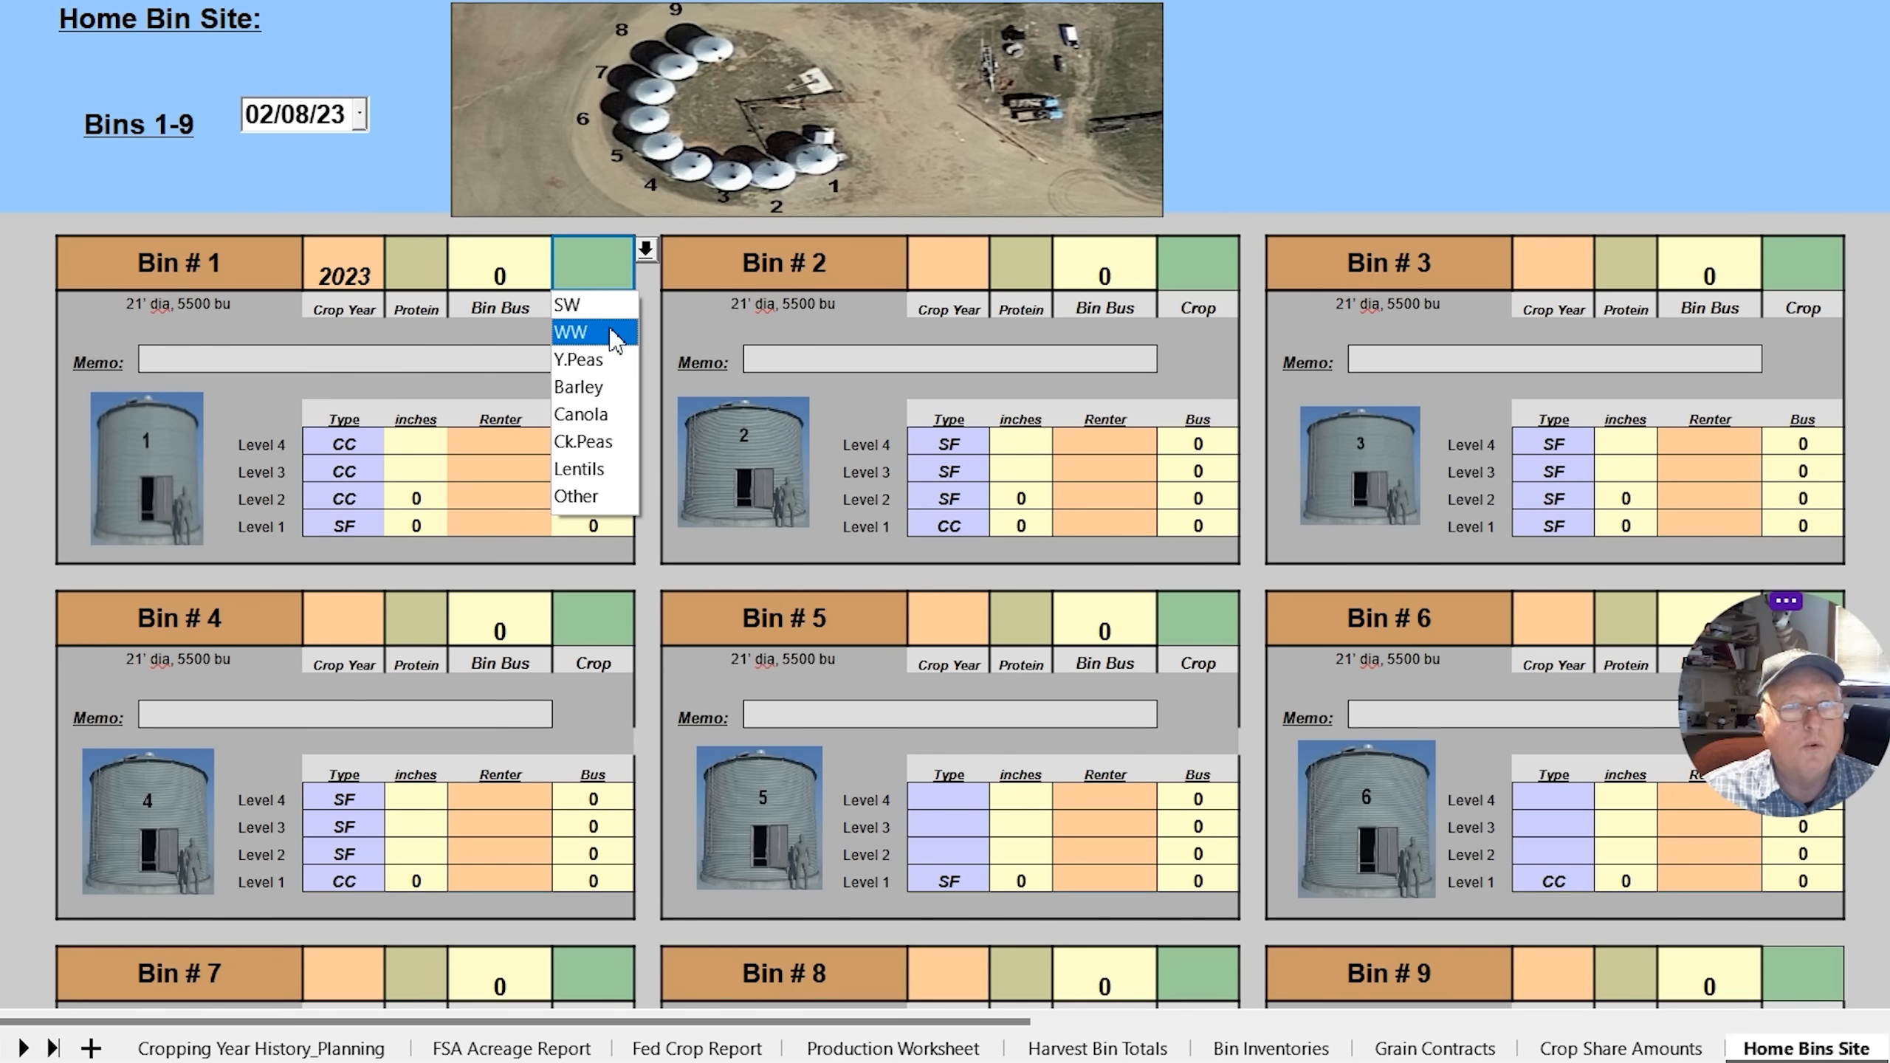
{"action": "left_click", "coordinate": [579, 332]}
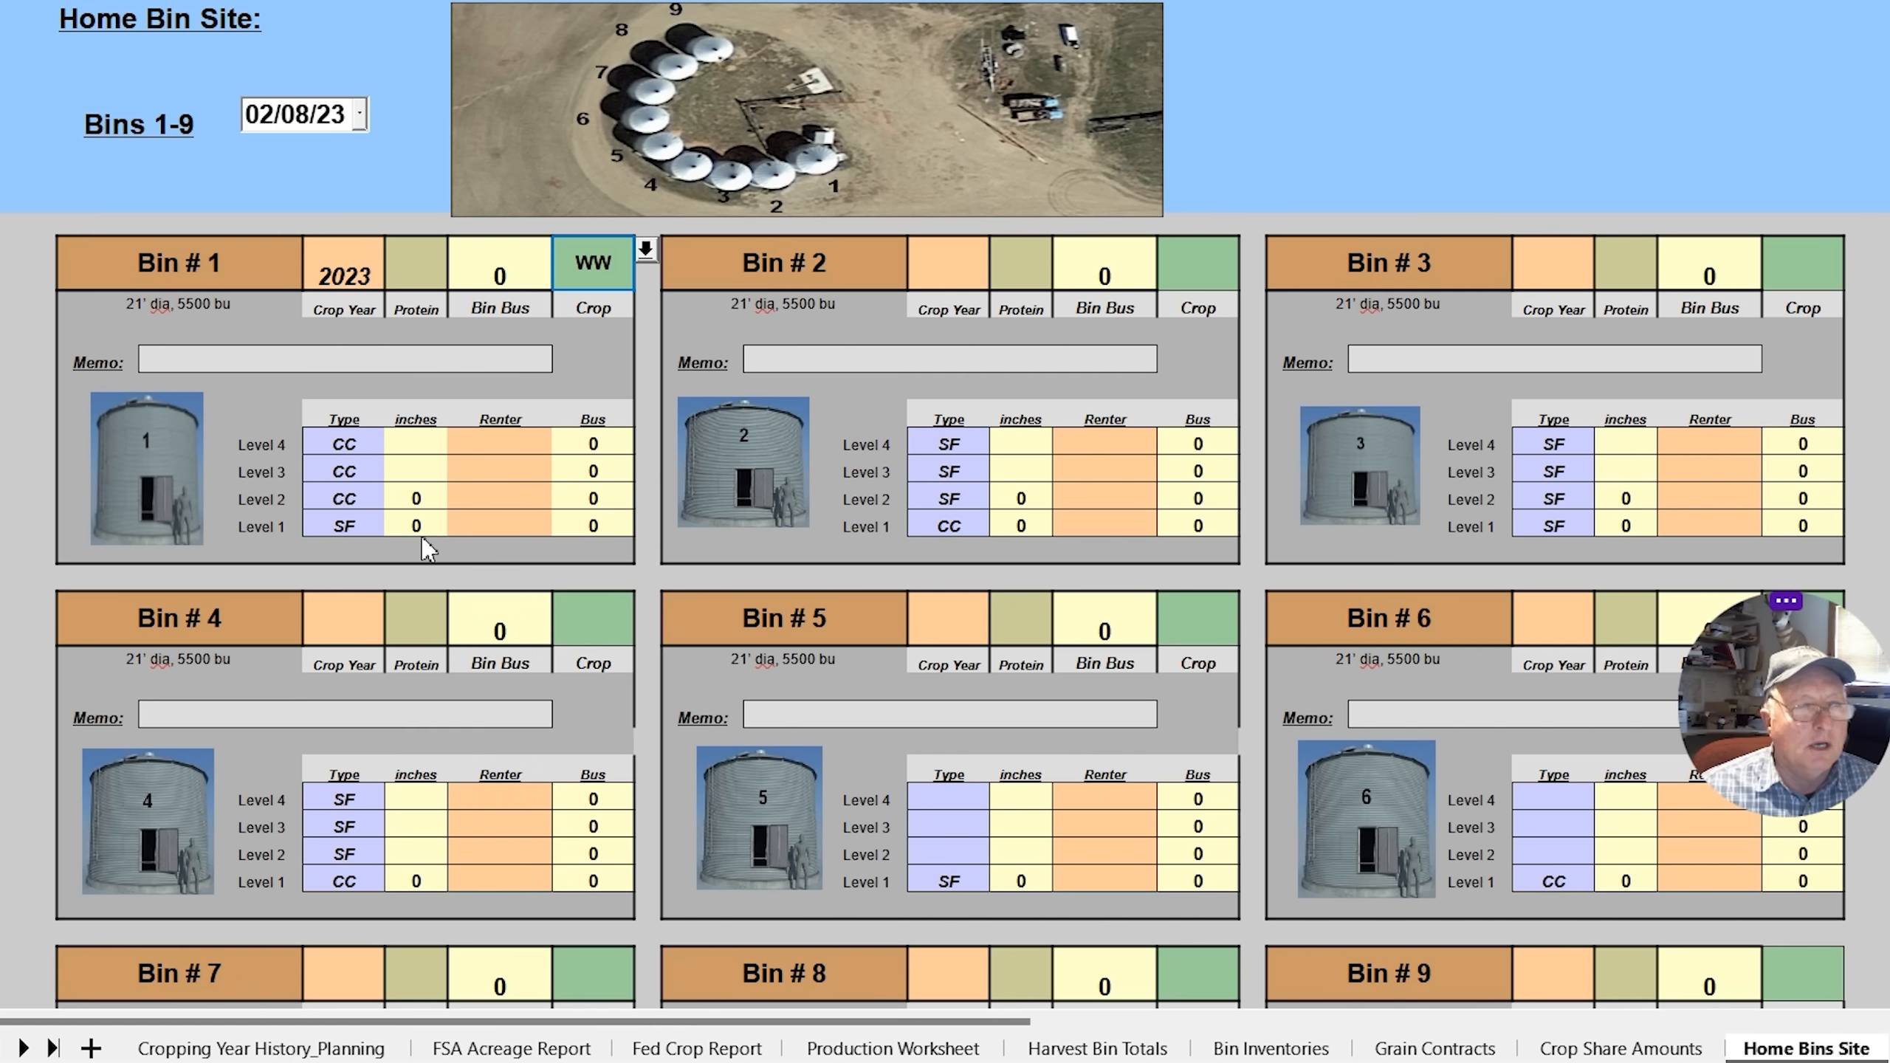
{"action": "left_click", "coordinate": [416, 524]}
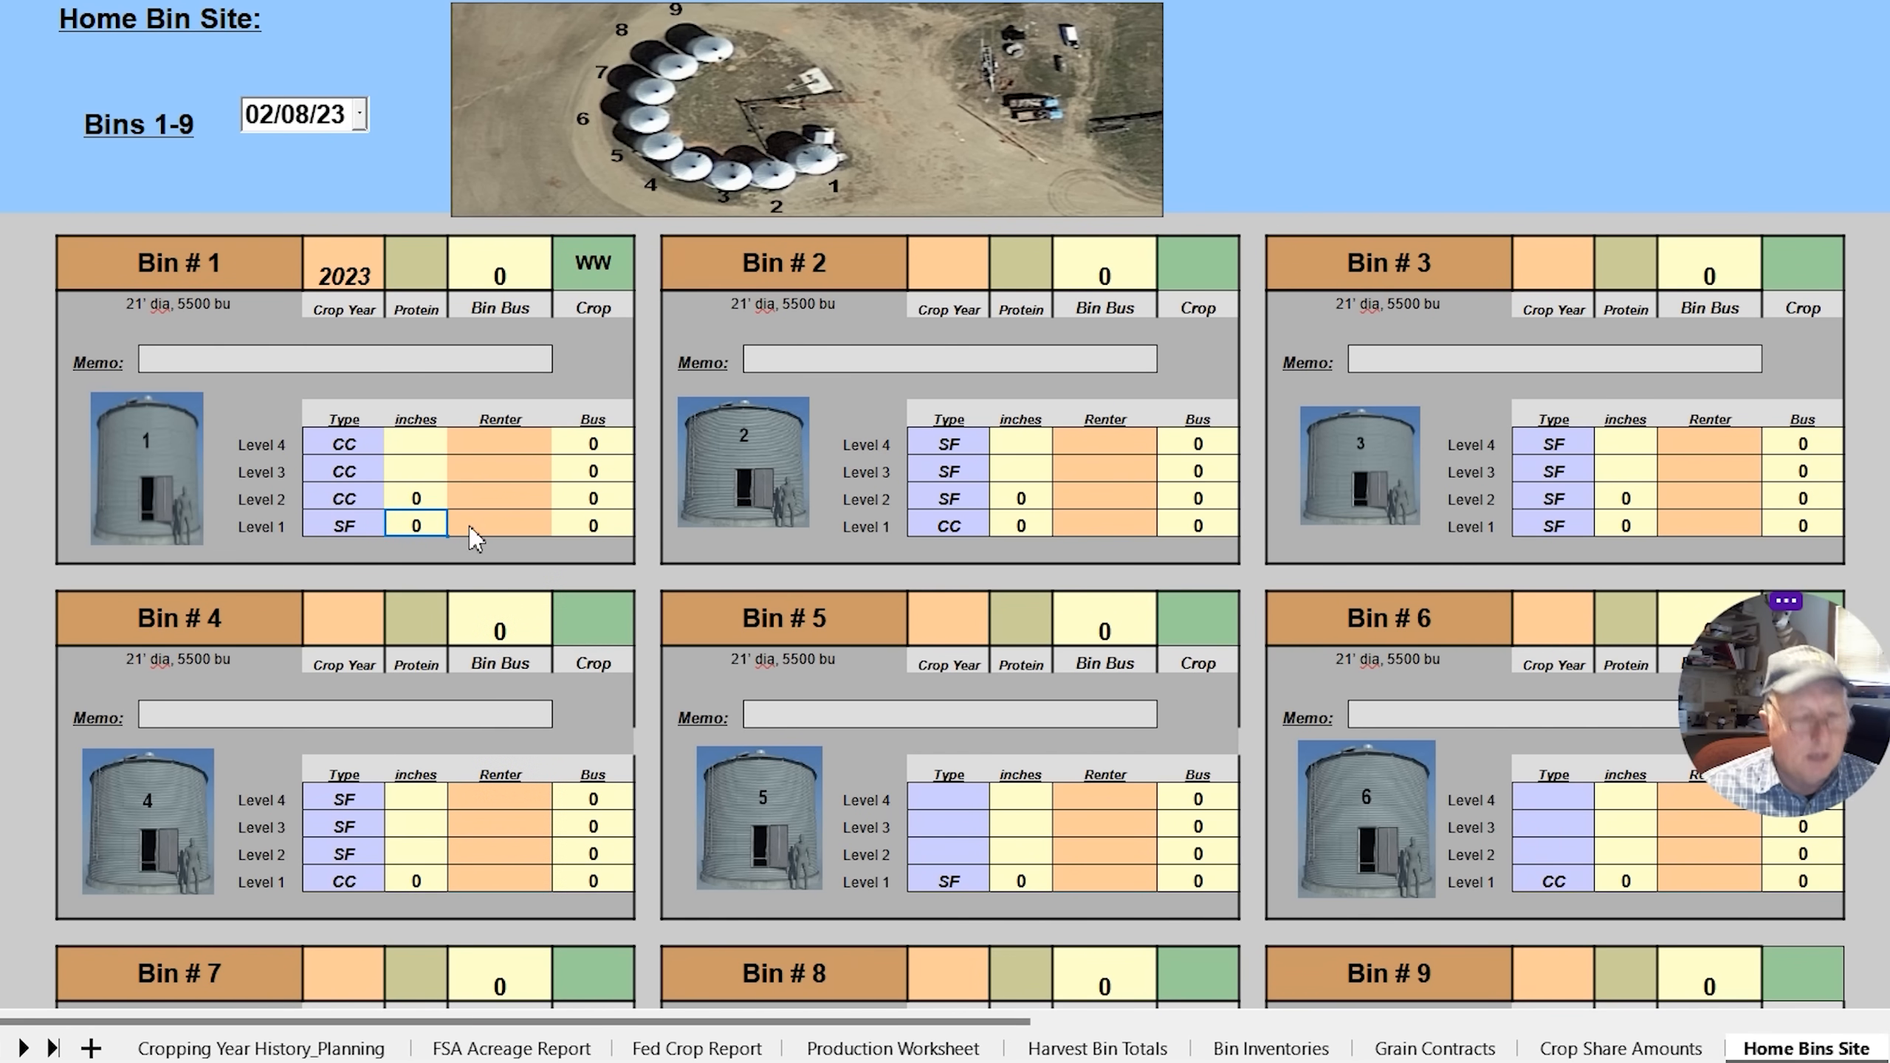
{"action": "type", "text": "200"}
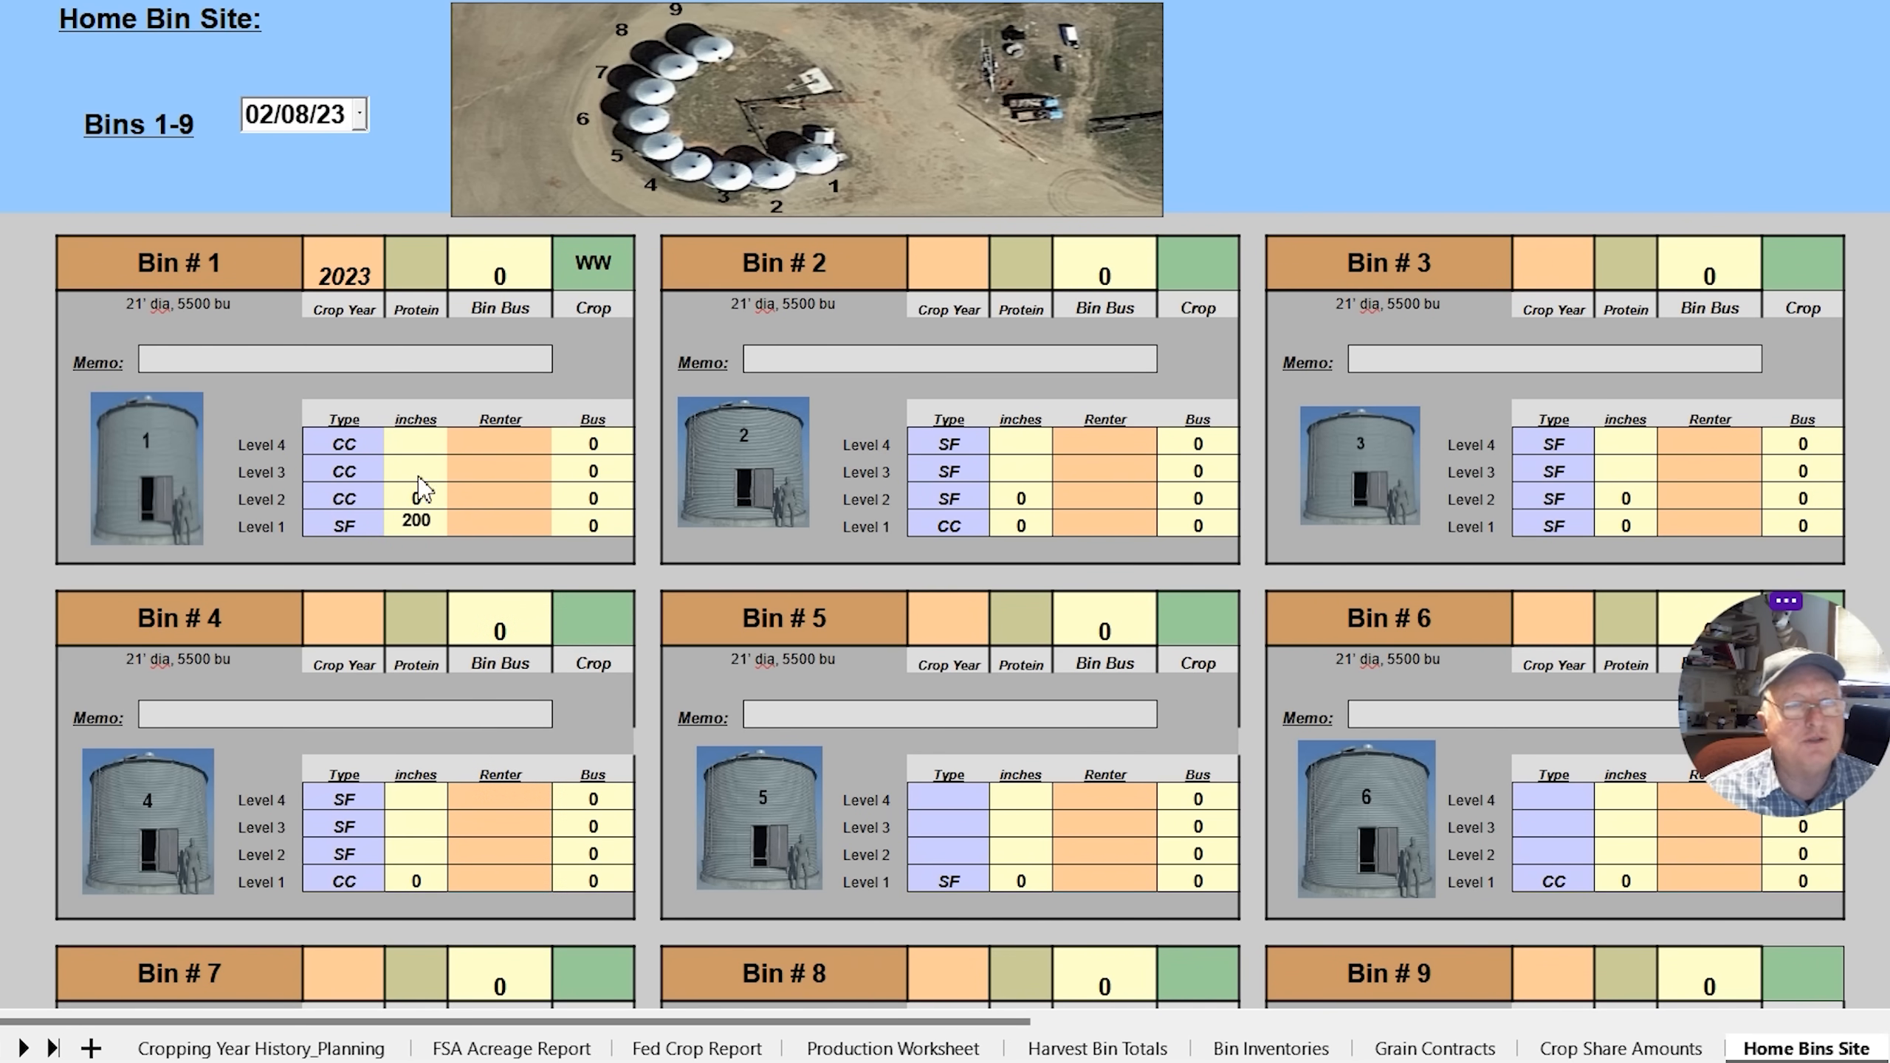
{"action": "mouse_move", "coordinate": [120, 501]}
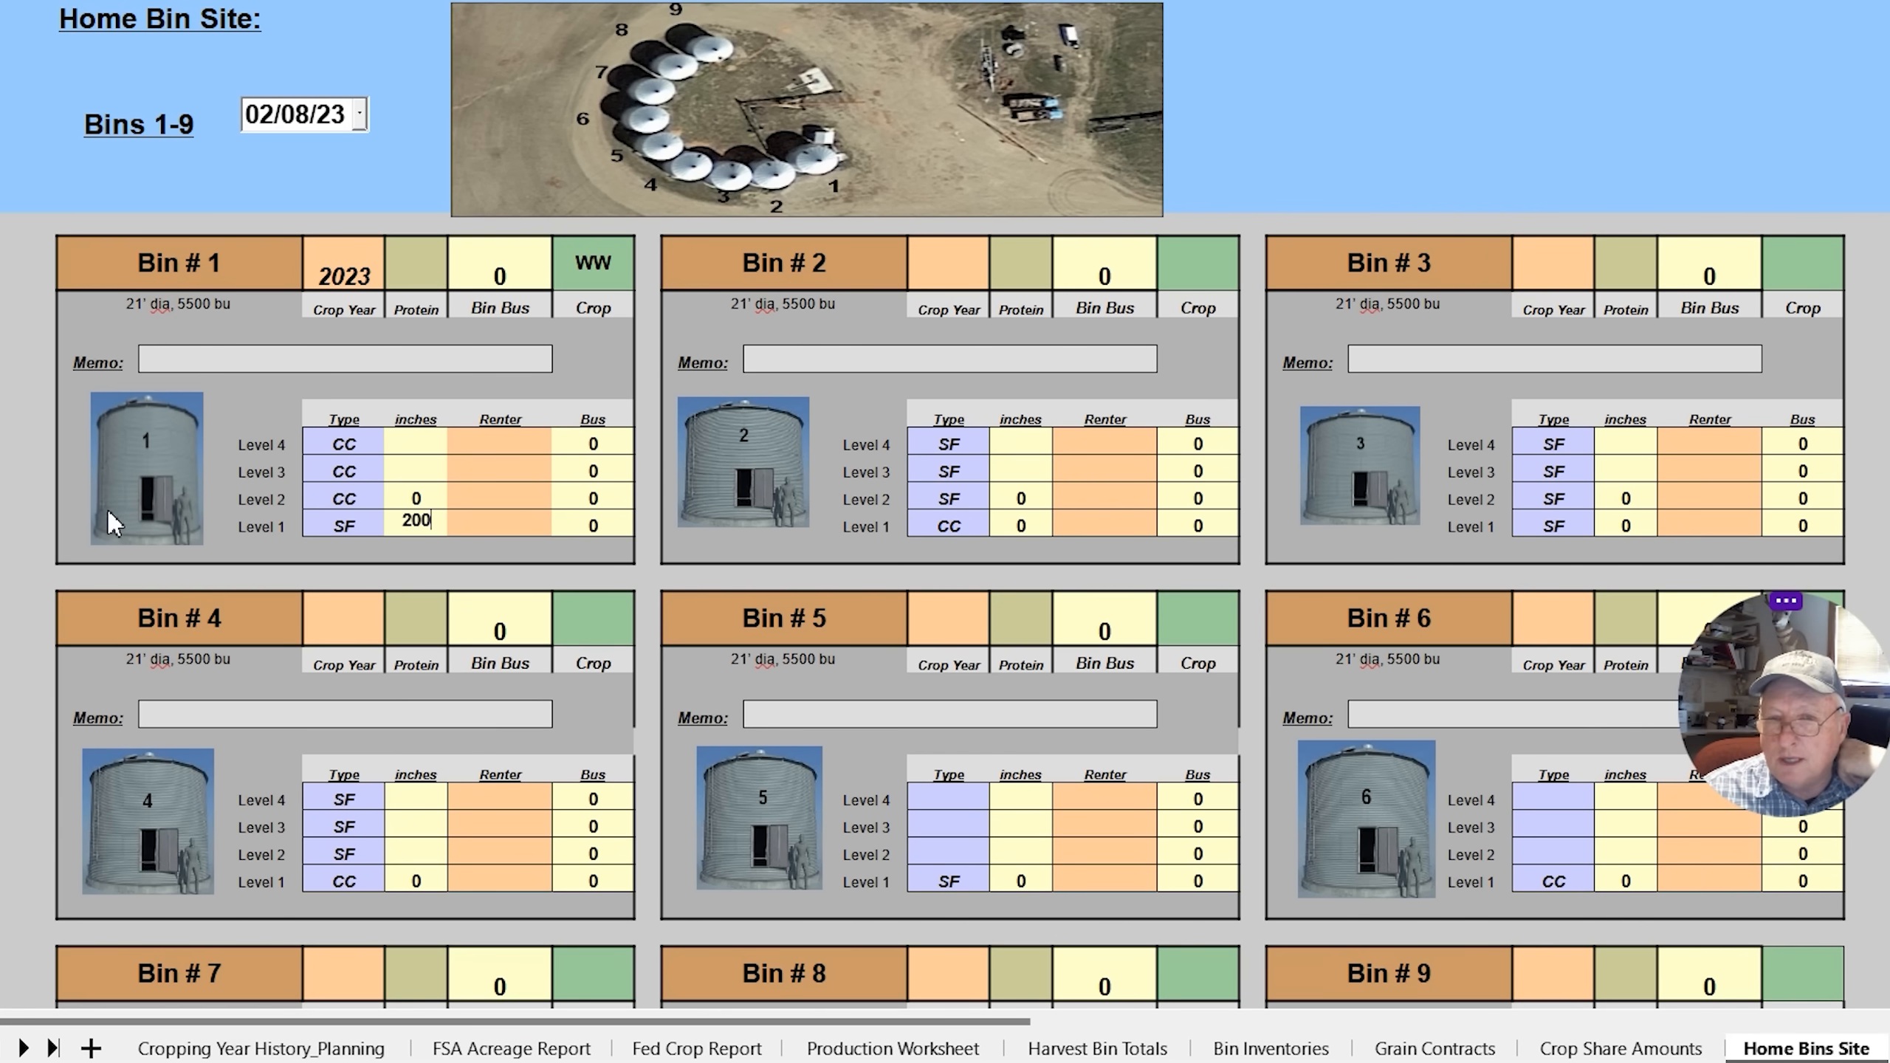
{"action": "mouse_move", "coordinate": [133, 452]}
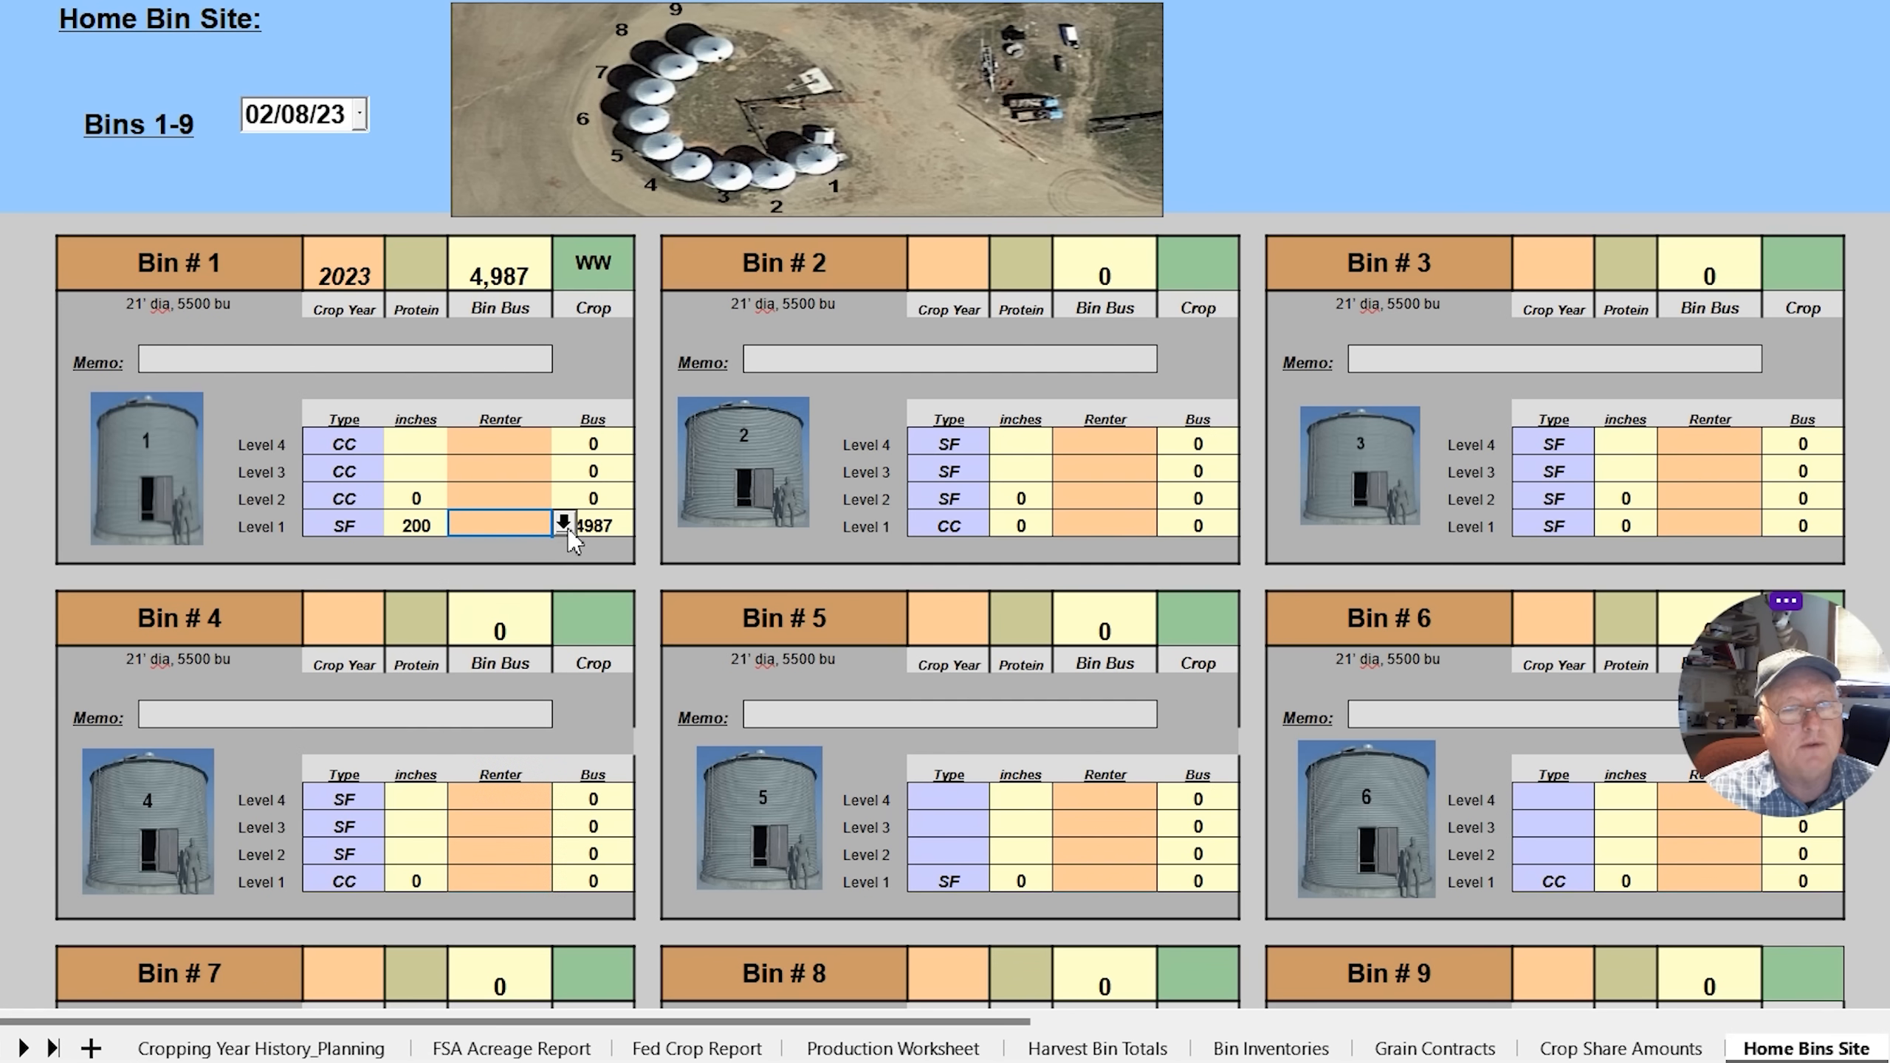
{"action": "type", "text": "Unit 1"}
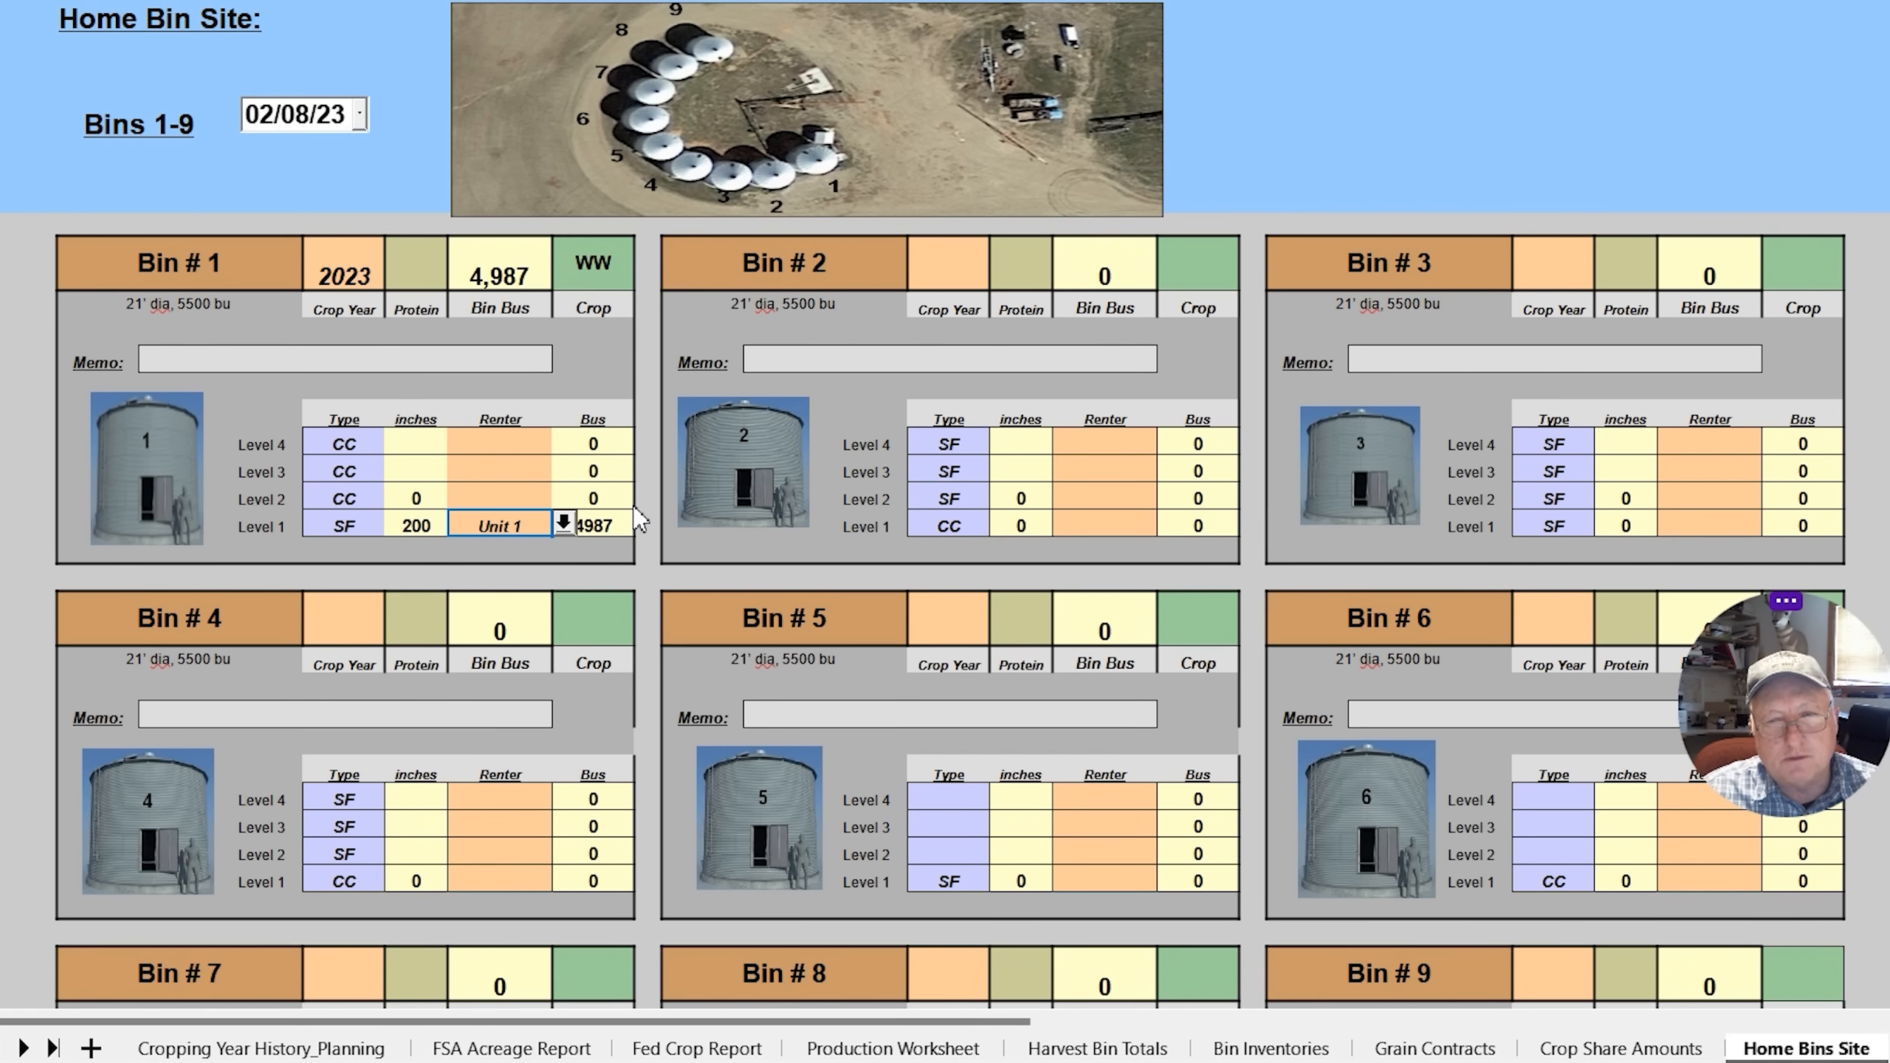
{"action": "left_click", "coordinate": [563, 525]}
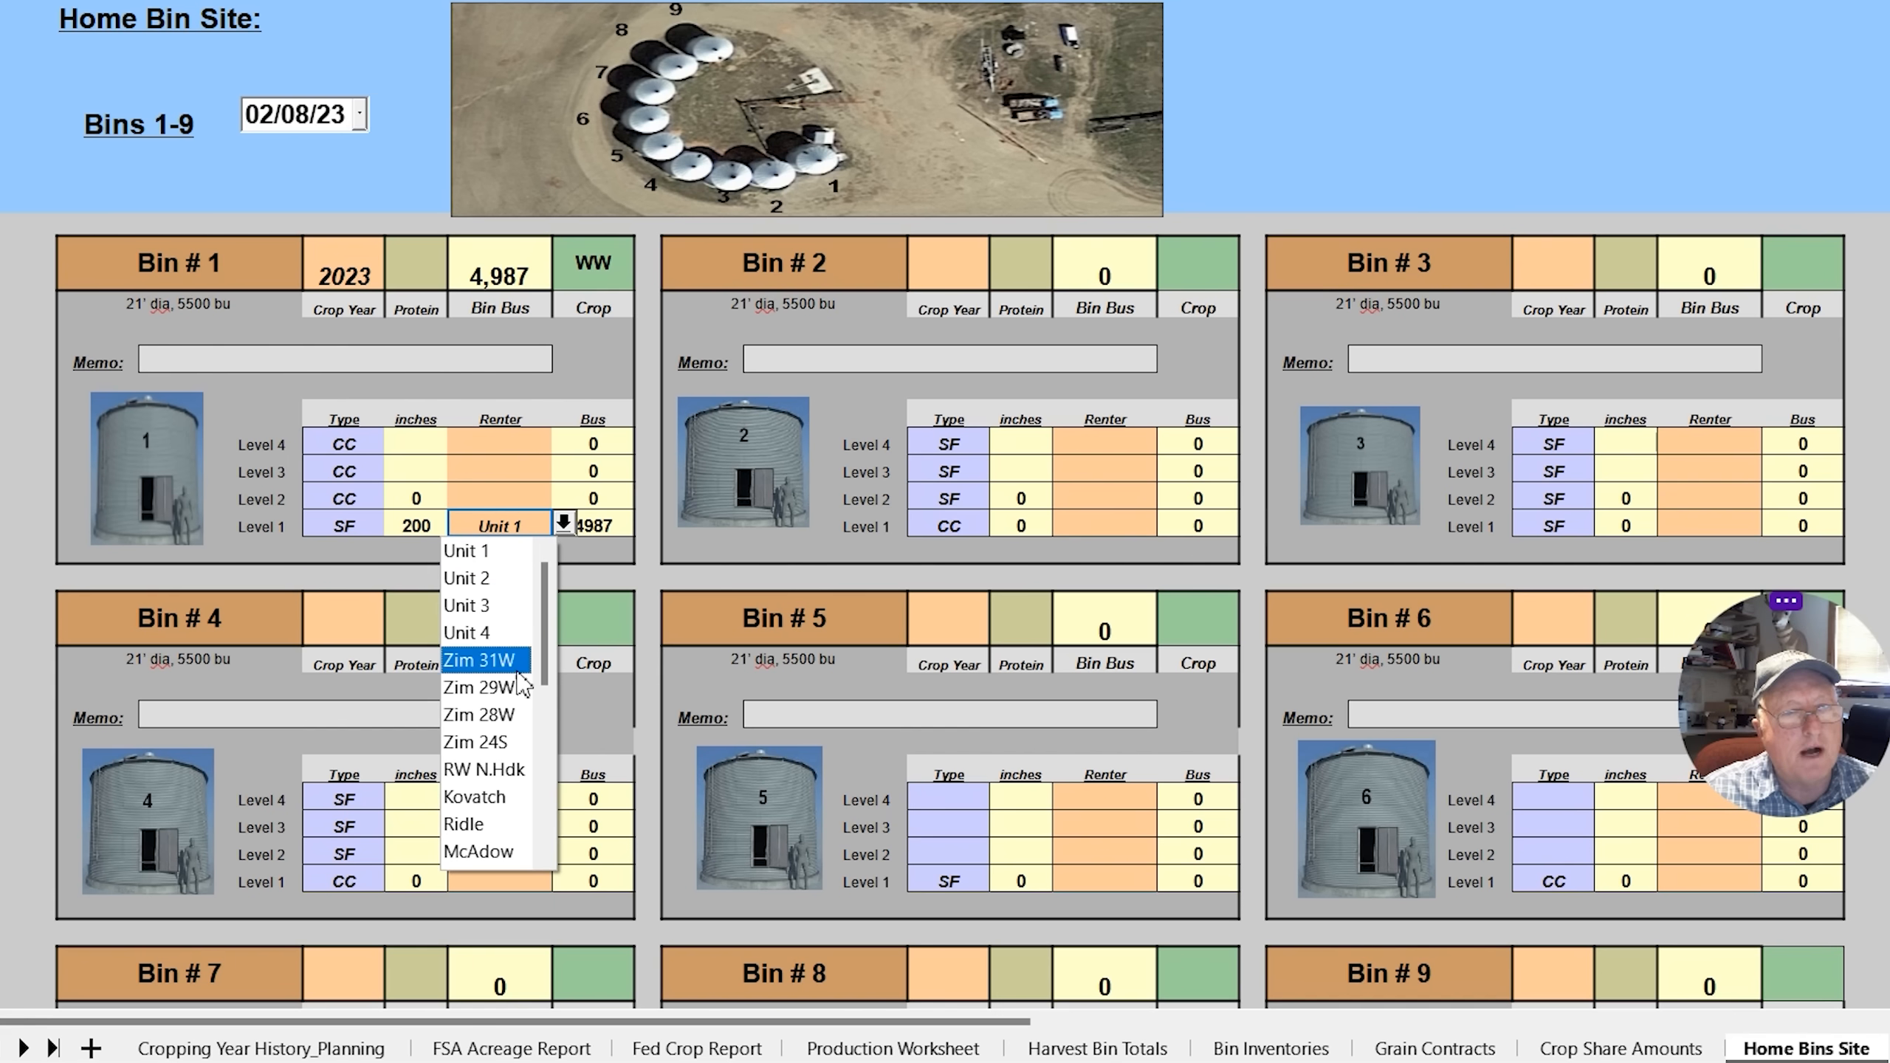
{"action": "scroll", "scroll_direction": "down", "scroll_amount": 3}
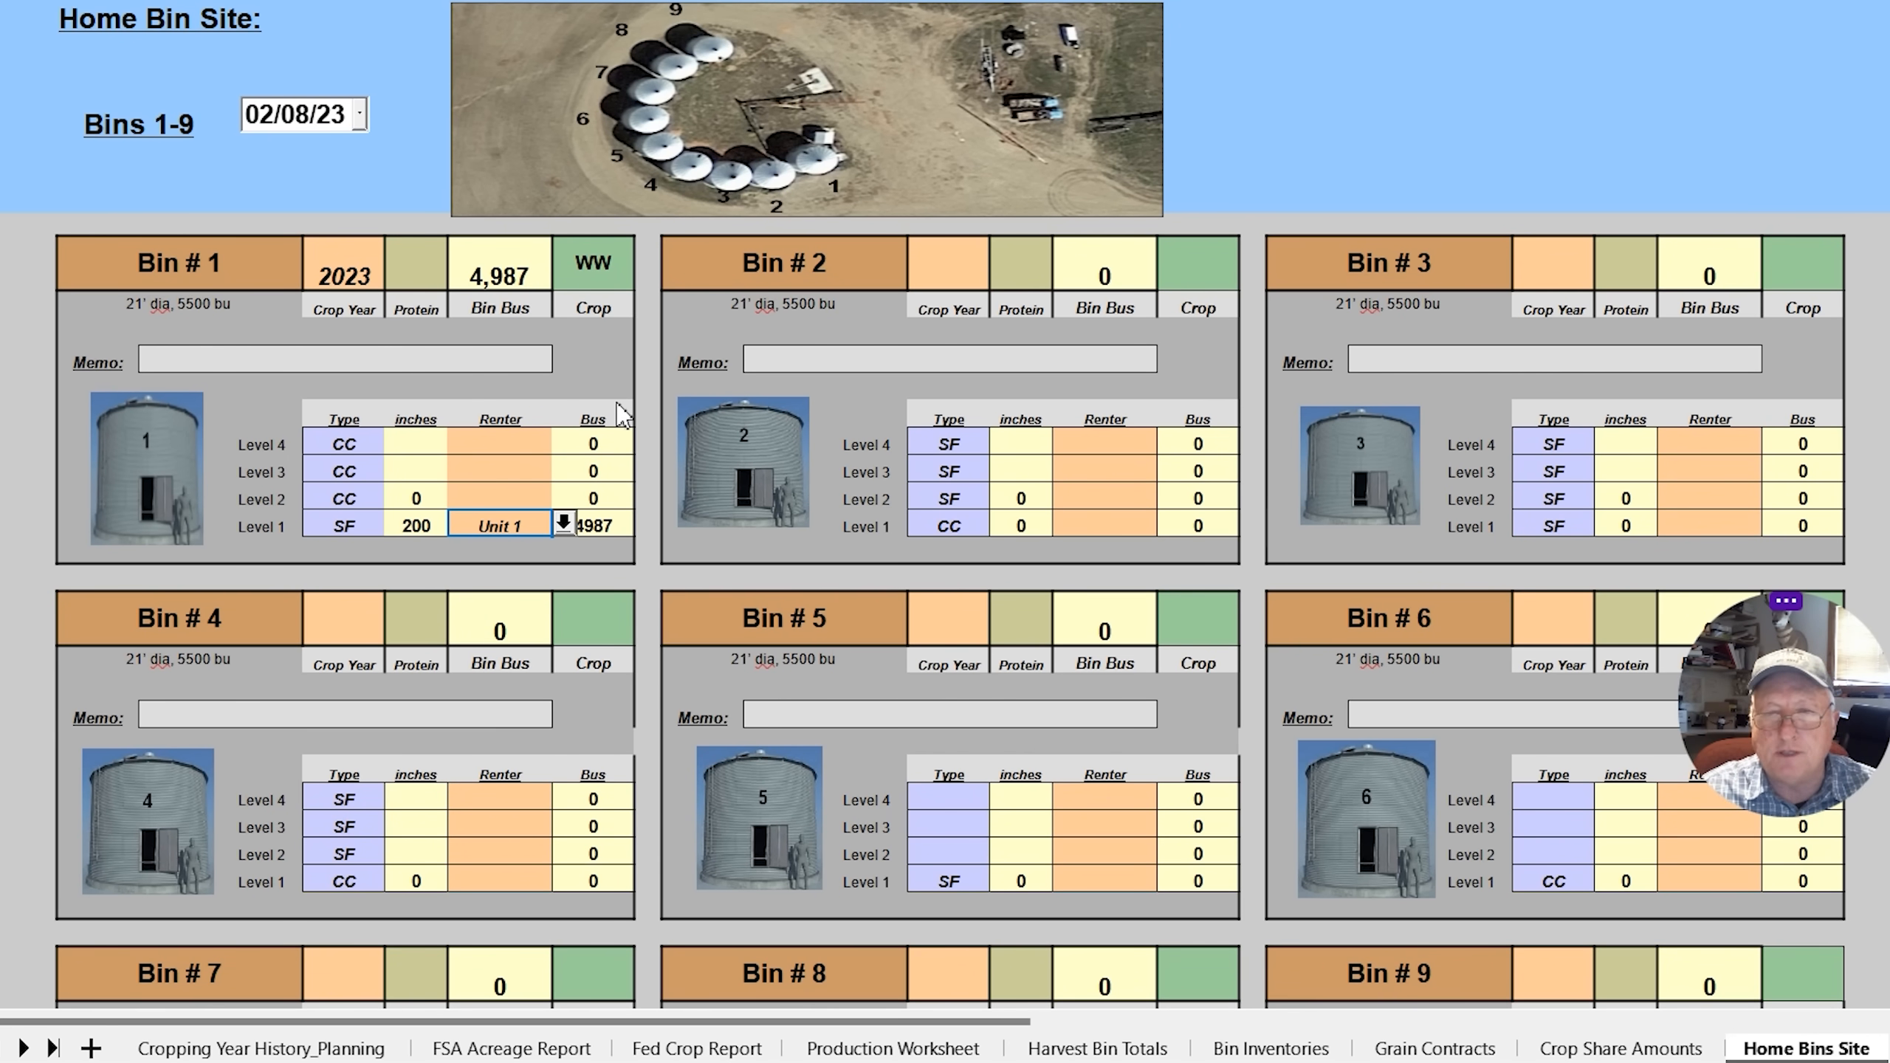
{"action": "mouse_move", "coordinate": [665, 474]}
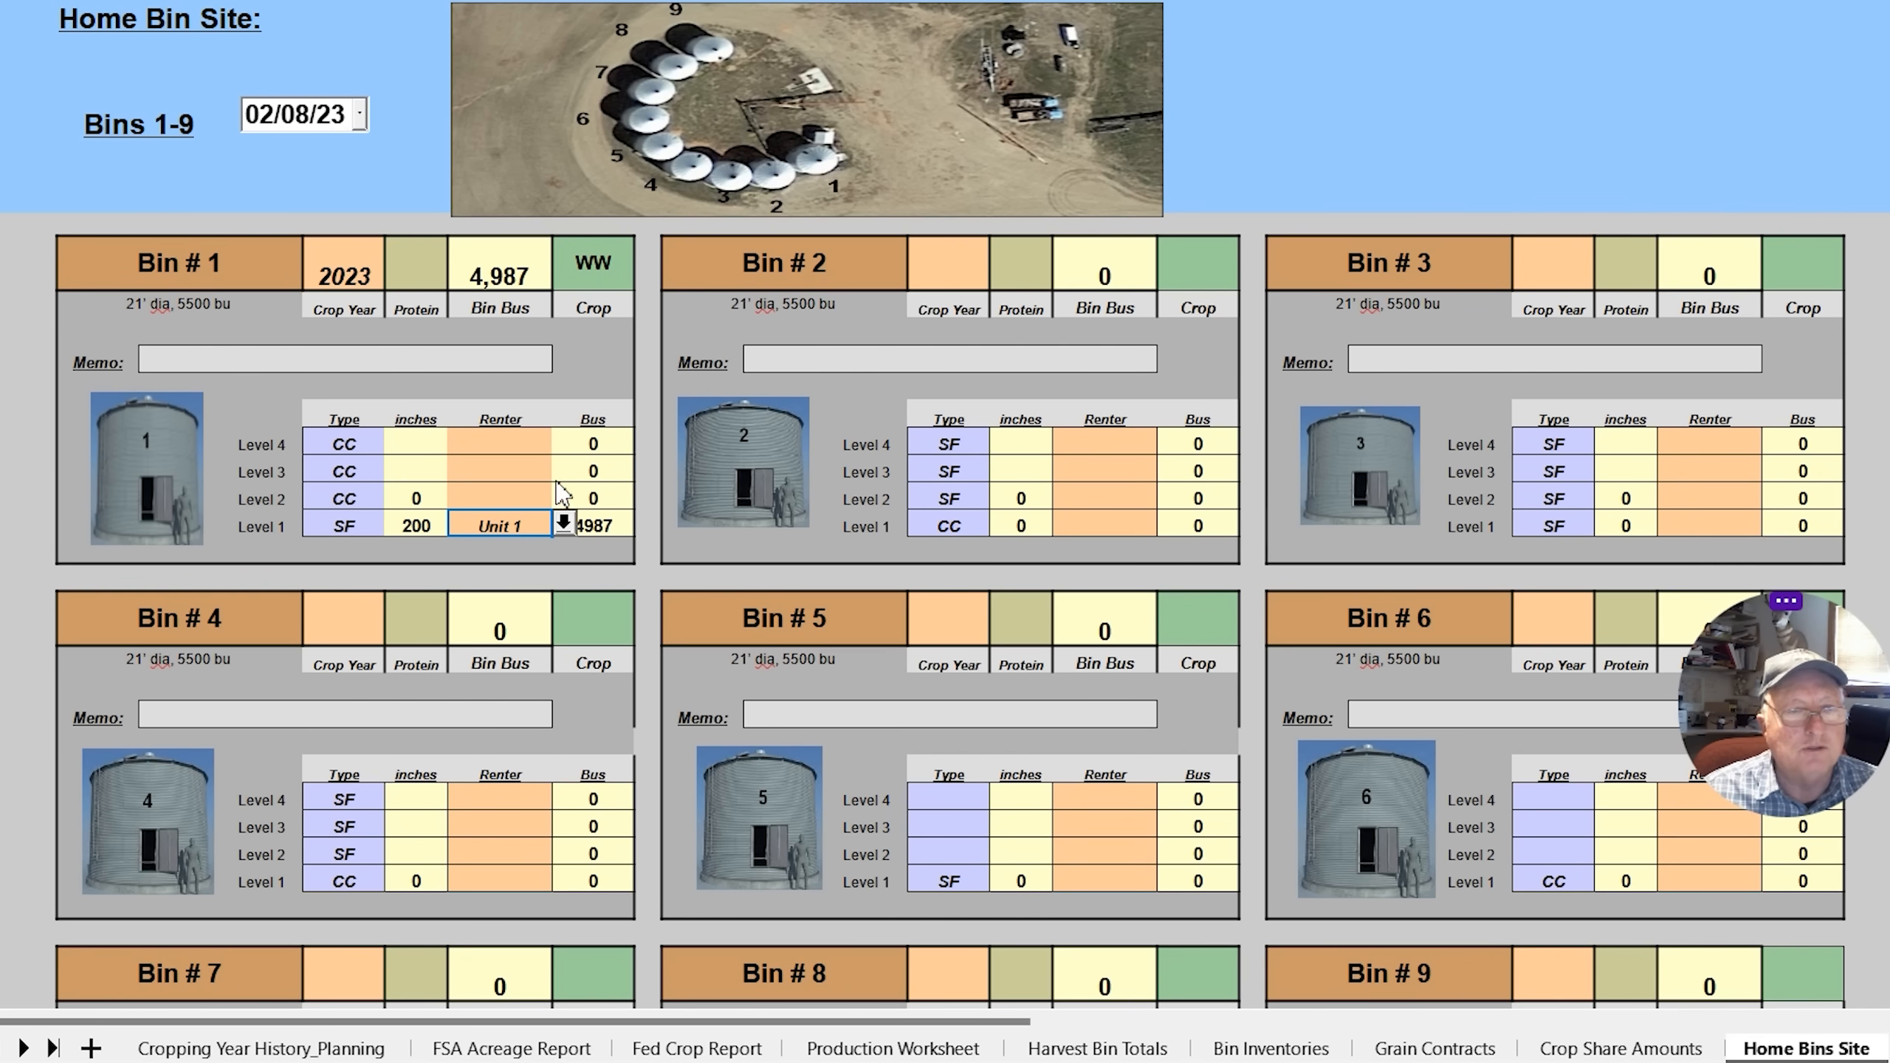
{"action": "mouse_move", "coordinate": [602, 530]}
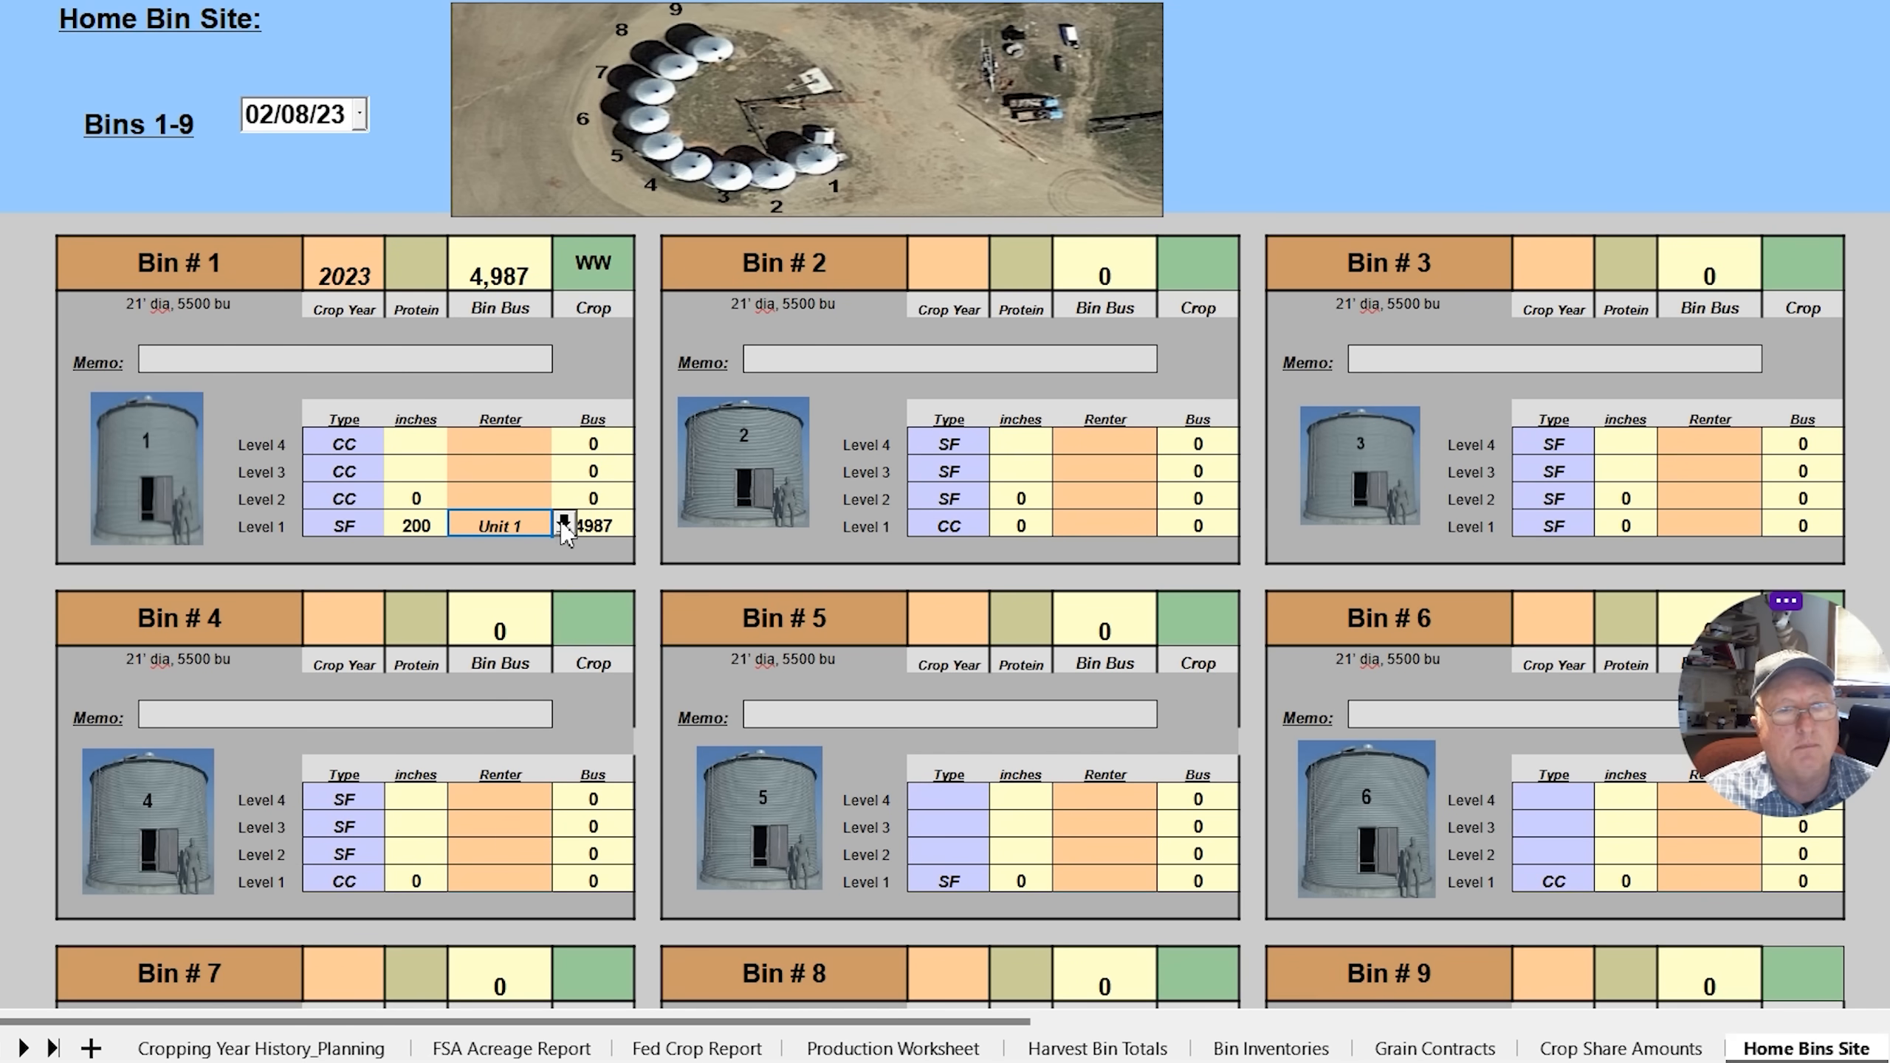
Set Bin 6 to 2019 Canola with 45 inches at Level 1, rented by Unit 1
{"action": "scroll", "scroll_direction": "down", "scroll_amount": 3}
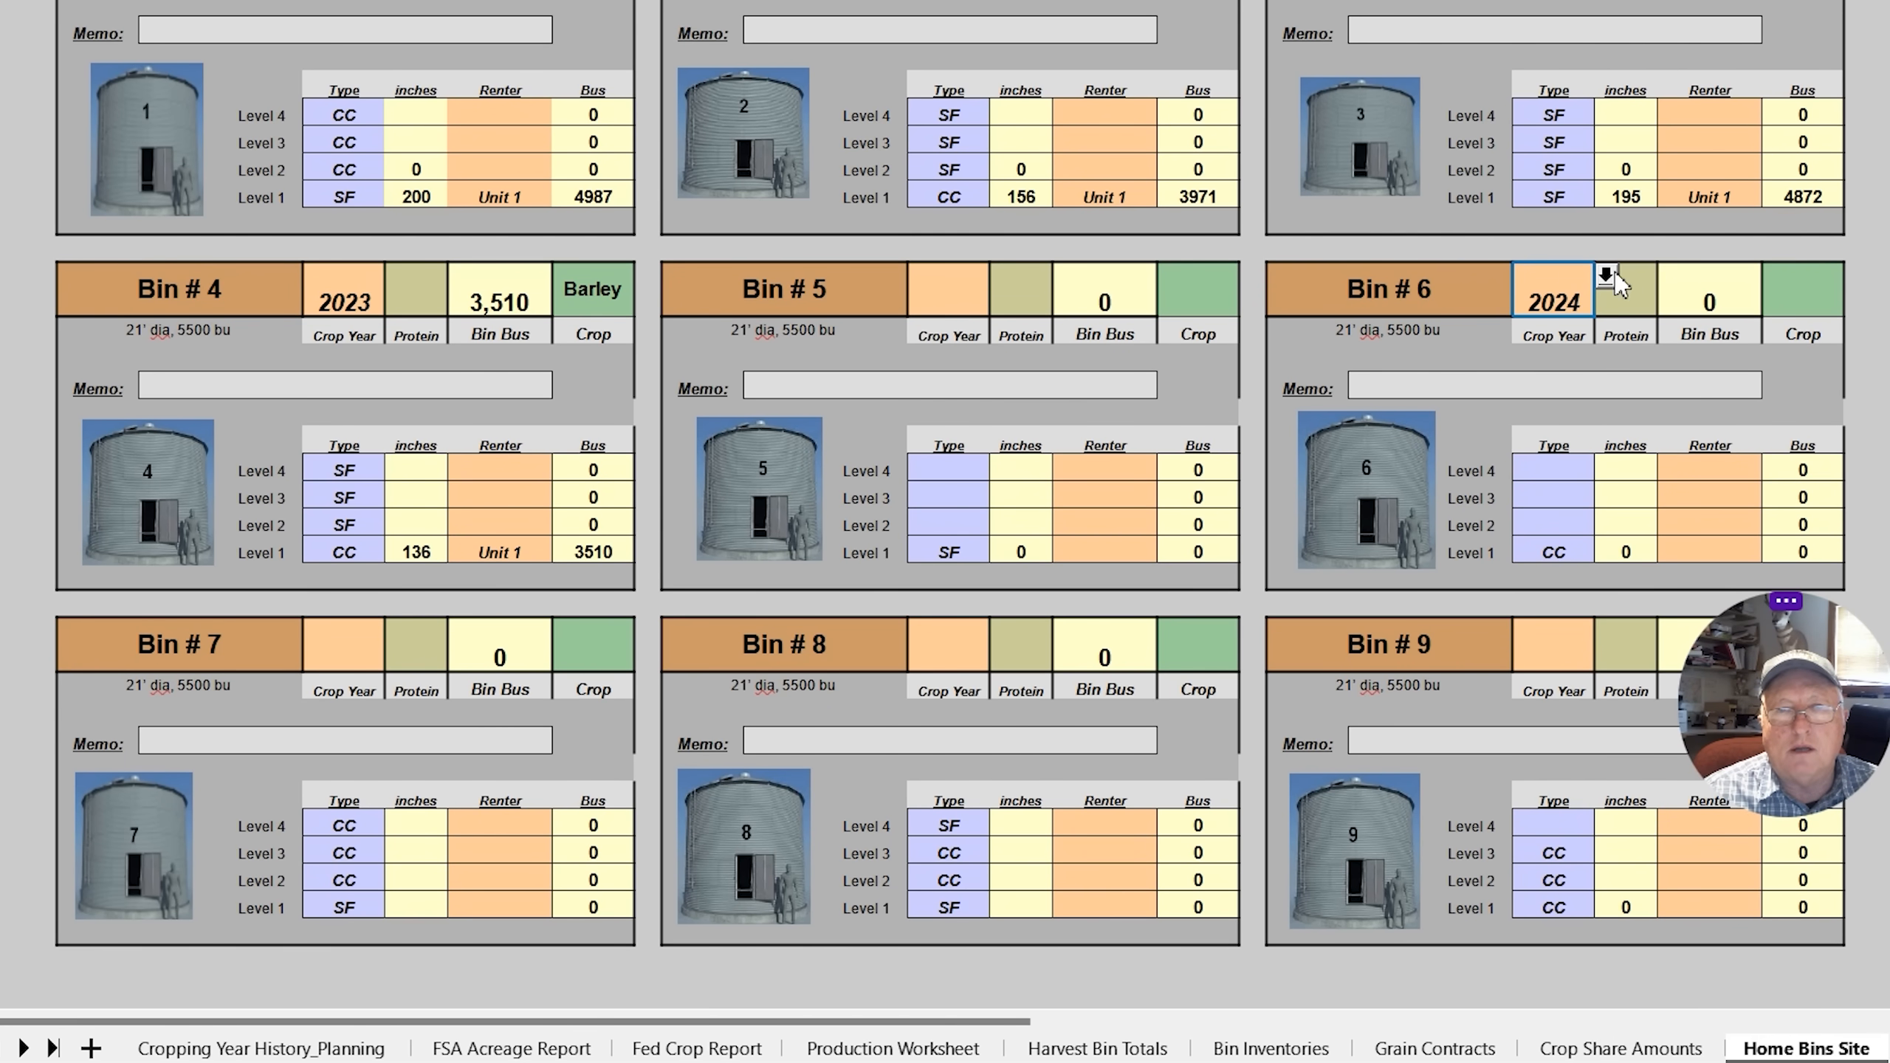
{"action": "left_click", "coordinate": [1605, 276]}
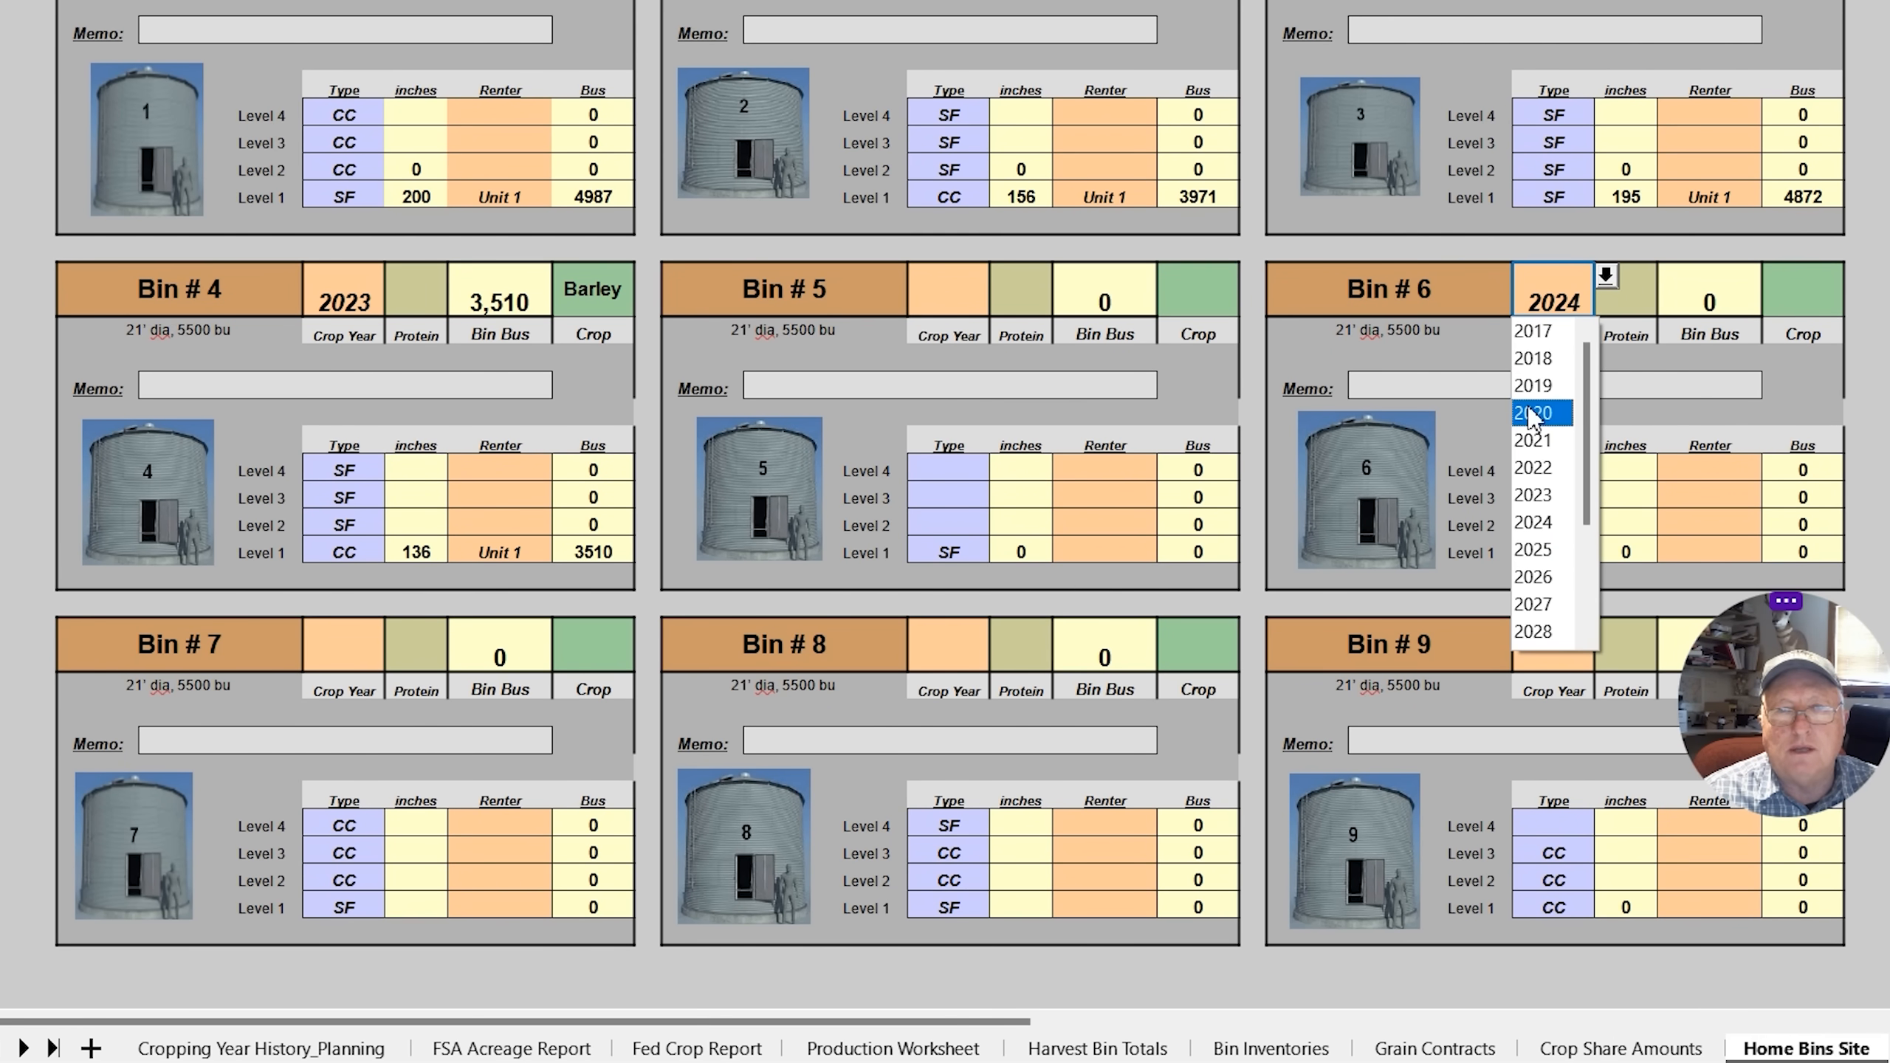
{"action": "left_click", "coordinate": [1533, 385]}
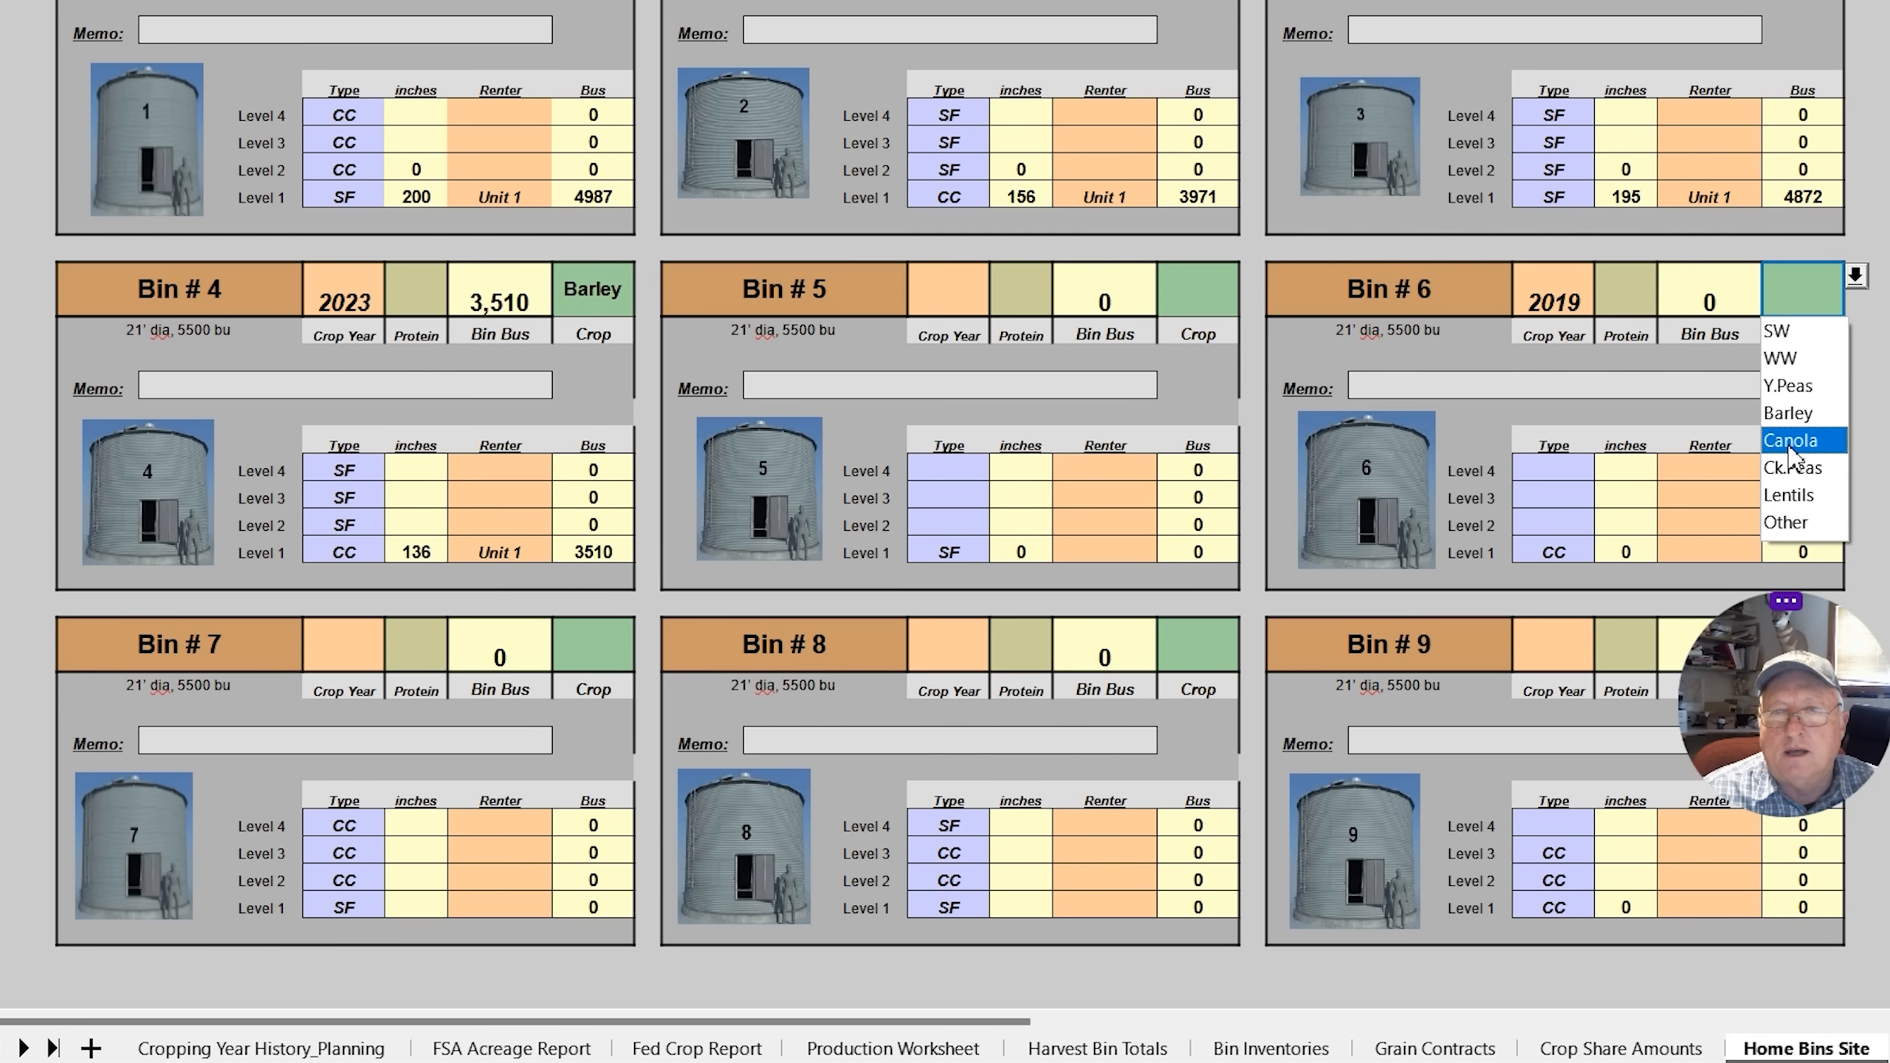
{"action": "left_click", "coordinate": [1789, 439]}
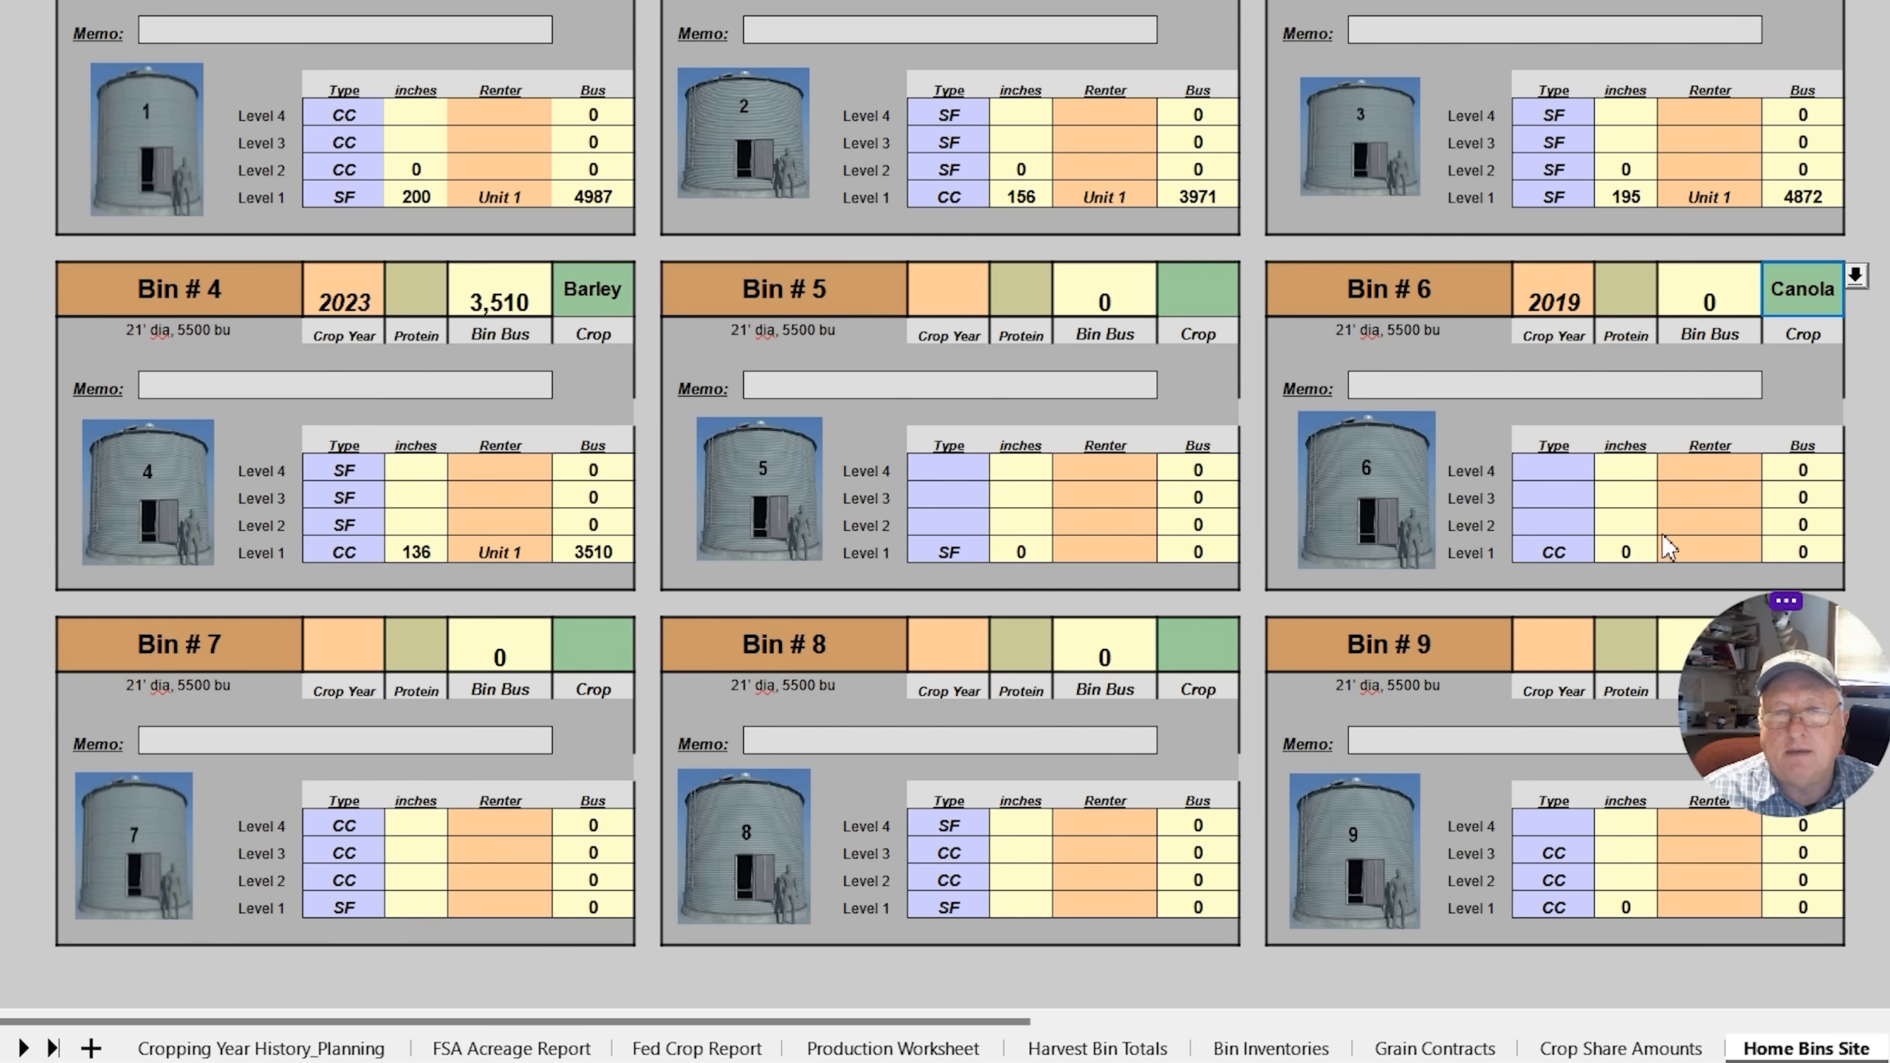
{"action": "left_click", "coordinate": [1771, 551]}
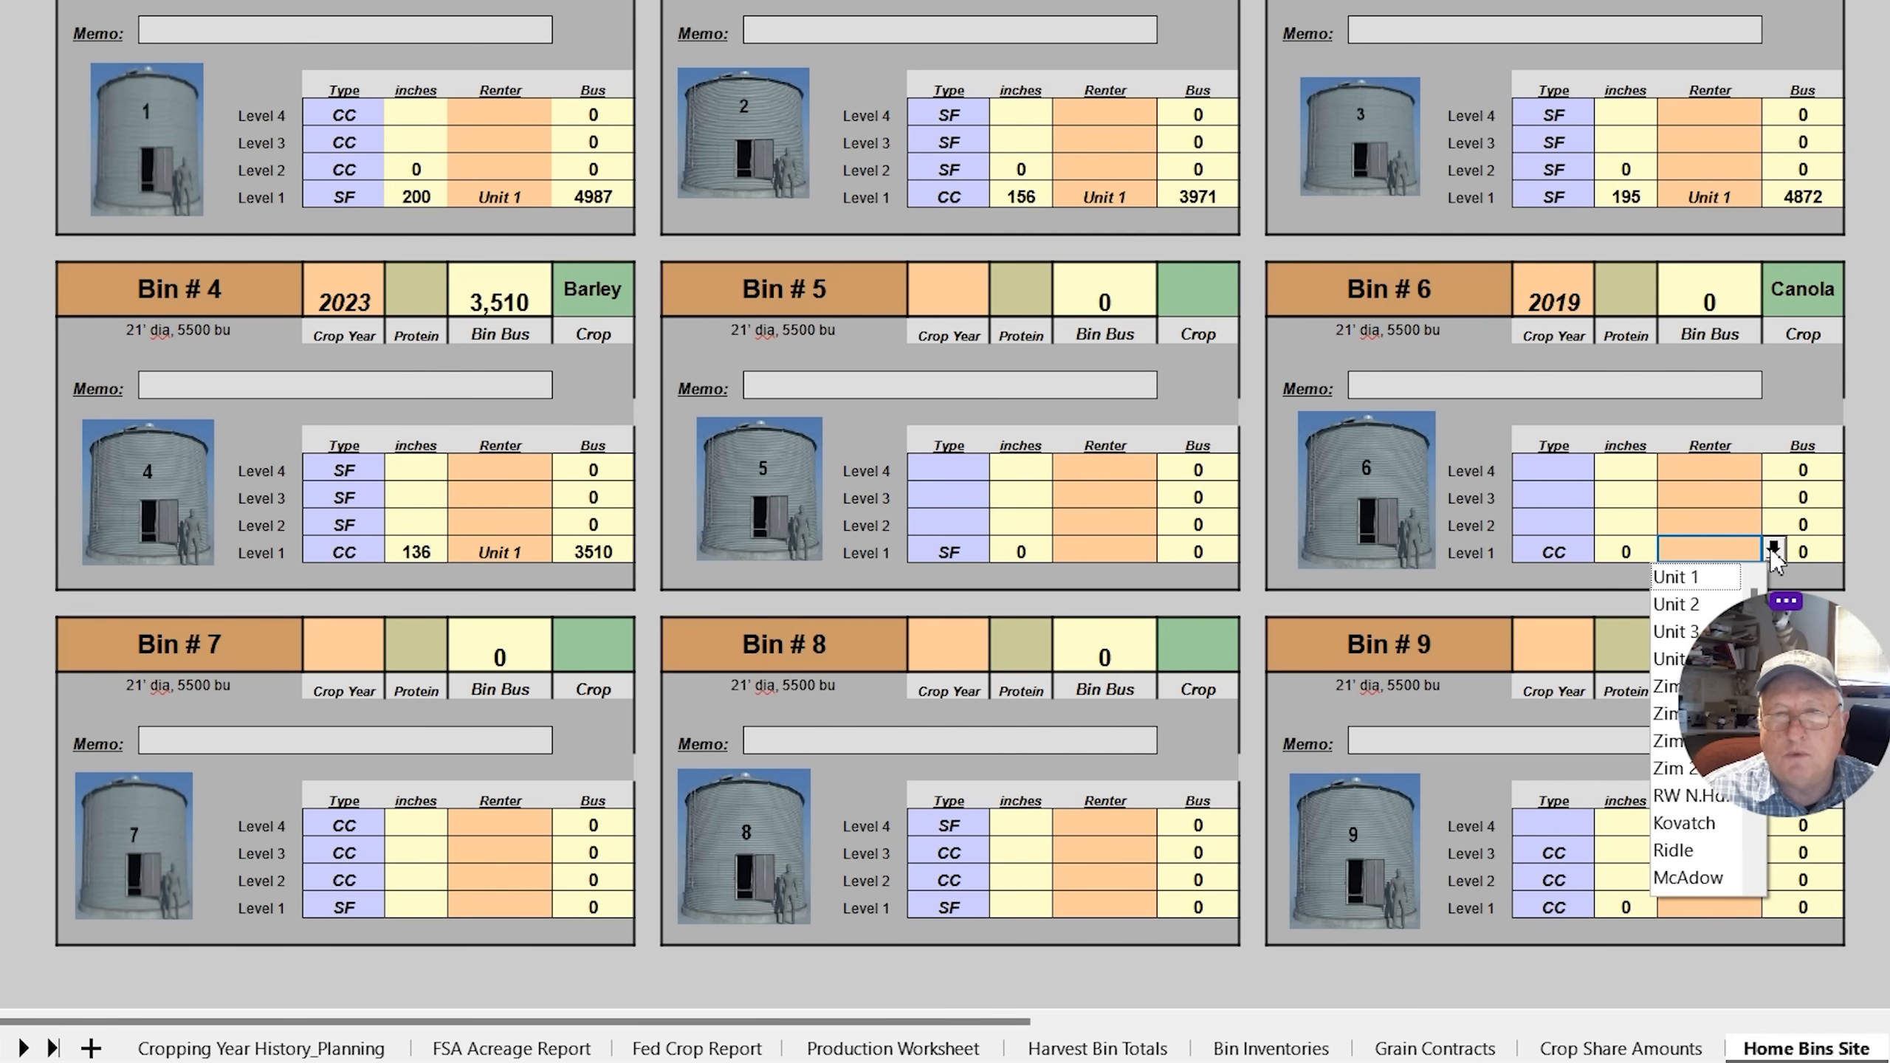
{"action": "left_click", "coordinate": [1695, 576]}
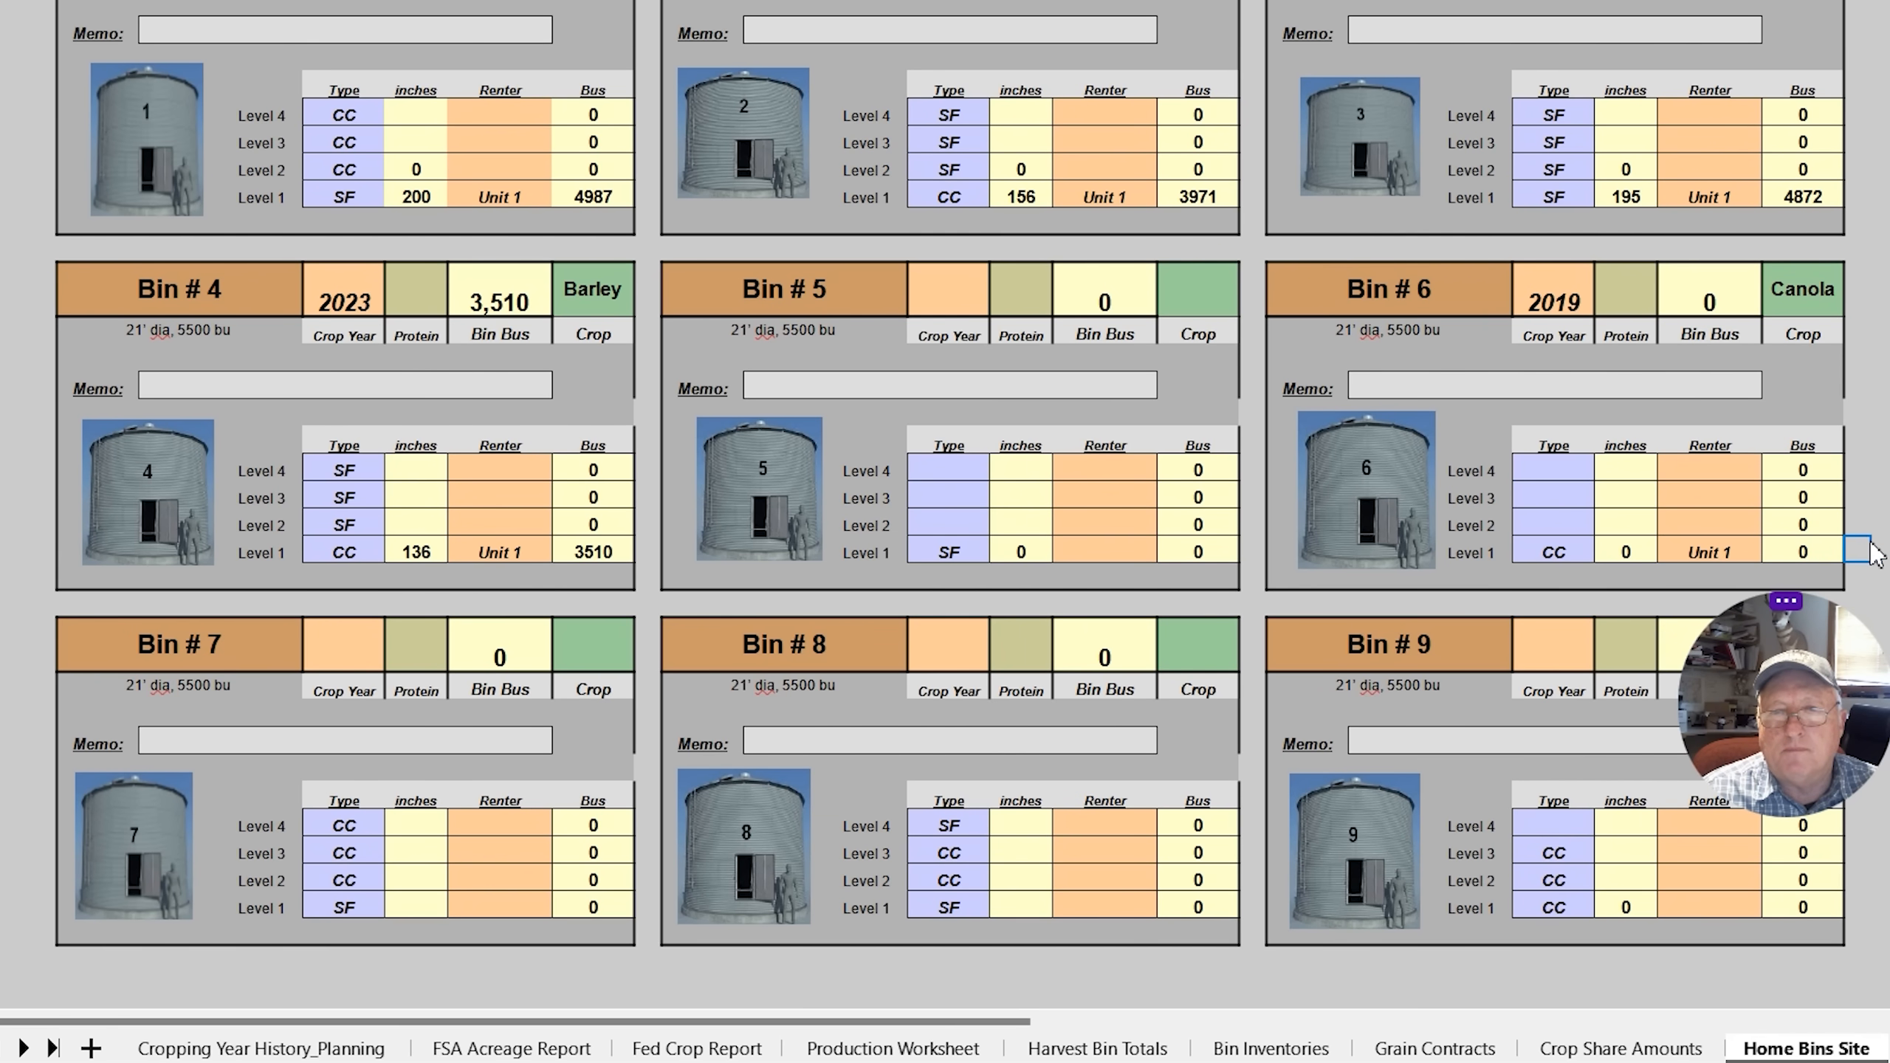
{"action": "type", "text": "45"}
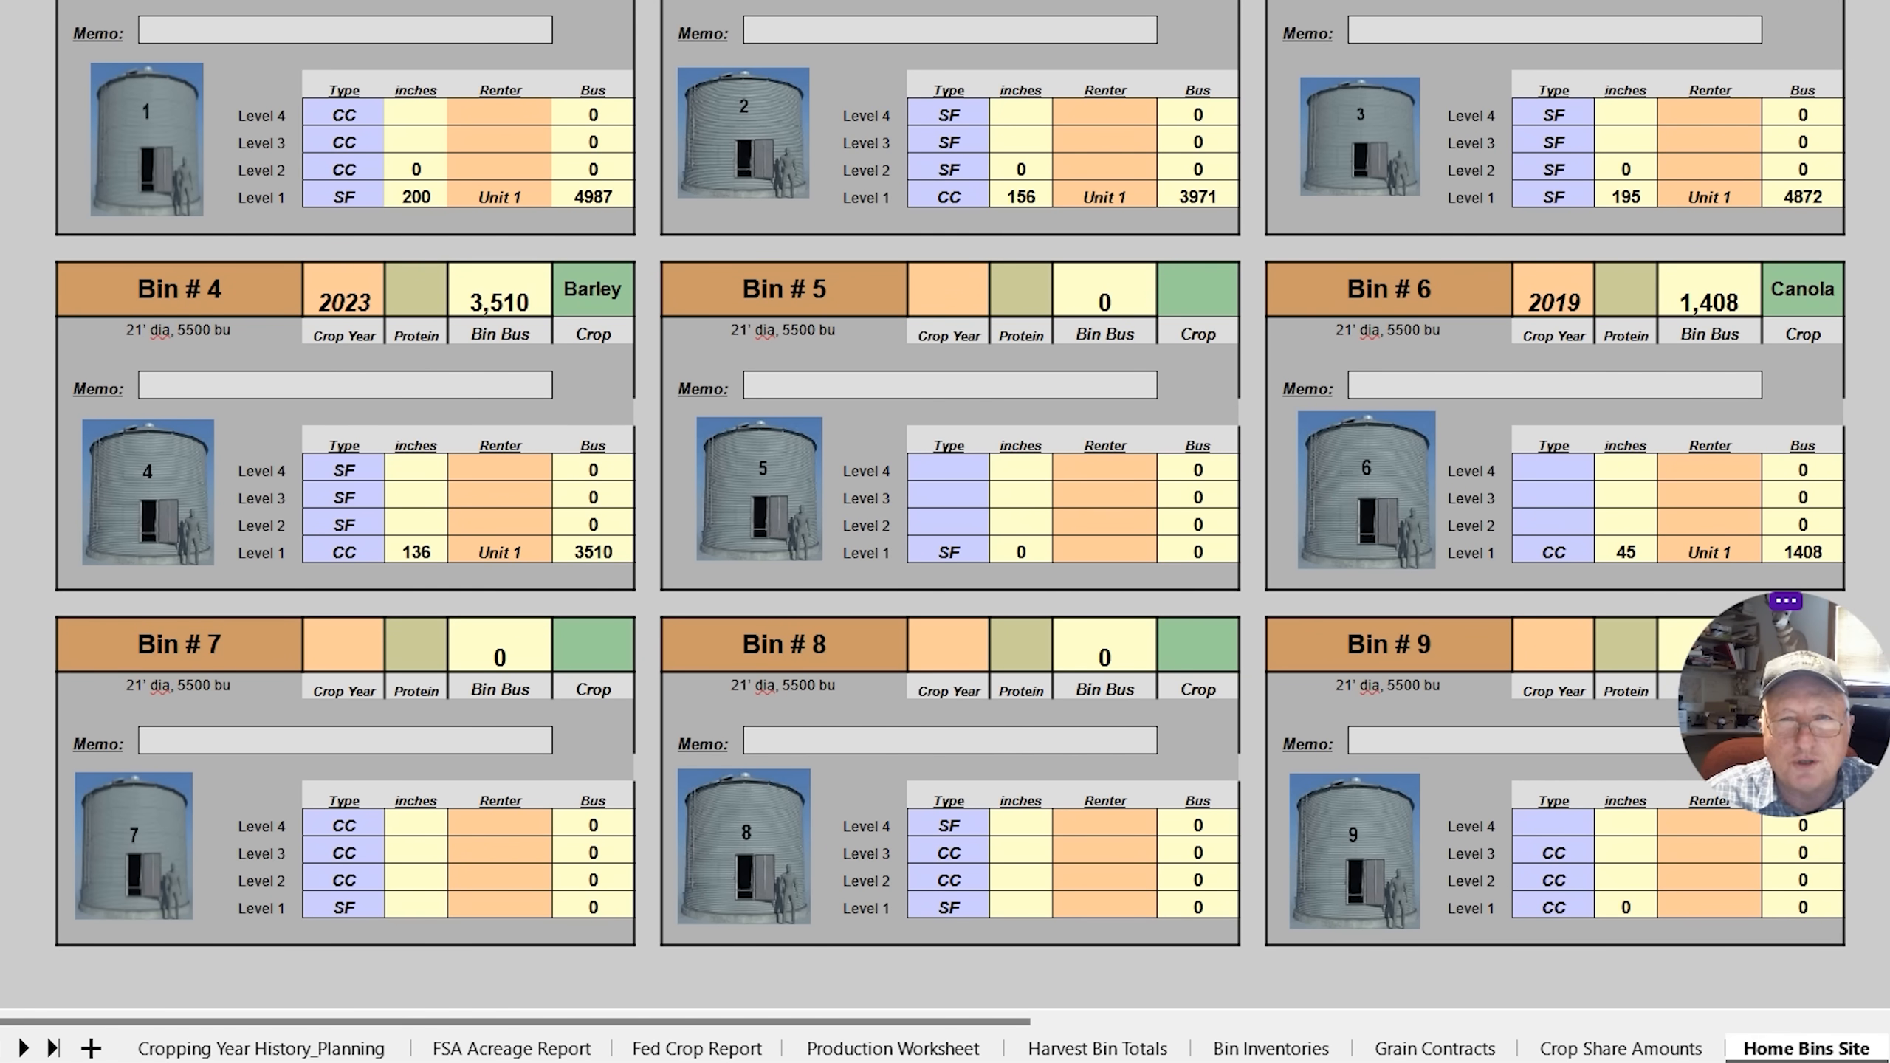
{"action": "mouse_move", "coordinate": [1033, 888]}
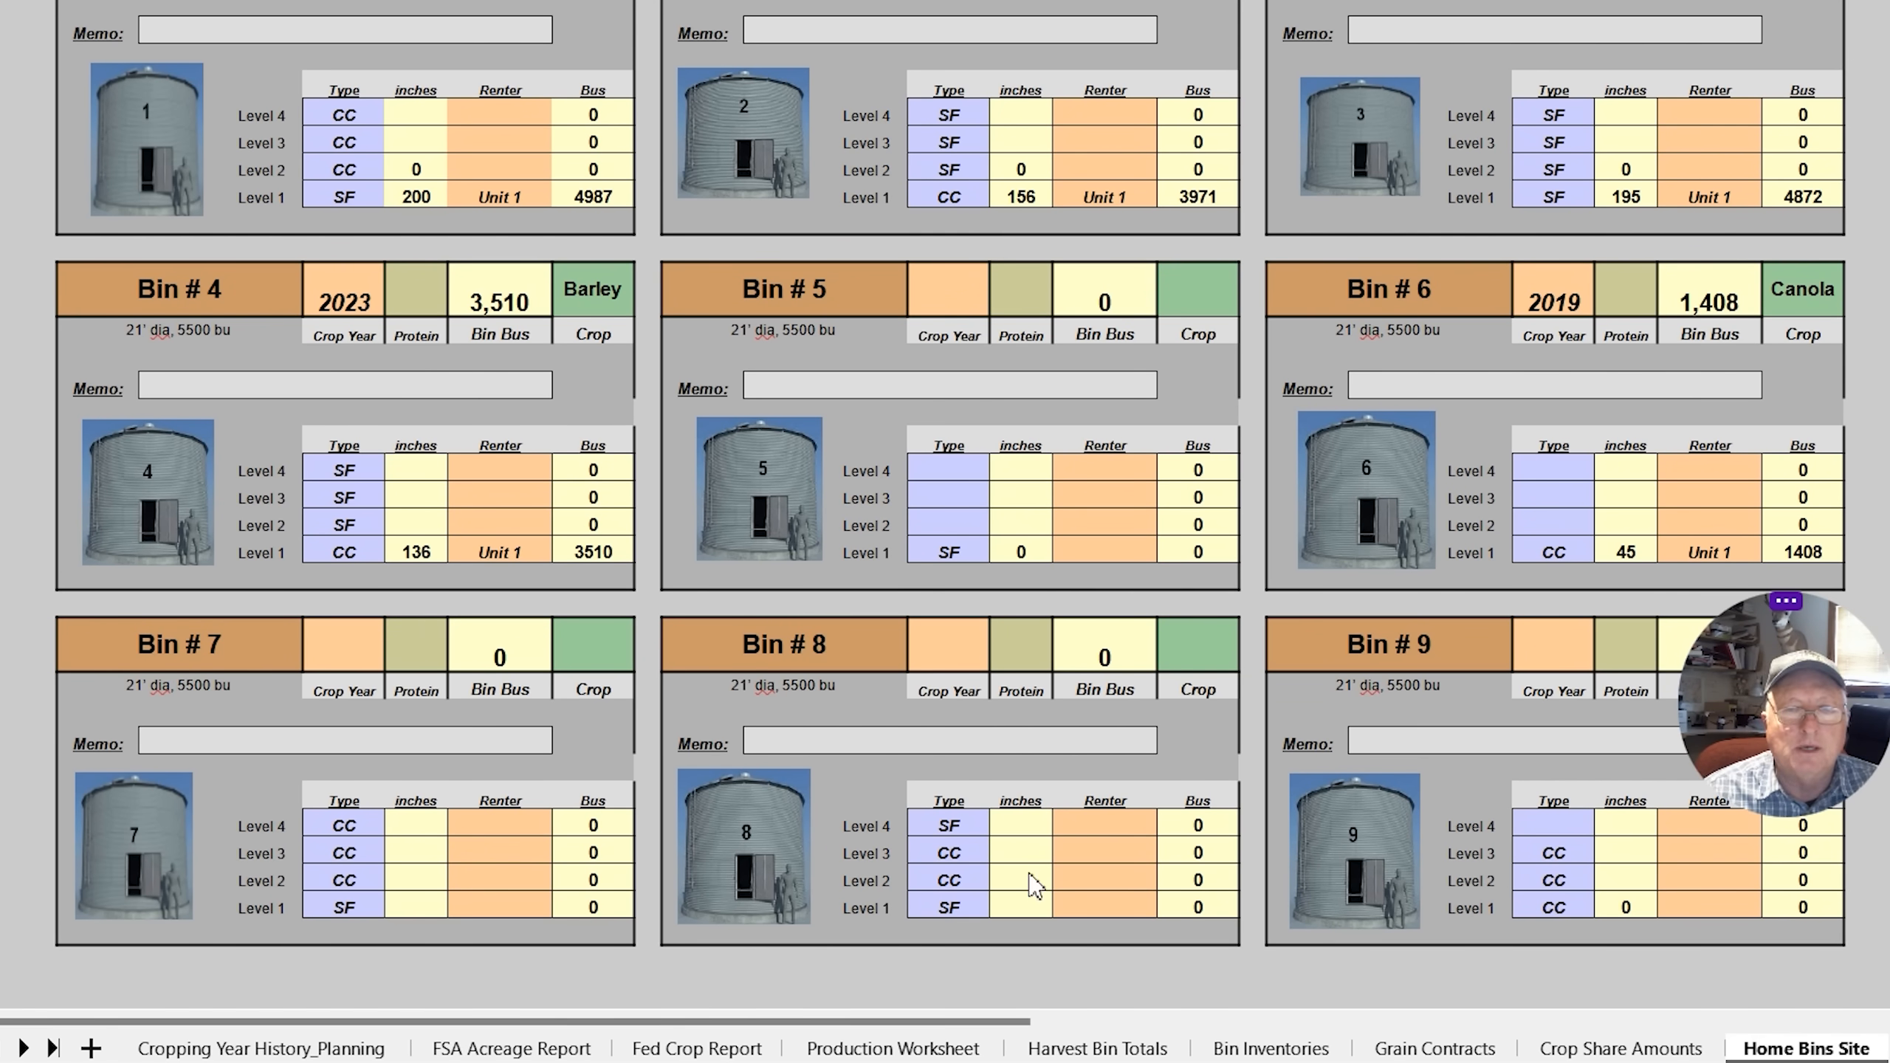
{"action": "left_click", "coordinate": [892, 1047]}
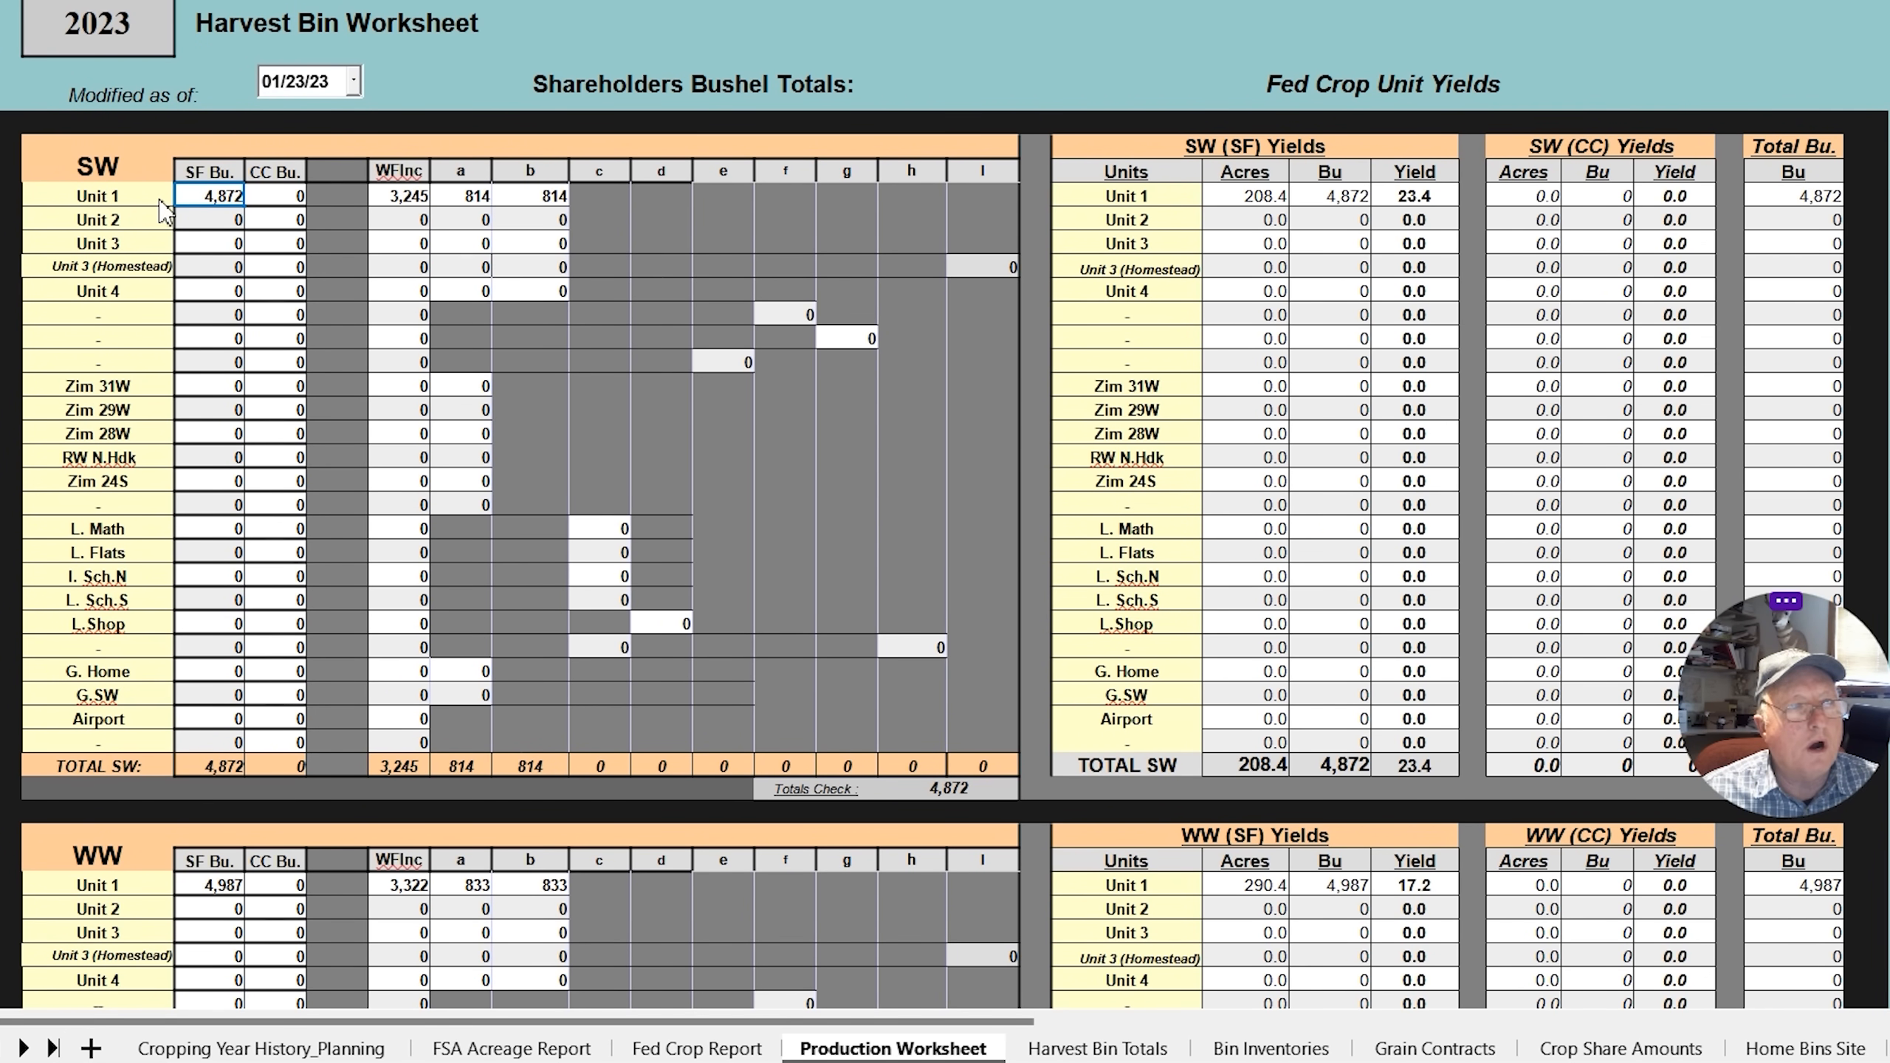
{"action": "mouse_move", "coordinate": [1000, 88]}
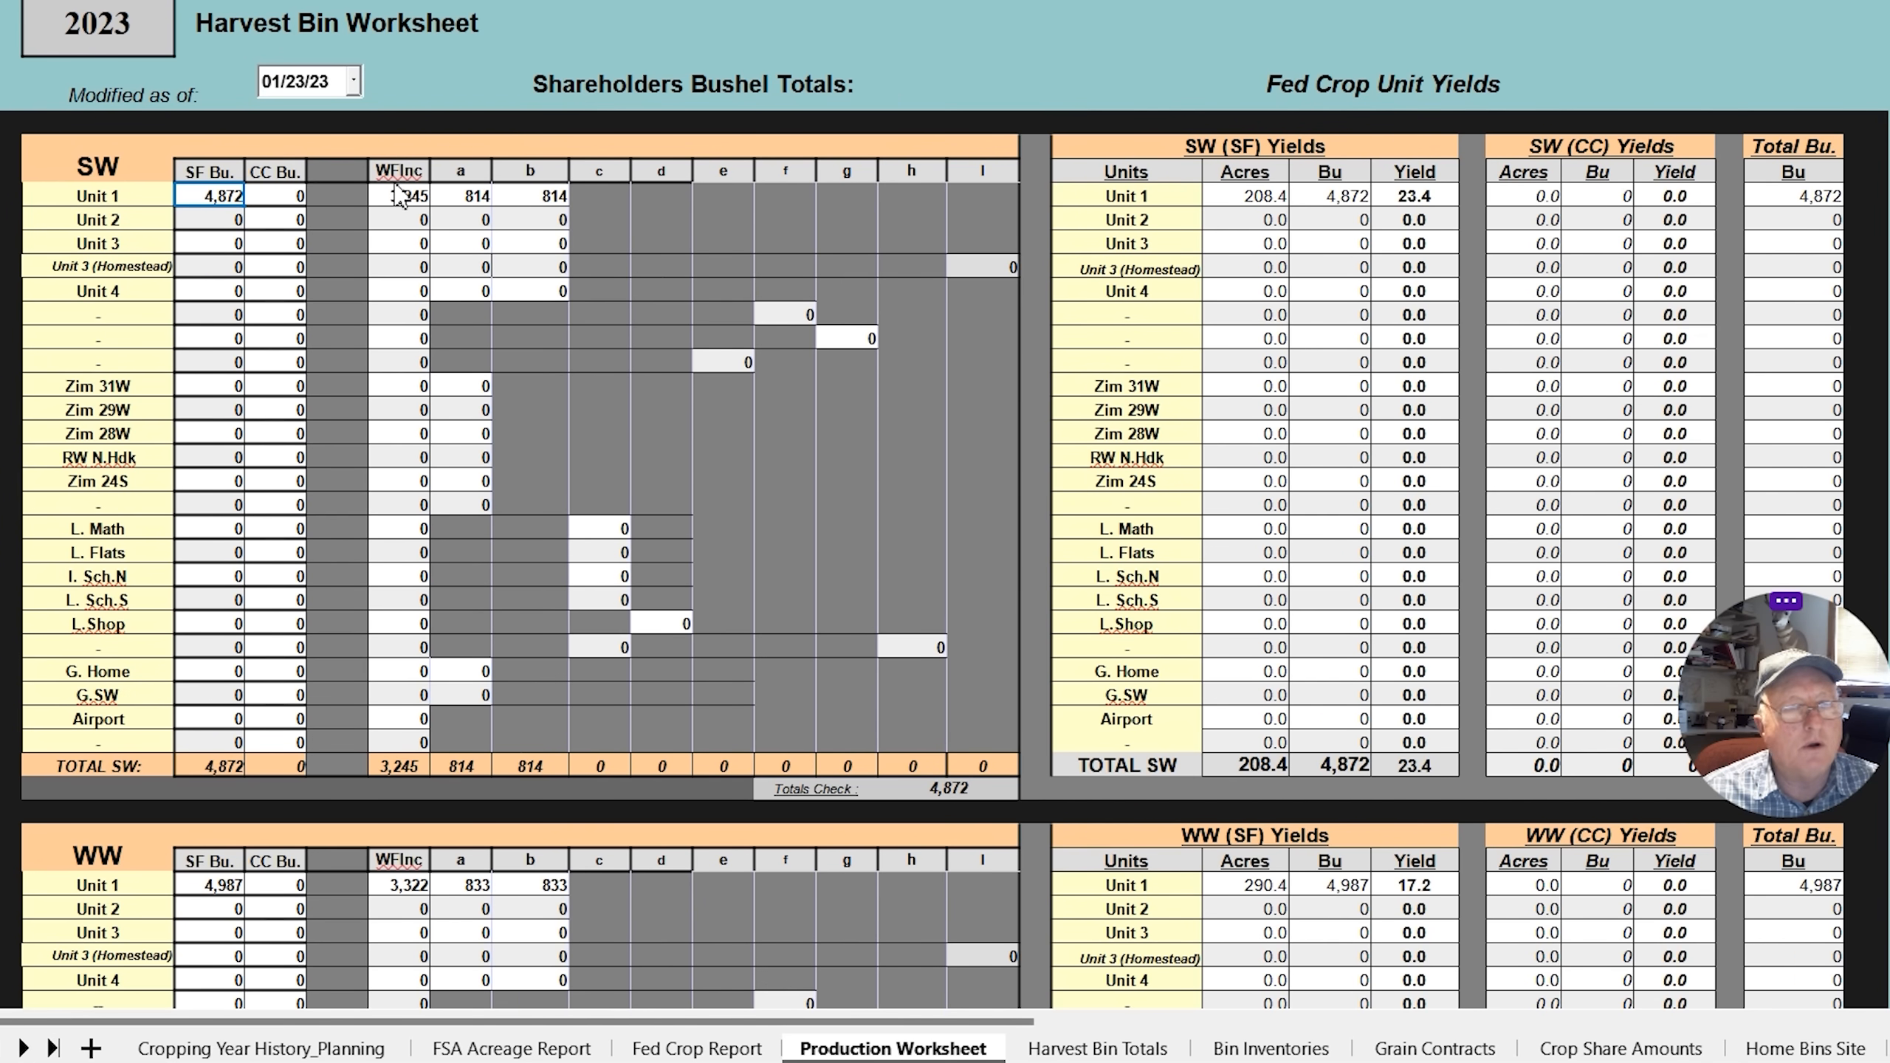
{"action": "mouse_move", "coordinate": [478, 230]}
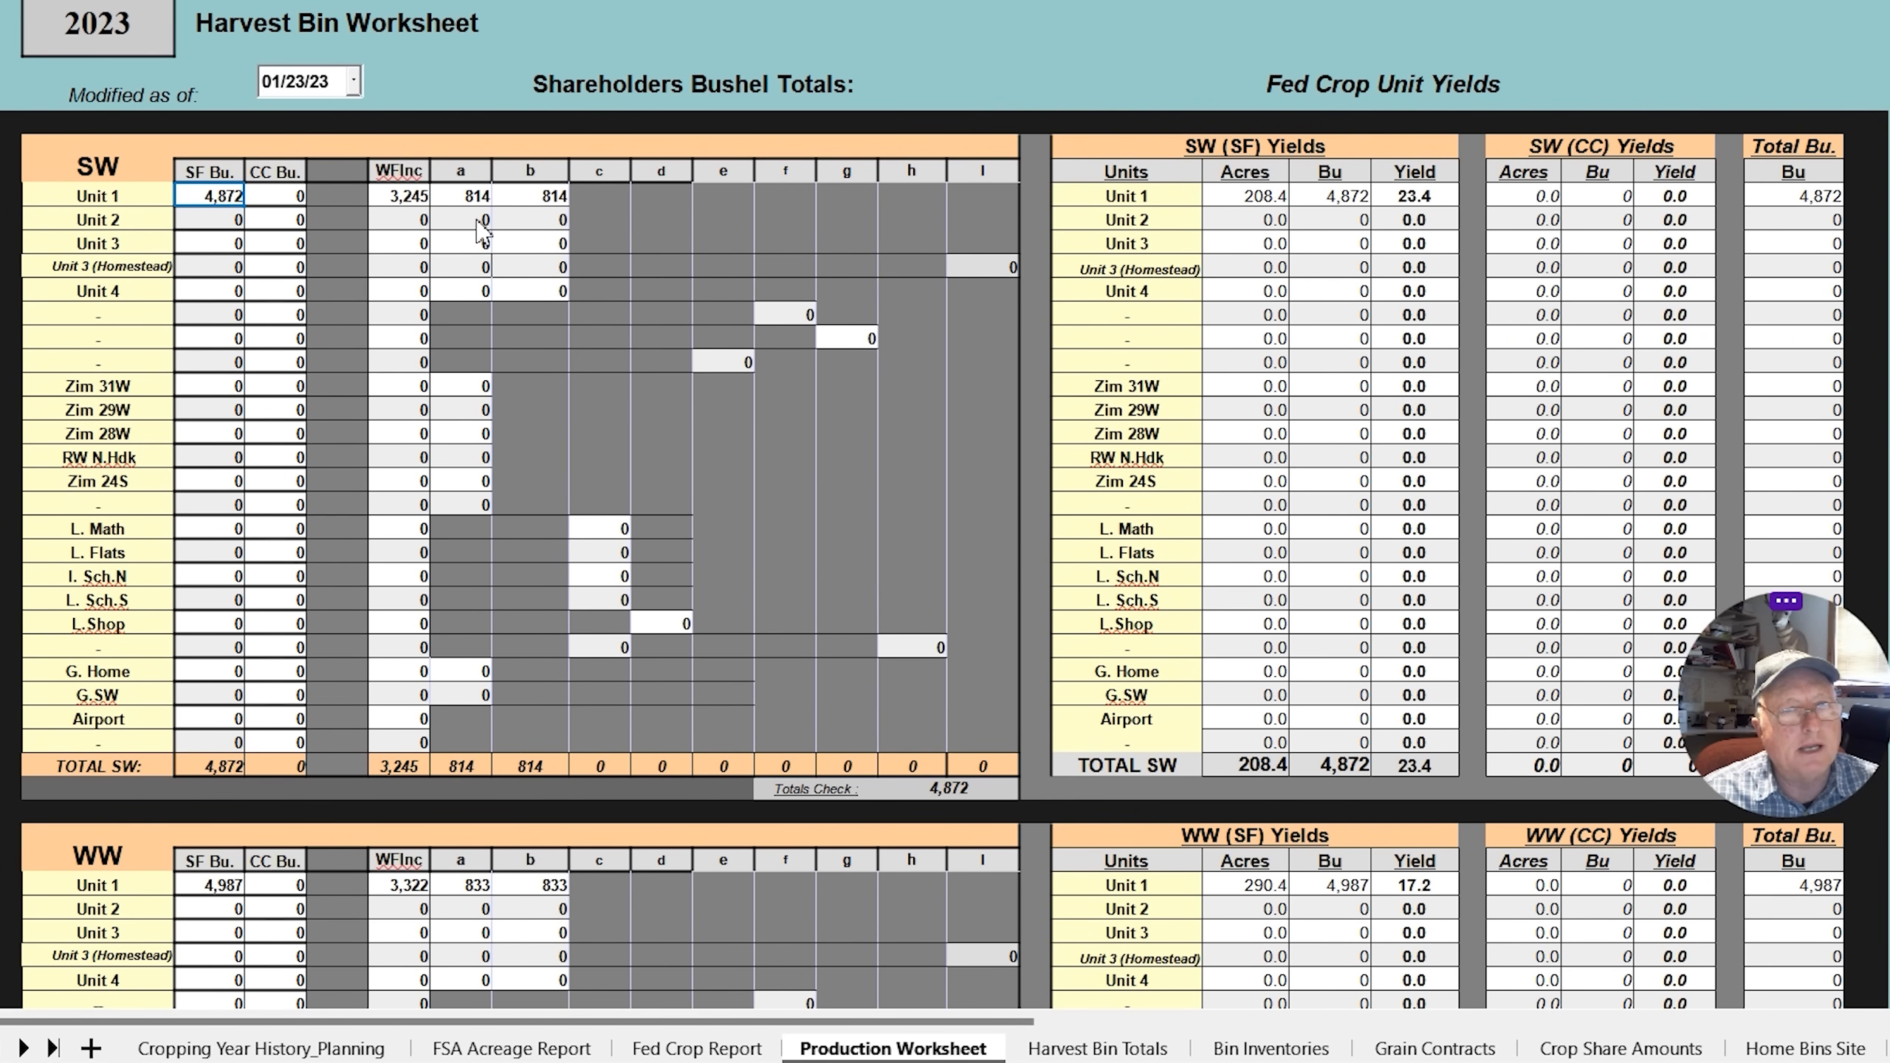
{"action": "mouse_move", "coordinate": [257, 199]}
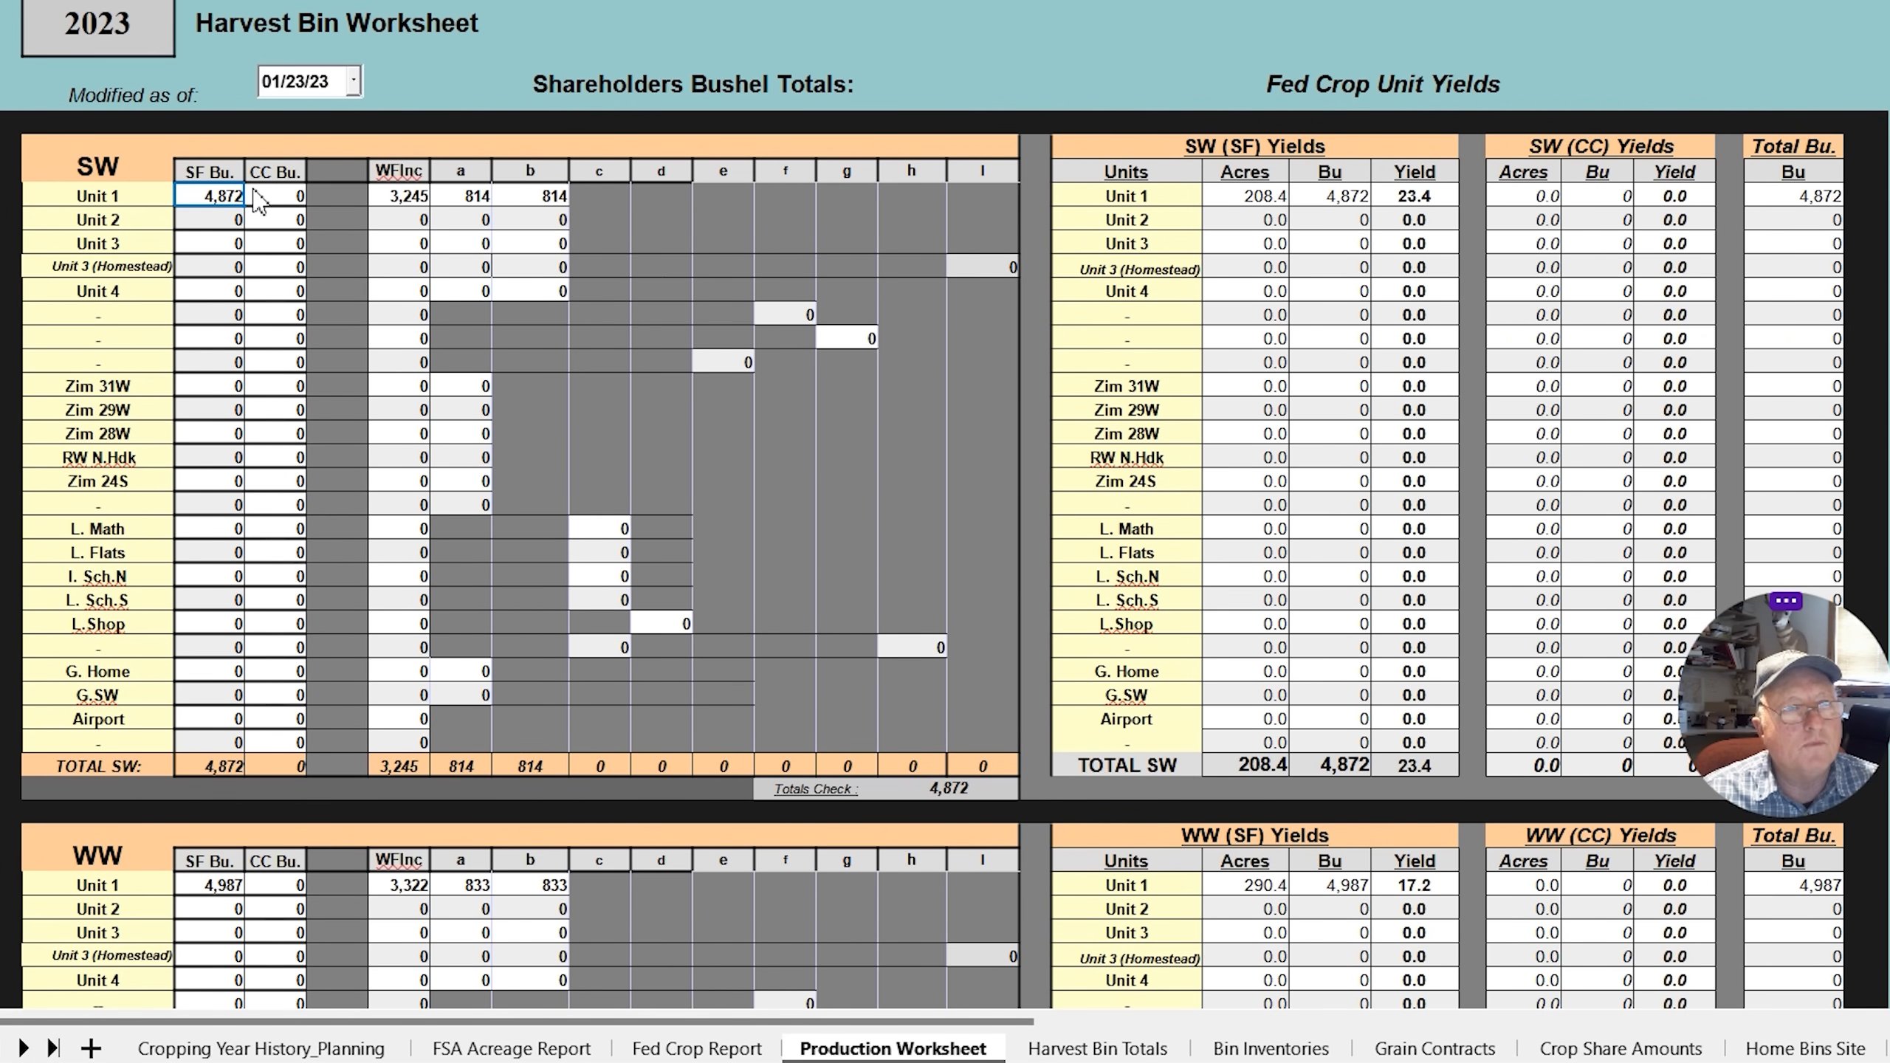
{"action": "mouse_move", "coordinate": [503, 202]}
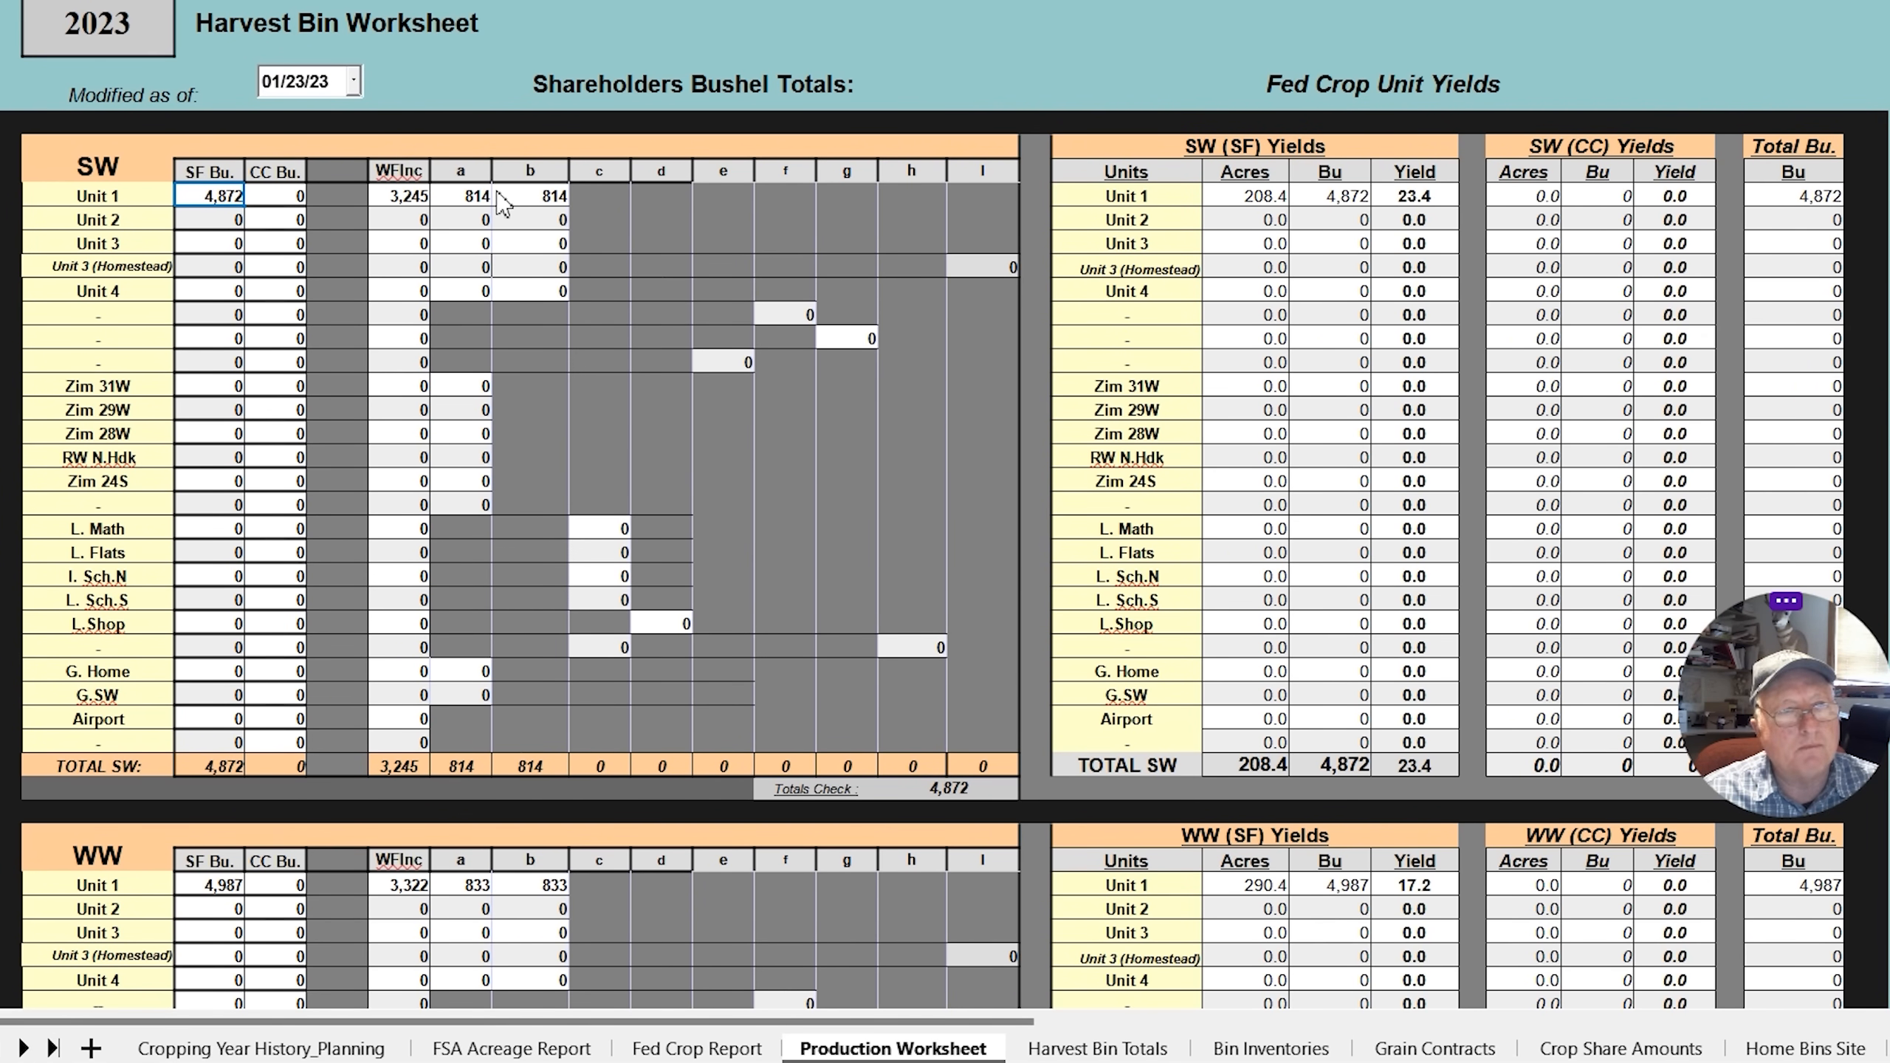
{"action": "mouse_move", "coordinate": [503, 284]}
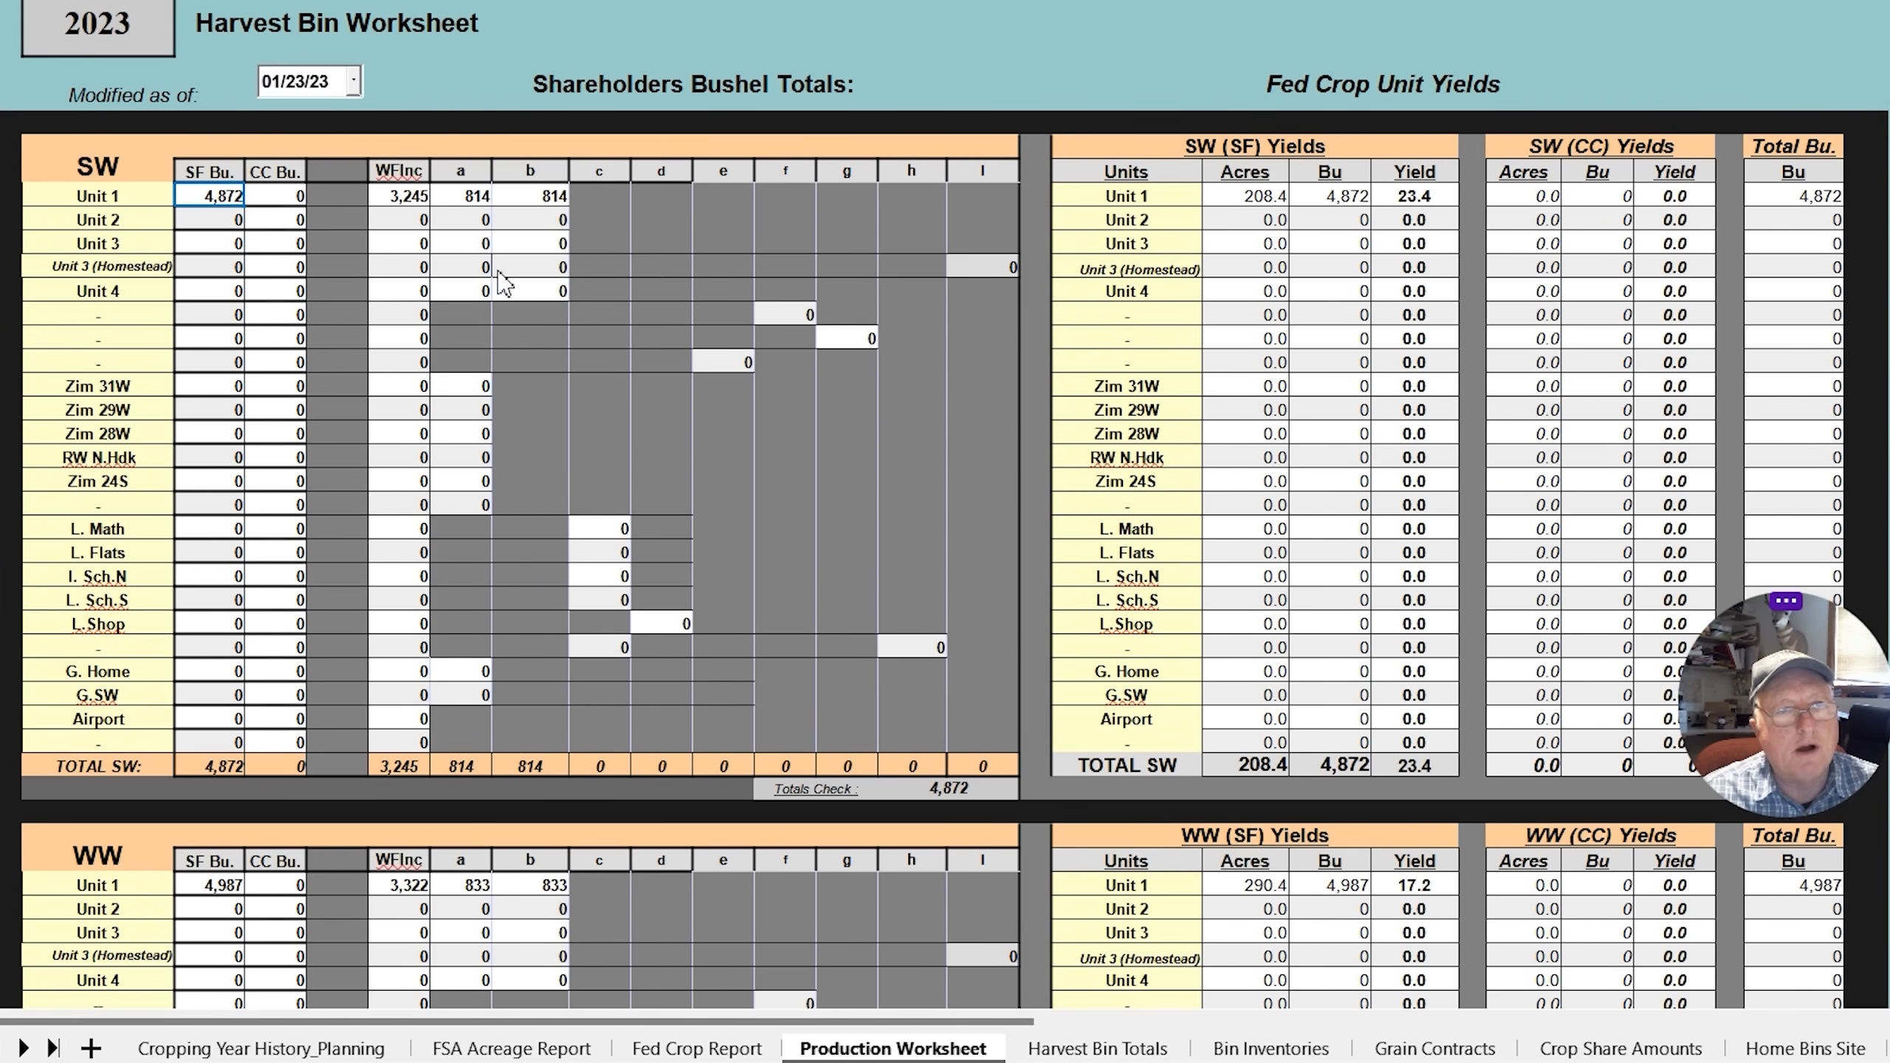
{"action": "mouse_move", "coordinate": [409, 223]}
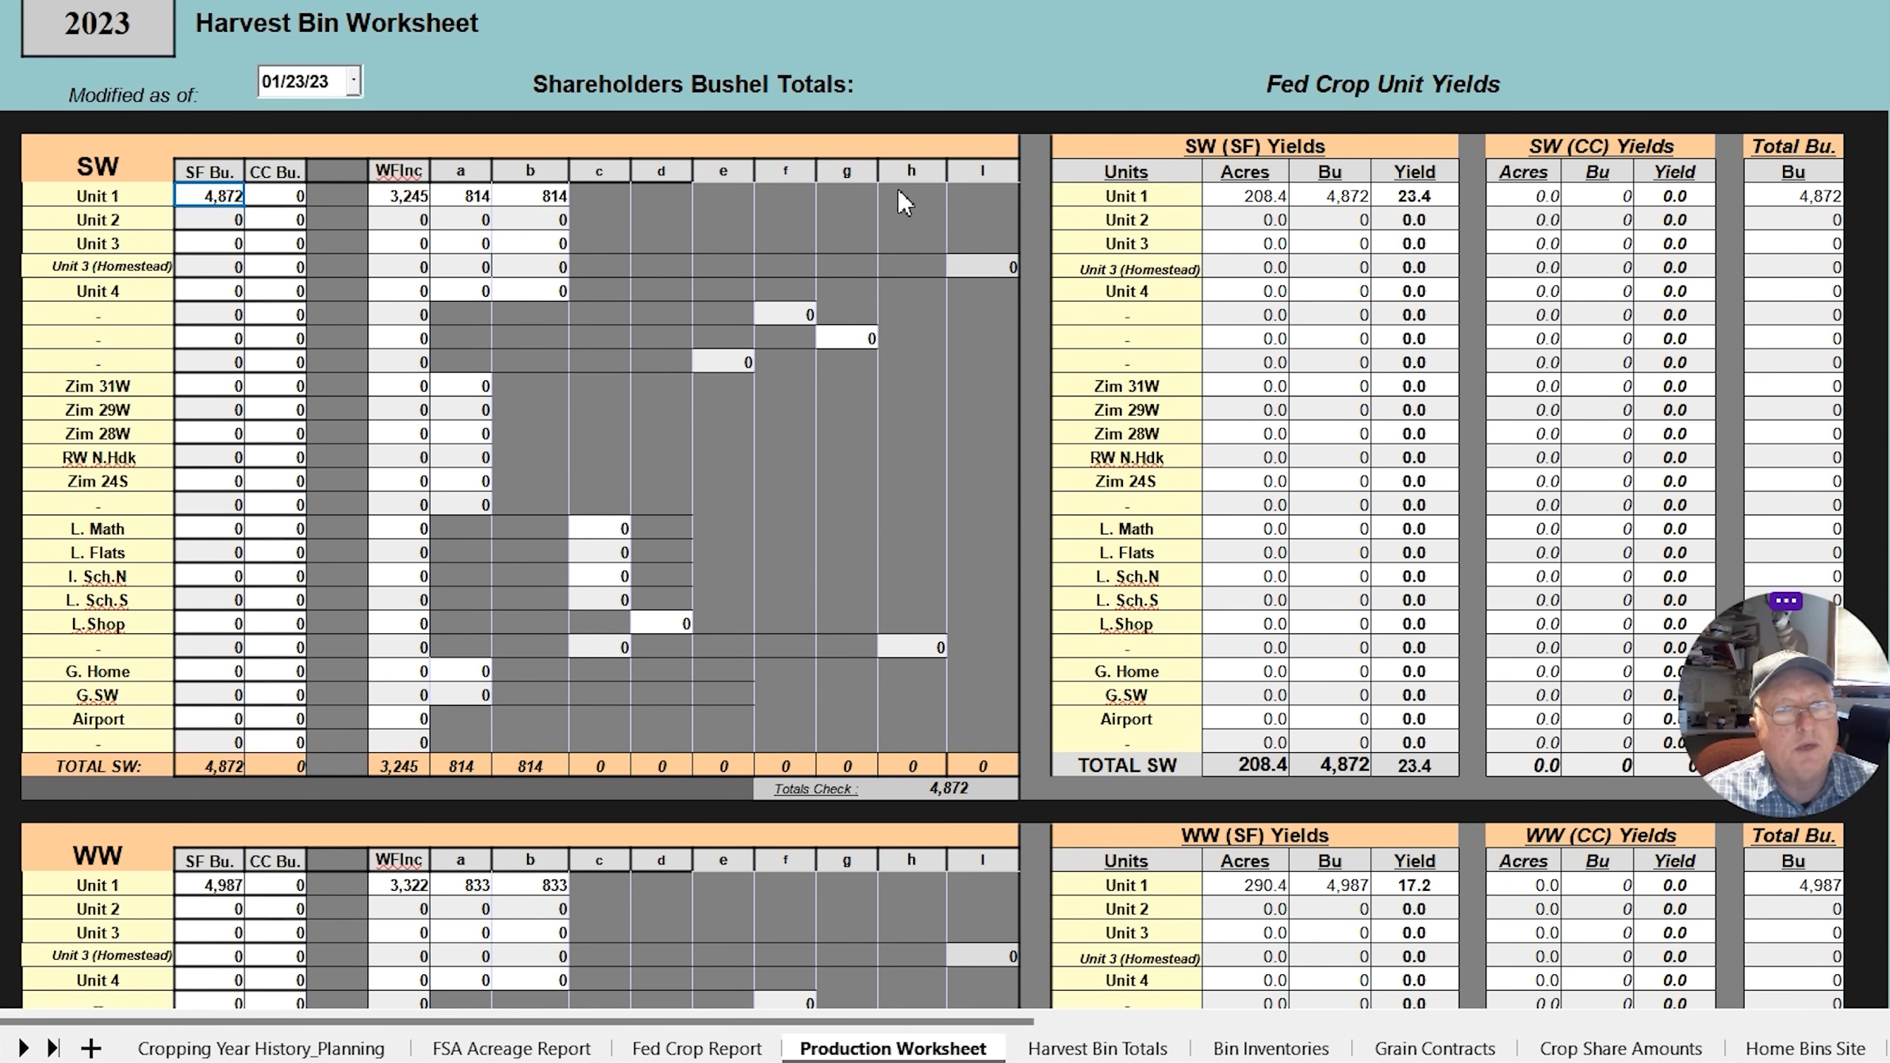
{"action": "mouse_move", "coordinate": [952, 162]}
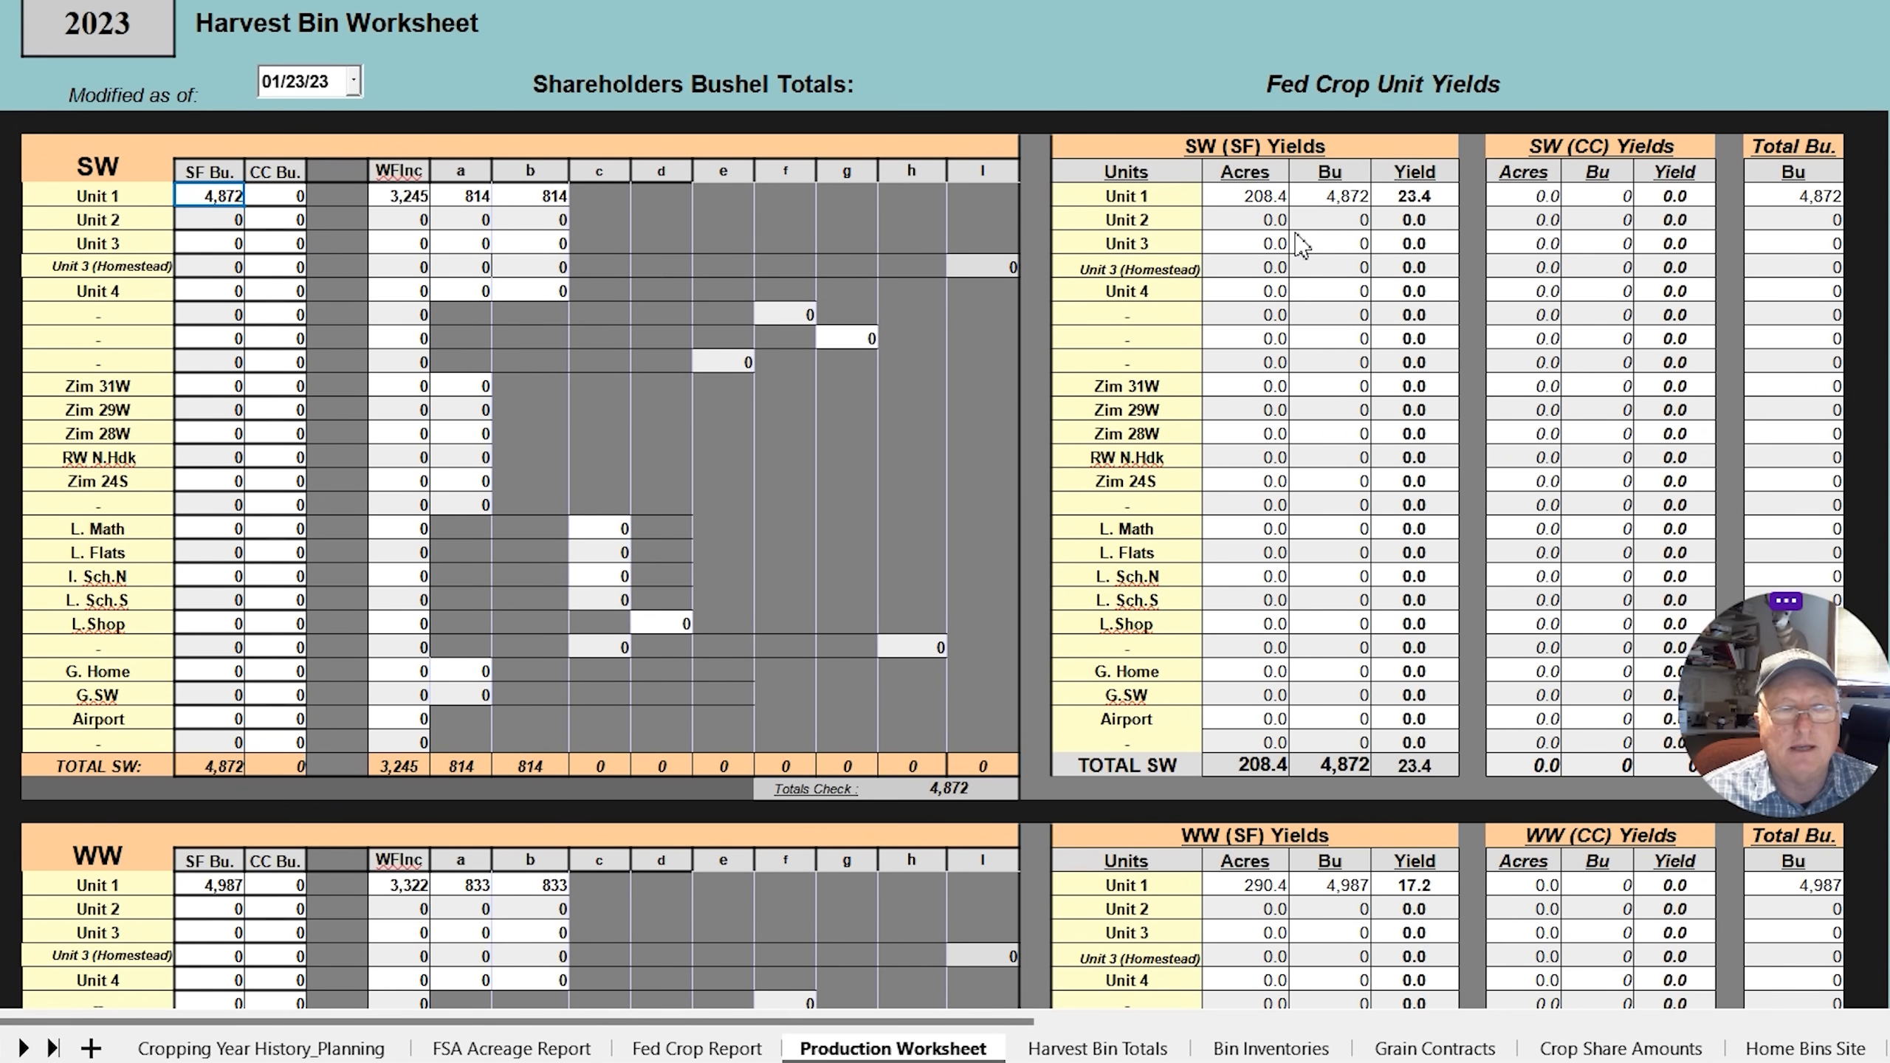
Review the SW, WW, Y.Peas and Barley yield sections of the Production Worksheet
{"action": "scroll", "scroll_direction": "down", "scroll_amount": 3}
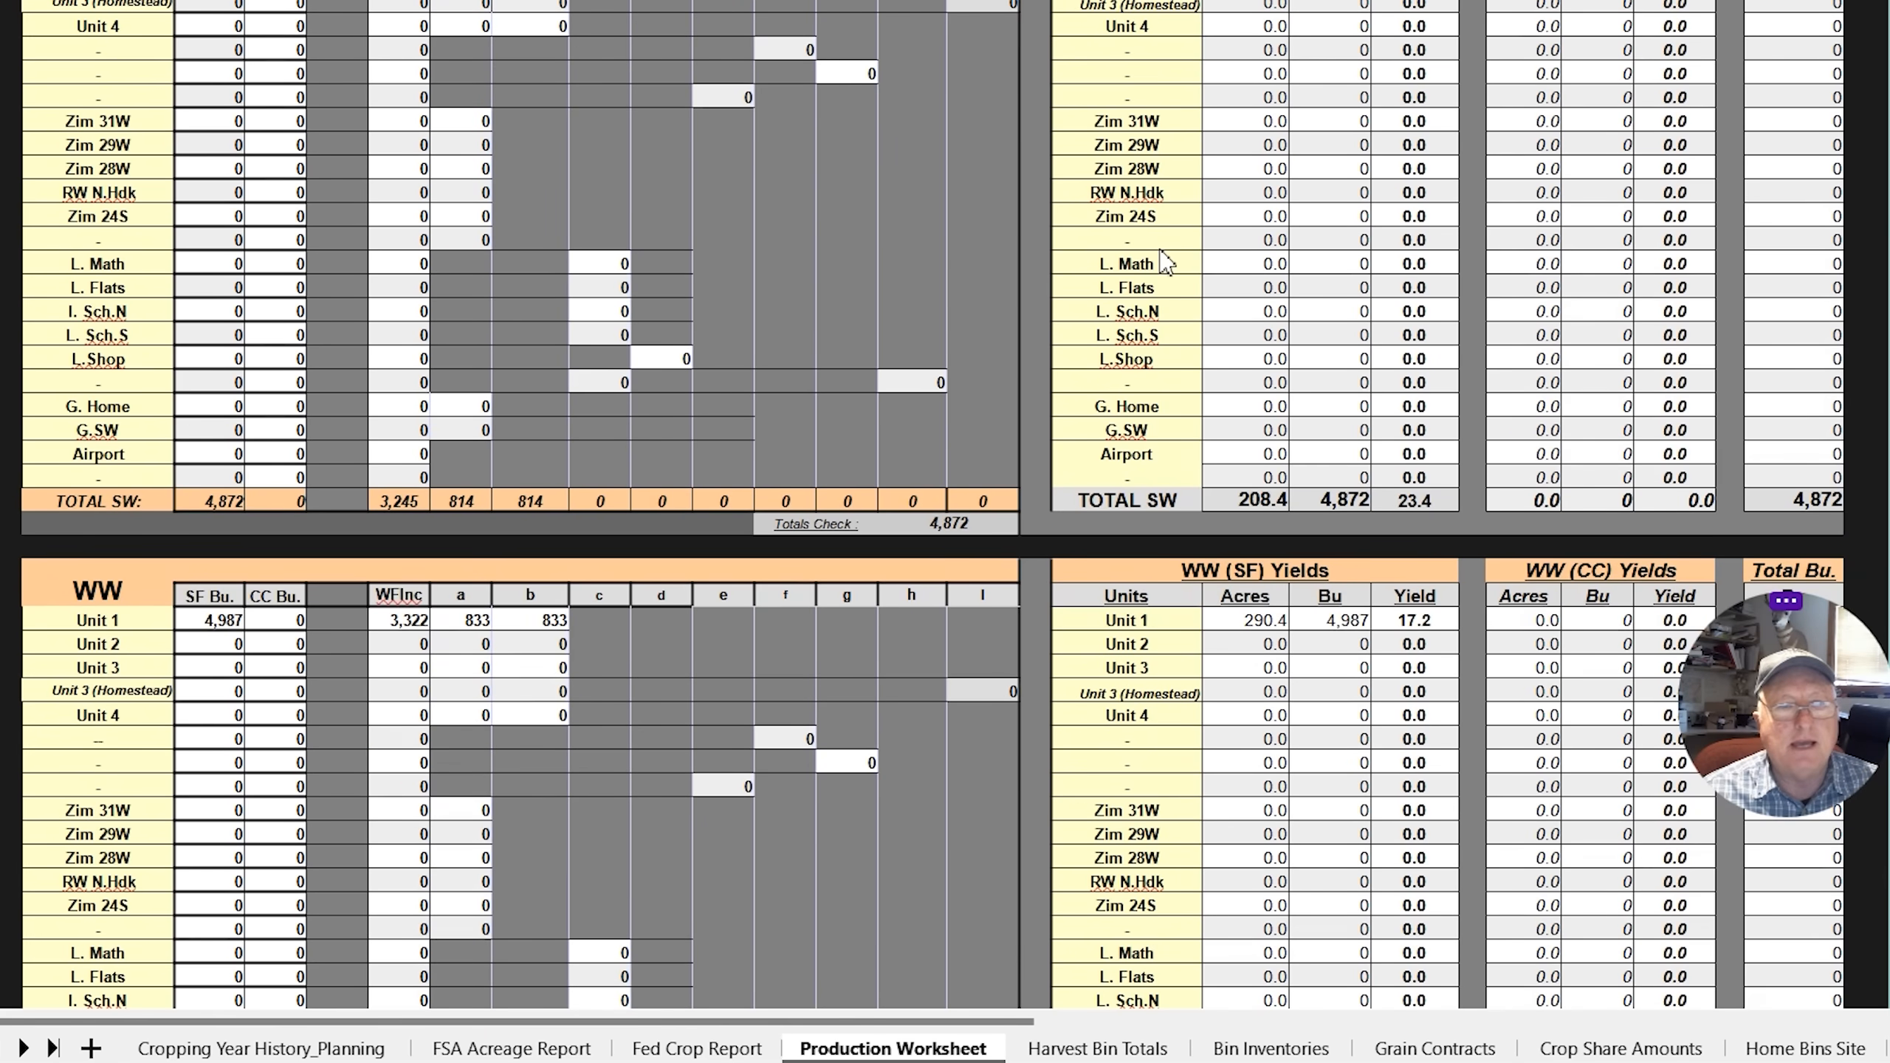
{"action": "scroll", "scroll_direction": "down", "scroll_amount": 3}
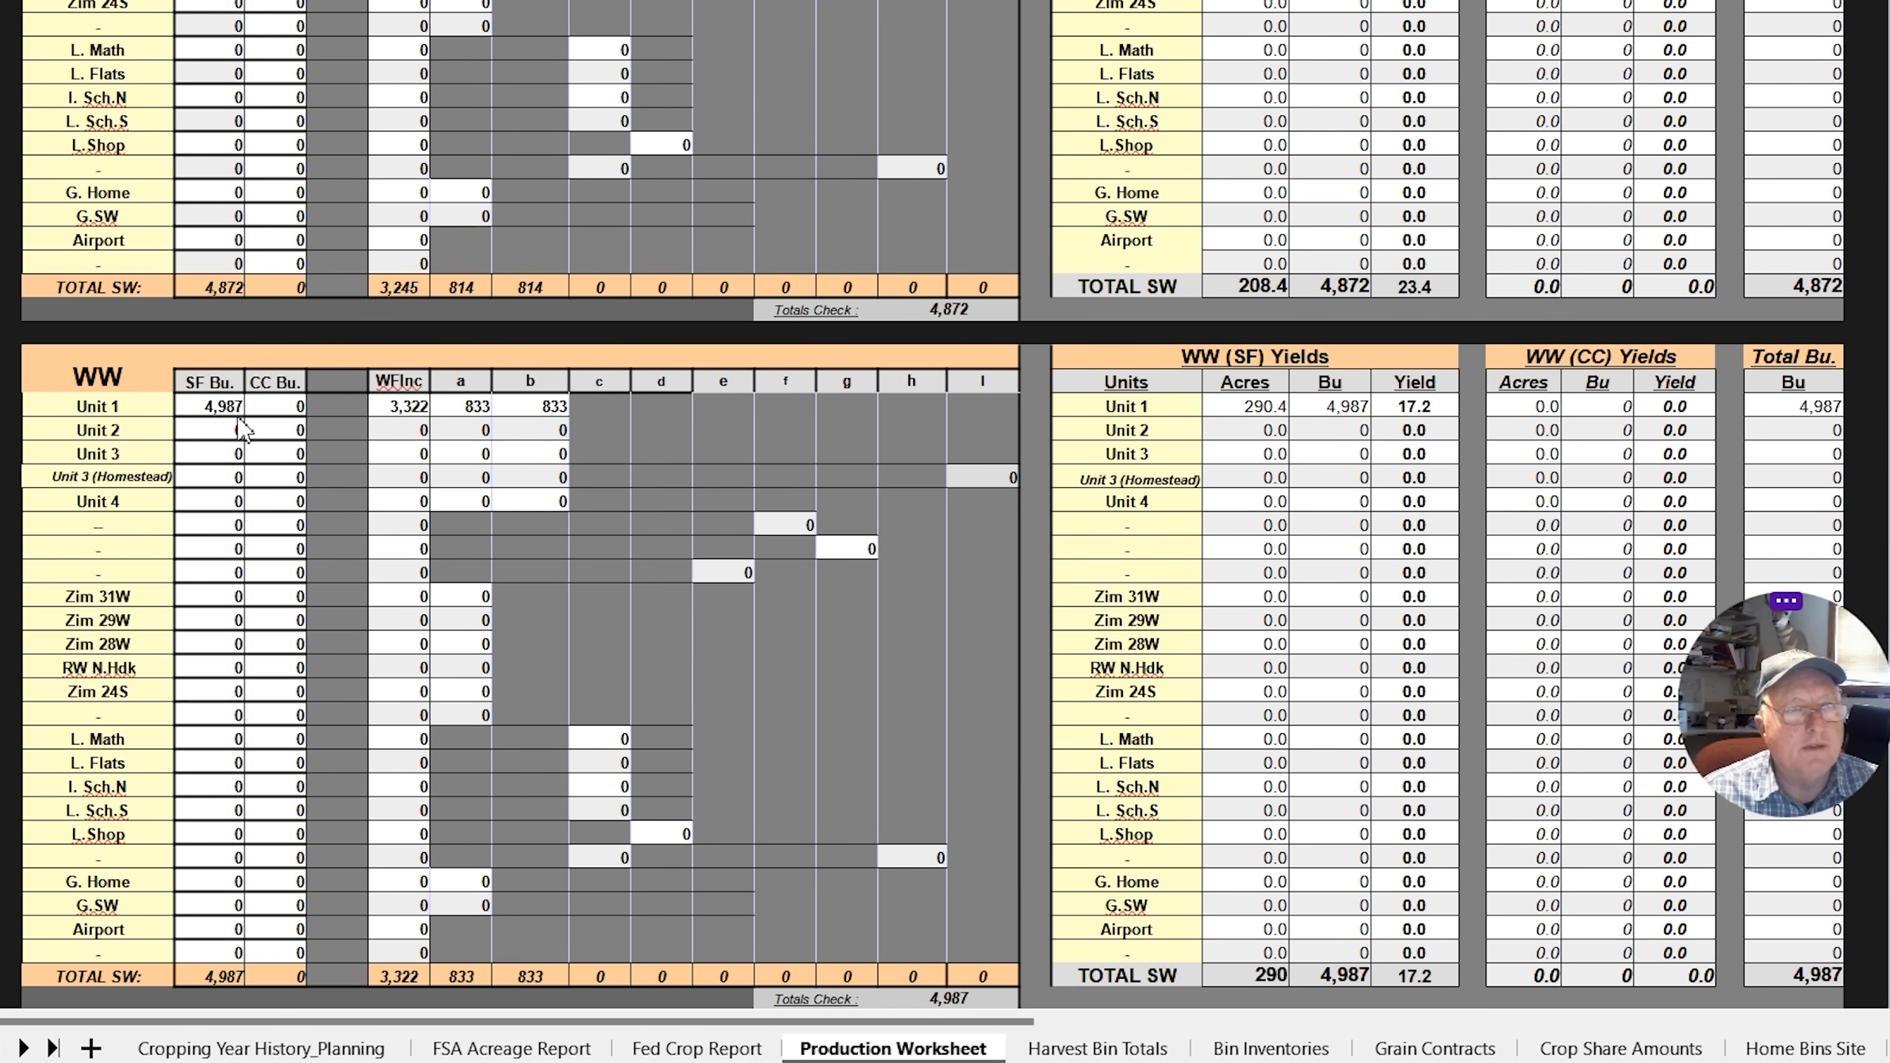
{"action": "mouse_move", "coordinate": [358, 434]}
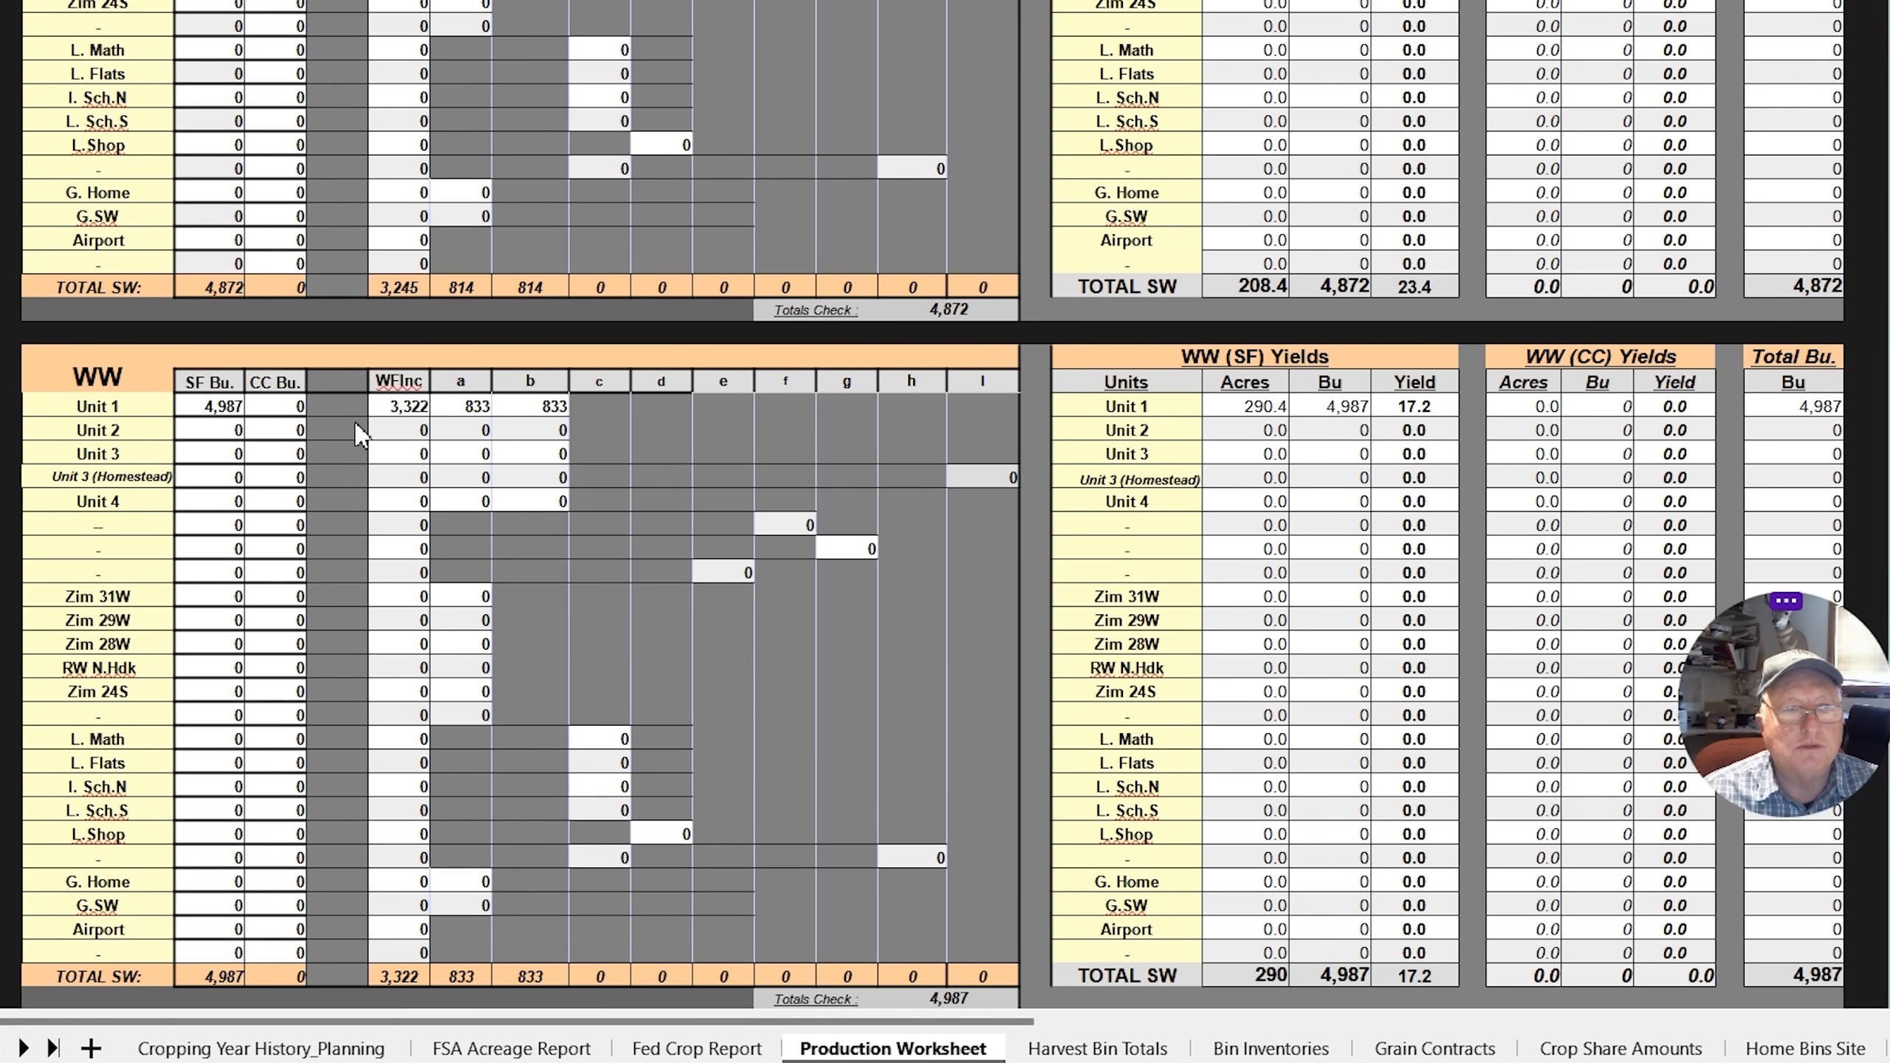
{"action": "mouse_move", "coordinate": [1302, 428]}
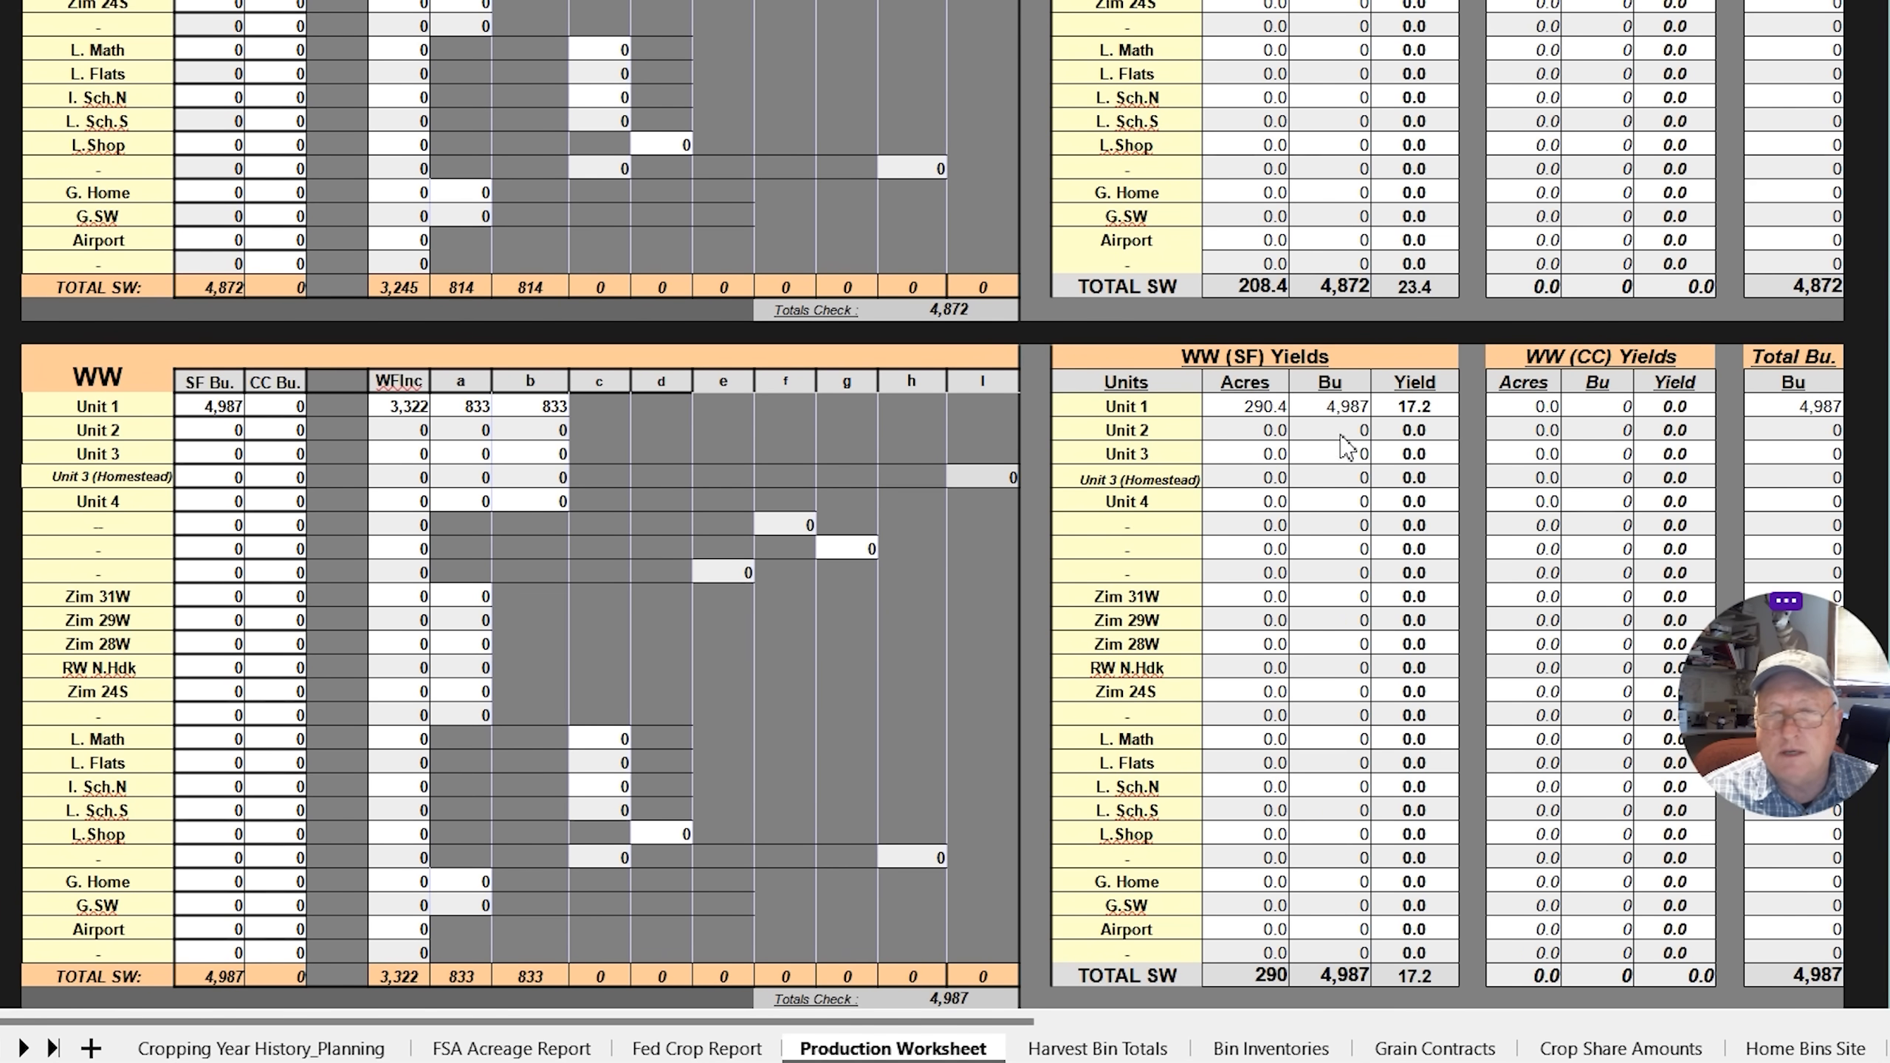
{"action": "scroll", "scroll_direction": "down", "scroll_amount": 3}
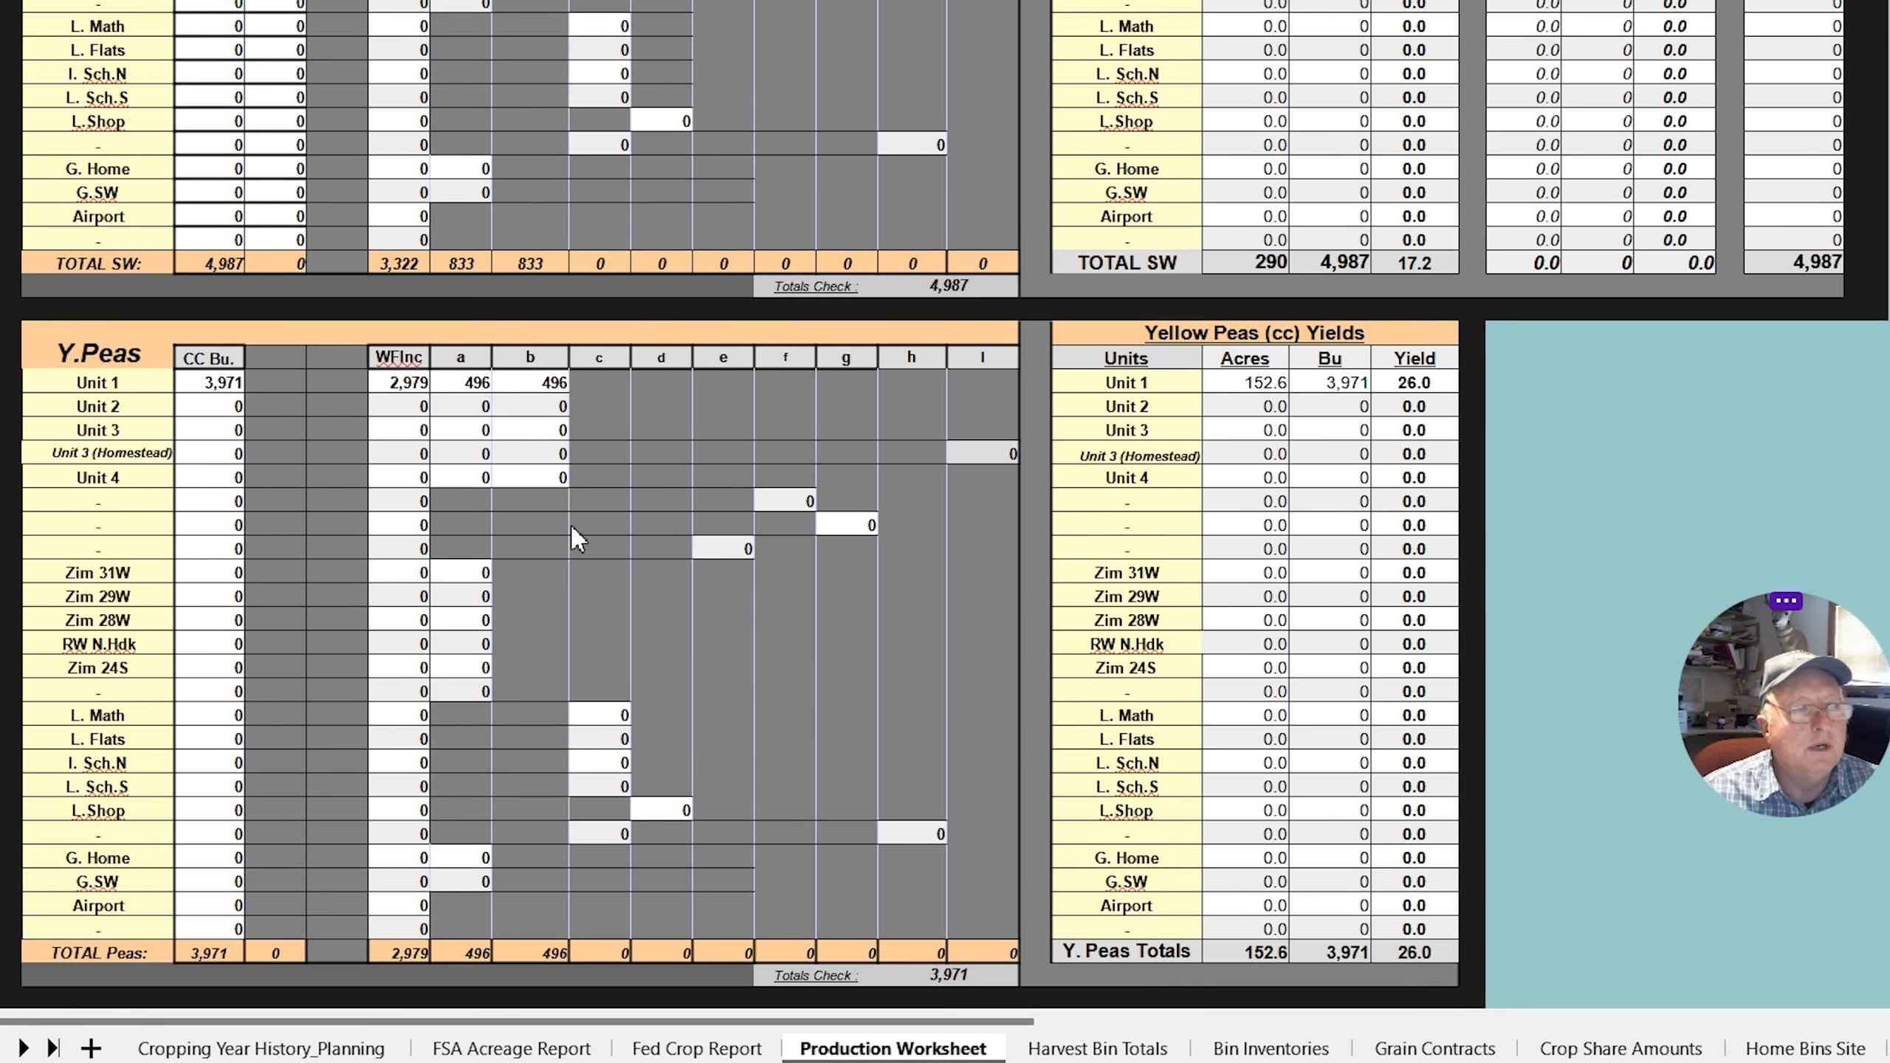
{"action": "mouse_move", "coordinate": [1311, 386]}
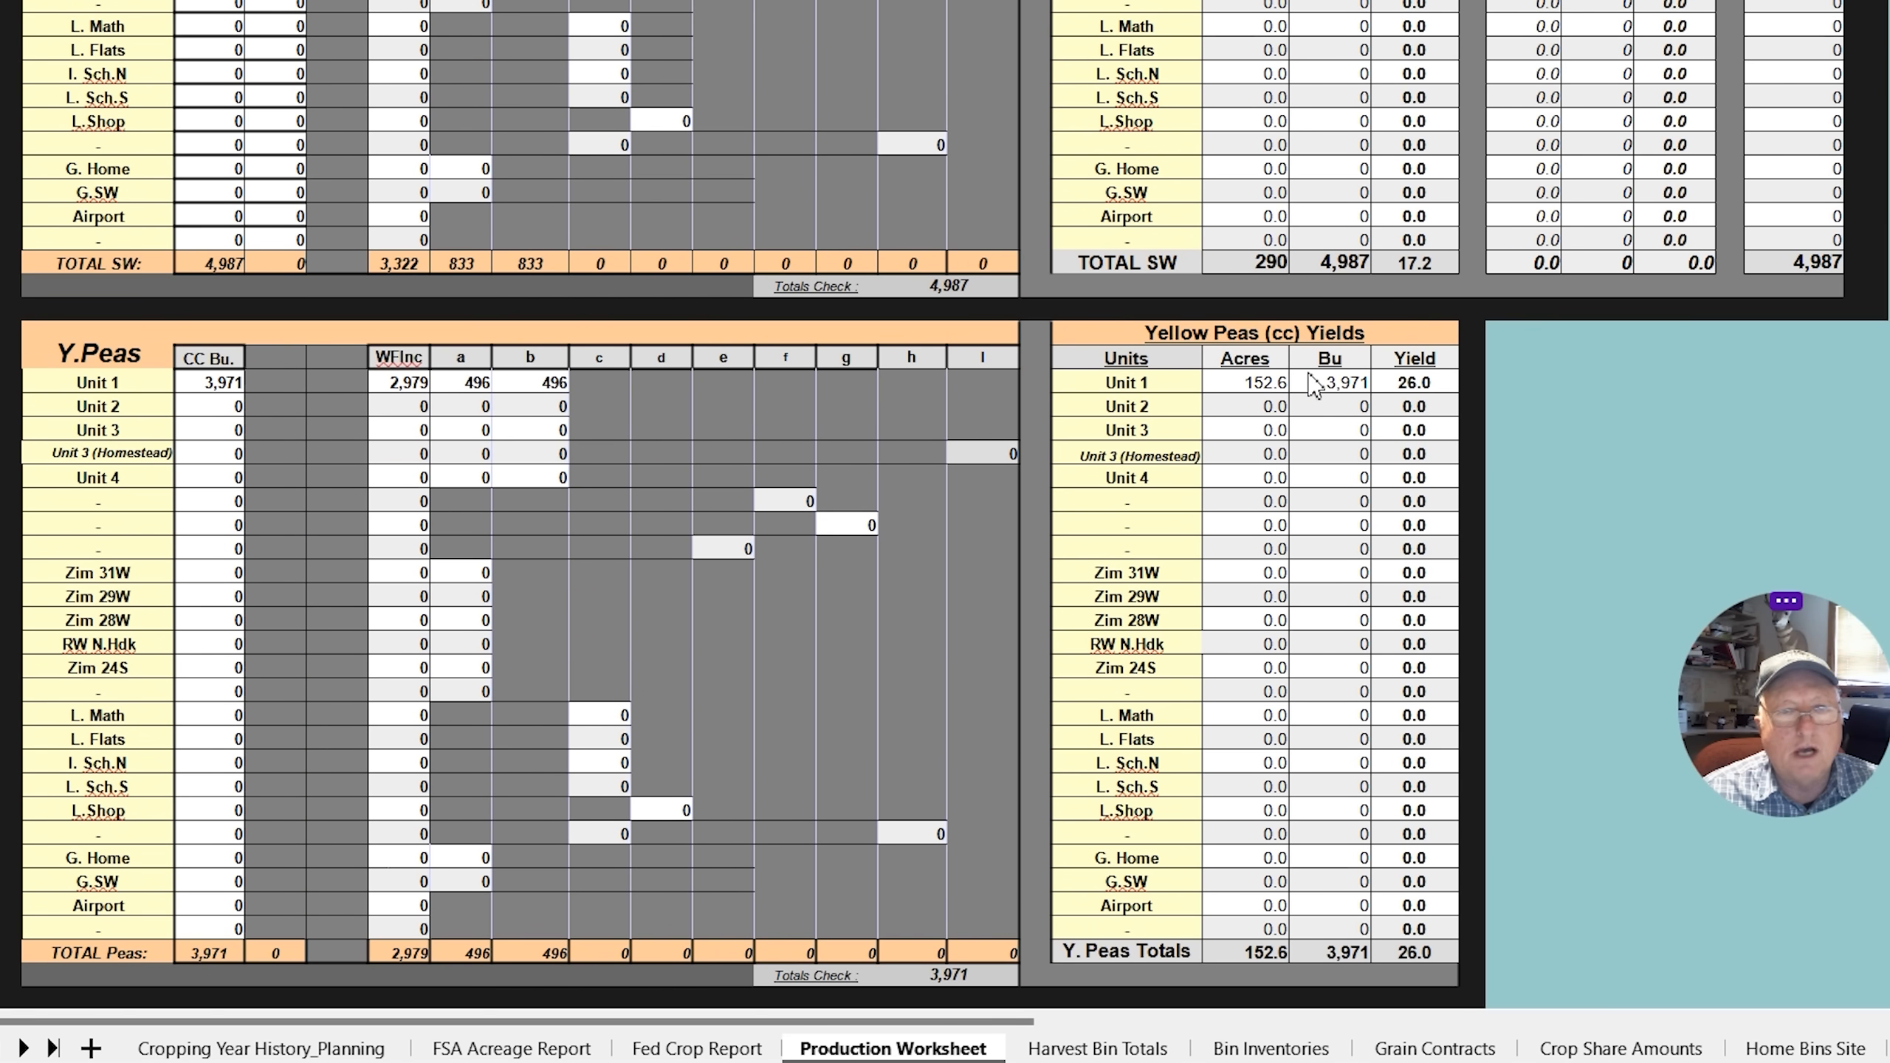
{"action": "scroll", "scroll_direction": "down", "scroll_amount": 3}
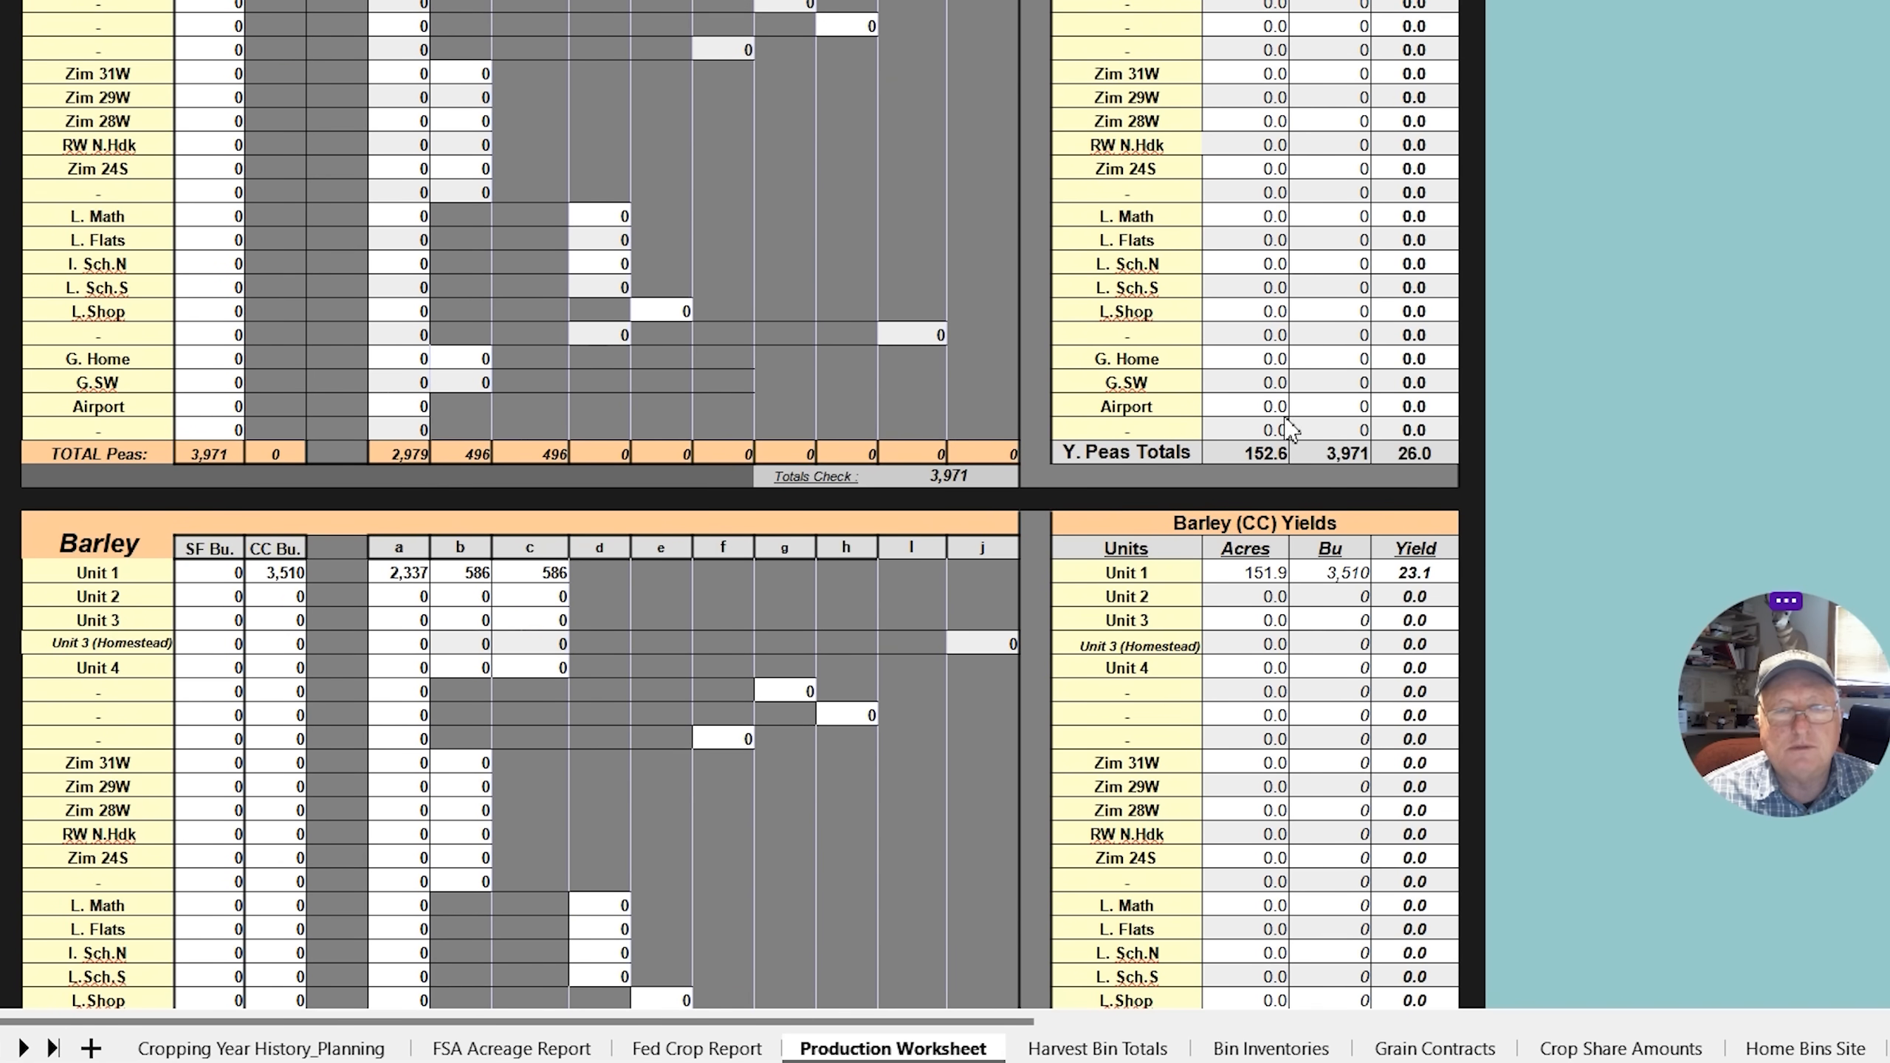
{"action": "mouse_move", "coordinate": [1440, 585]}
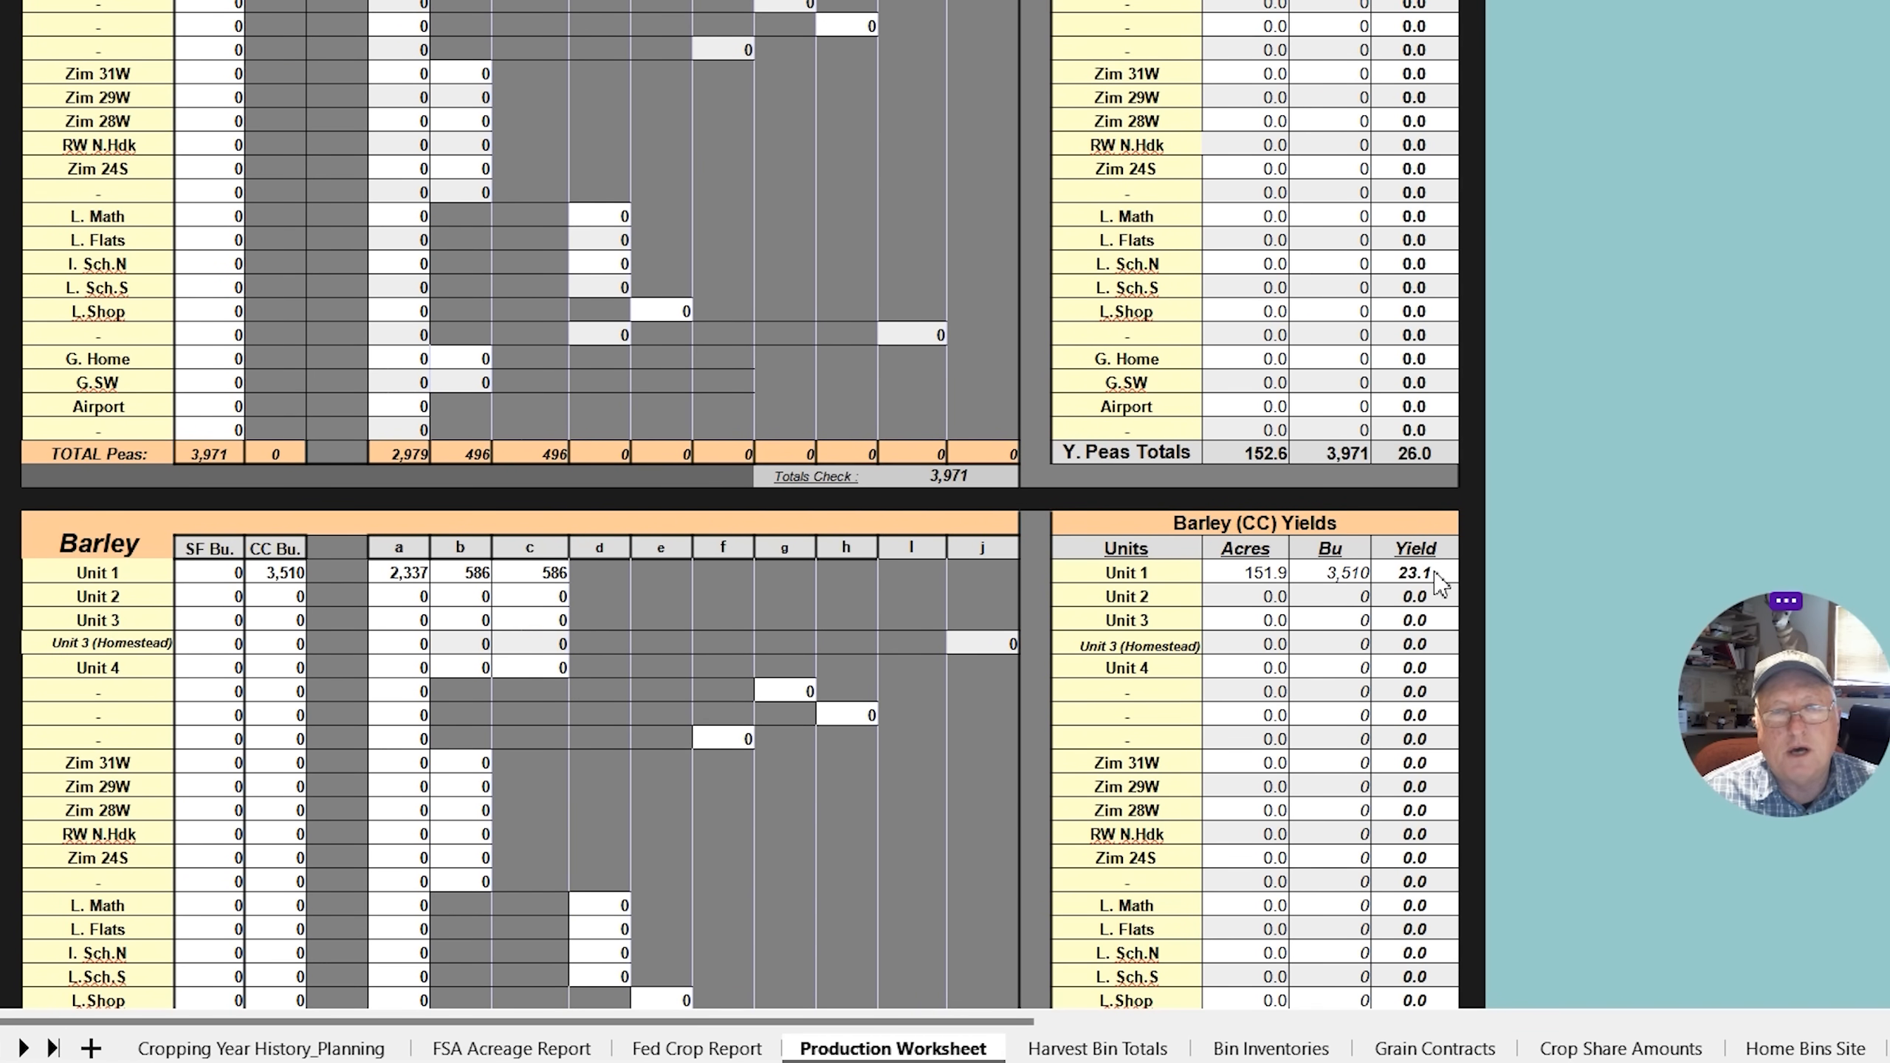
{"action": "left_click", "coordinate": [1268, 1048]}
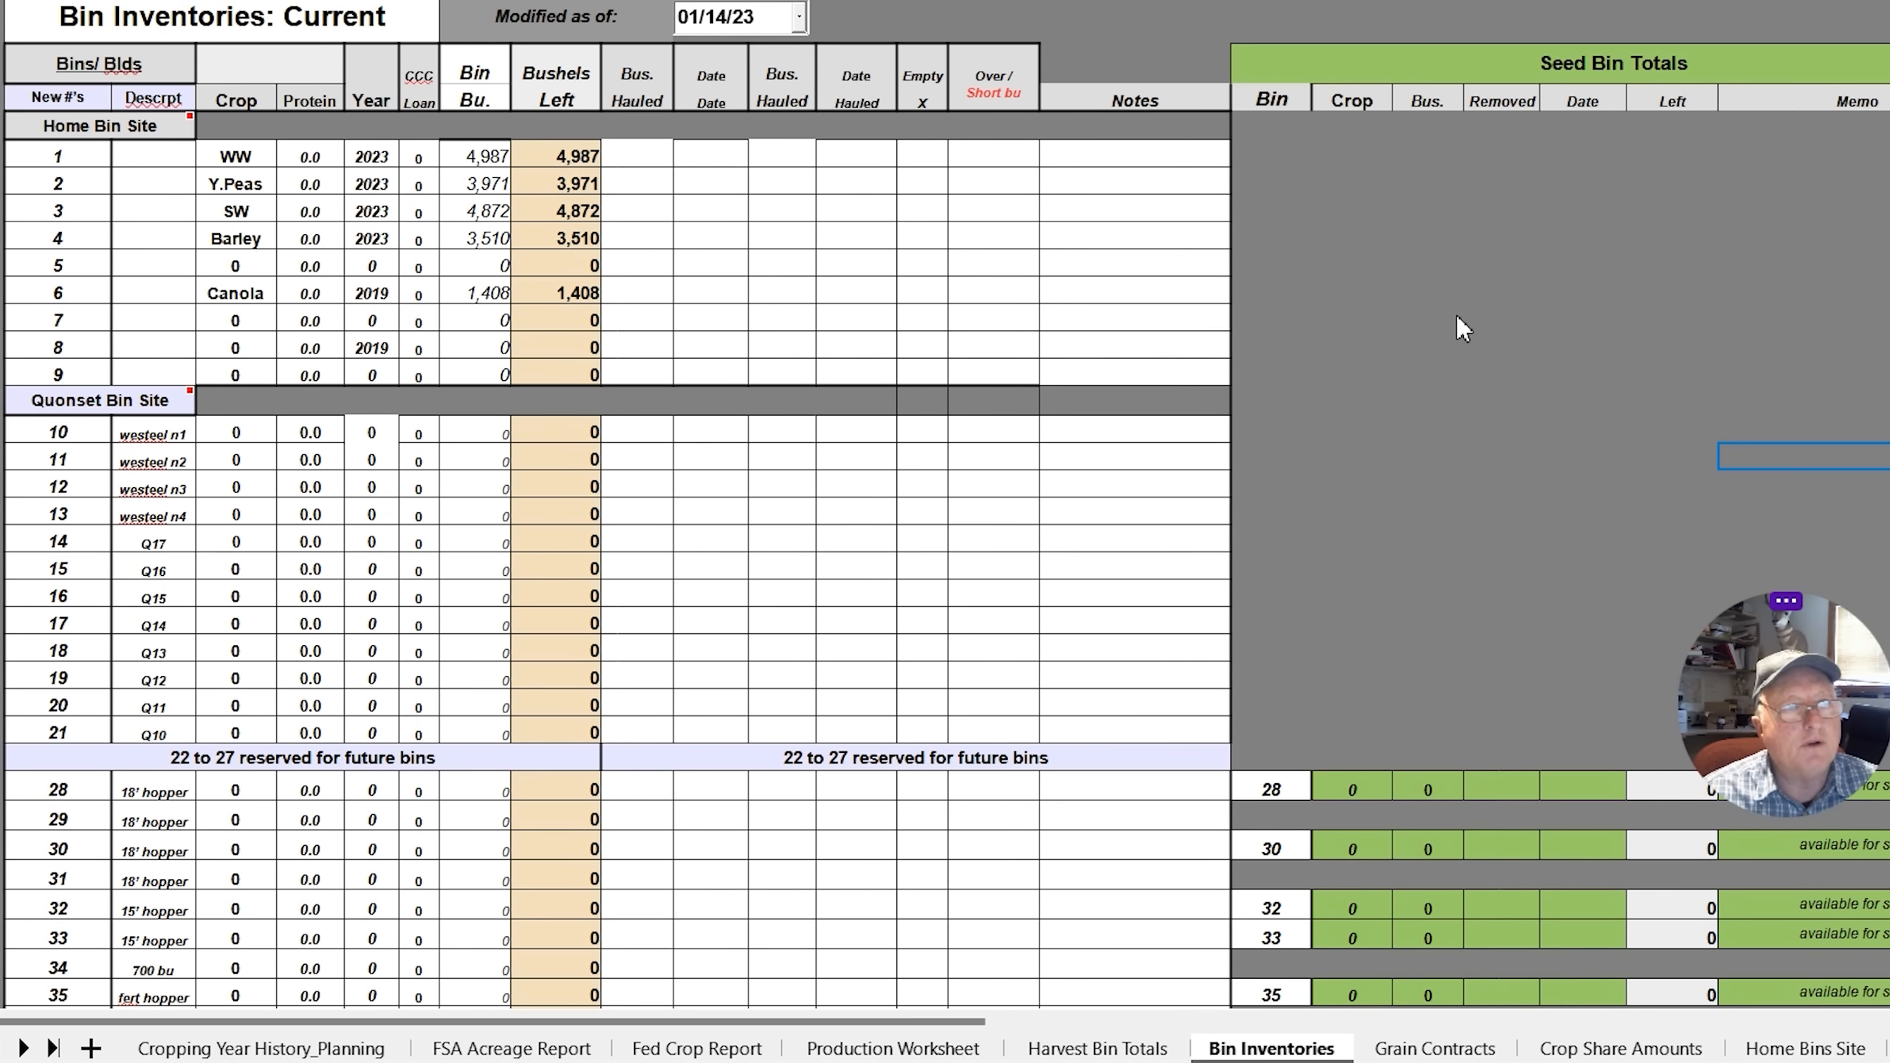
{"action": "left_click", "coordinate": [1095, 1048]}
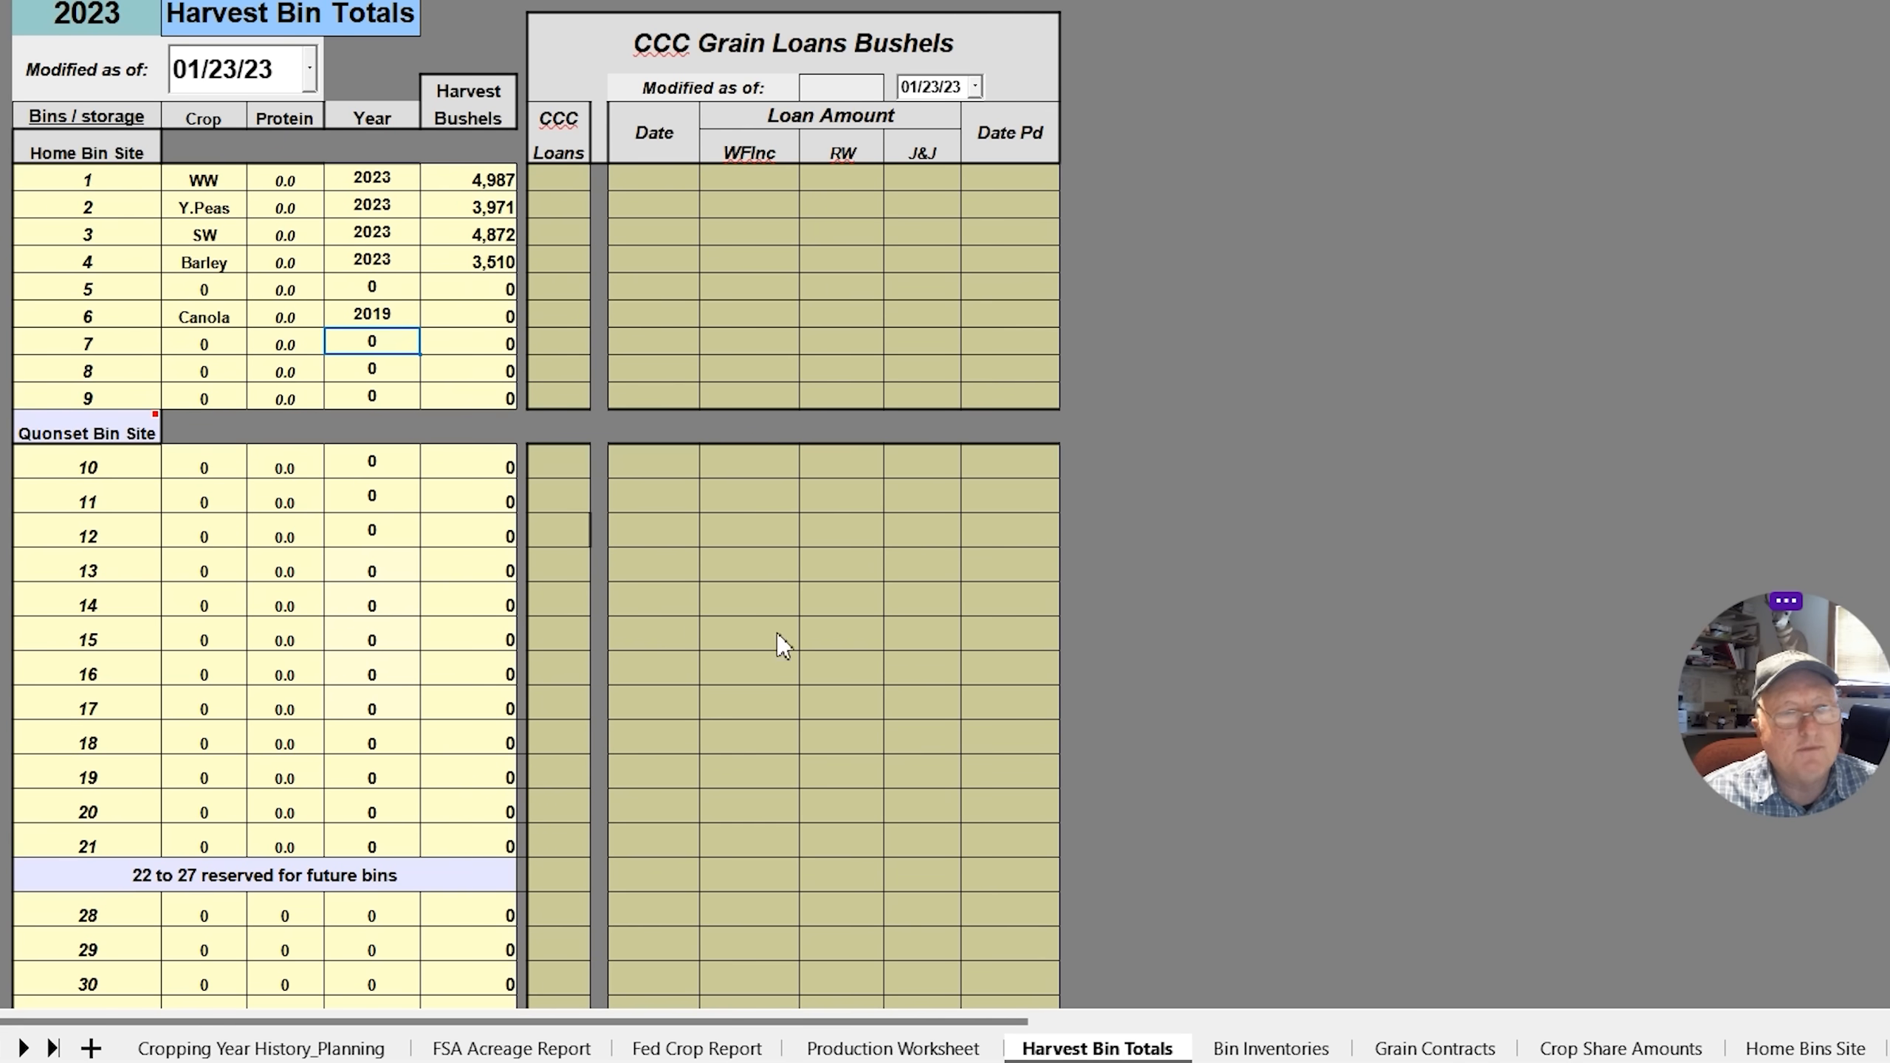
{"action": "mouse_move", "coordinate": [1091, 213]}
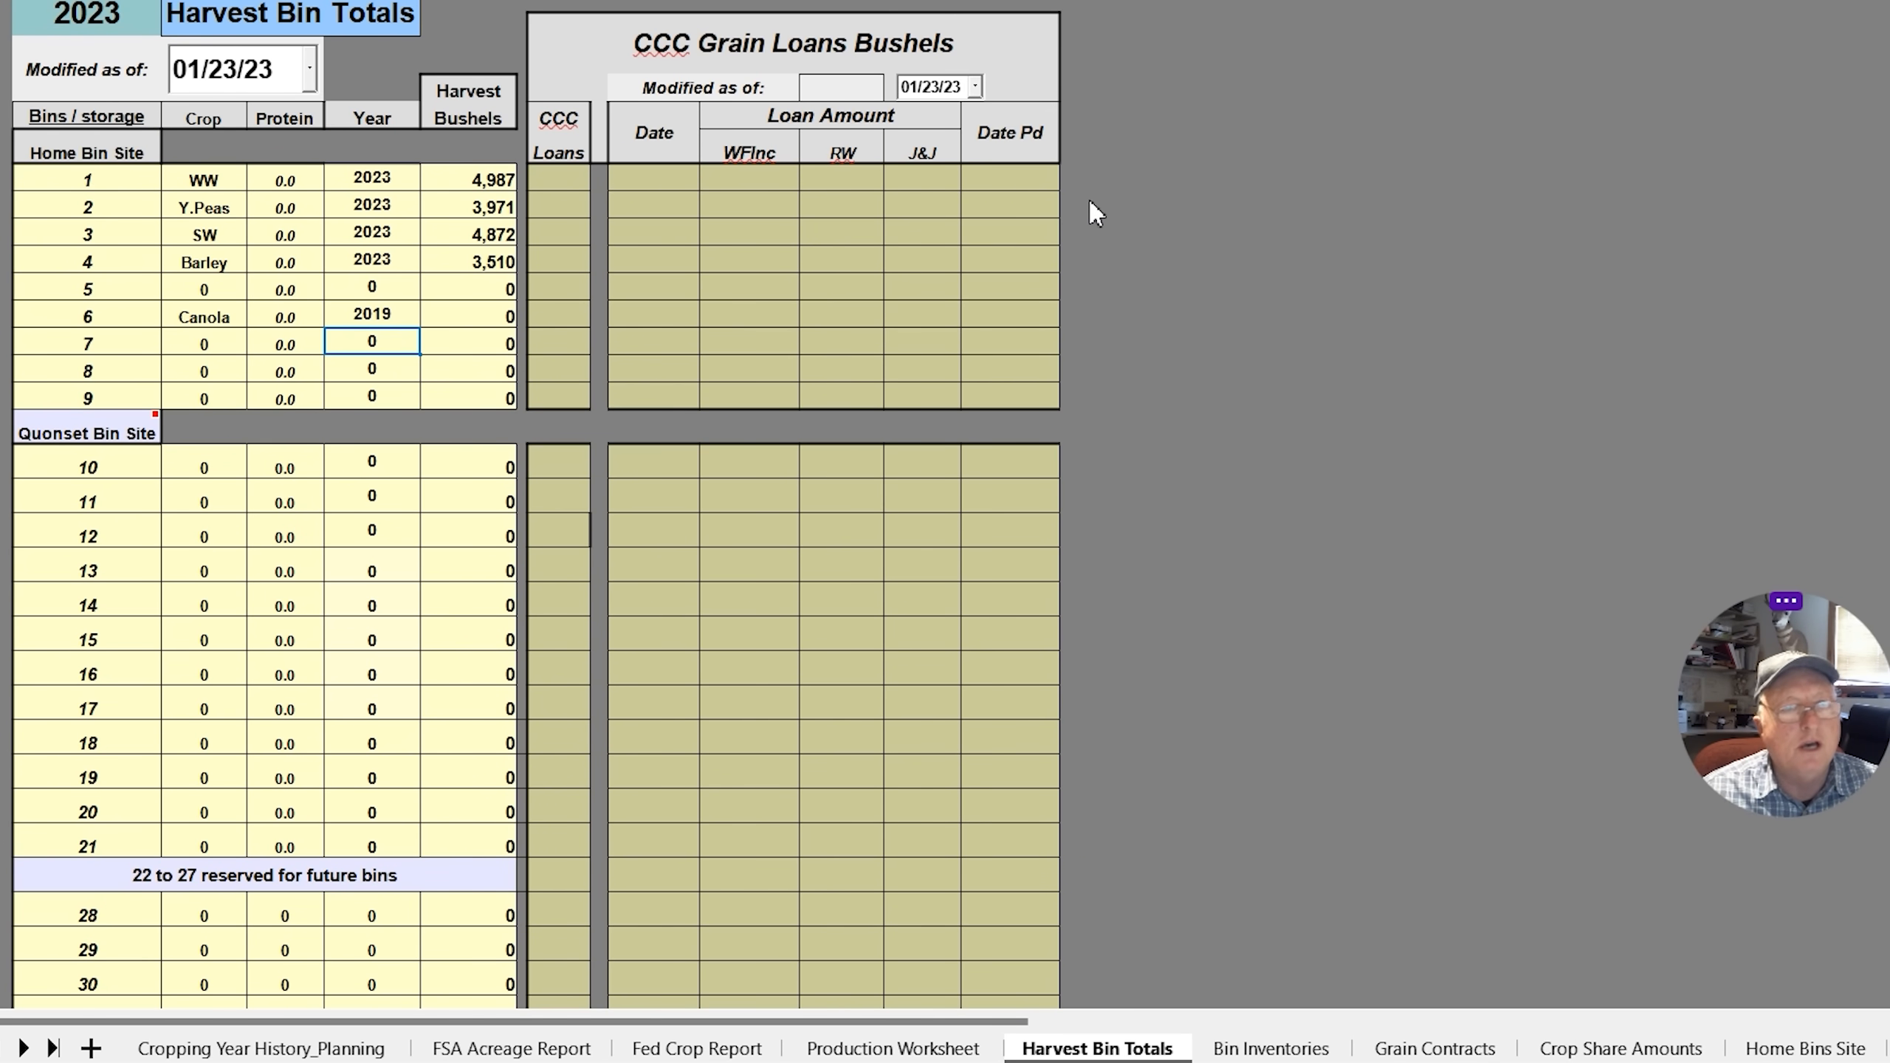
{"action": "mouse_move", "coordinate": [367, 274]}
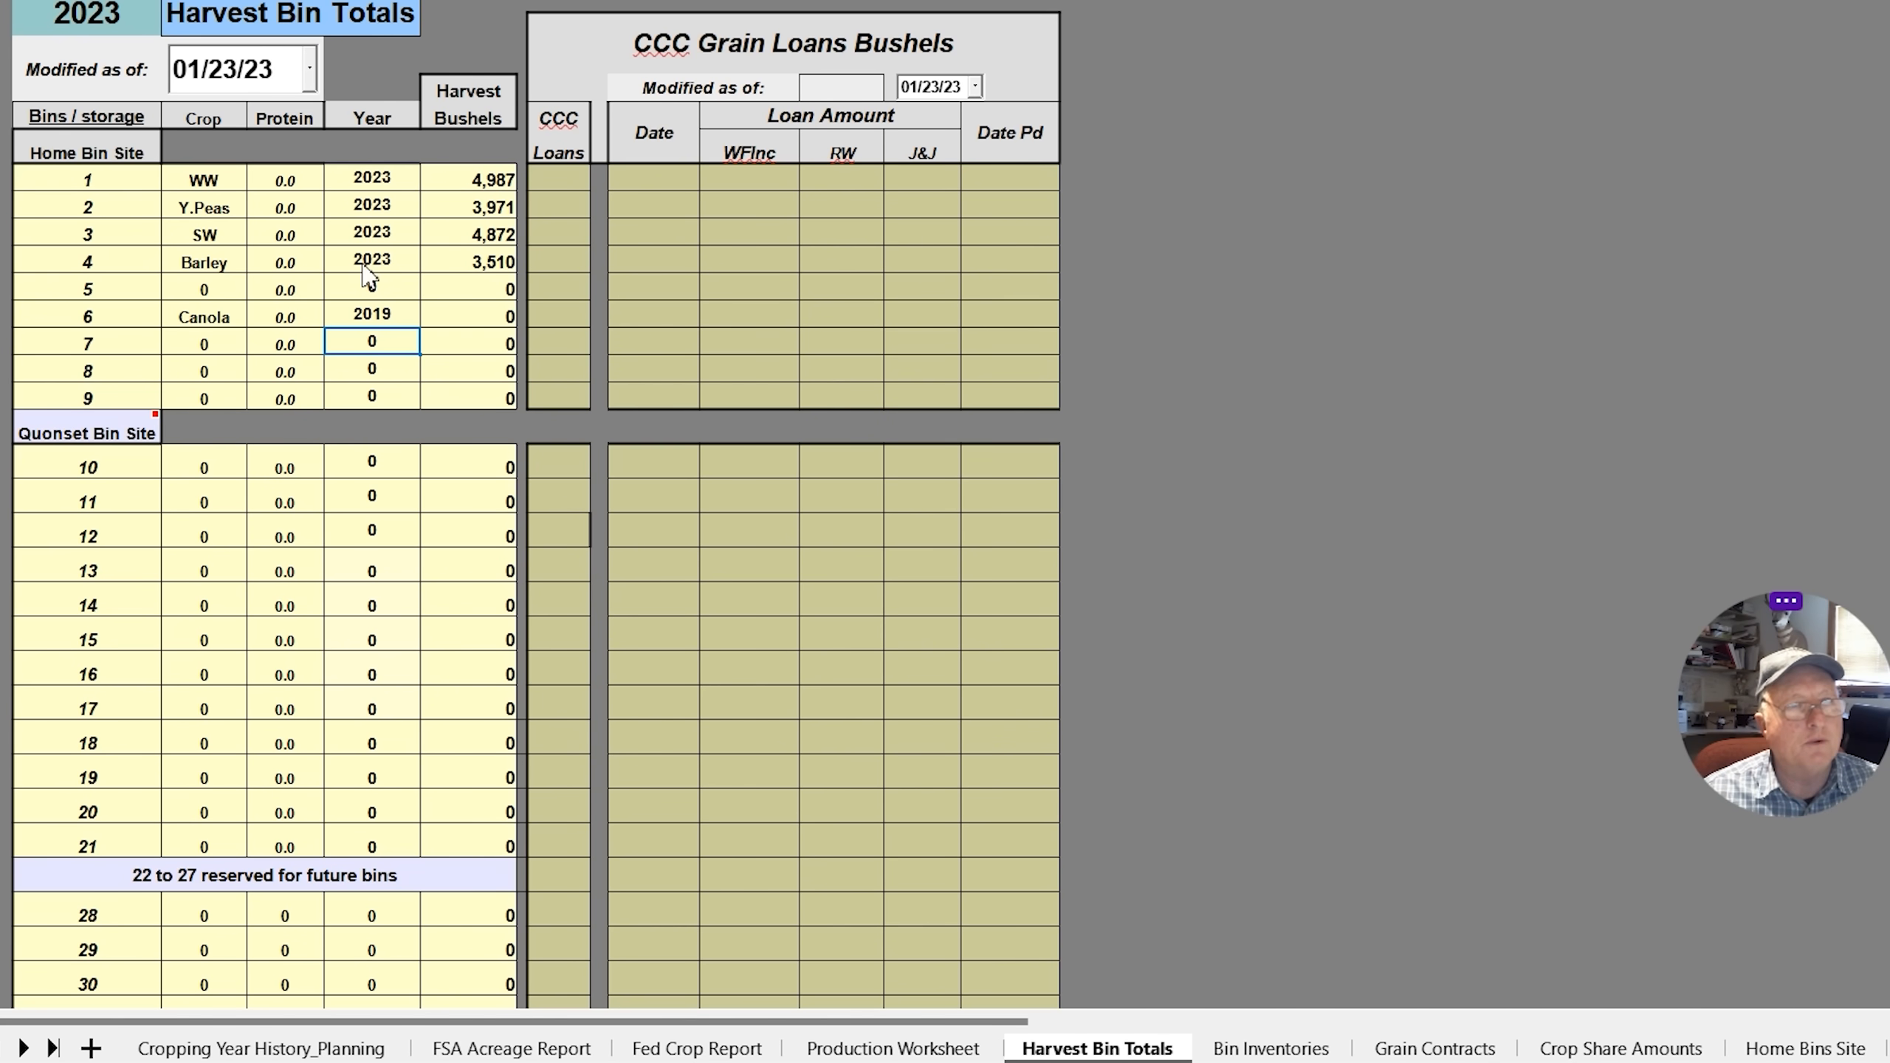
{"action": "mouse_move", "coordinate": [431, 315]}
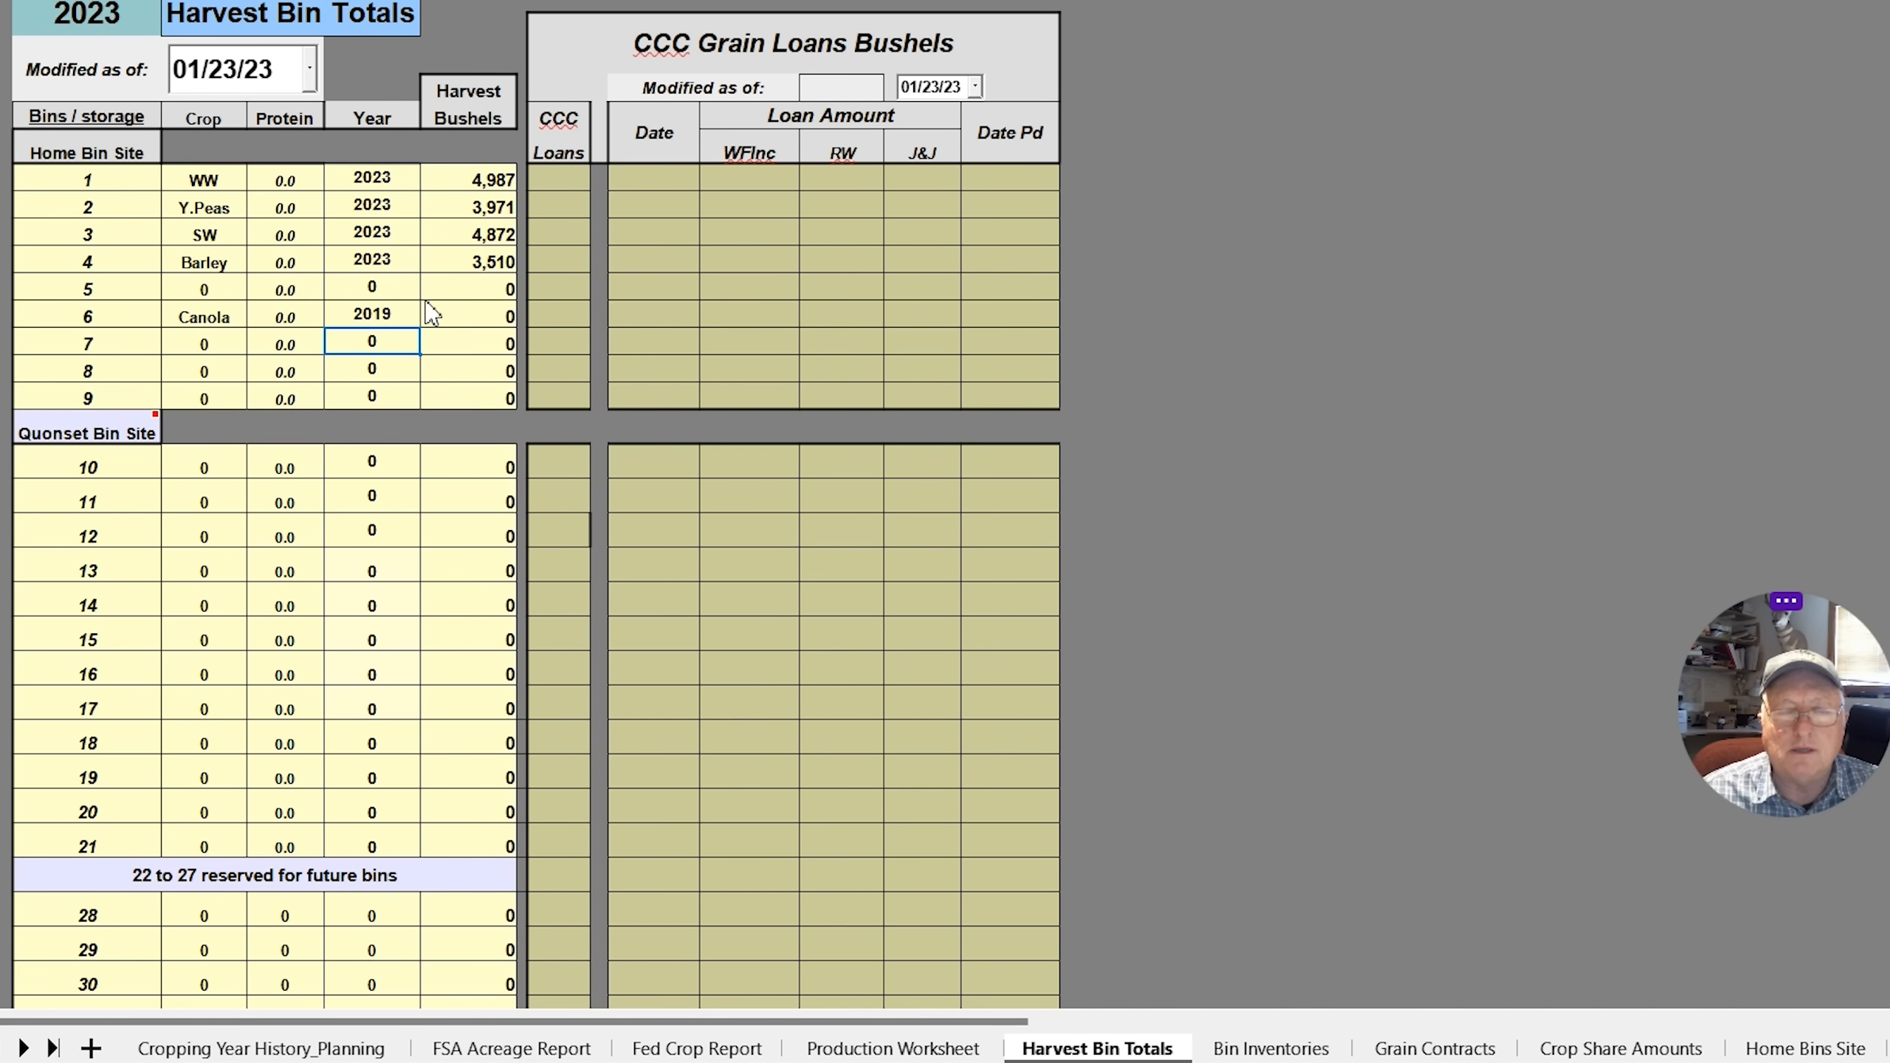
{"action": "mouse_move", "coordinate": [385, 334]}
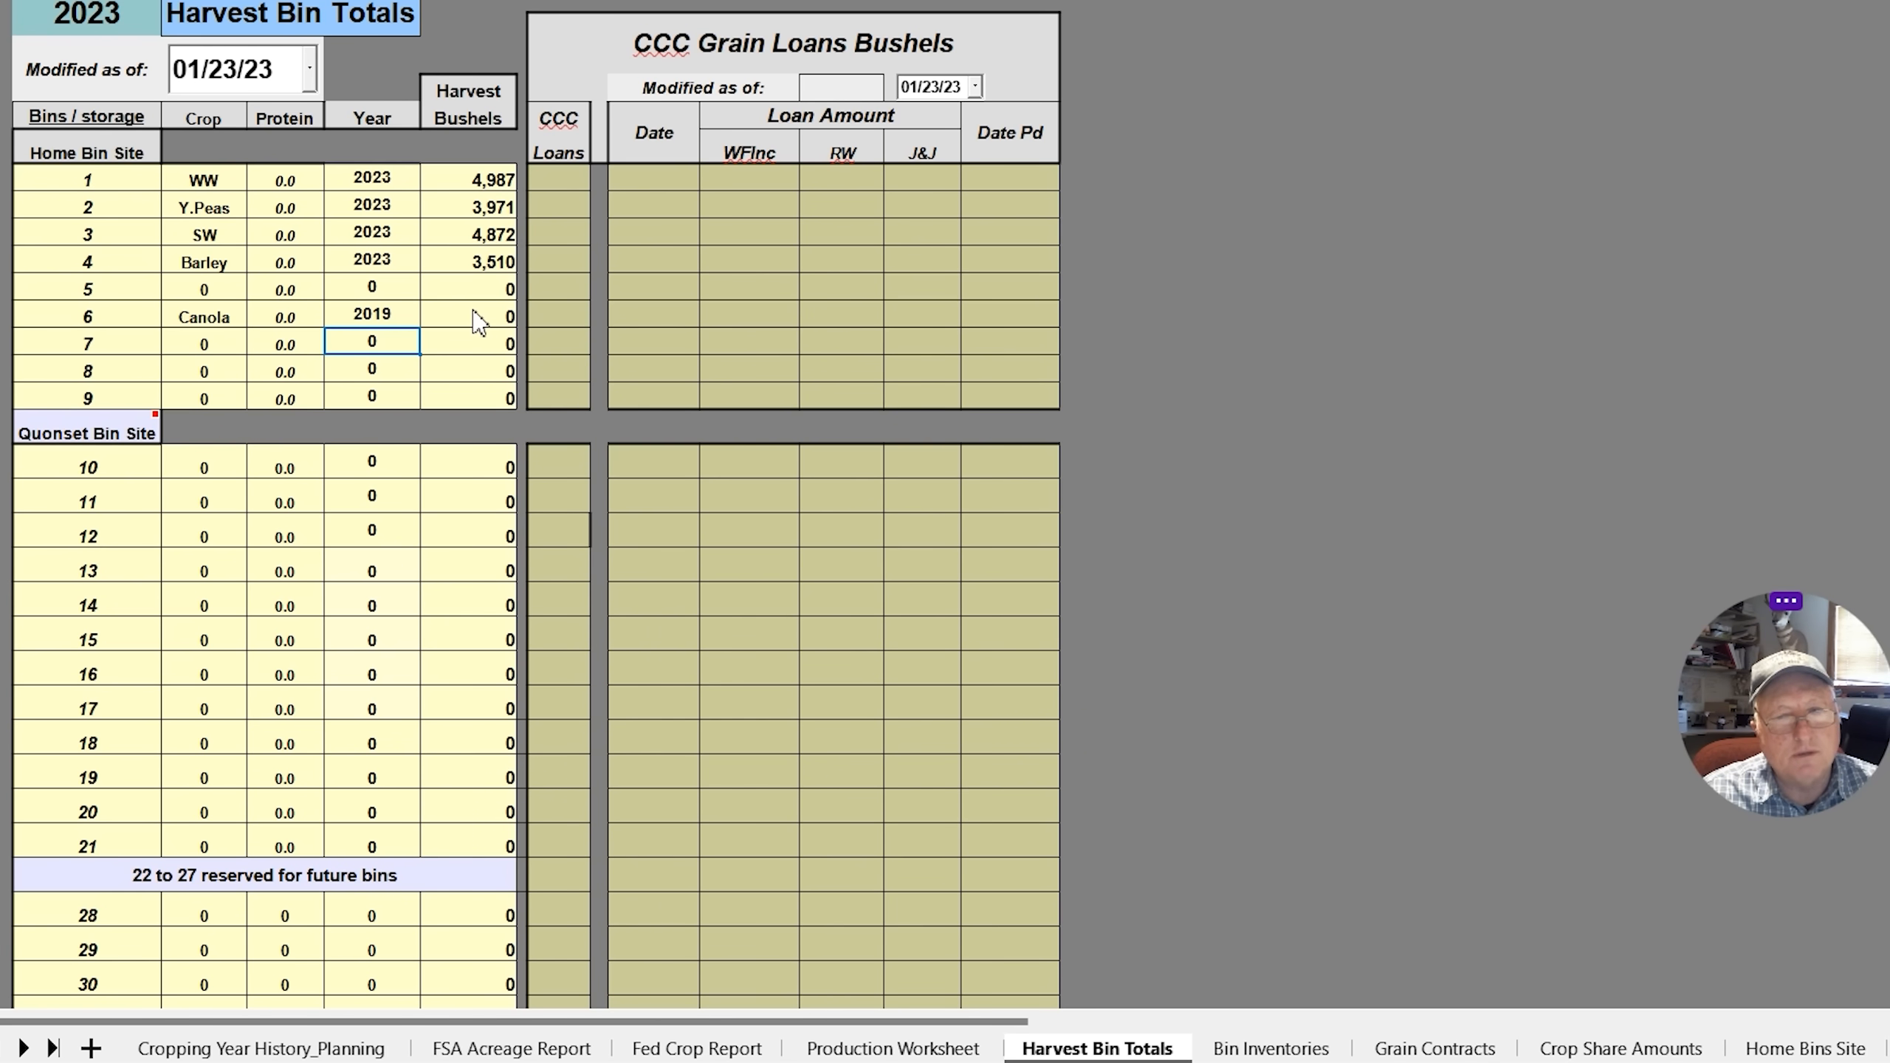
{"action": "mouse_move", "coordinate": [483, 199]}
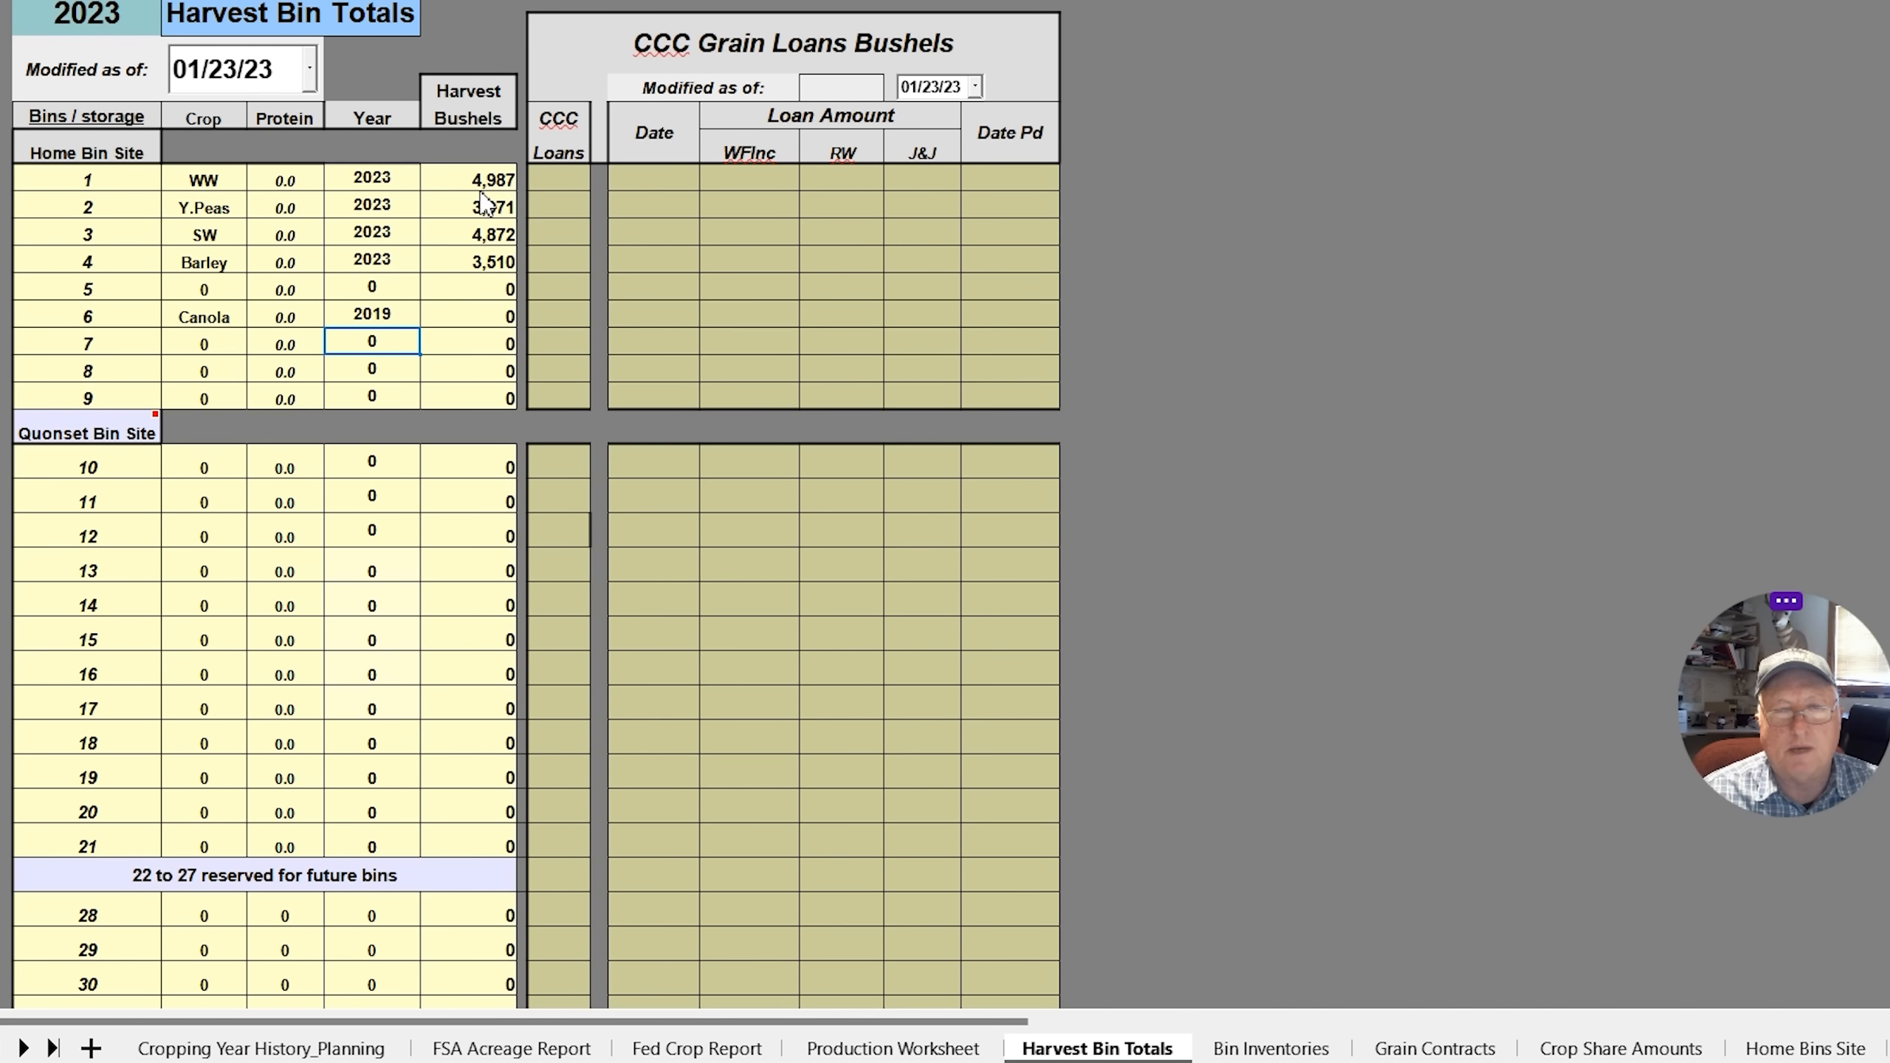
{"action": "mouse_move", "coordinate": [549, 183]}
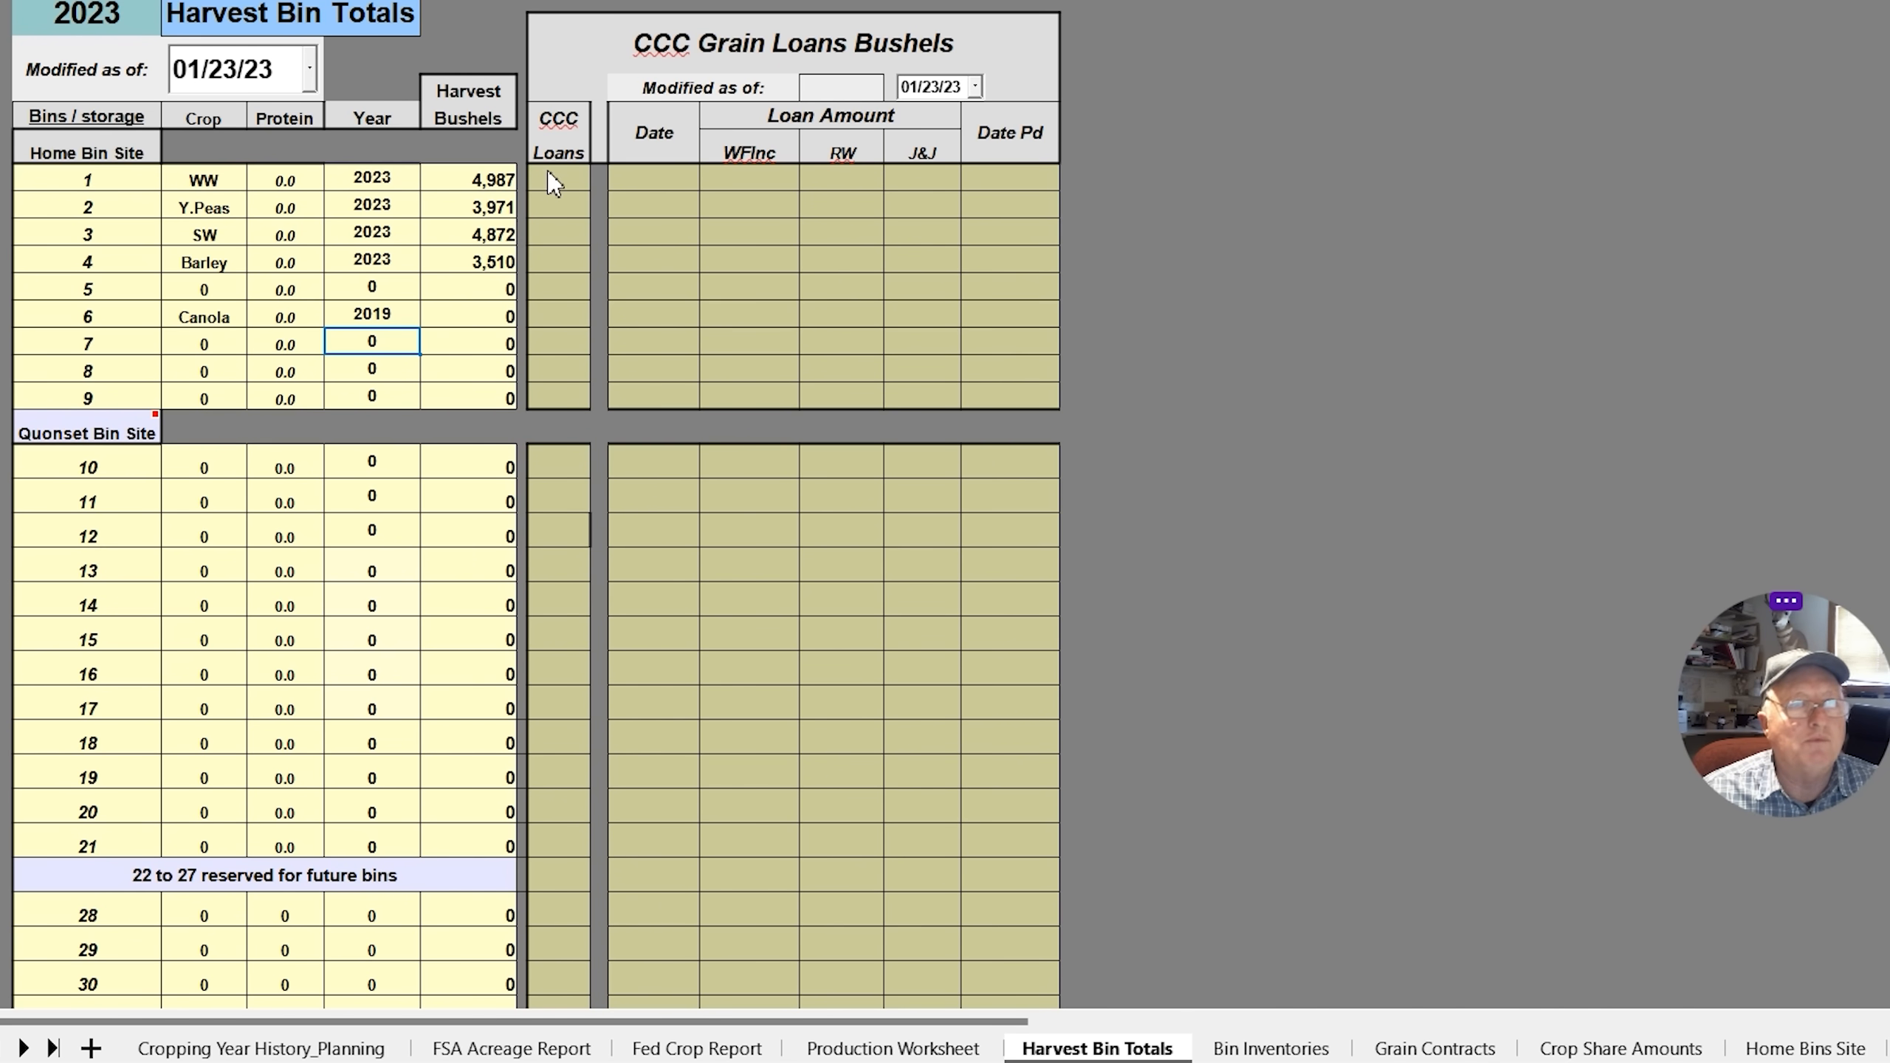
{"action": "mouse_move", "coordinate": [568, 214]}
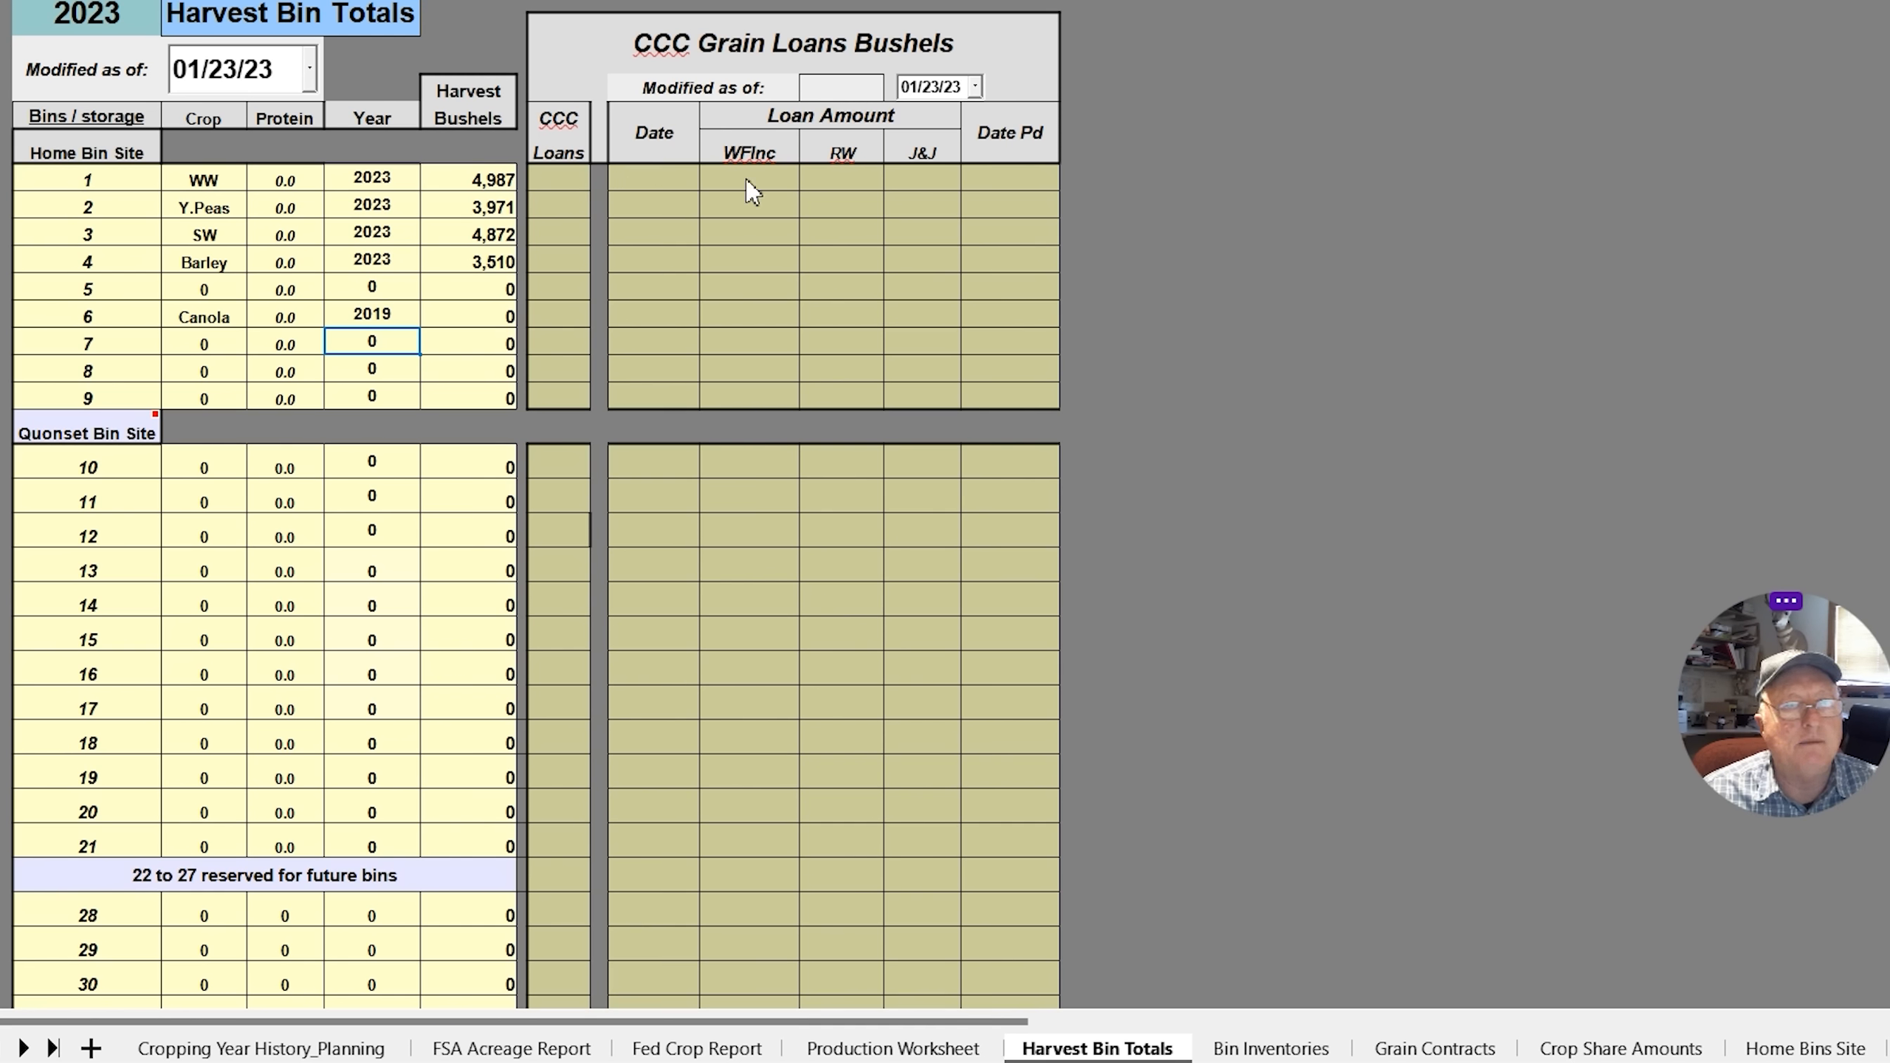
{"action": "mouse_move", "coordinate": [1071, 183]}
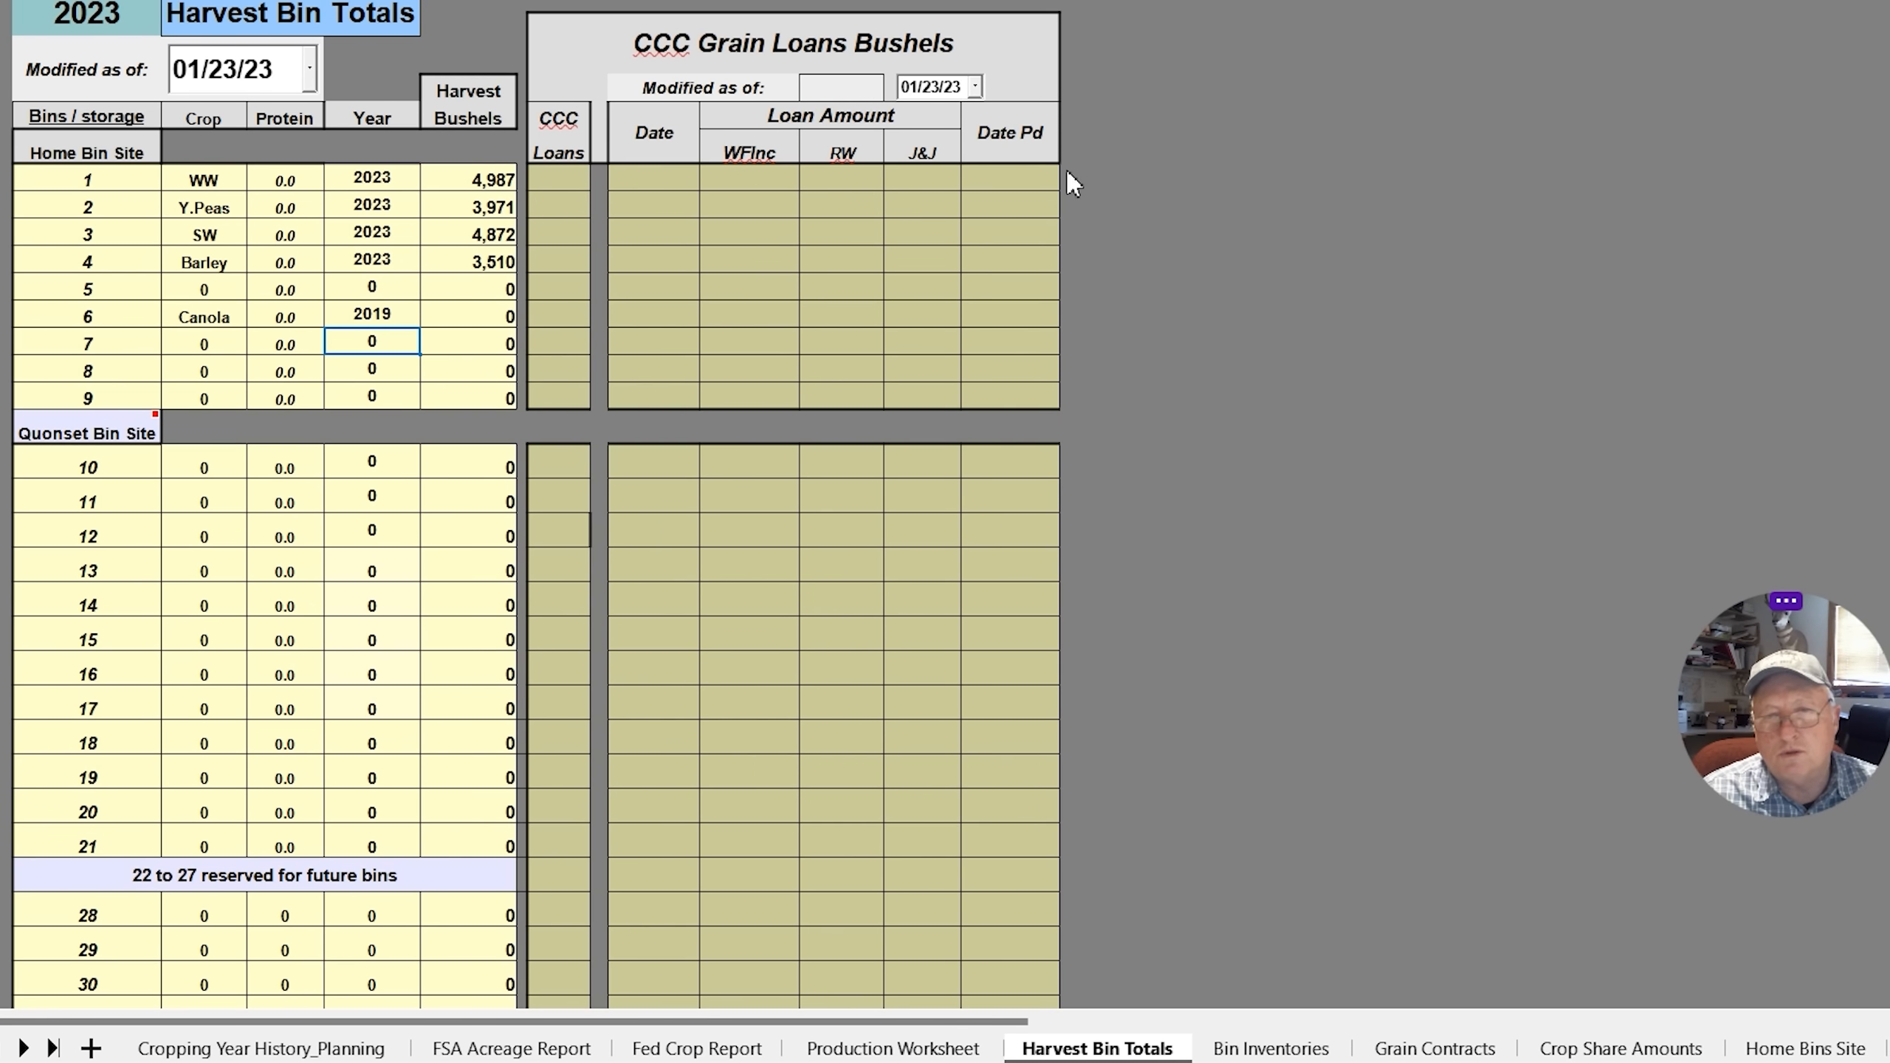
{"action": "mouse_move", "coordinate": [317, 291]}
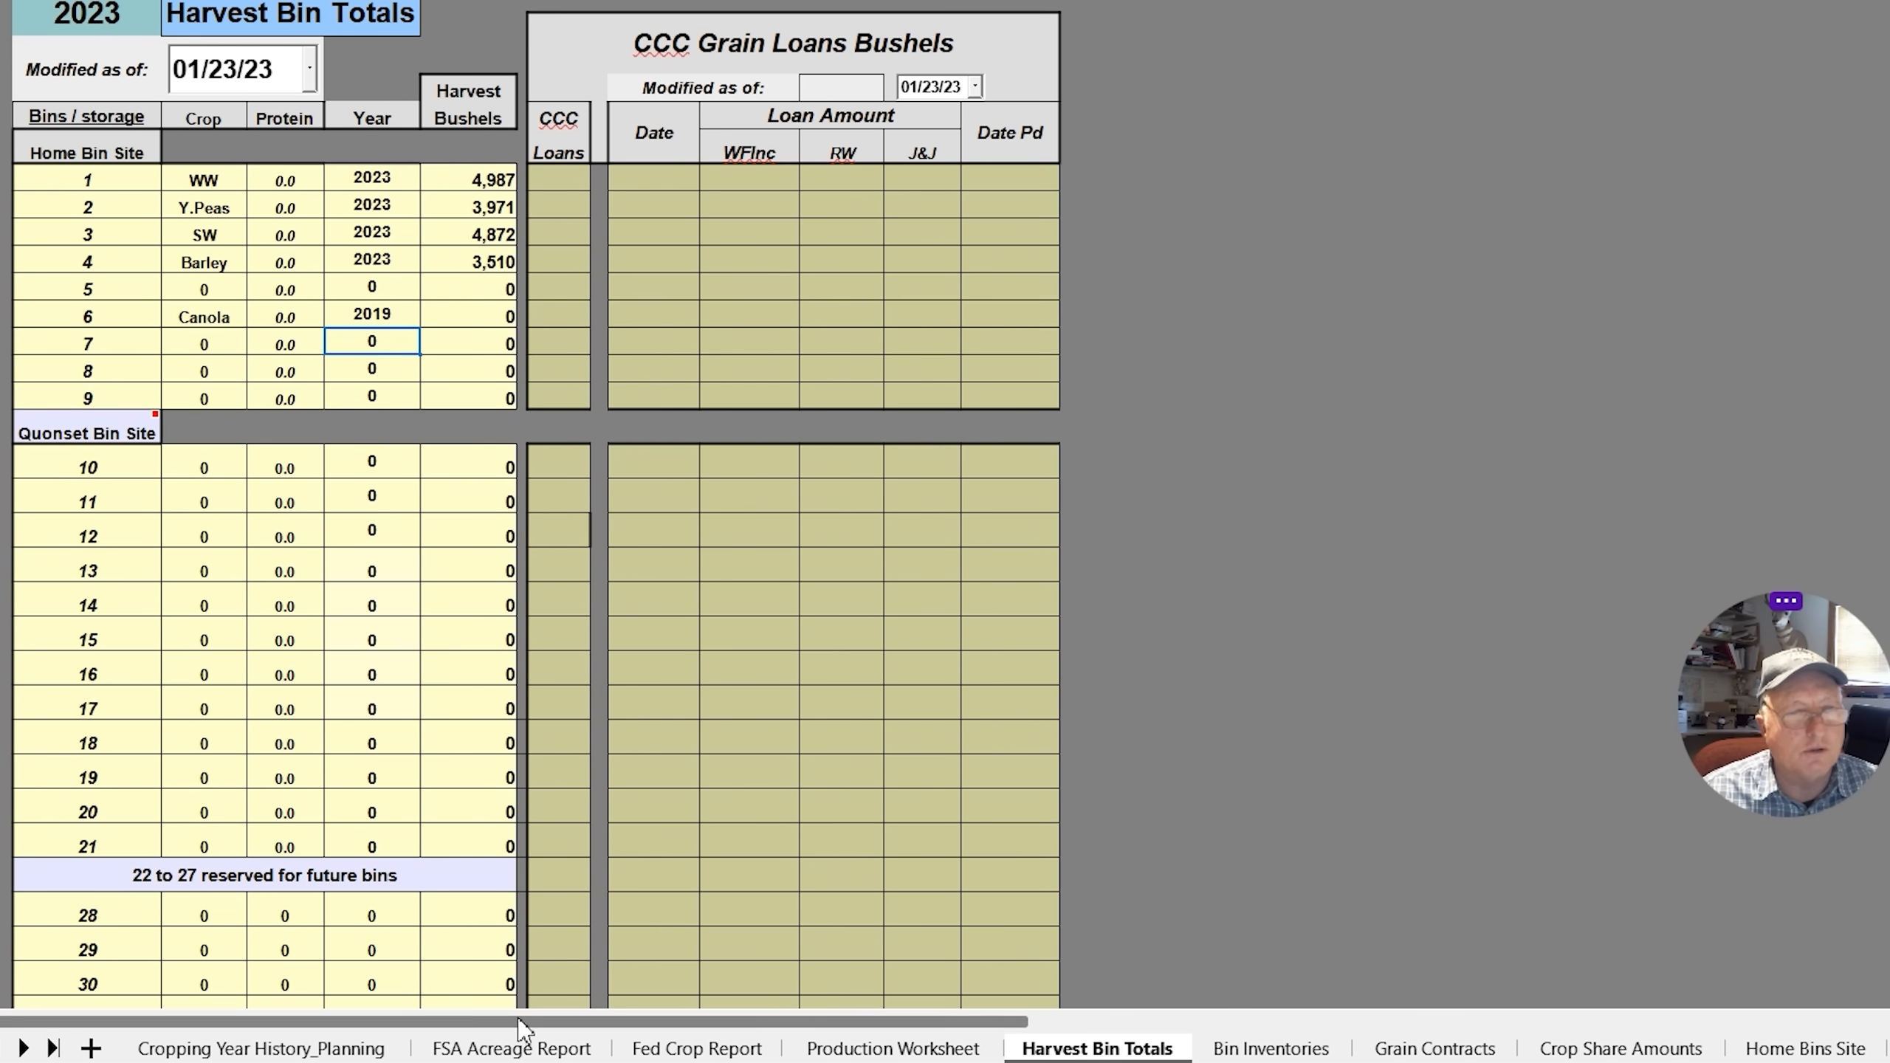
{"action": "mouse_move", "coordinate": [1006, 839]}
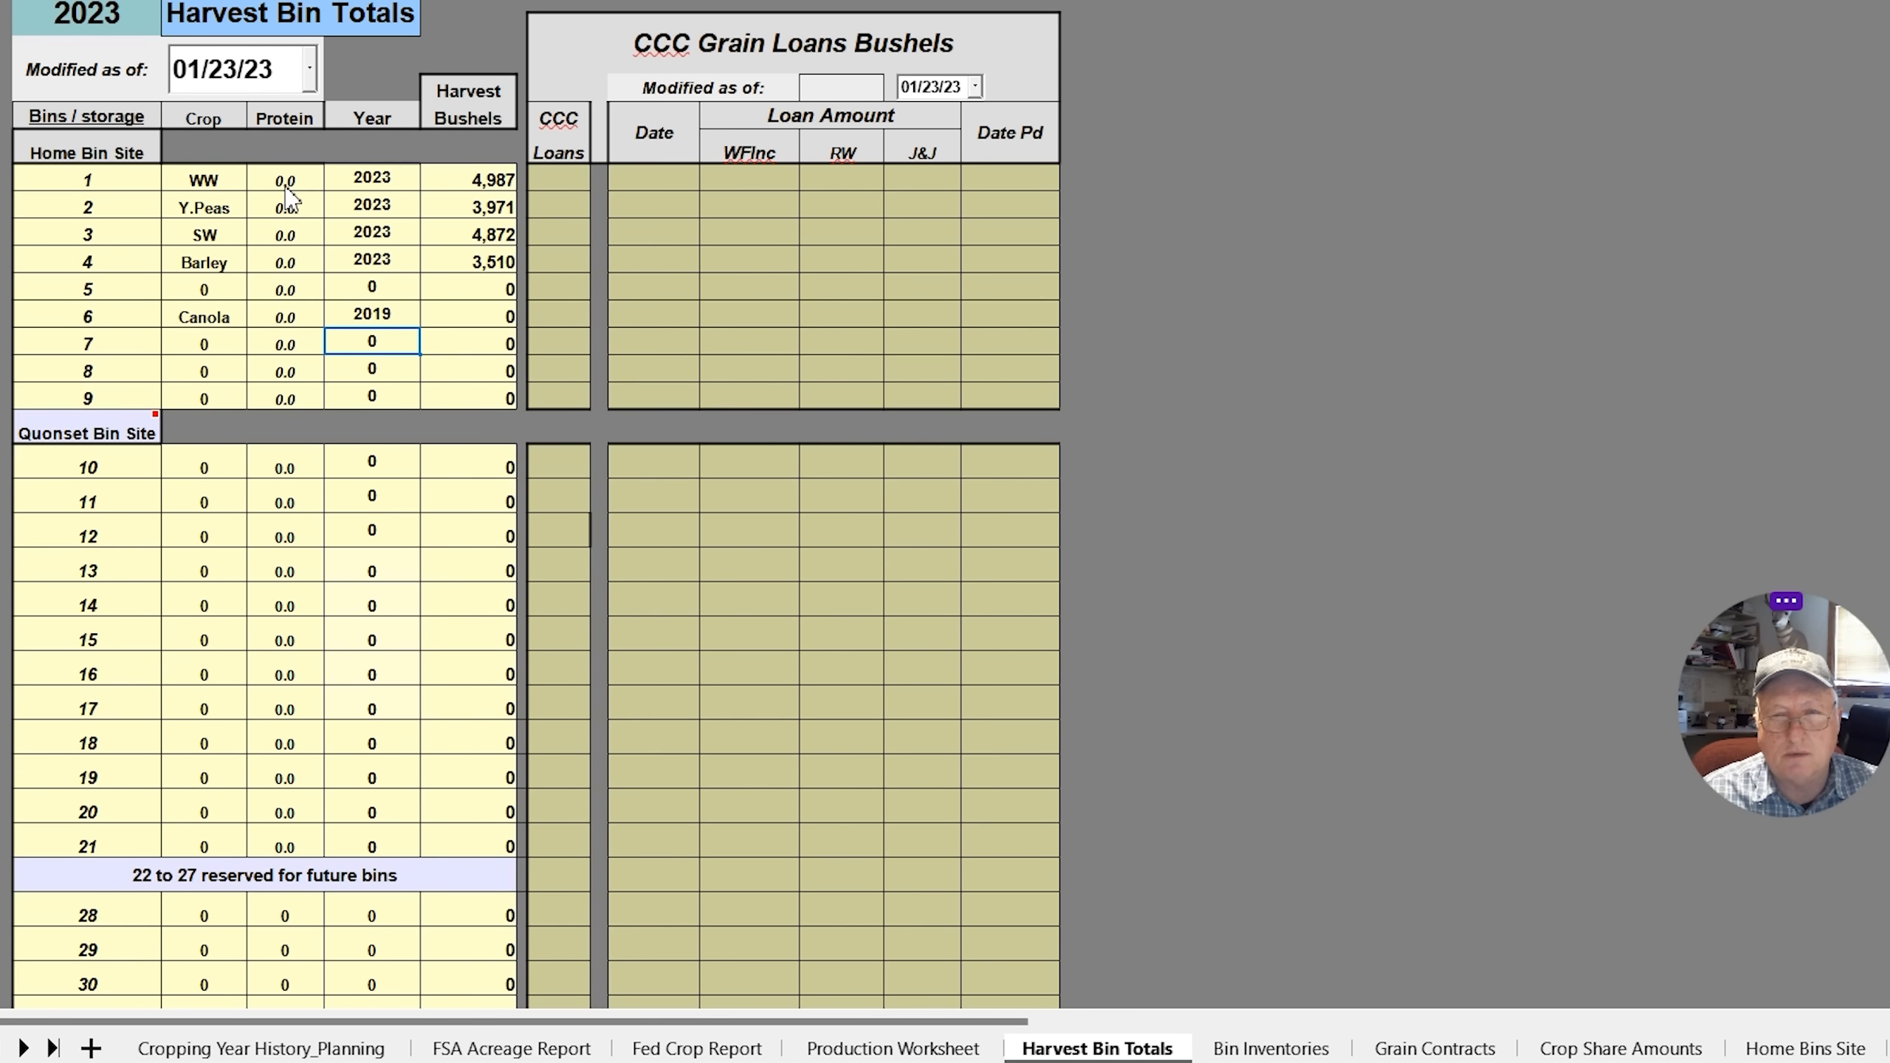
{"action": "mouse_move", "coordinate": [1258, 739]}
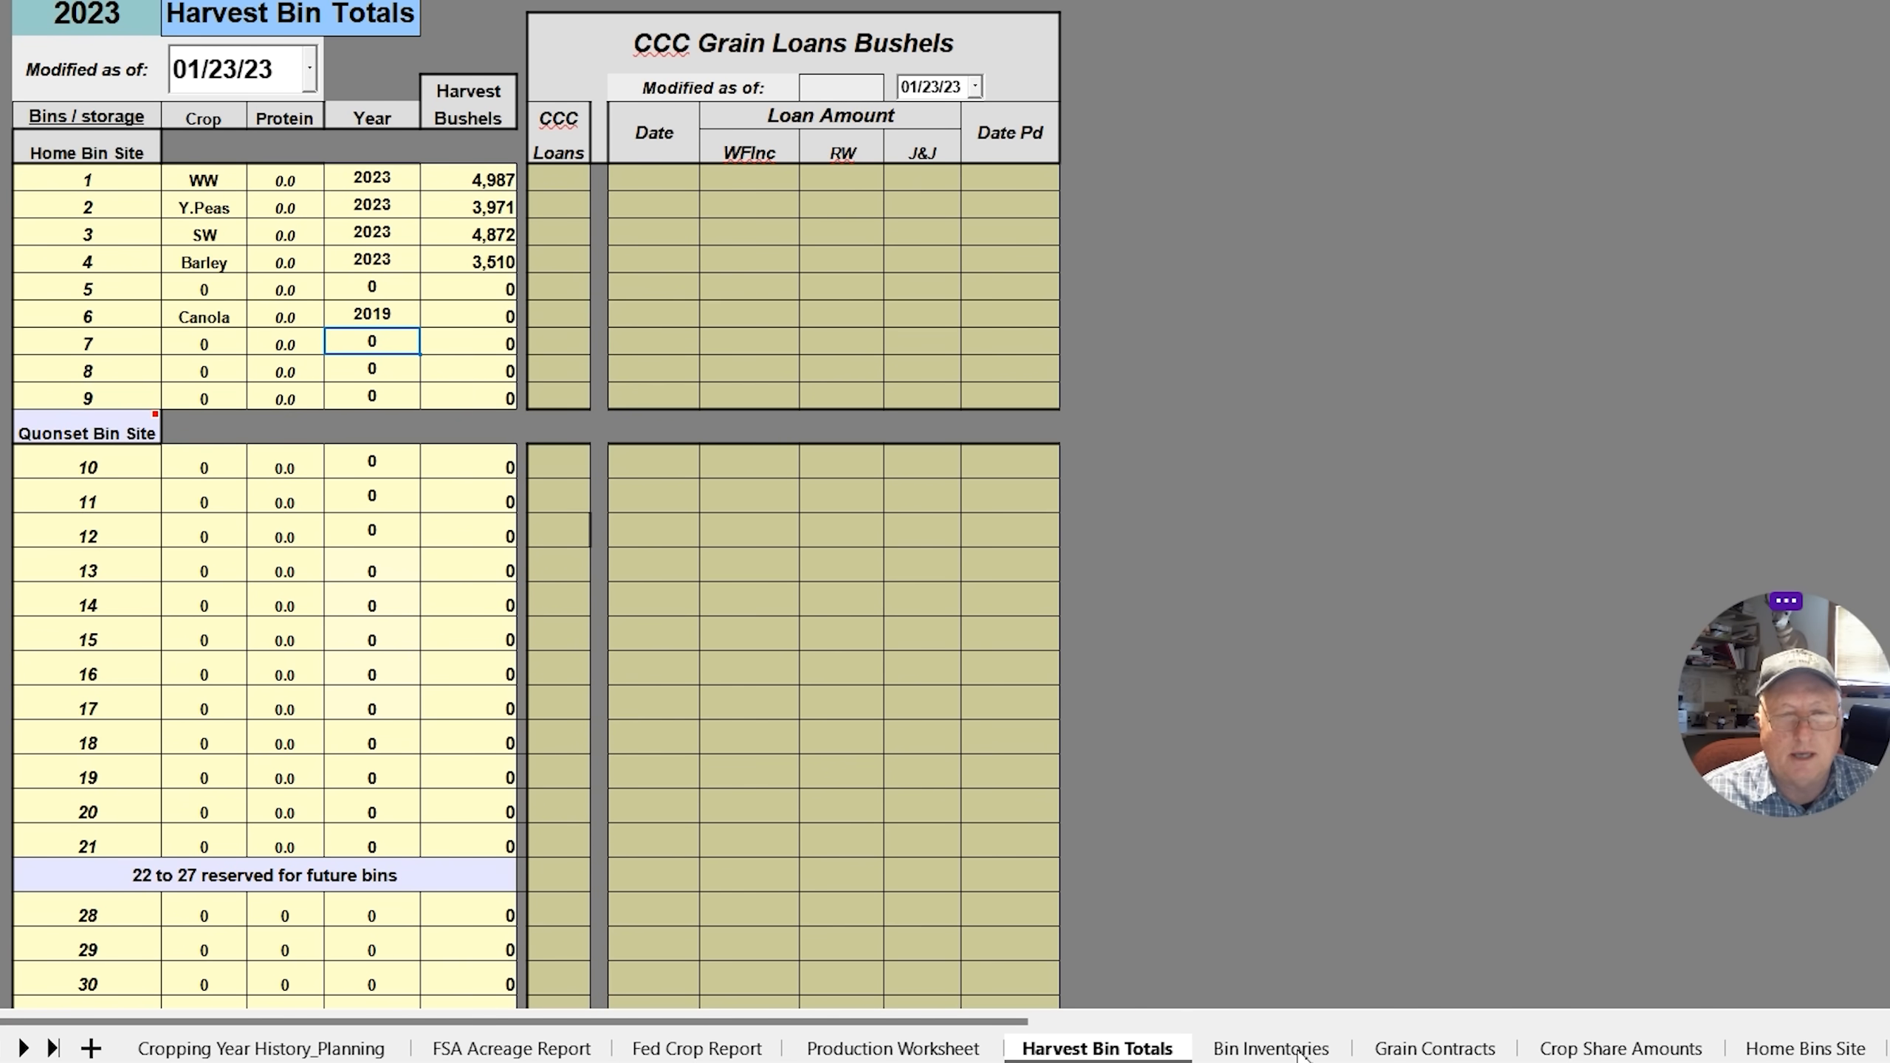
Switch to Bin Inventories, showing bushels left per bin including 1,408 Canola
{"action": "left_click", "coordinate": [1271, 1048]}
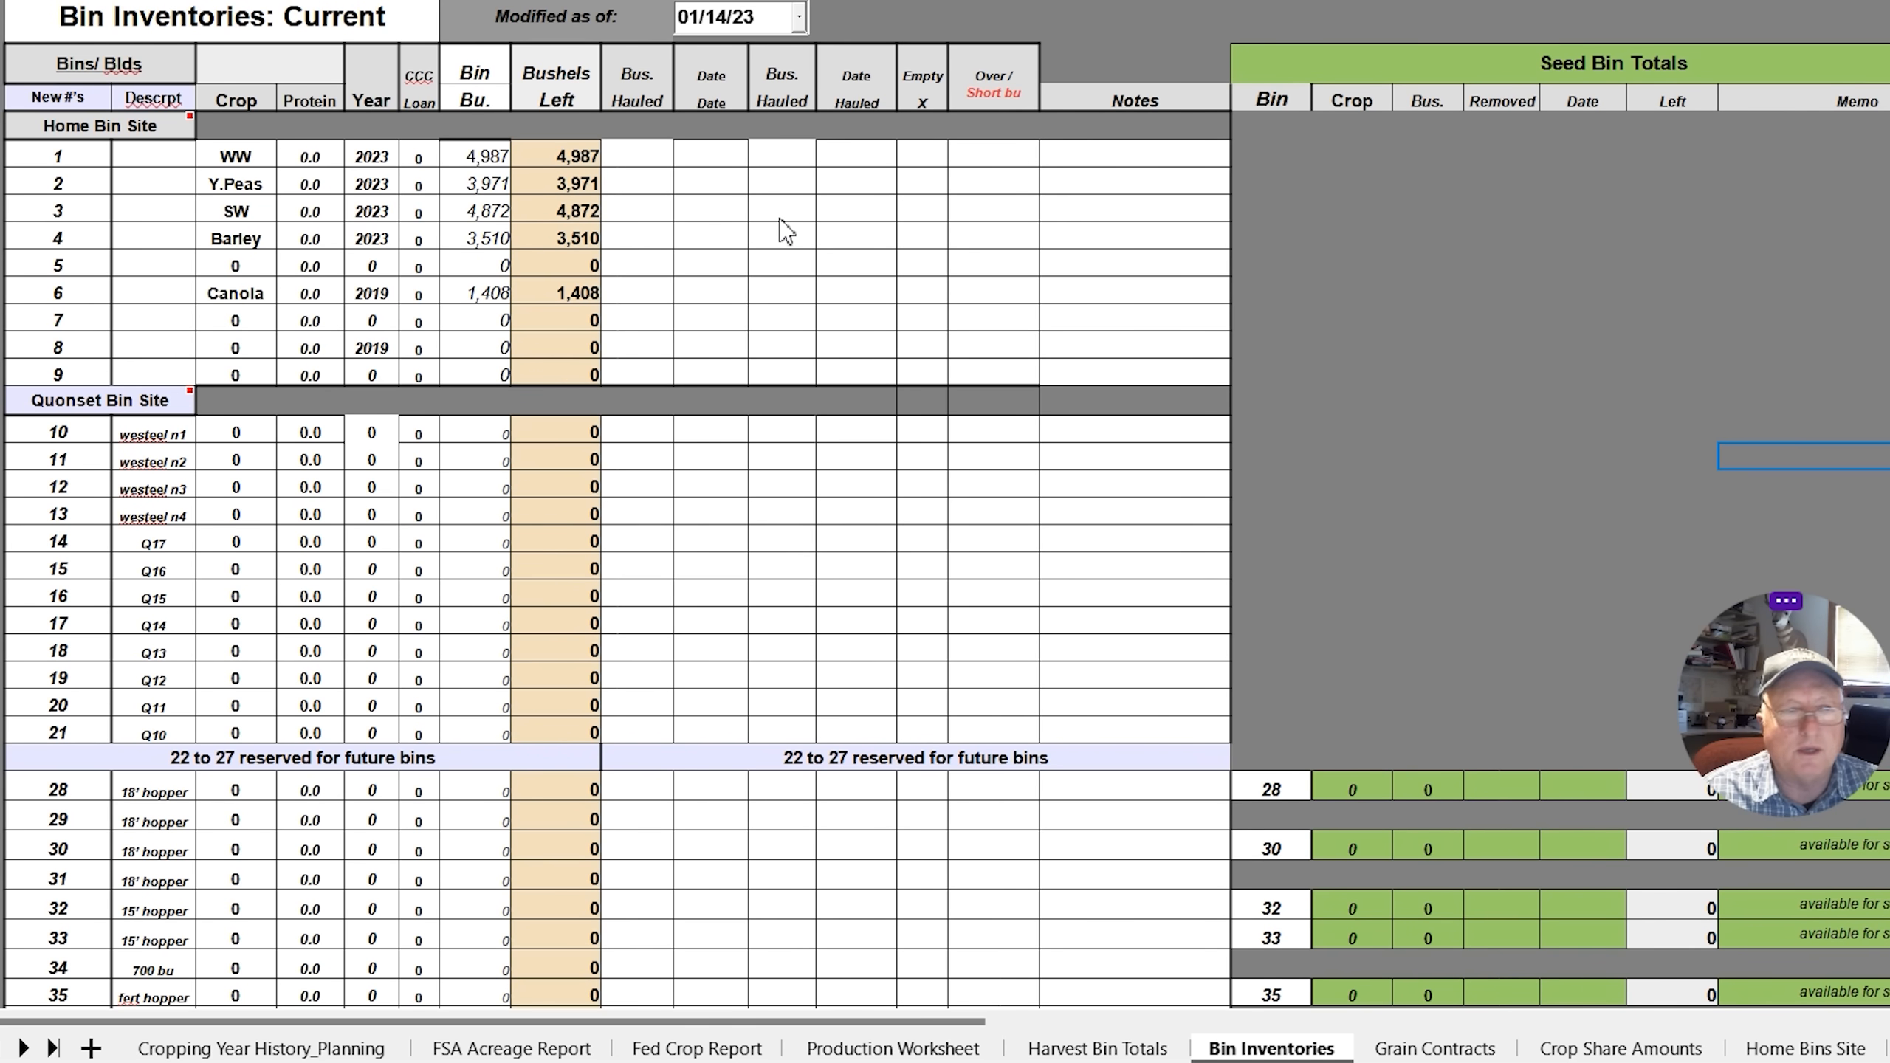
{"action": "mouse_move", "coordinate": [452, 303]}
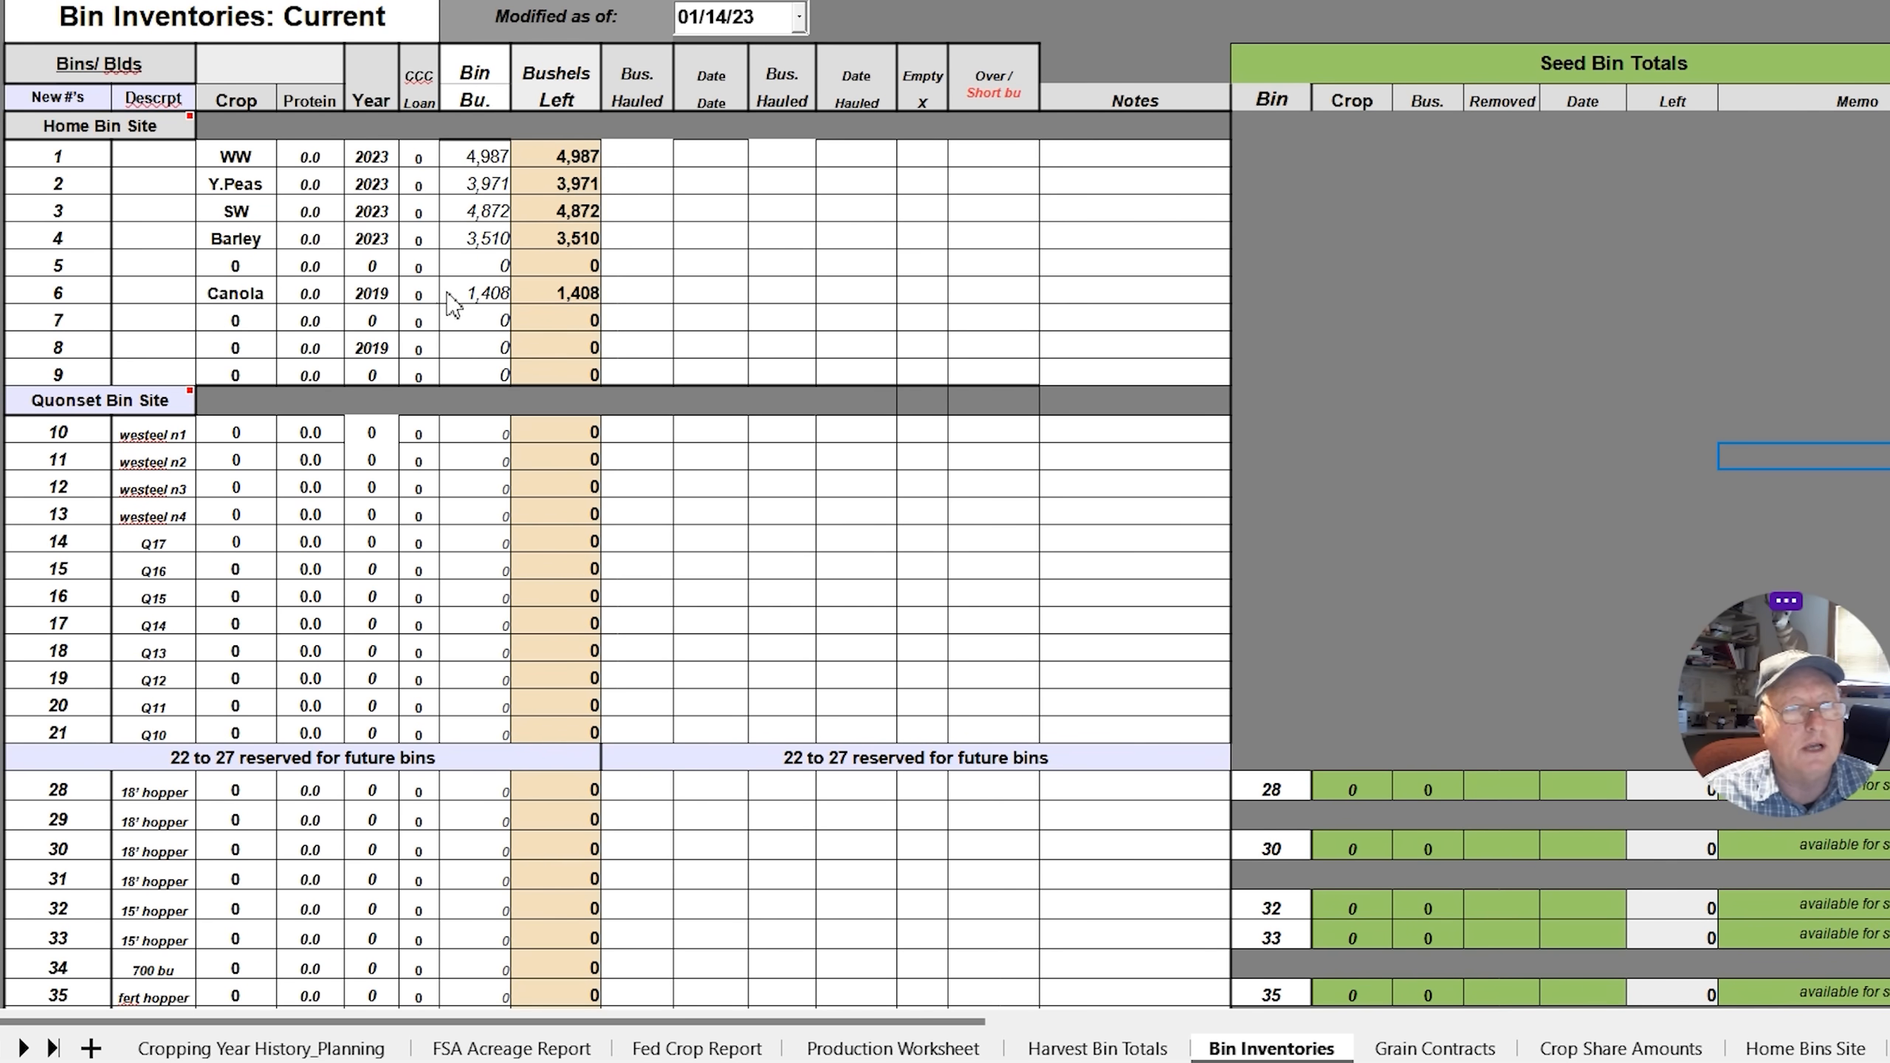
{"action": "mouse_move", "coordinate": [551, 307]}
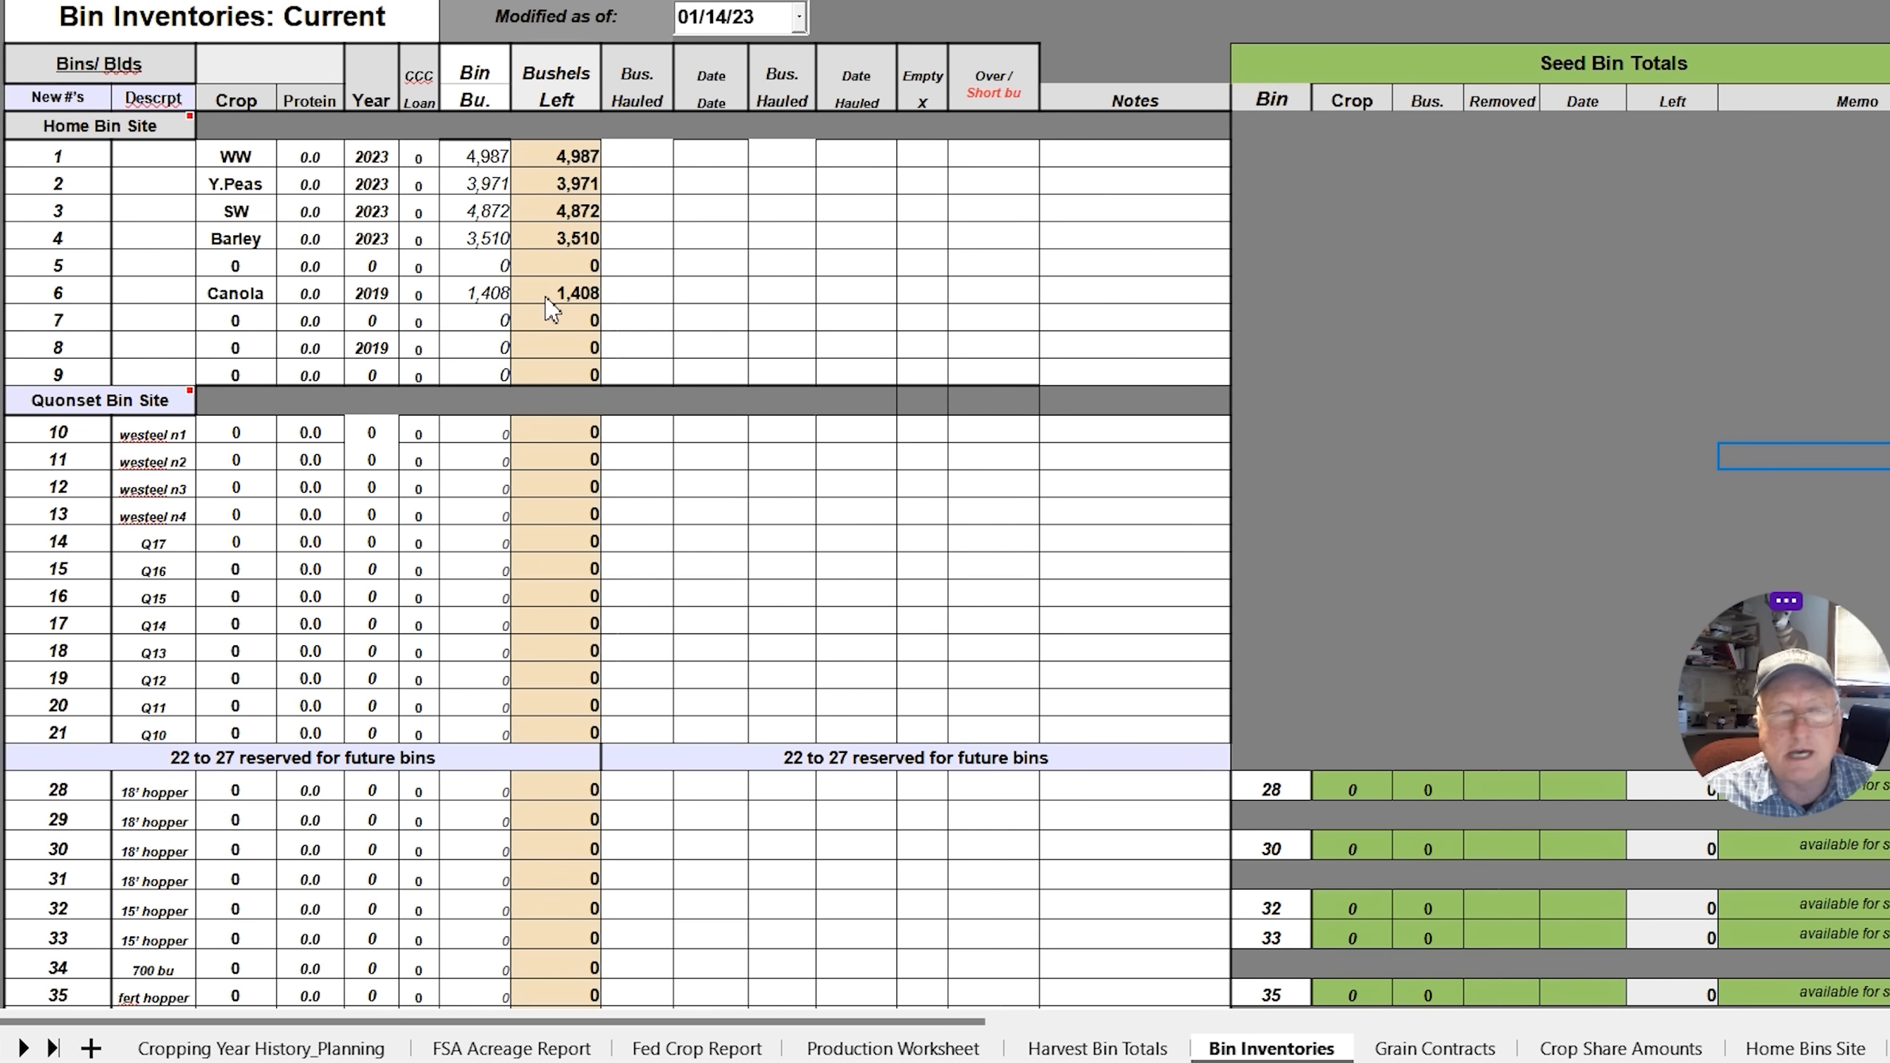
{"action": "mouse_move", "coordinate": [1585, 708]}
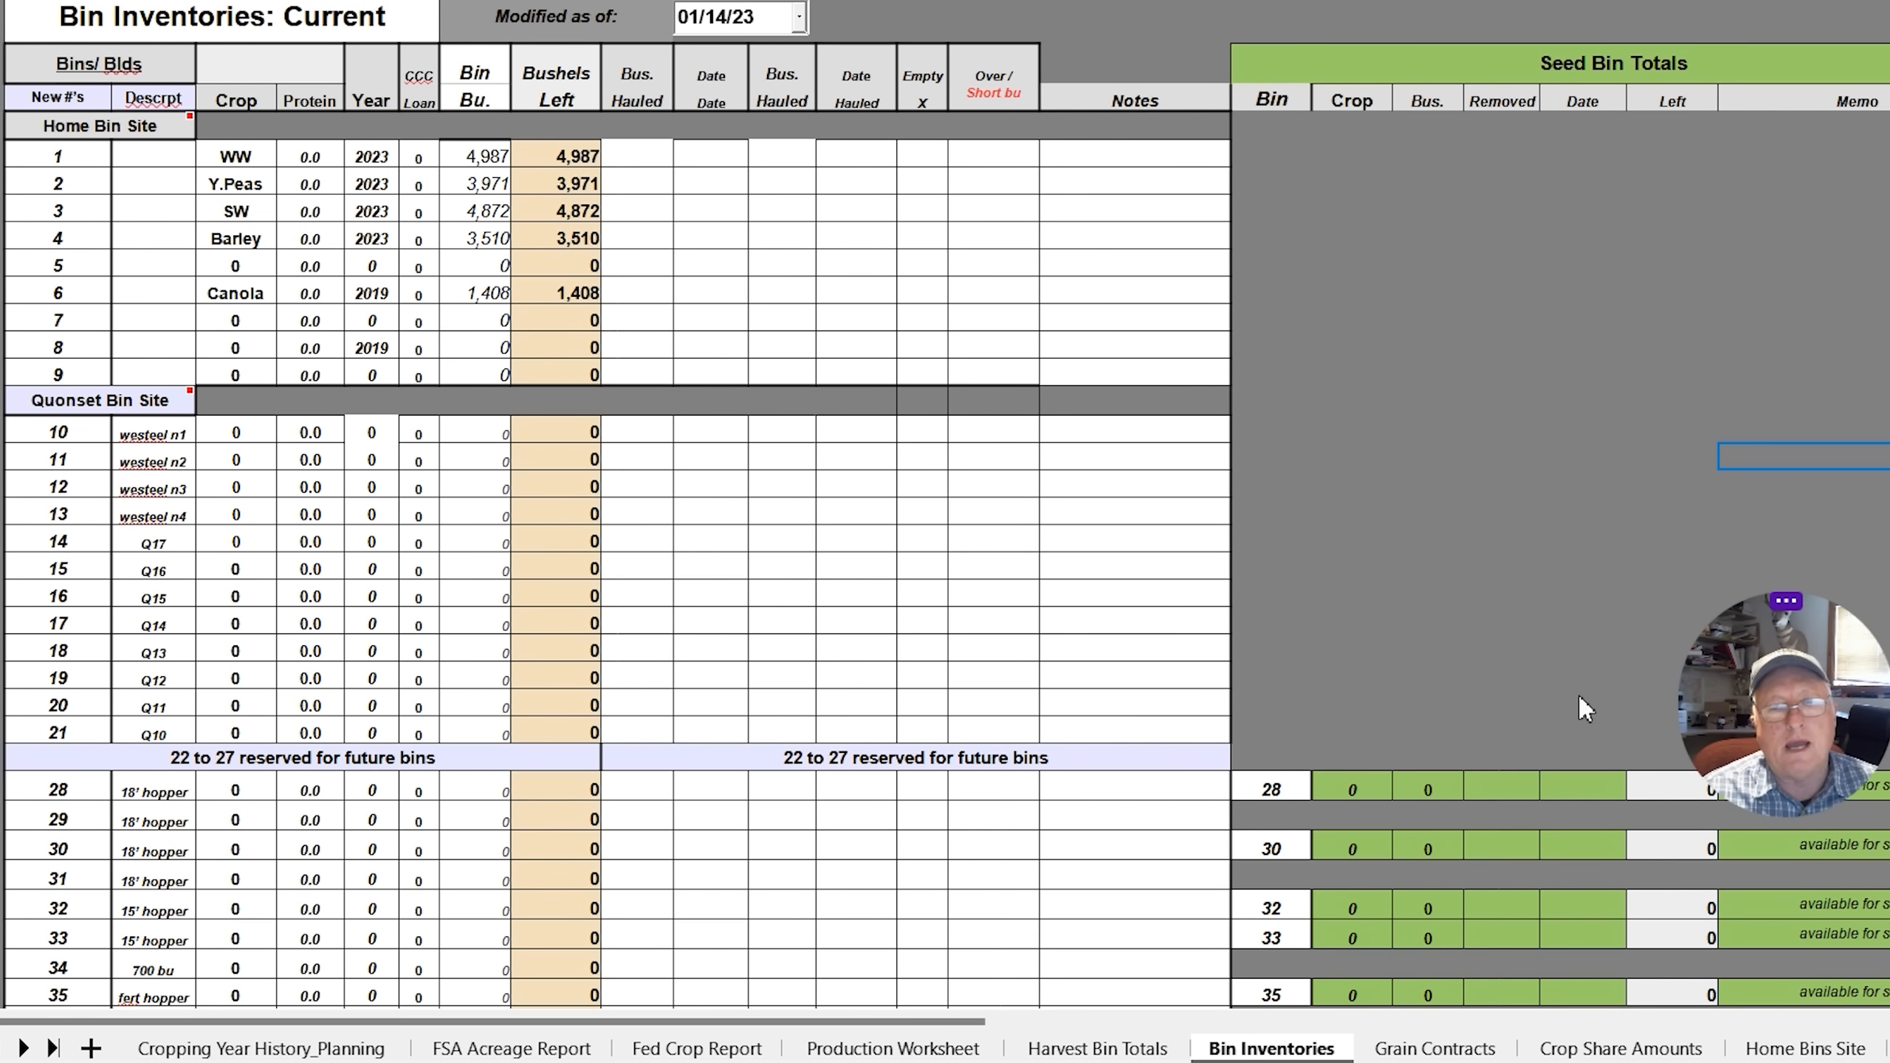
{"action": "mouse_move", "coordinate": [1684, 821]}
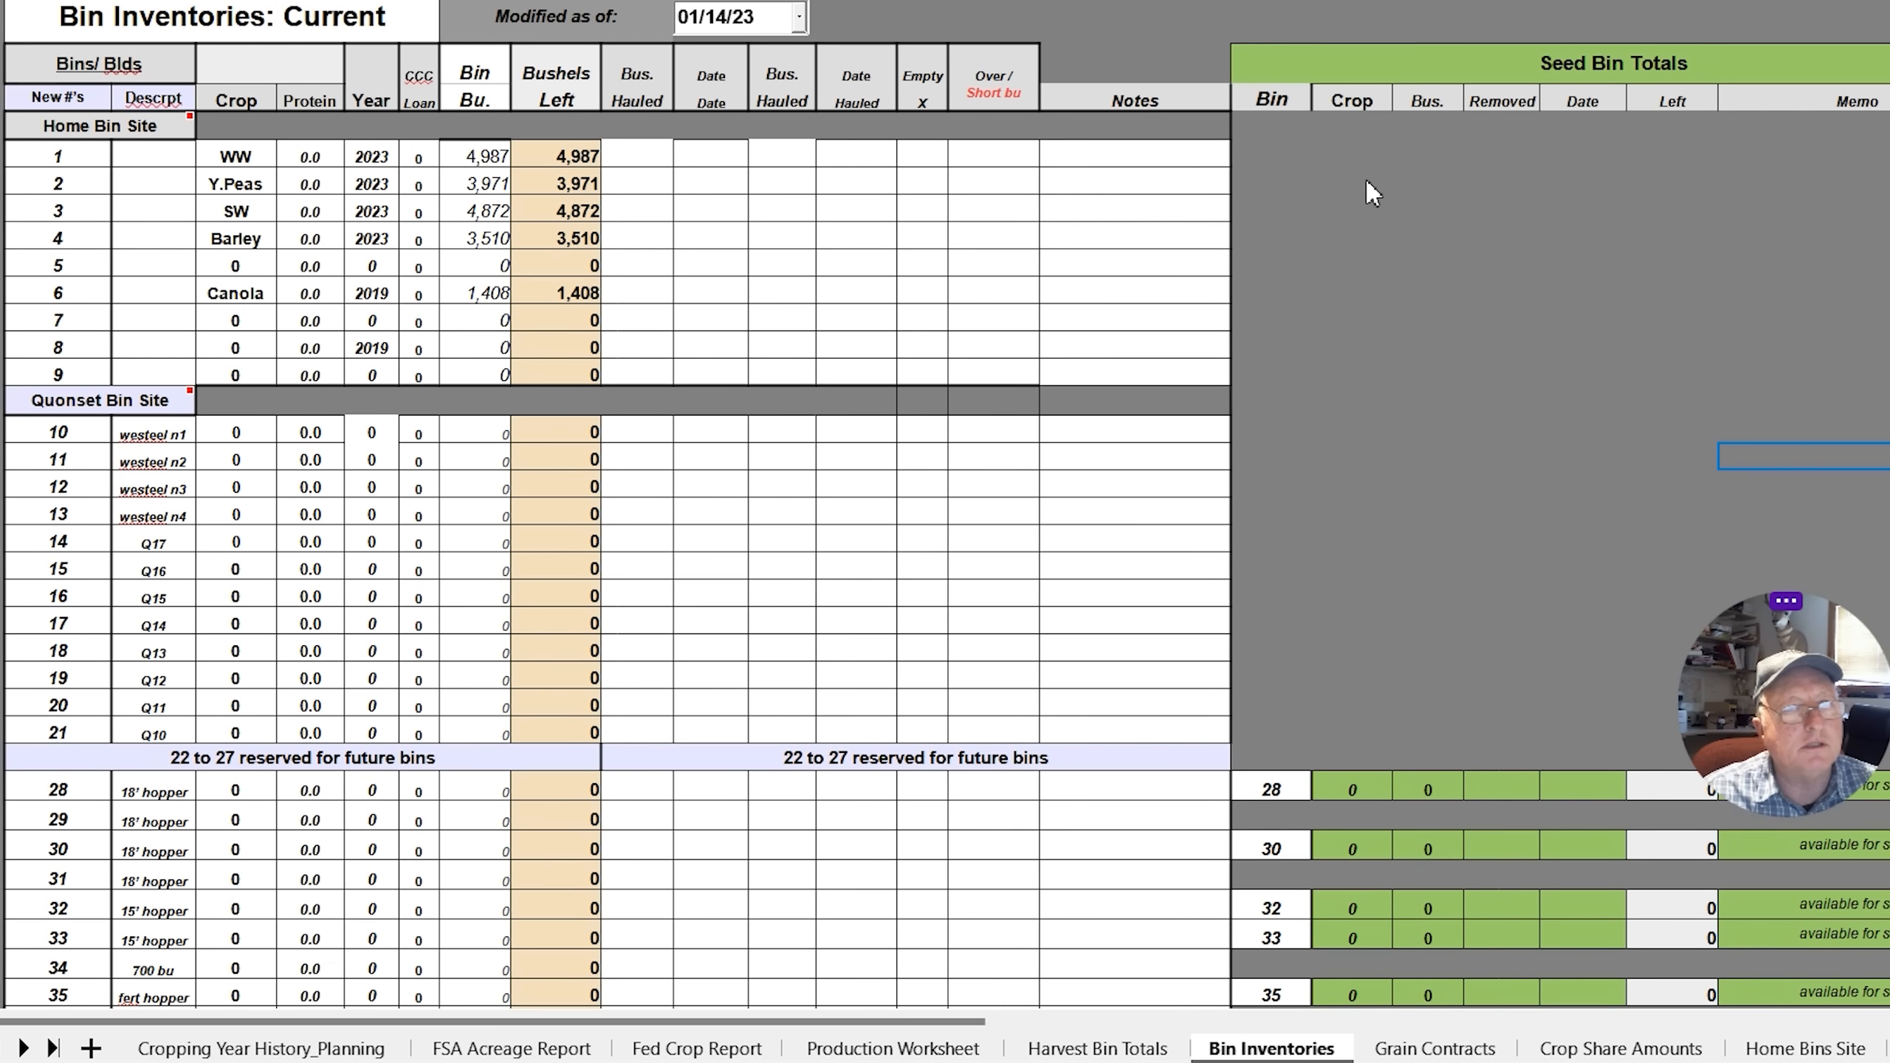
{"action": "mouse_move", "coordinate": [1298, 187]}
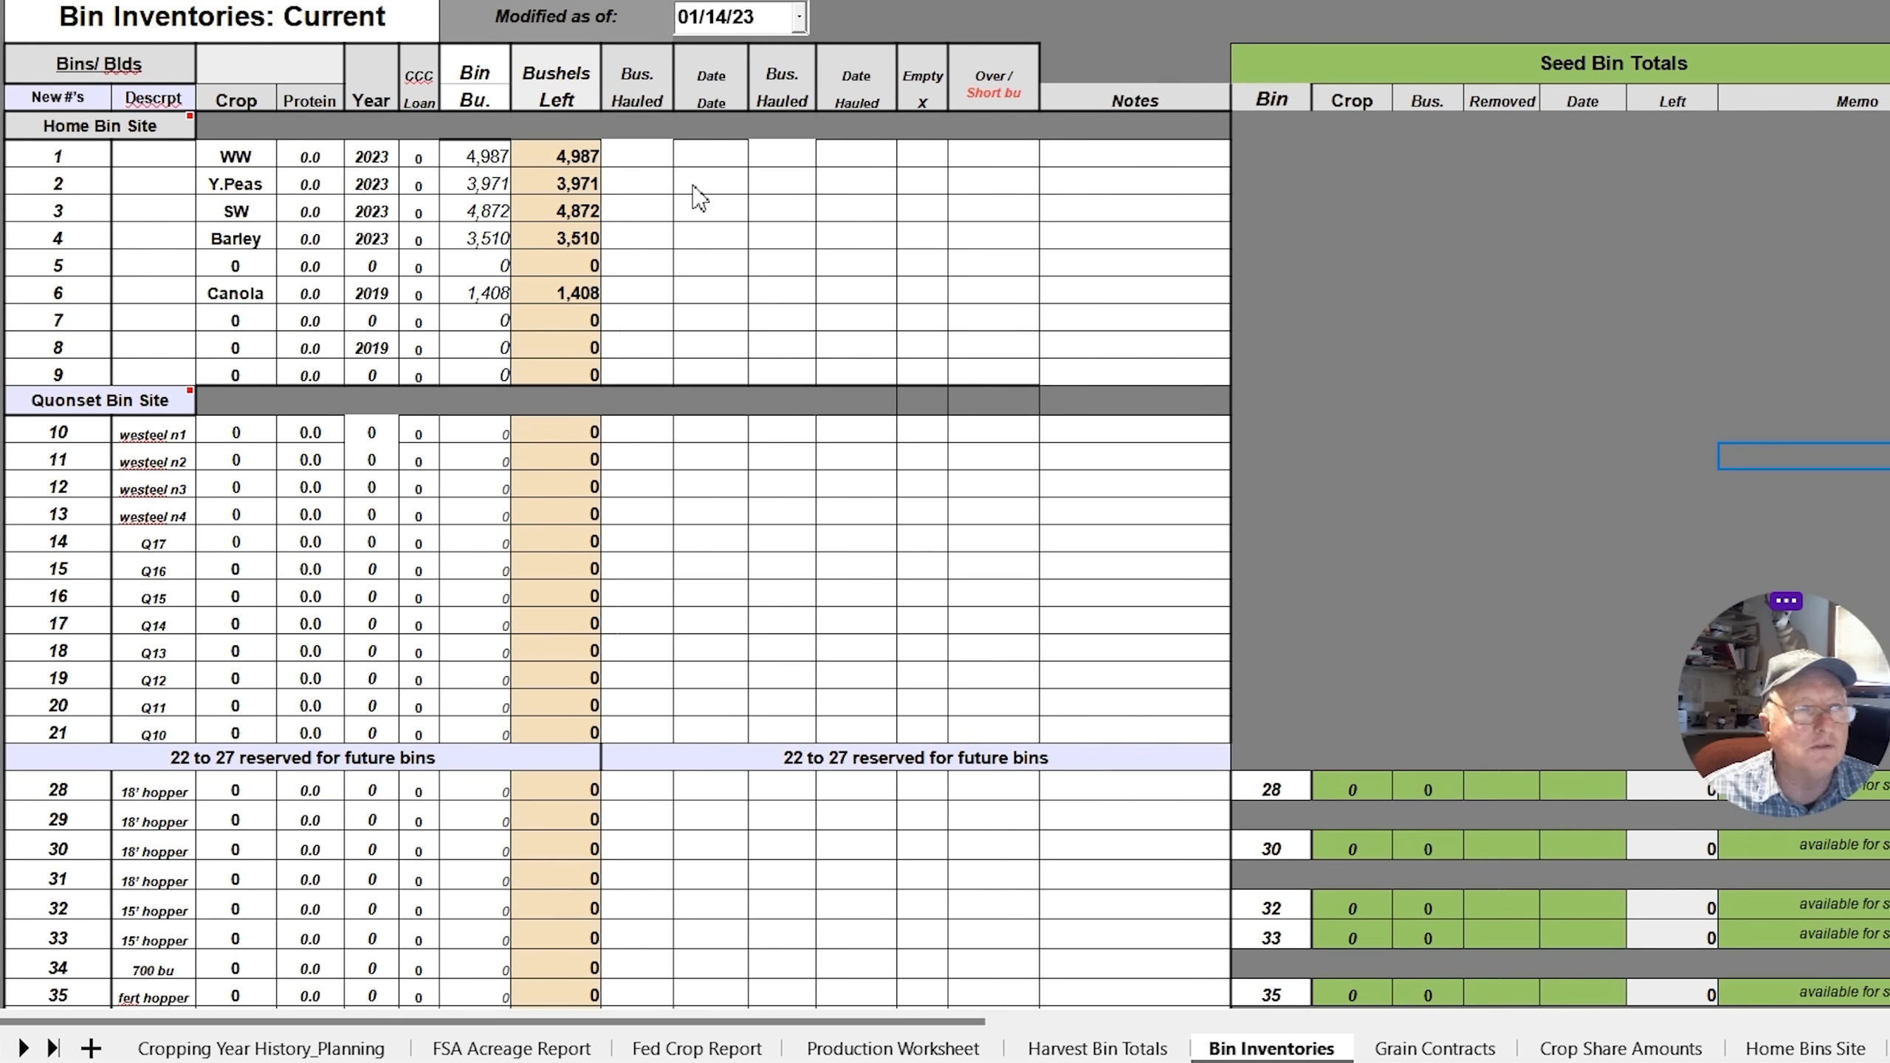
Check Grain Contracts, then view Crop Share Amounts with 3,288 WW net bushels
{"action": "left_click", "coordinate": [1433, 1048]}
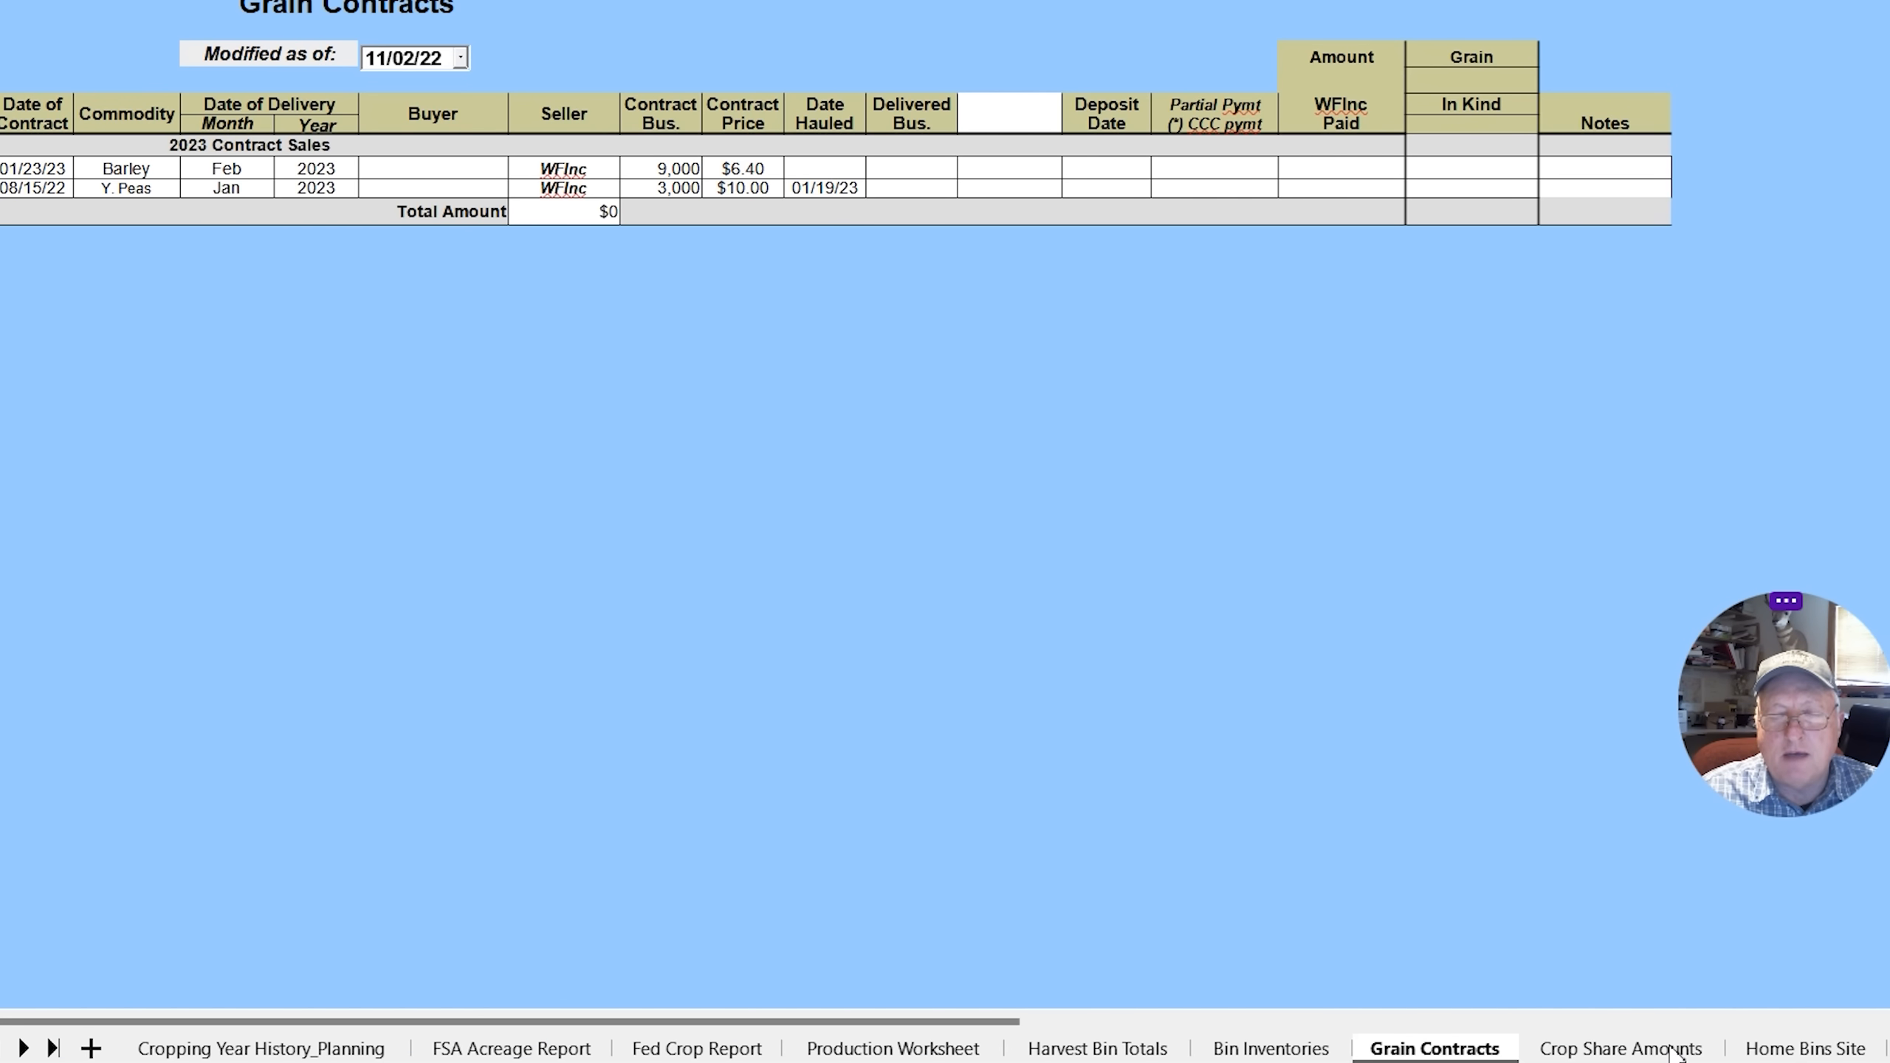
{"action": "left_click", "coordinate": [1620, 1048]}
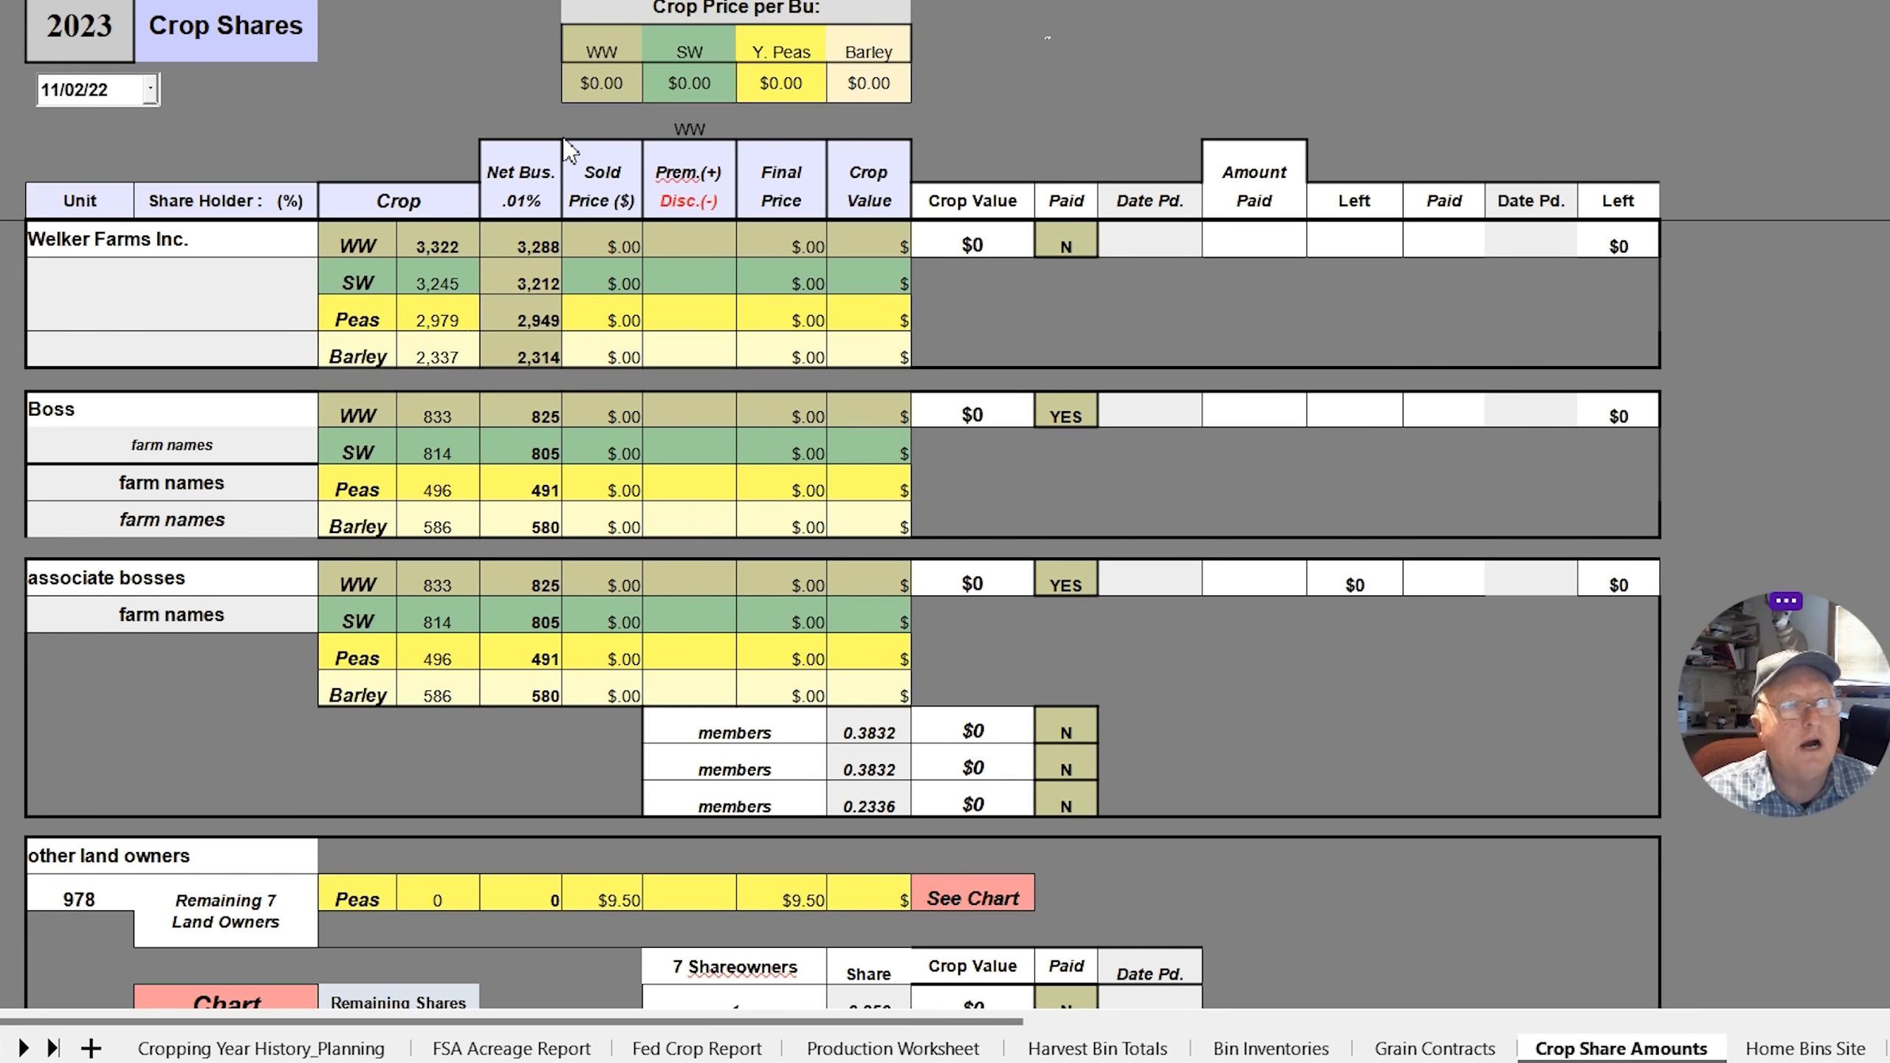
{"action": "mouse_move", "coordinate": [756, 207]}
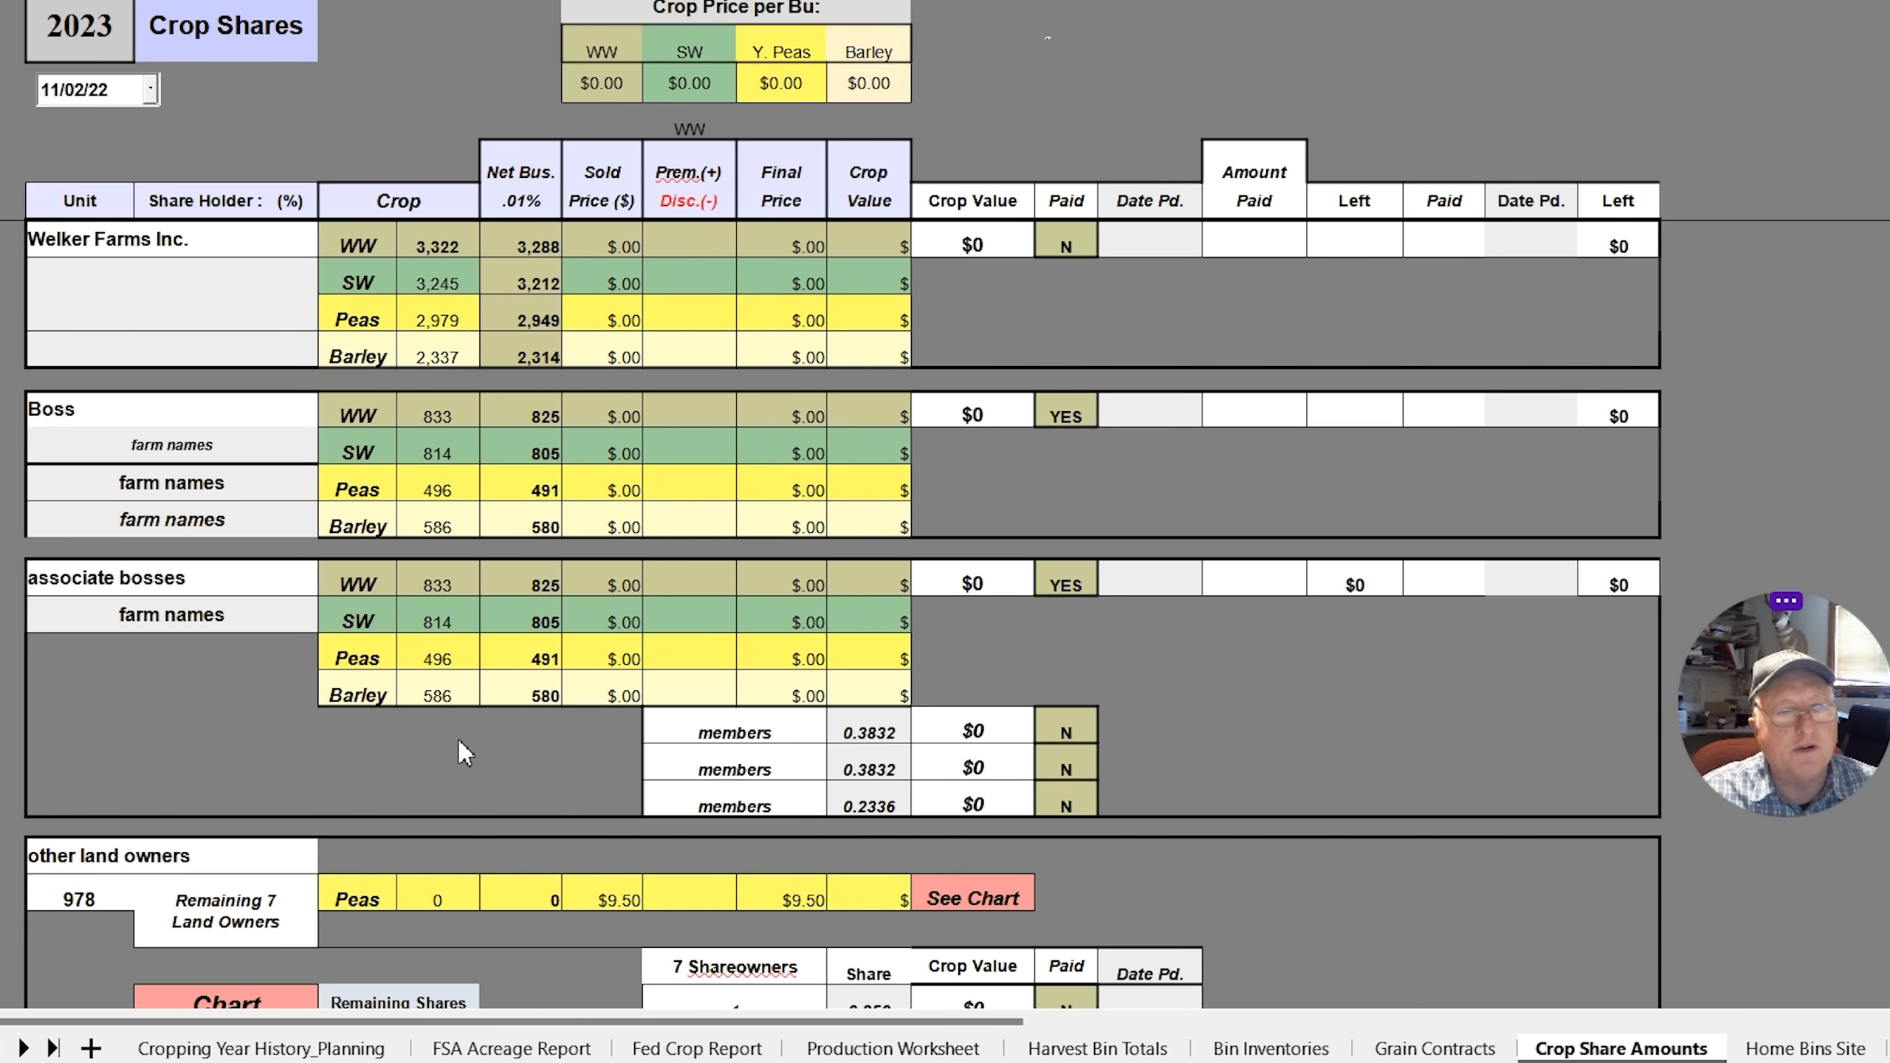
{"action": "mouse_move", "coordinate": [482, 709]}
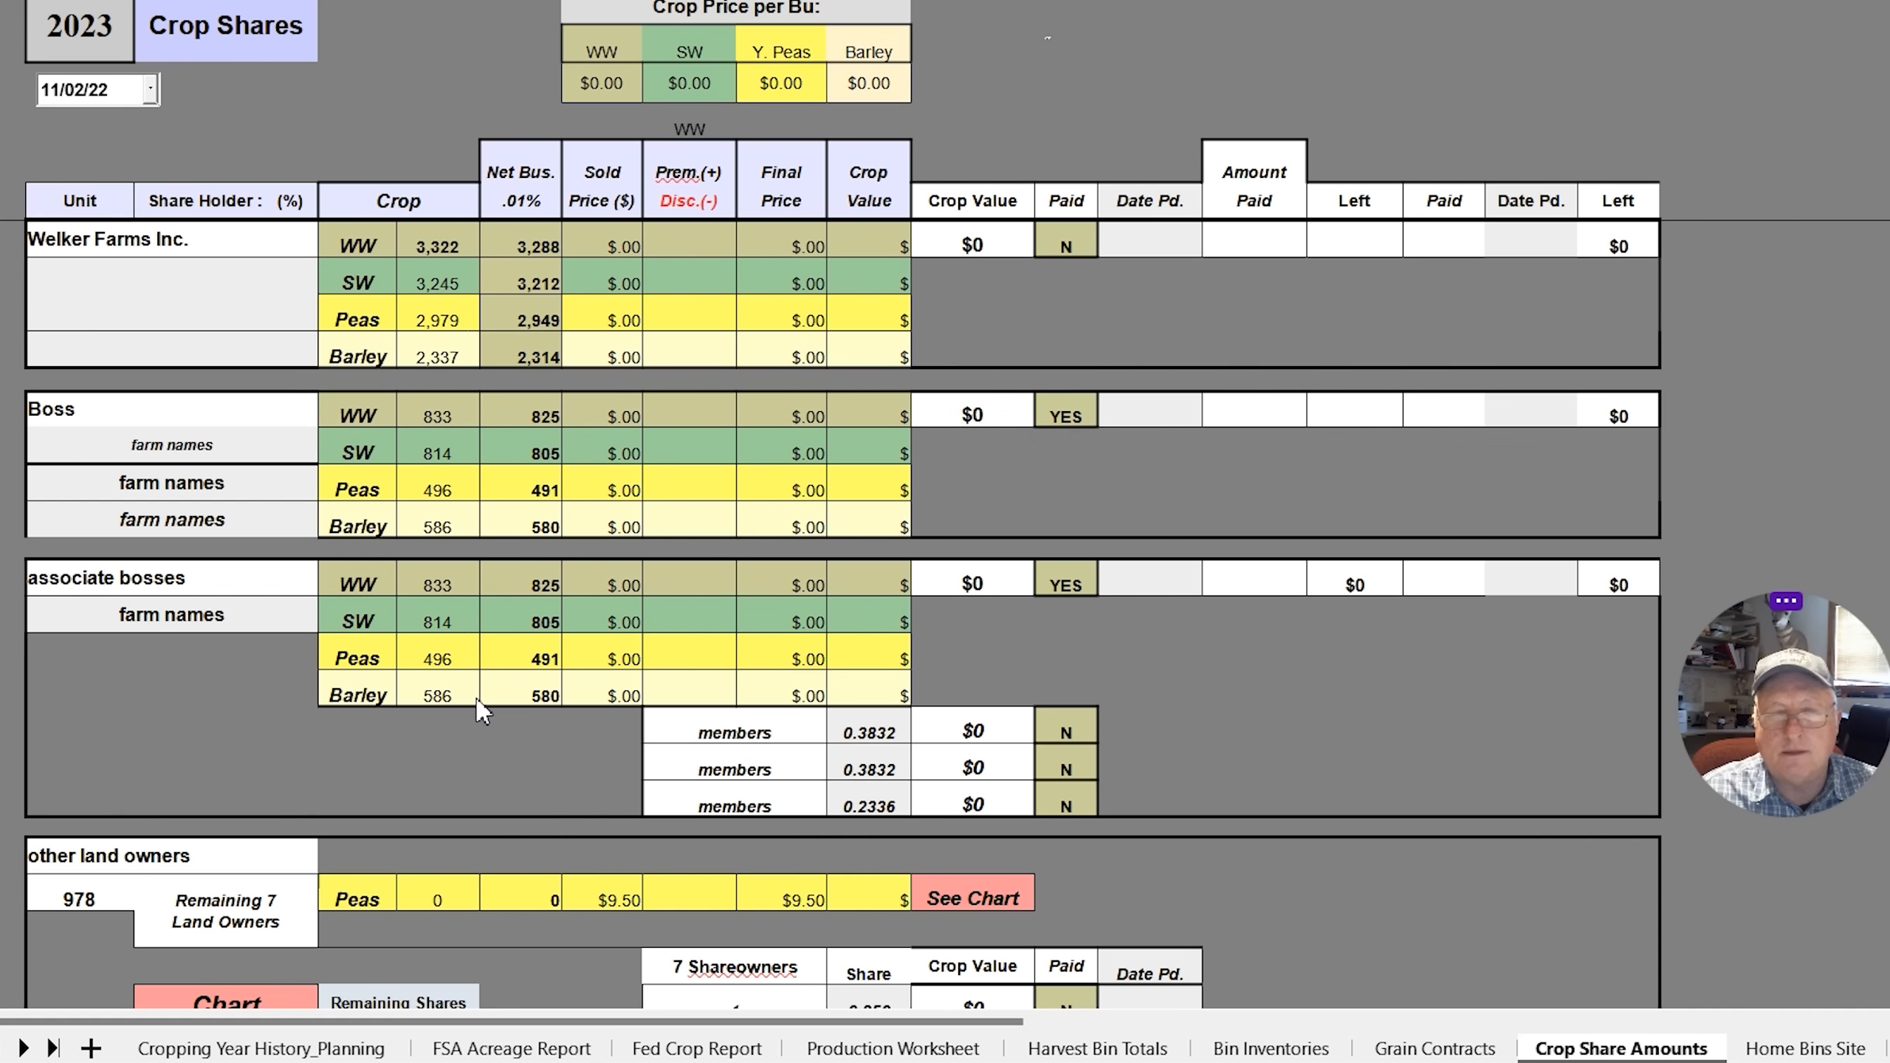
{"action": "mouse_move", "coordinate": [651, 78]}
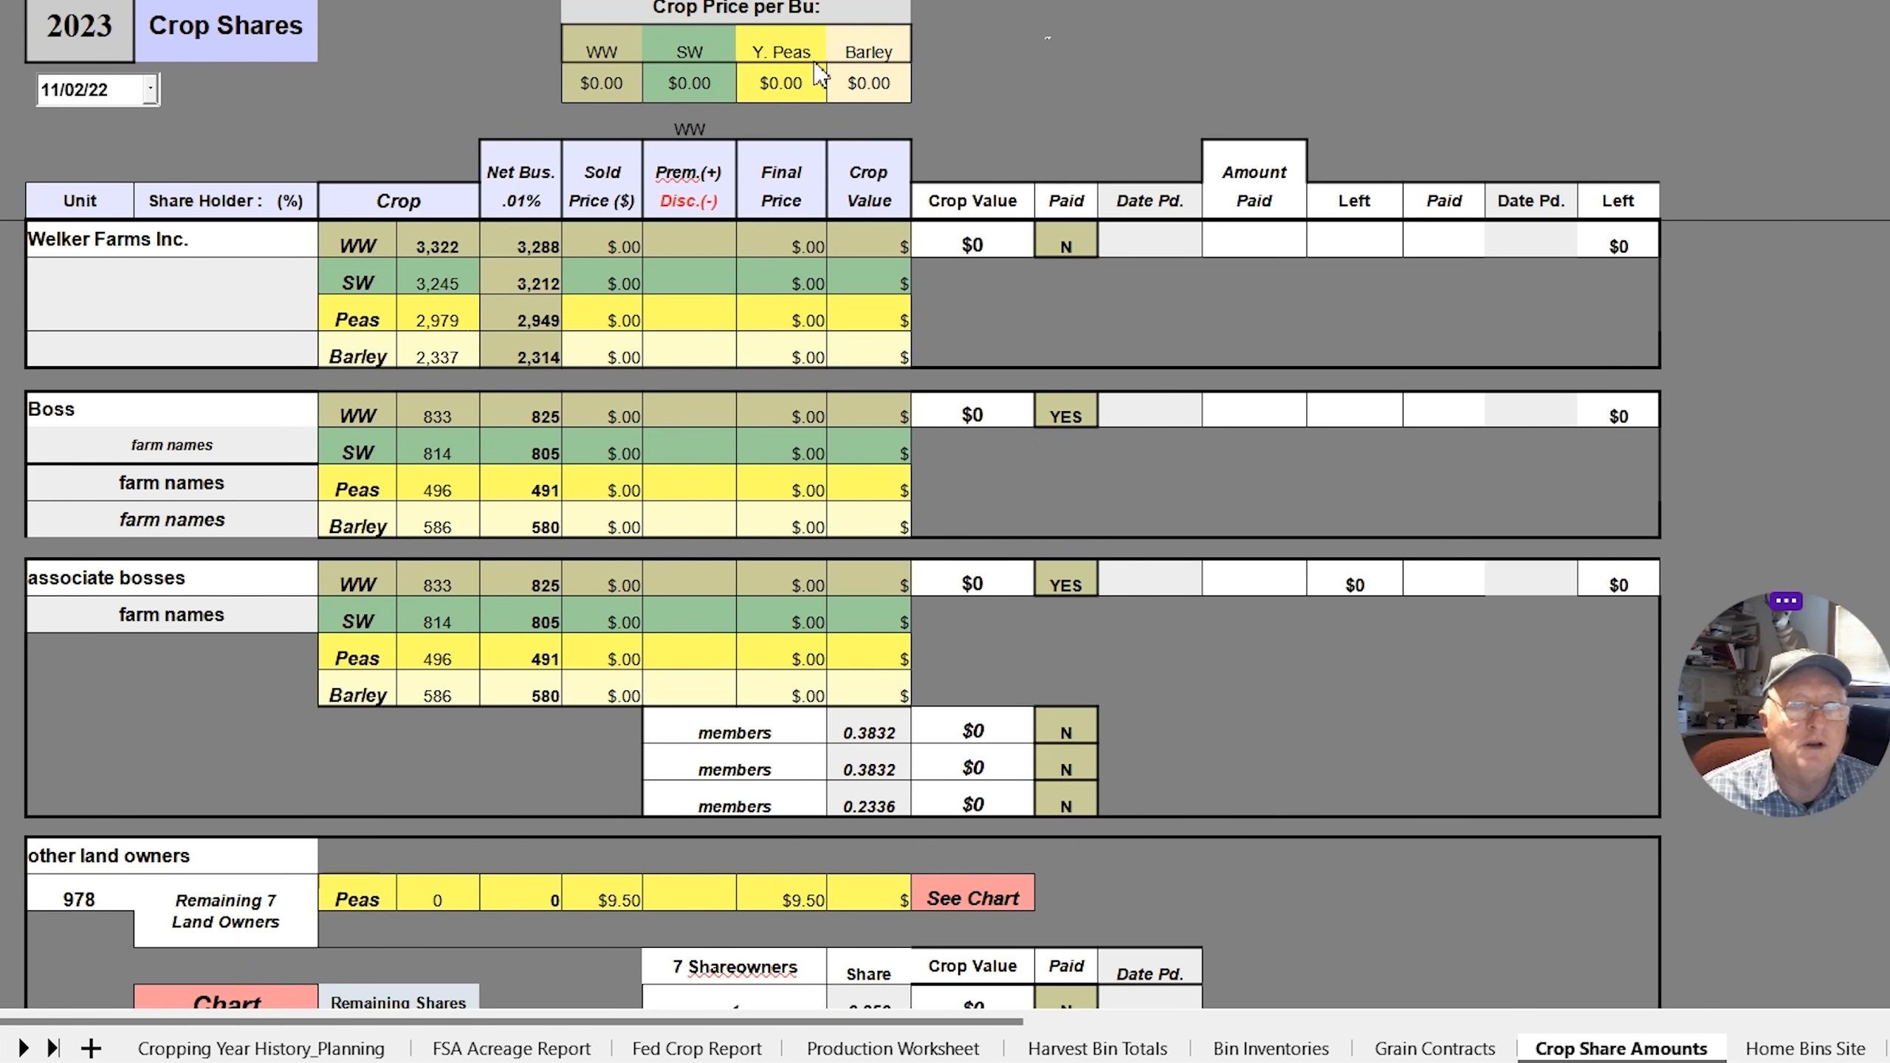
{"action": "mouse_move", "coordinate": [931, 69]}
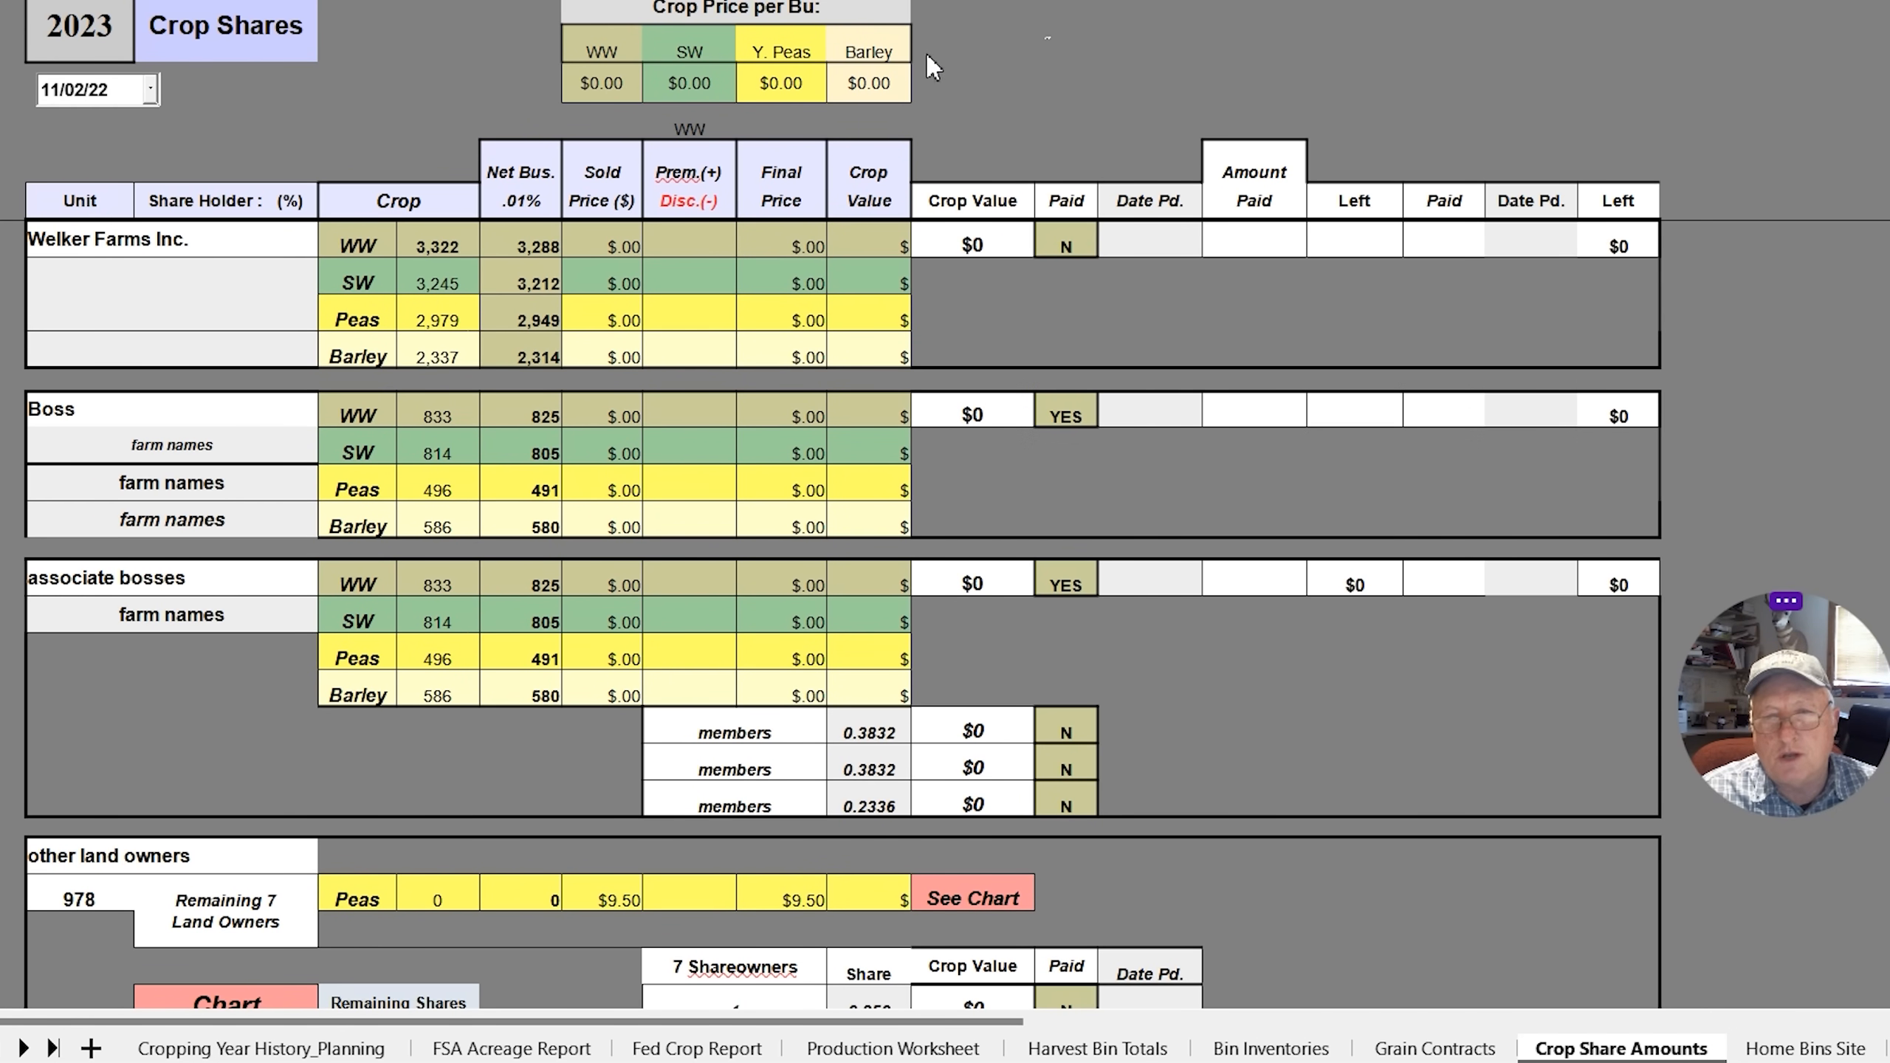
{"action": "mouse_move", "coordinate": [795, 224]}
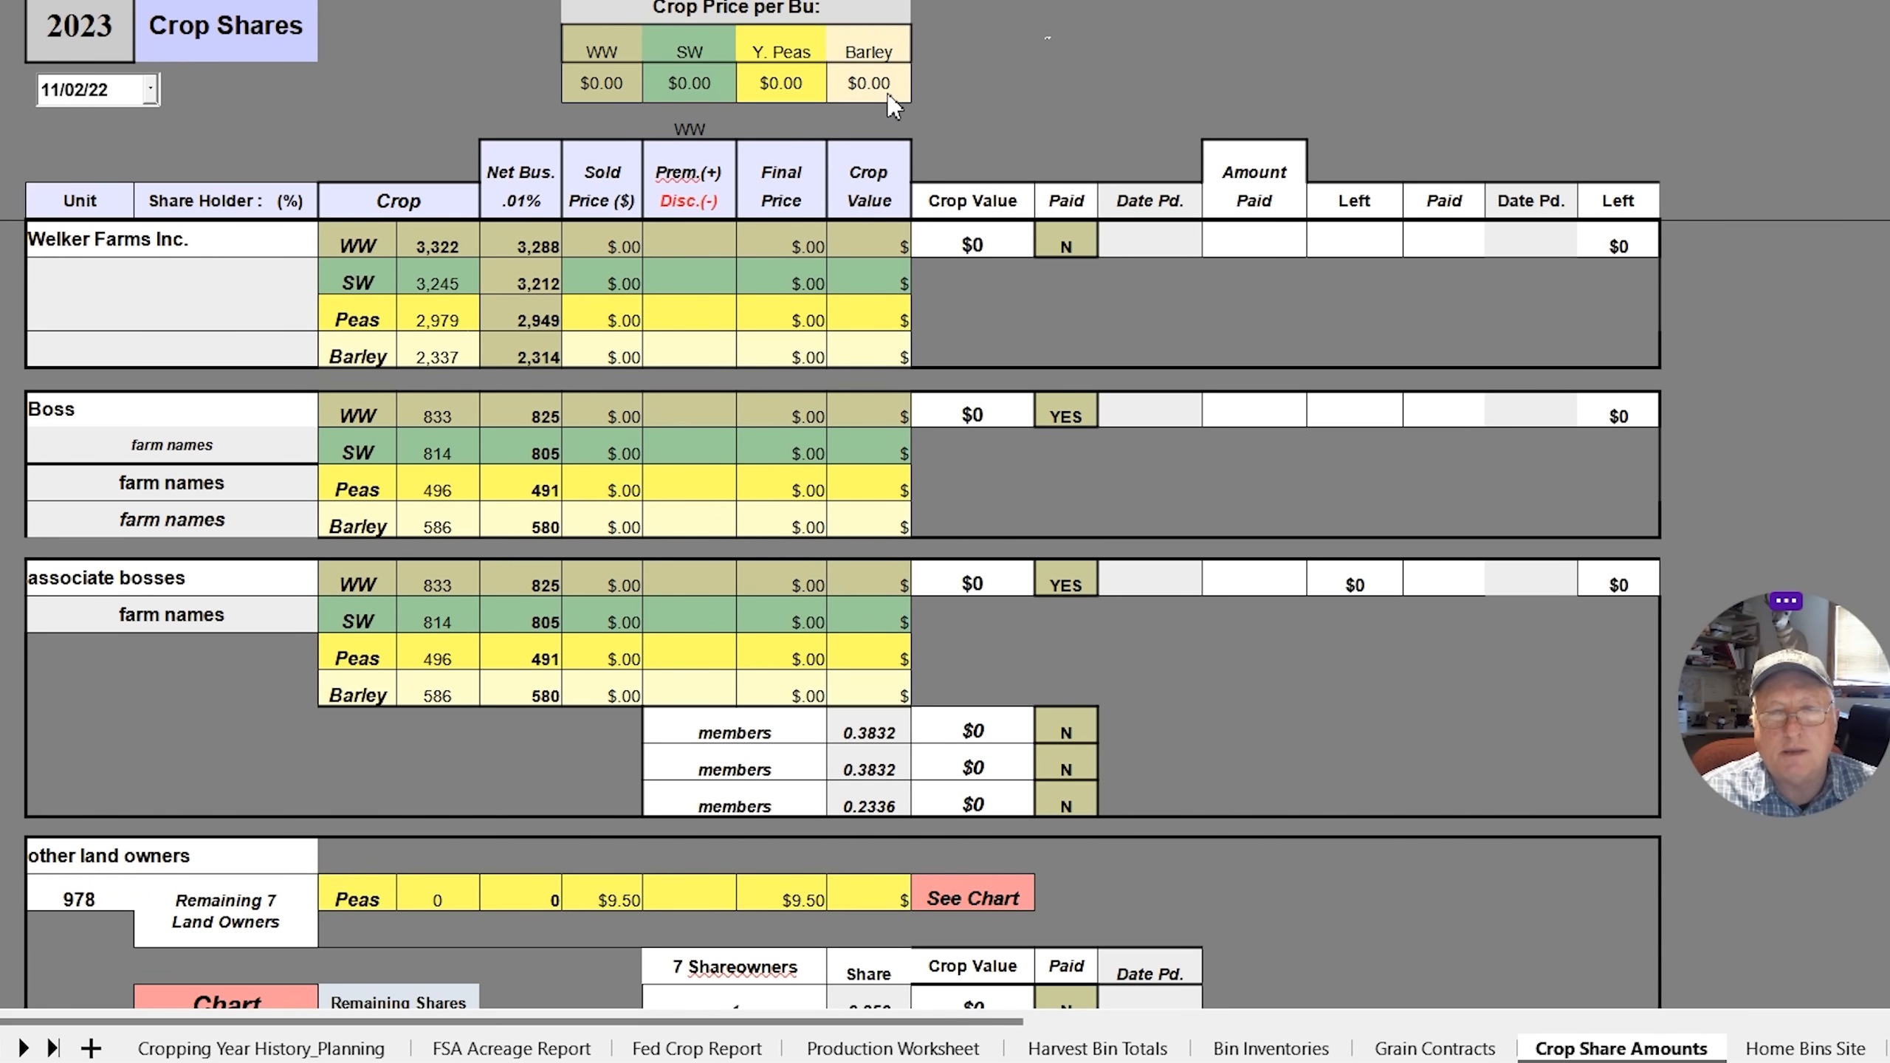
{"action": "mouse_move", "coordinate": [964, 169]}
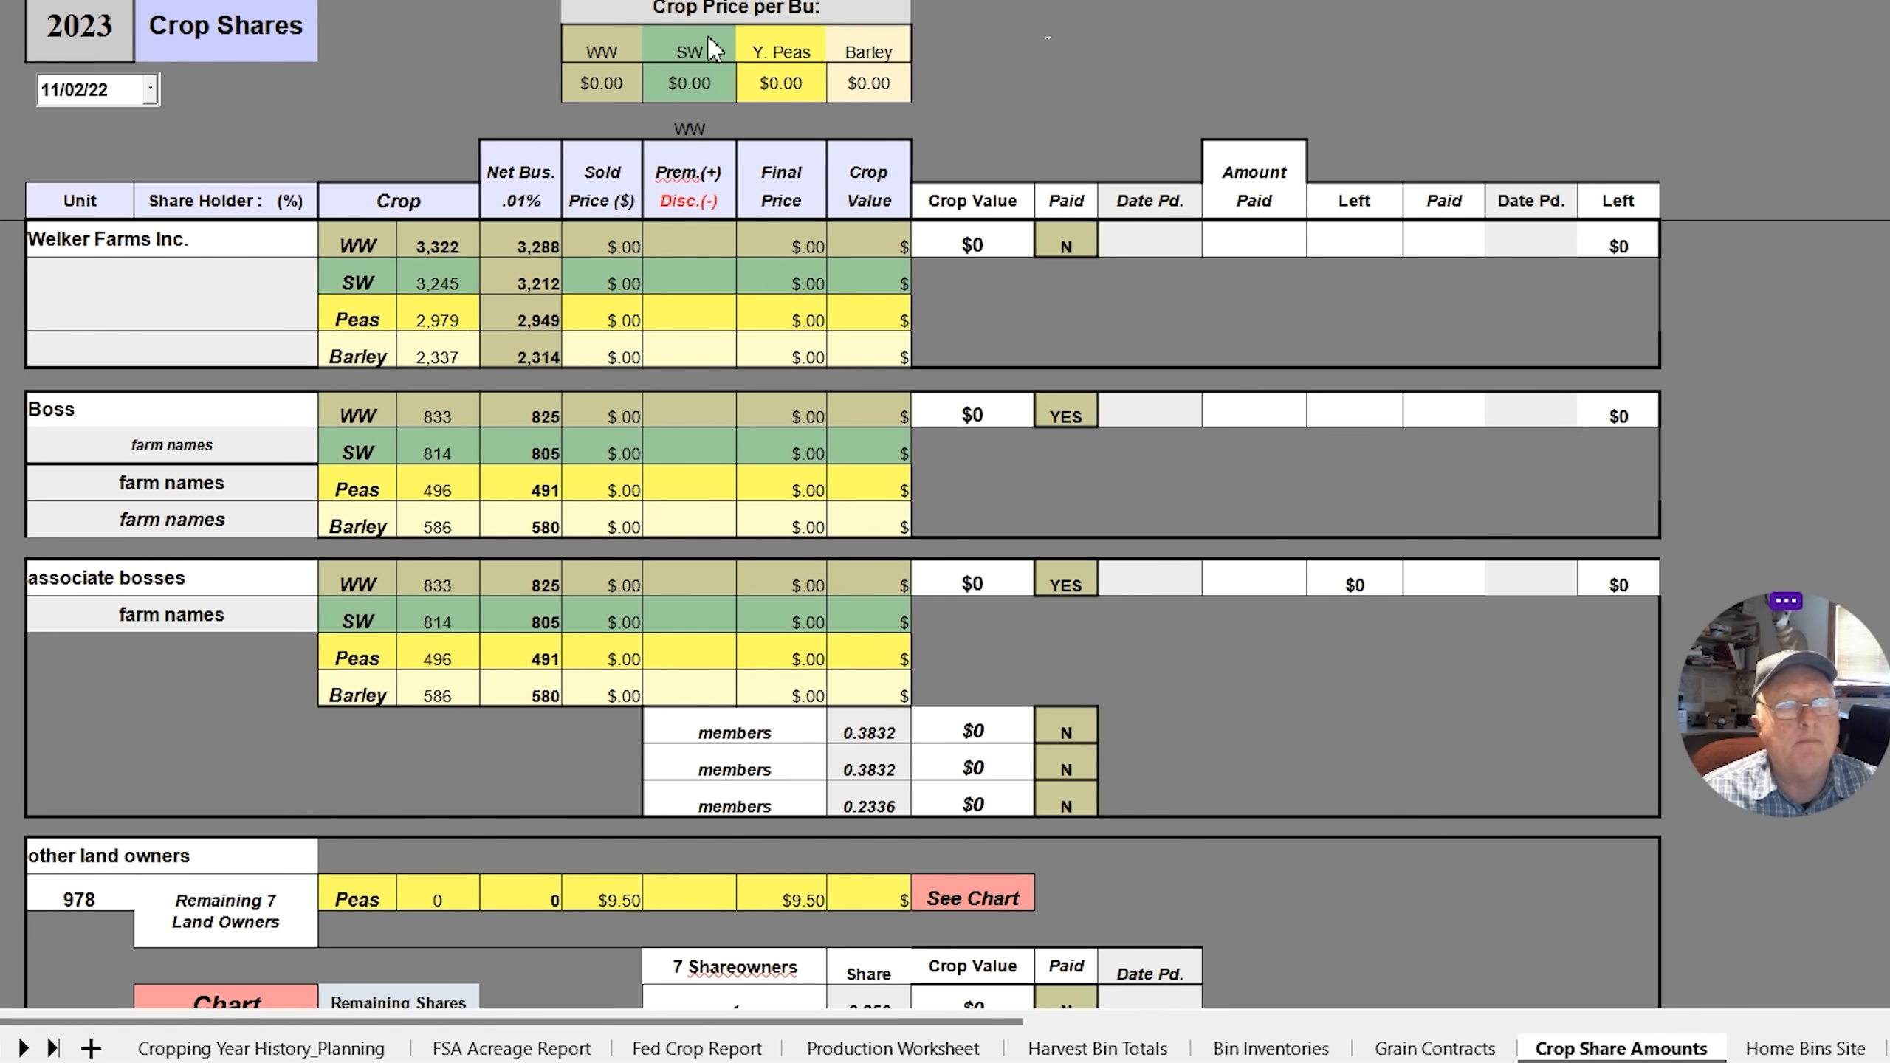
{"action": "mouse_move", "coordinate": [850, 617]}
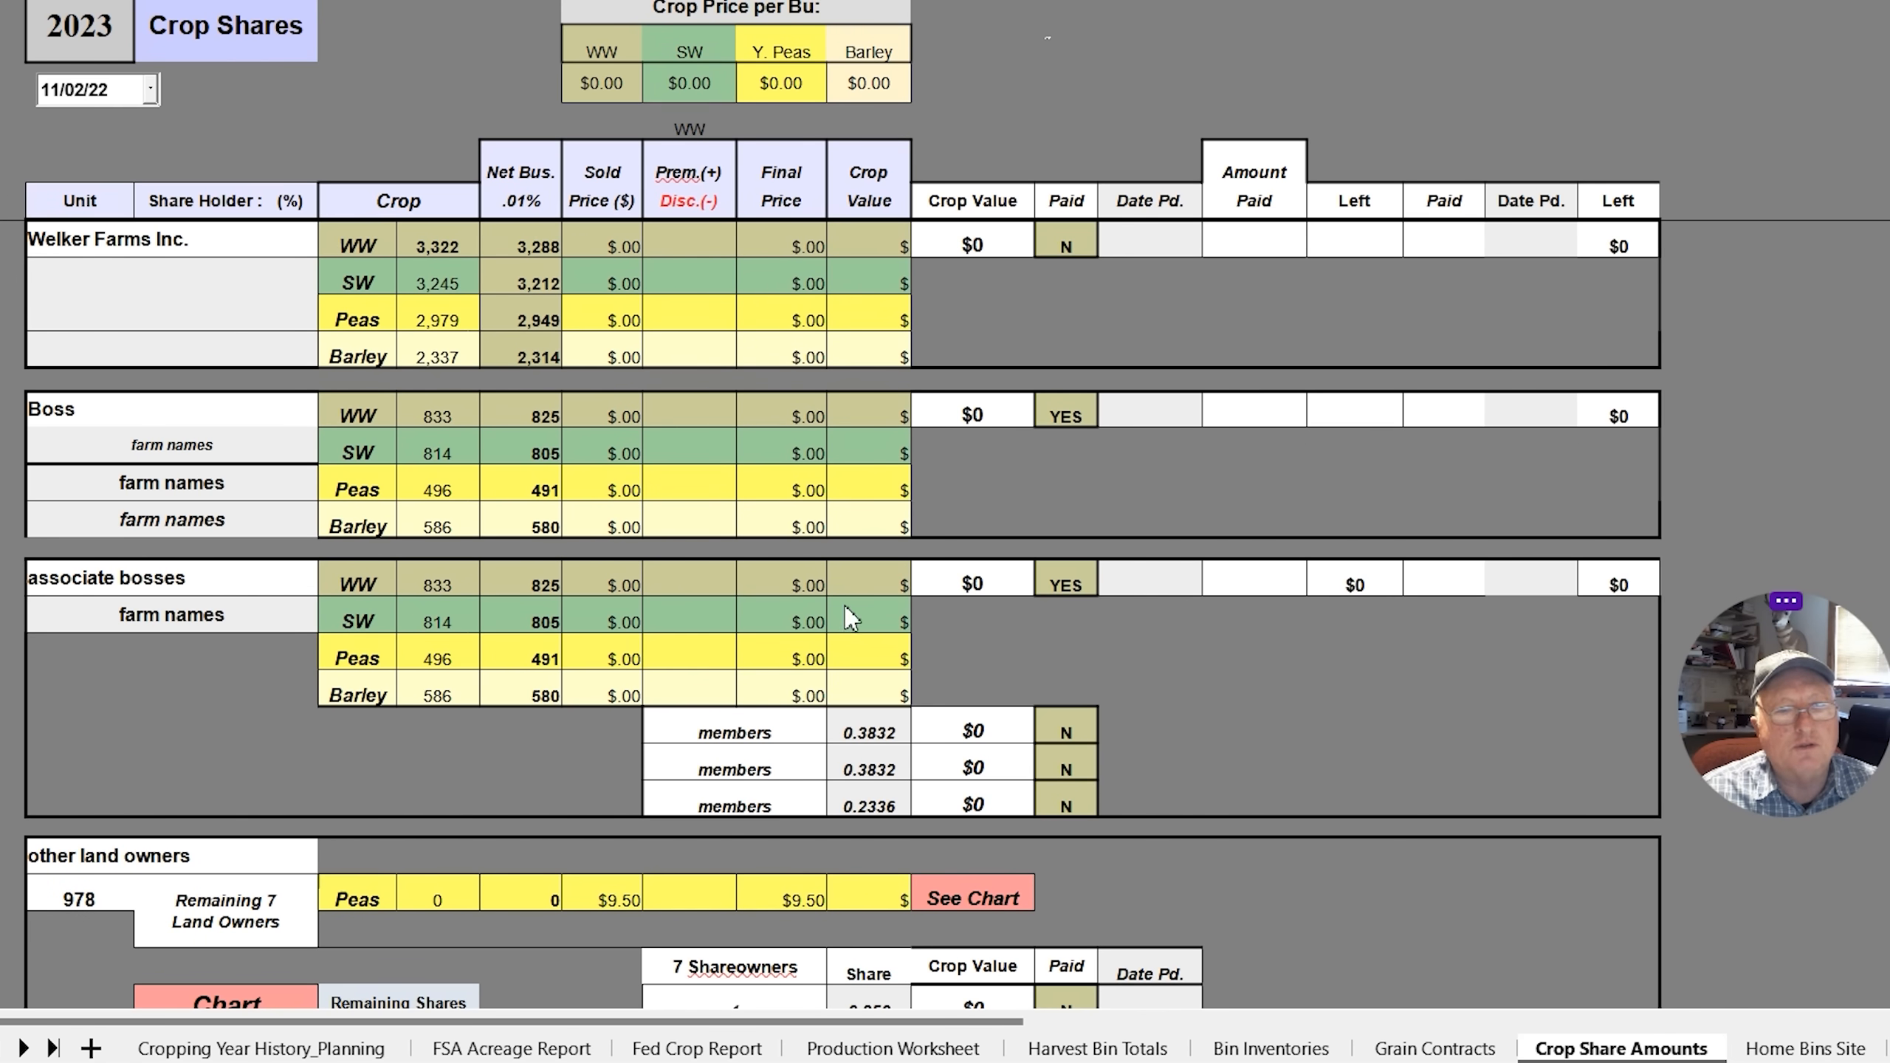
{"action": "mouse_move", "coordinate": [940, 385]}
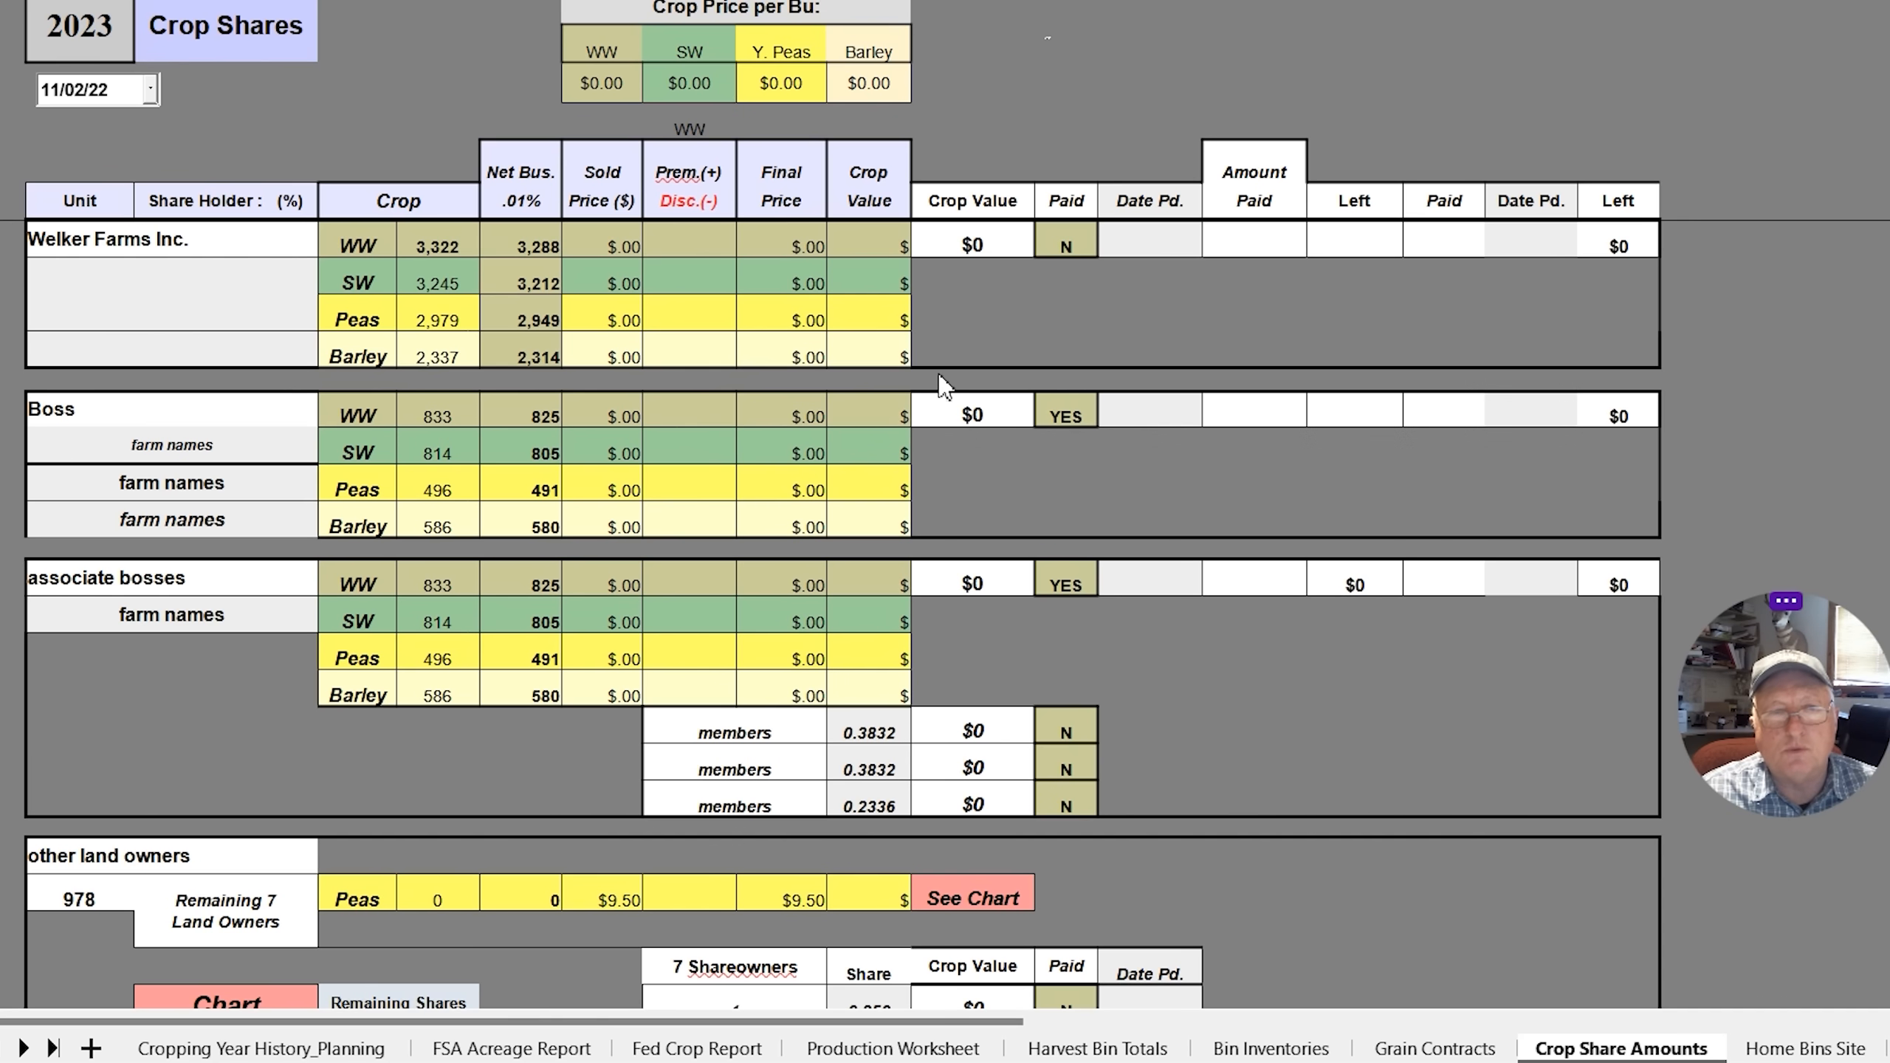
{"action": "mouse_move", "coordinate": [1260, 790]}
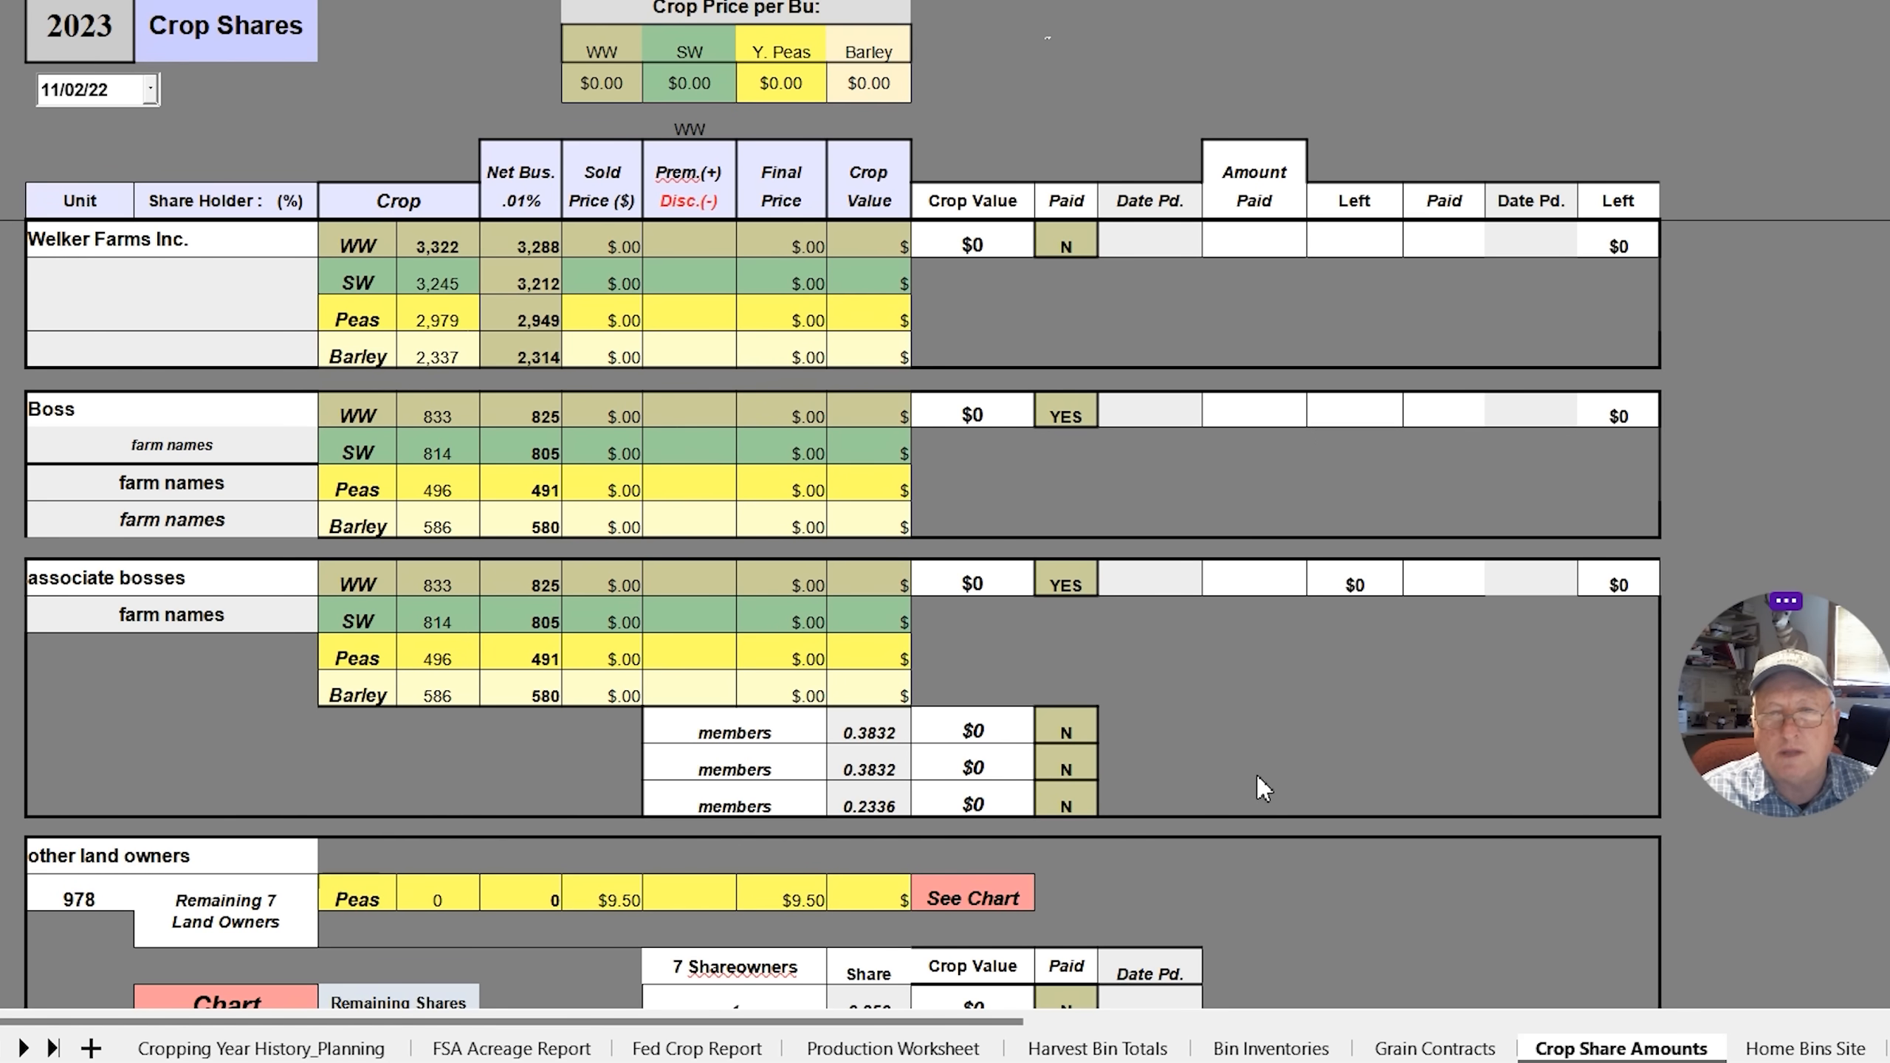
{"action": "mouse_move", "coordinate": [1146, 165]}
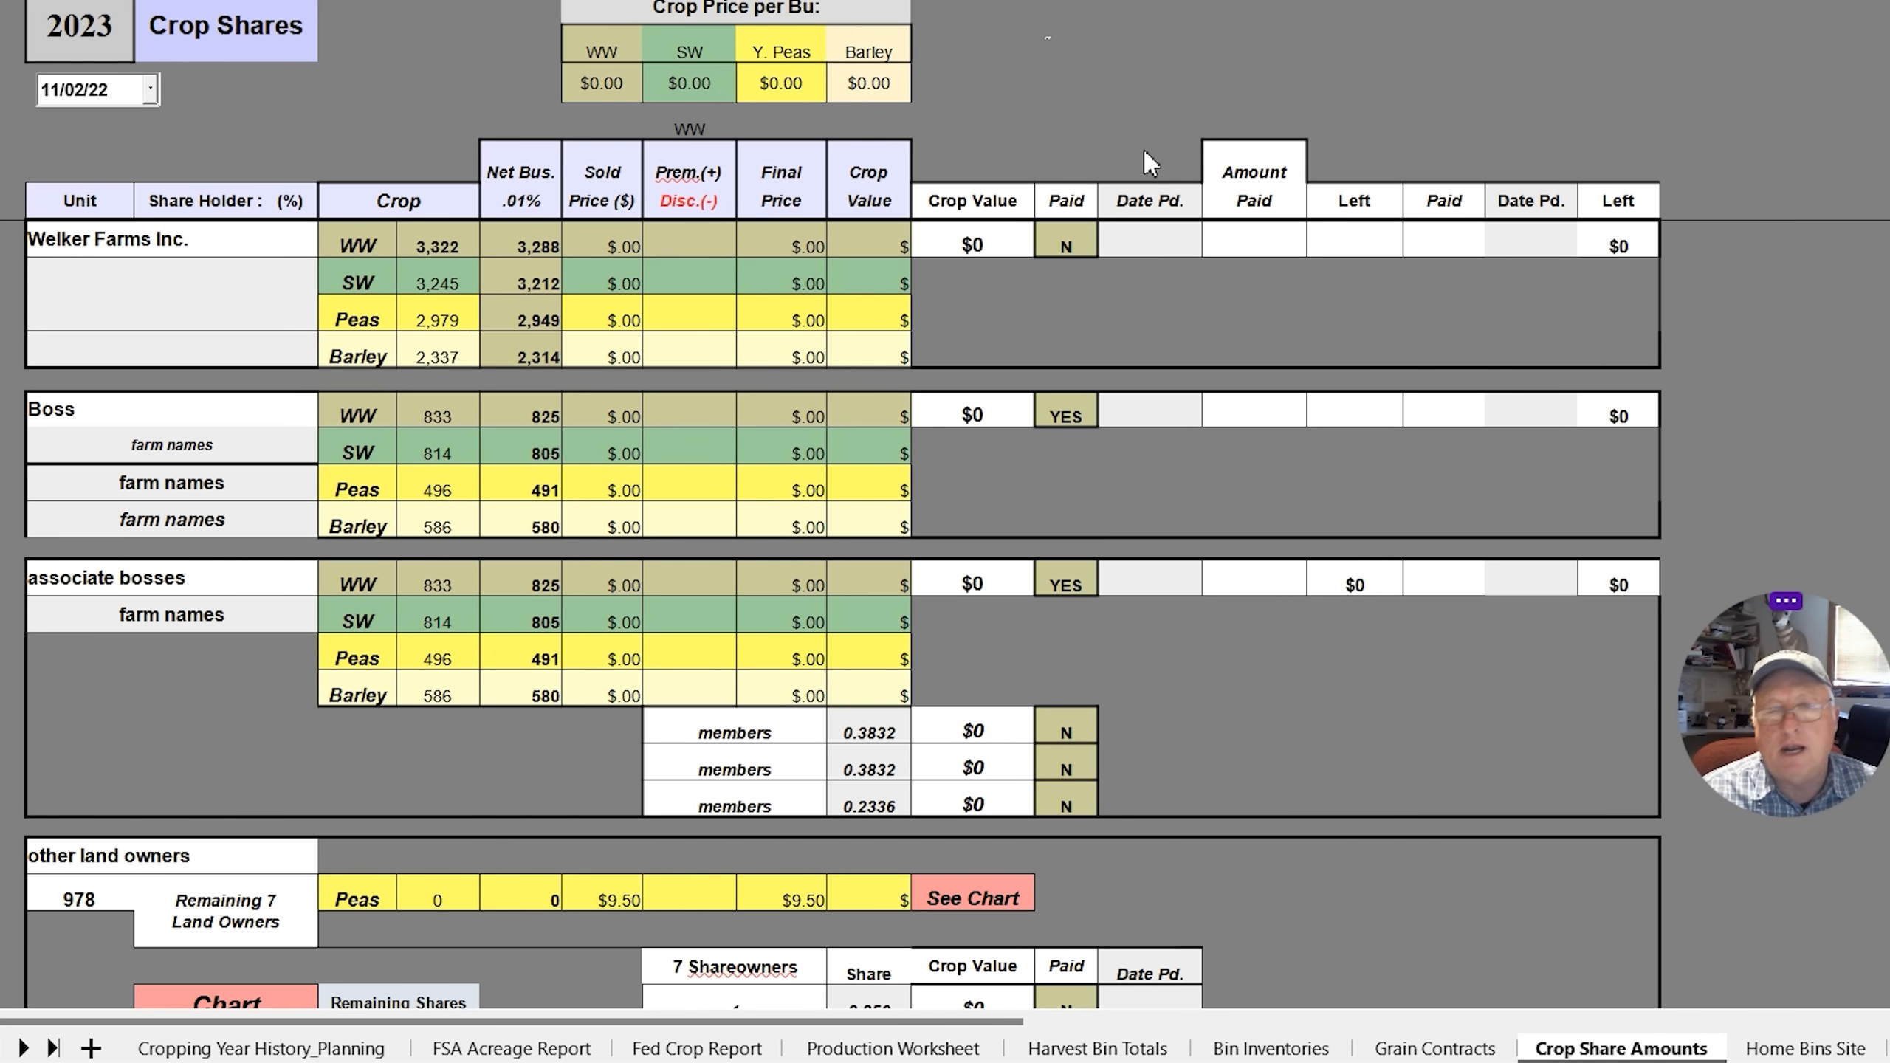
{"action": "mouse_move", "coordinate": [1088, 248]}
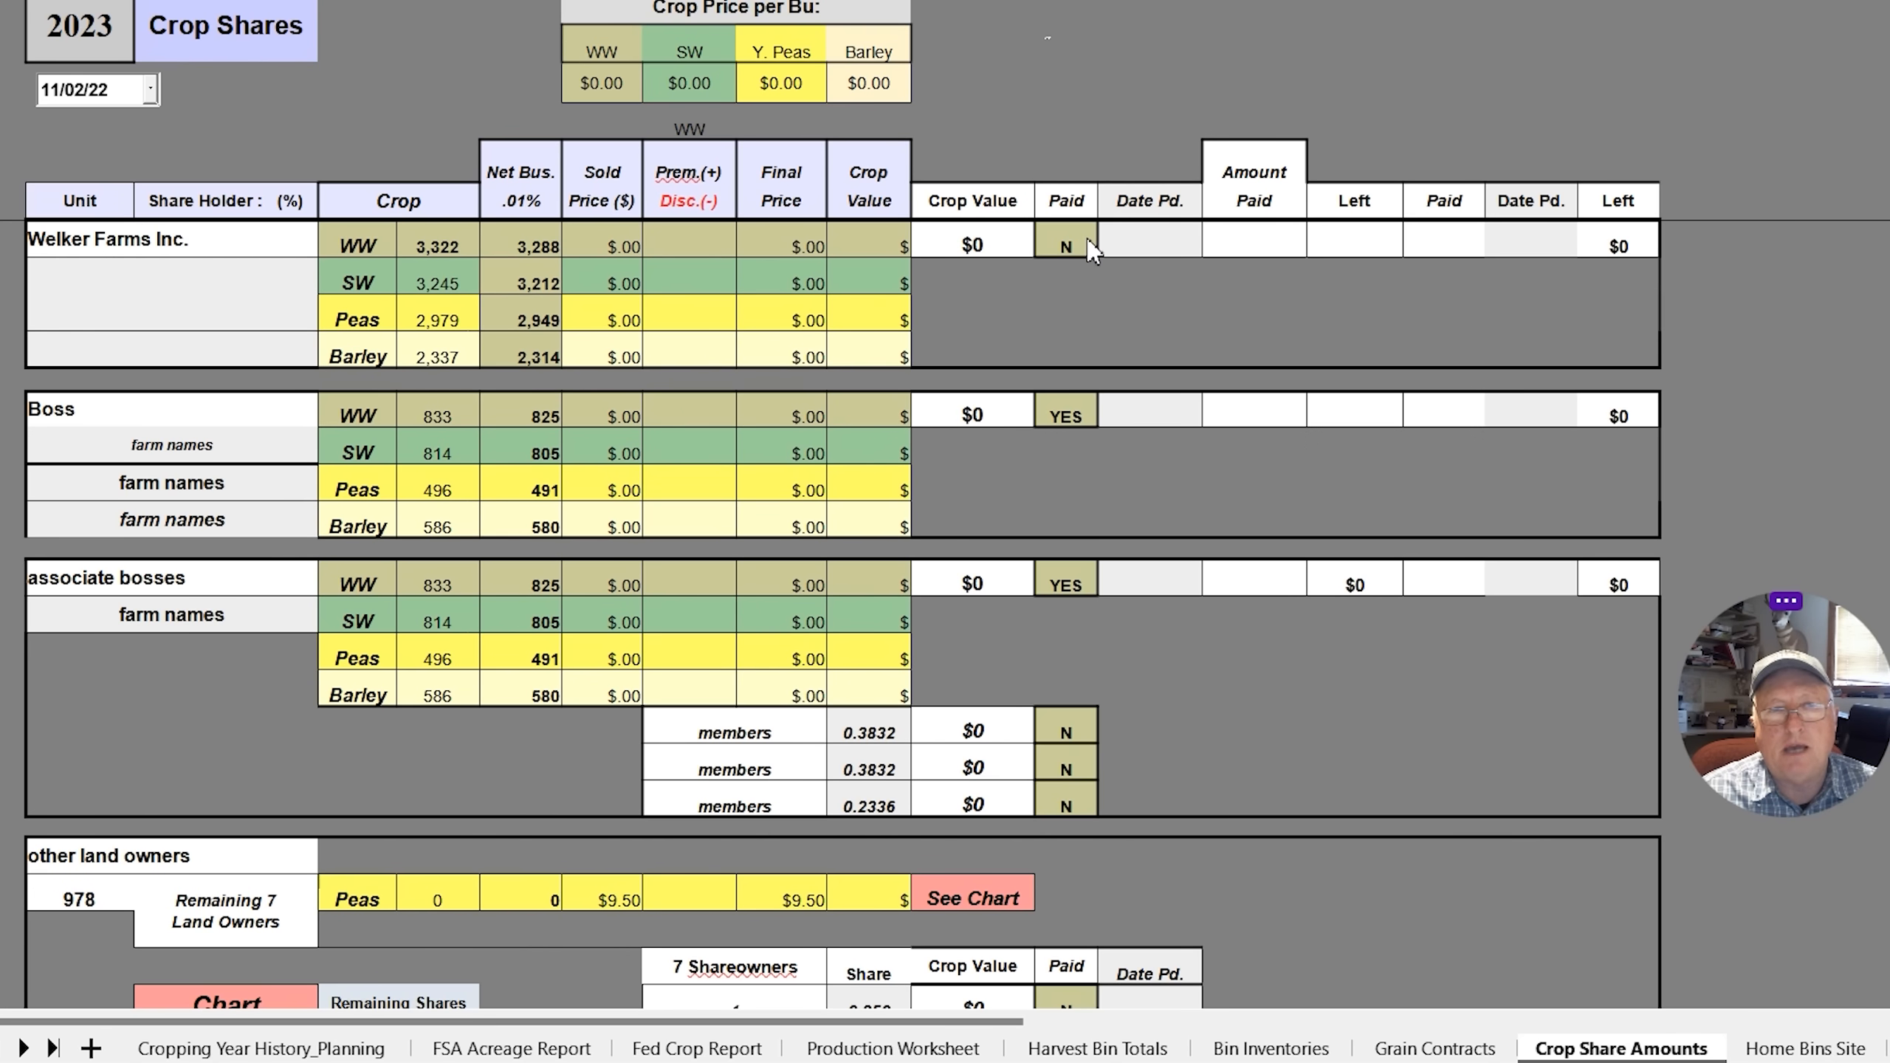
{"action": "mouse_move", "coordinate": [1360, 256]}
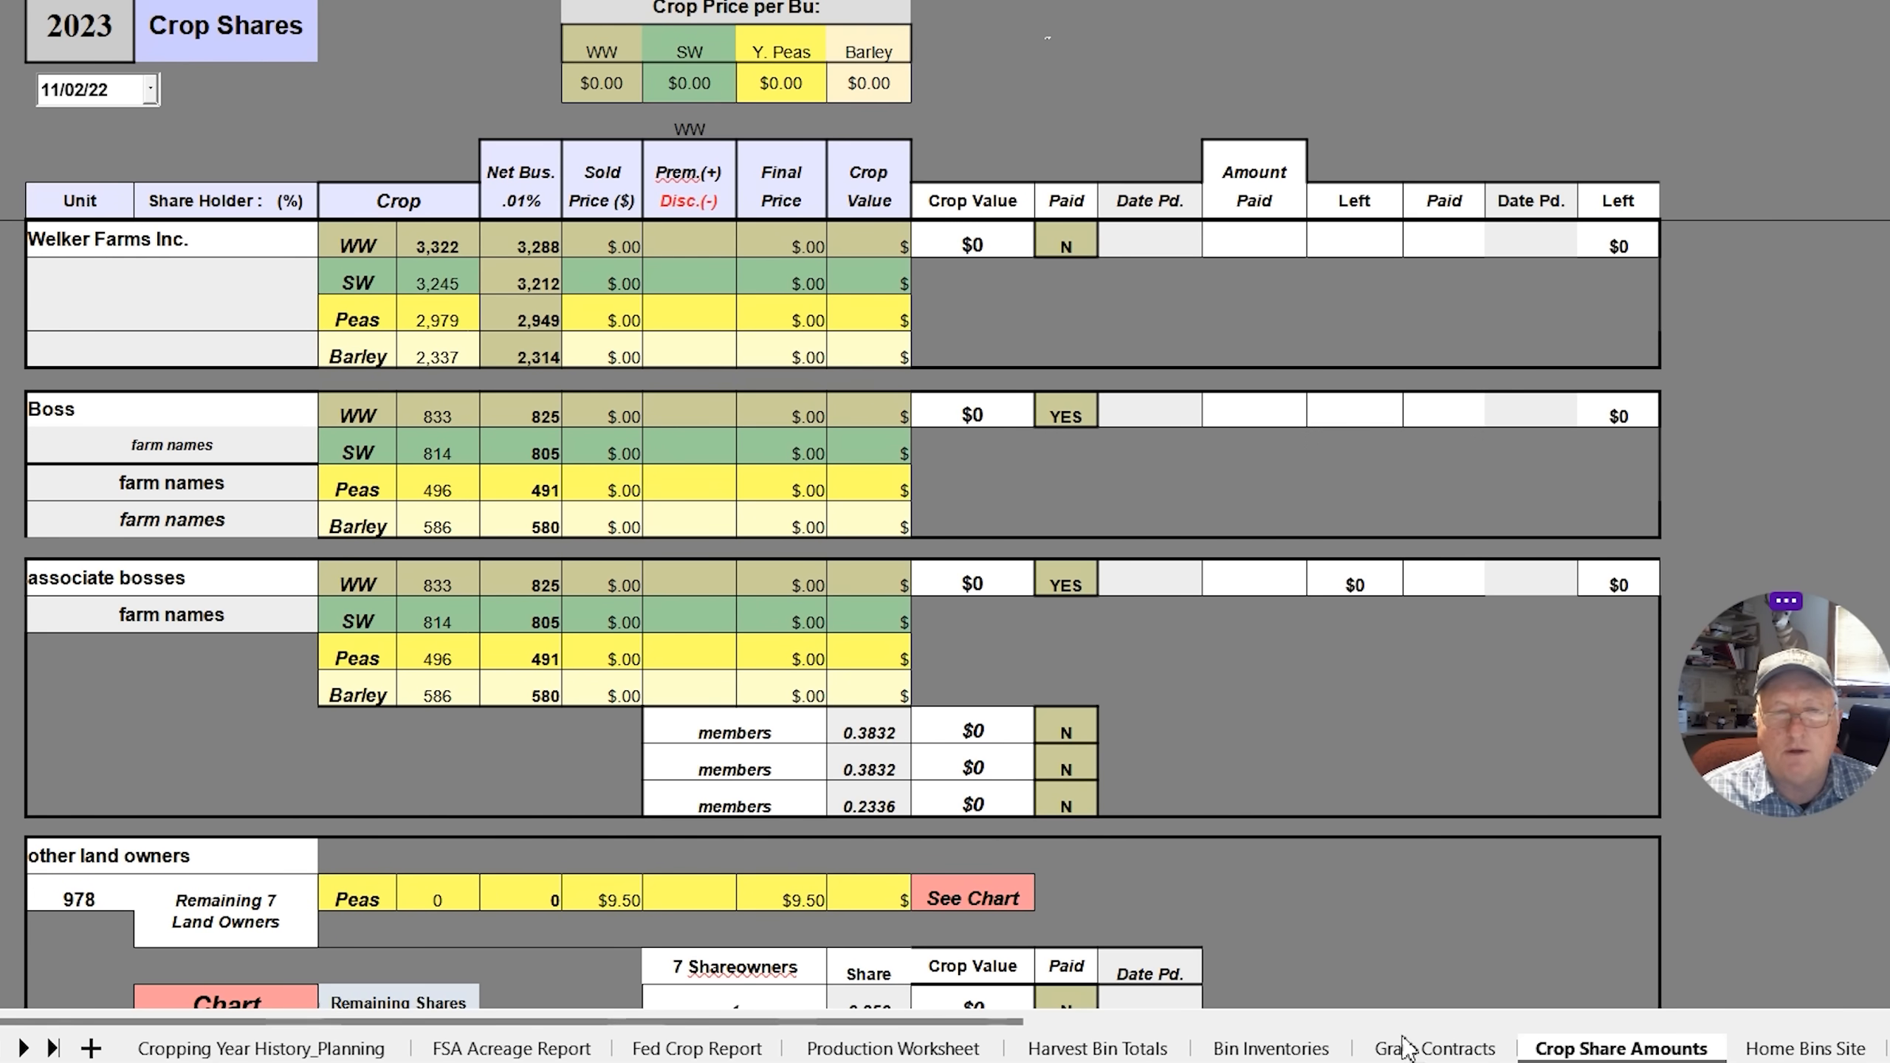
{"action": "left_click", "coordinate": [261, 1048]}
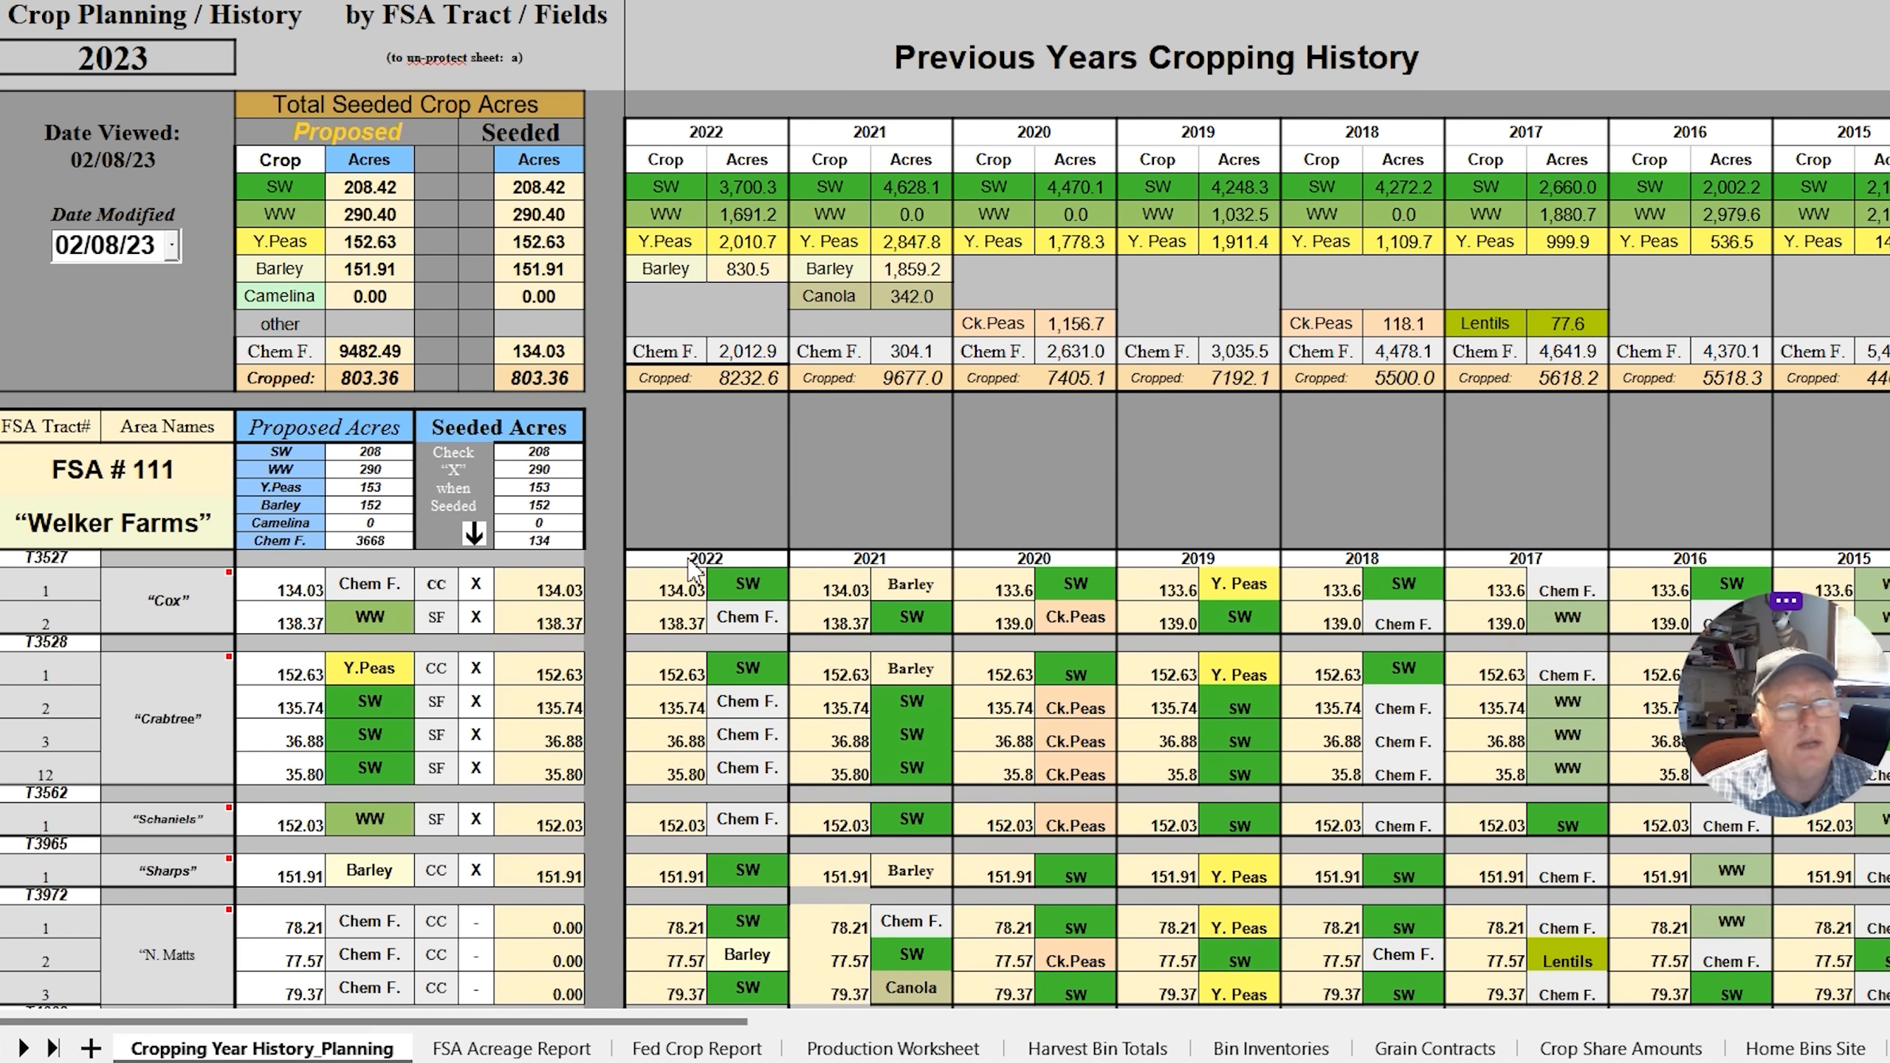
Change the Cropping Year History_Planning sheet's year entry from 2023 to 2024
{"action": "left_click", "coordinate": [115, 58]}
{"action": "type", "text": "2024"}
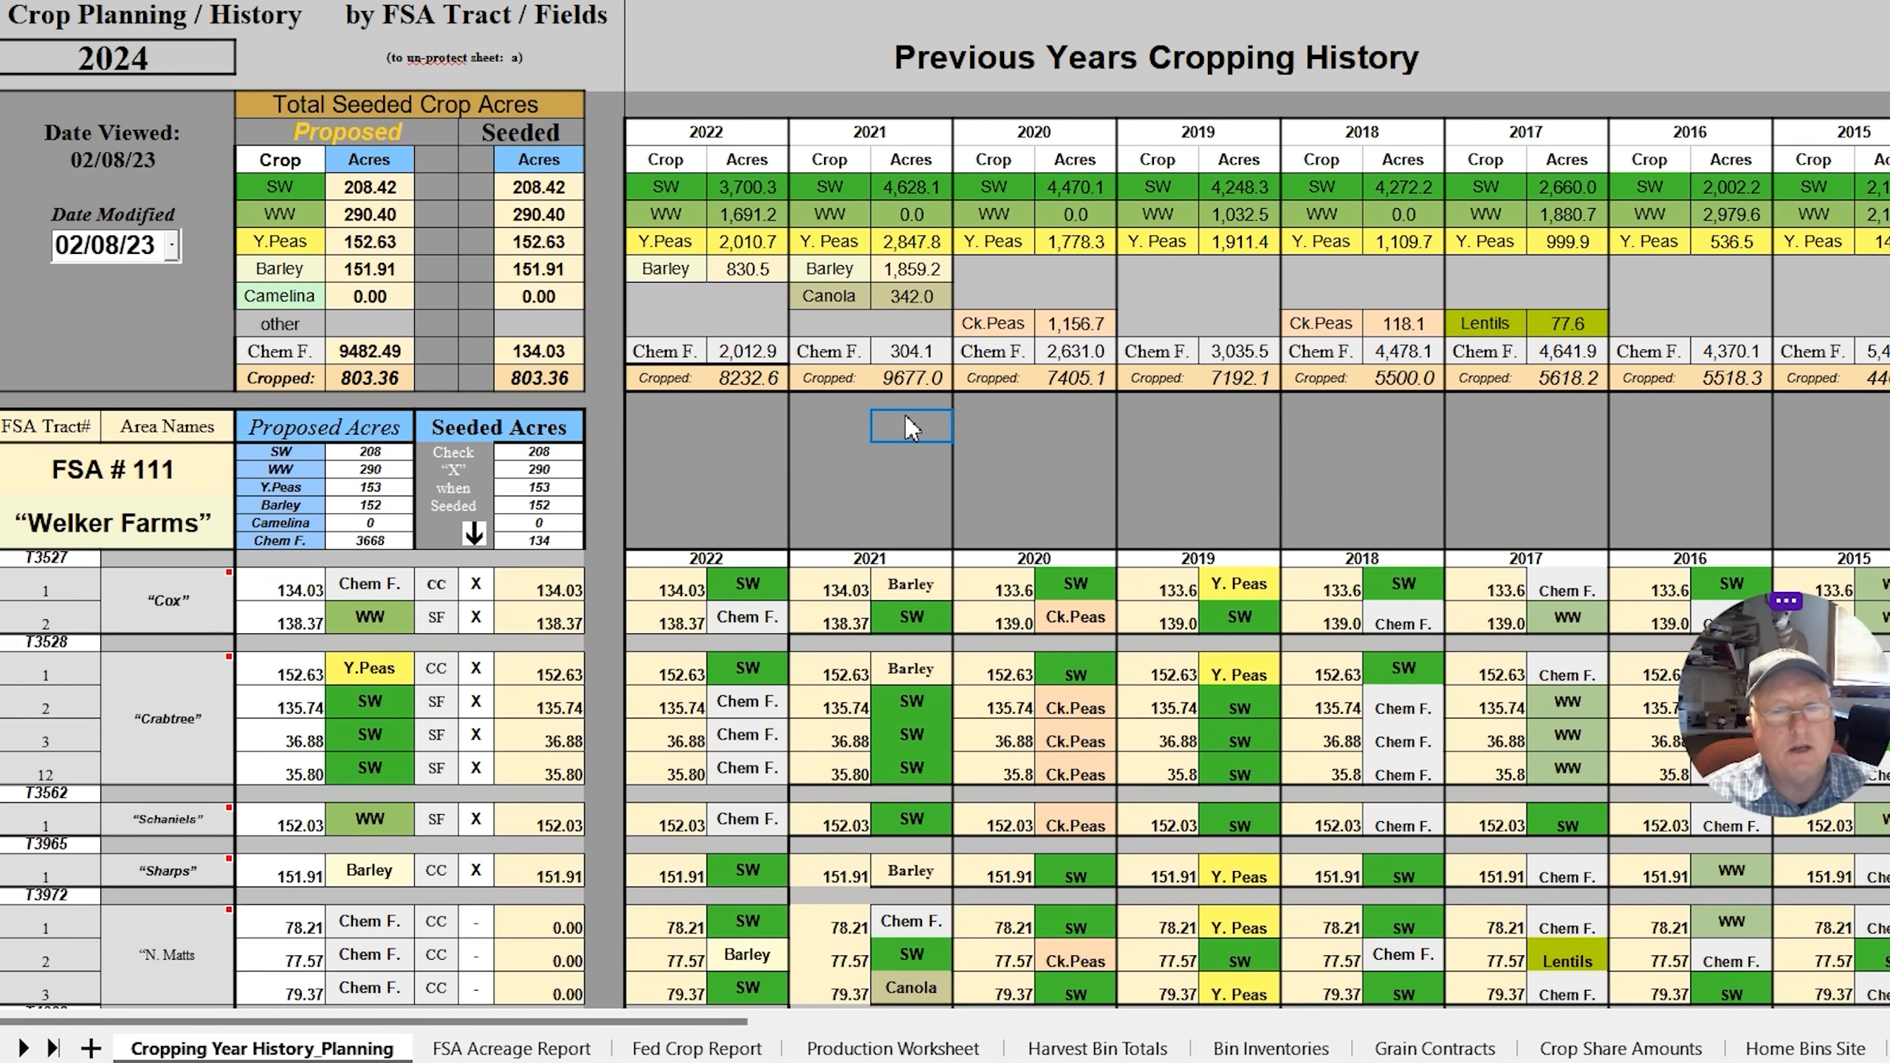
{"action": "mouse_move", "coordinate": [1217, 398]}
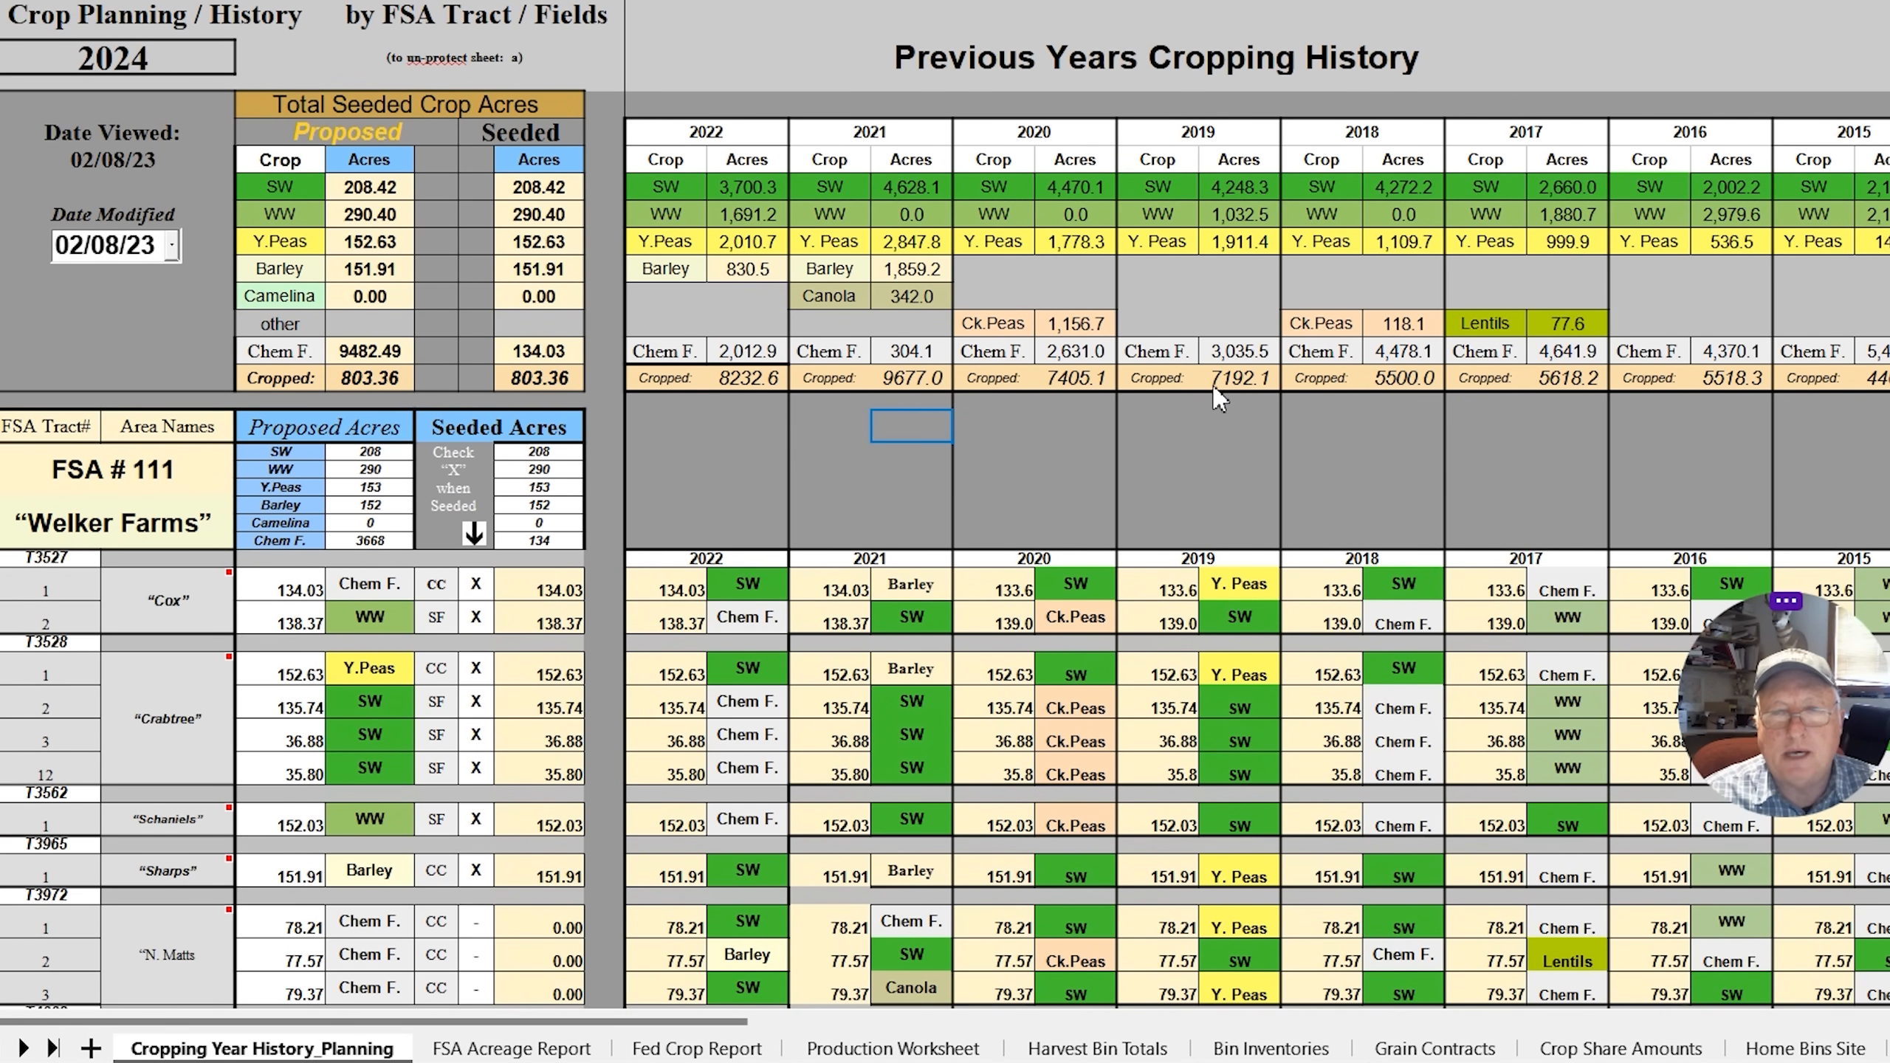